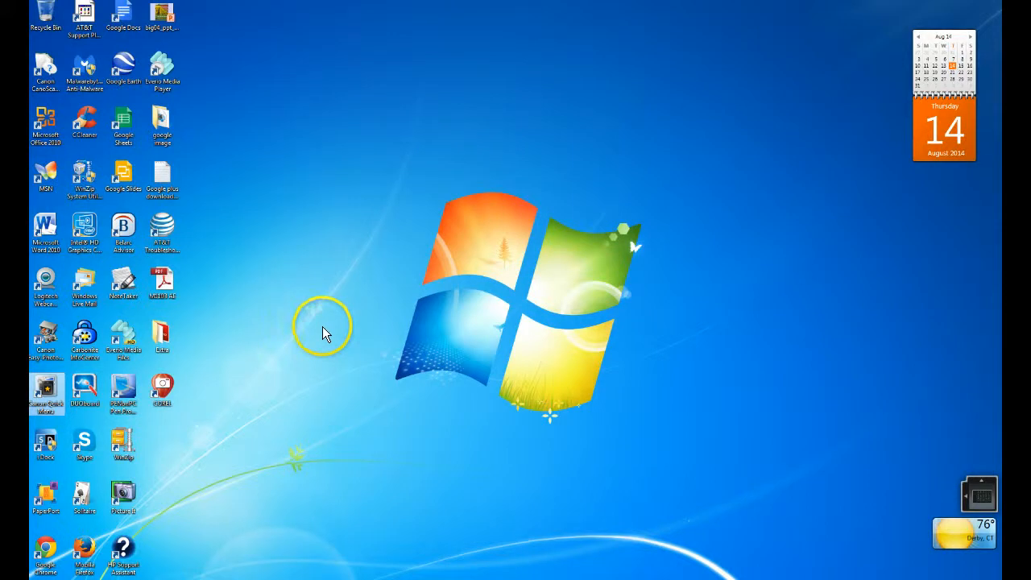
{"action": "mouse_move", "coordinate": [314, 330]}
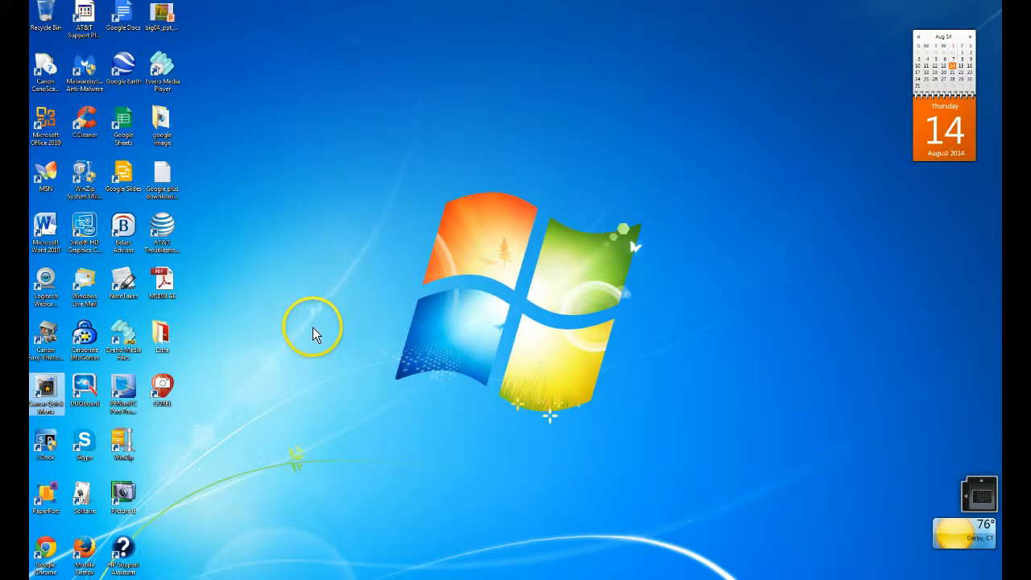
{"action": "mouse_move", "coordinate": [268, 342]}
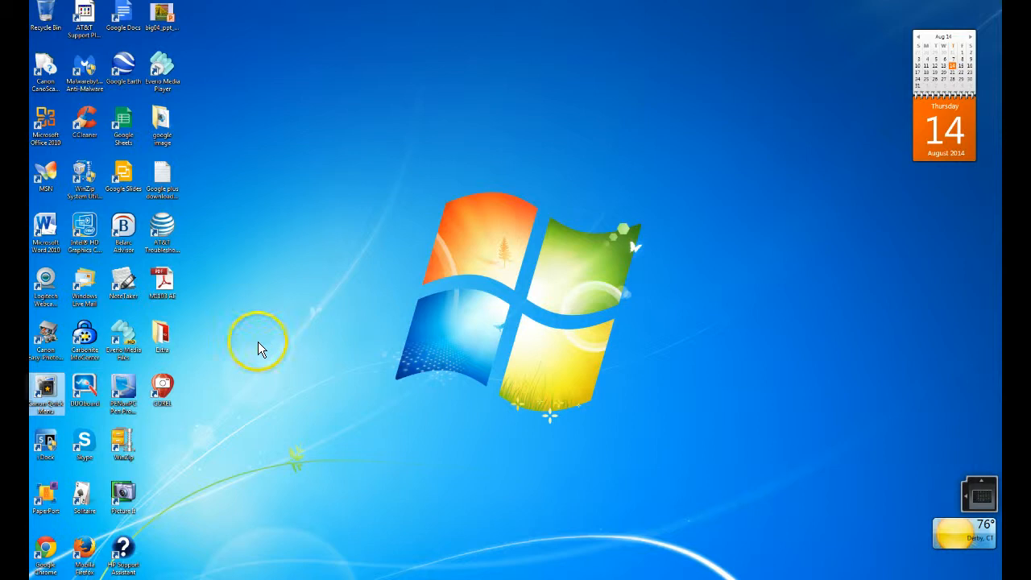
{"action": "mouse_move", "coordinate": [246, 352]}
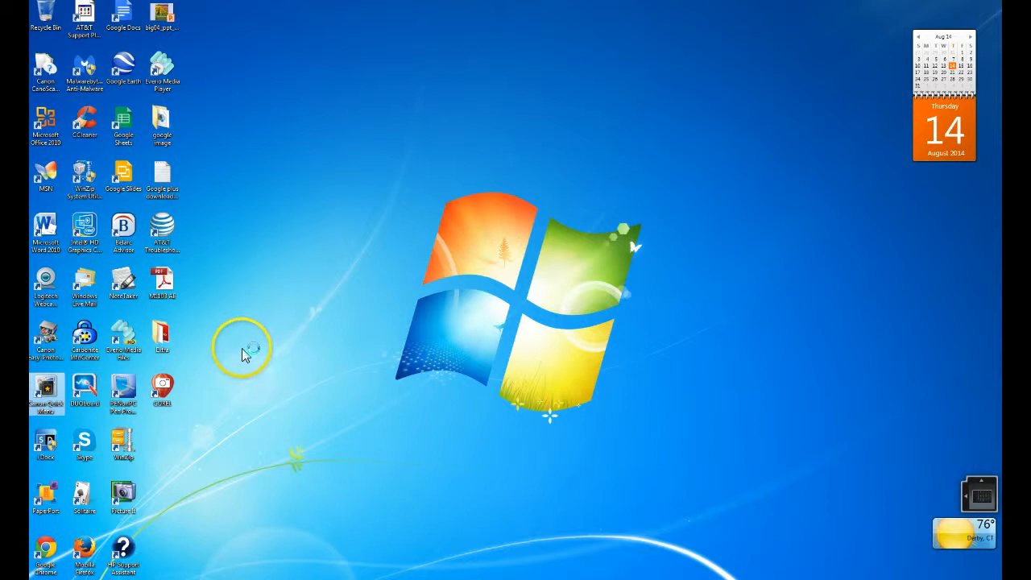
{"action": "mouse_move", "coordinate": [46, 398]}
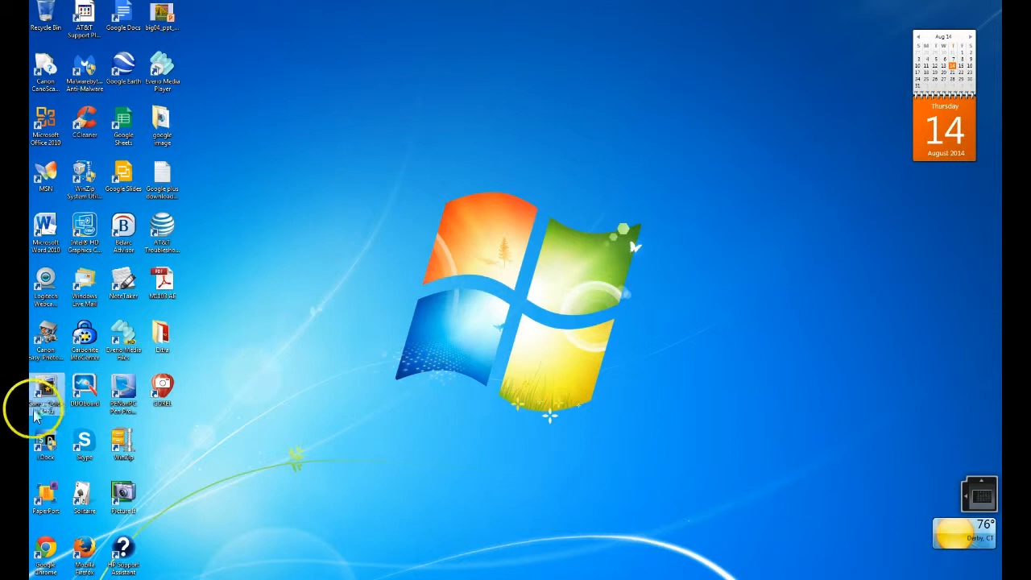
{"action": "mouse_move", "coordinate": [213, 524]}
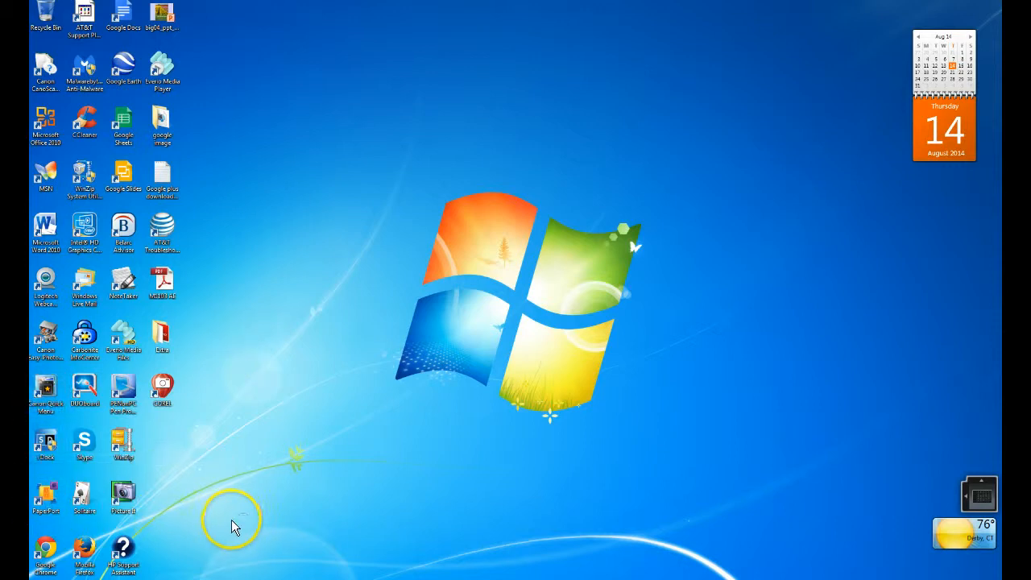
{"action": "mouse_move", "coordinate": [60, 536]}
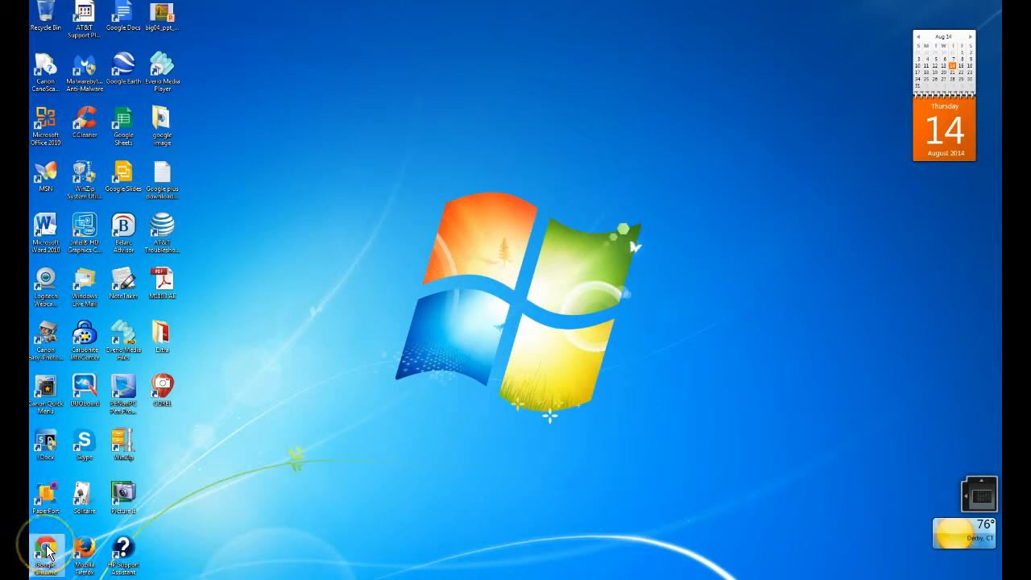
{"action": "mouse_move", "coordinate": [85, 552]}
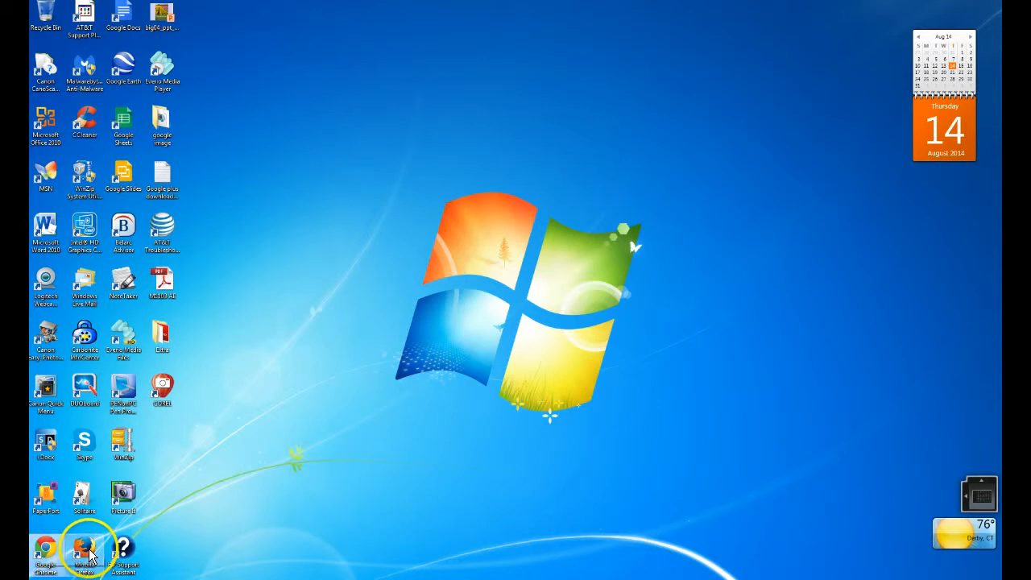
{"action": "mouse_move", "coordinate": [84, 552]}
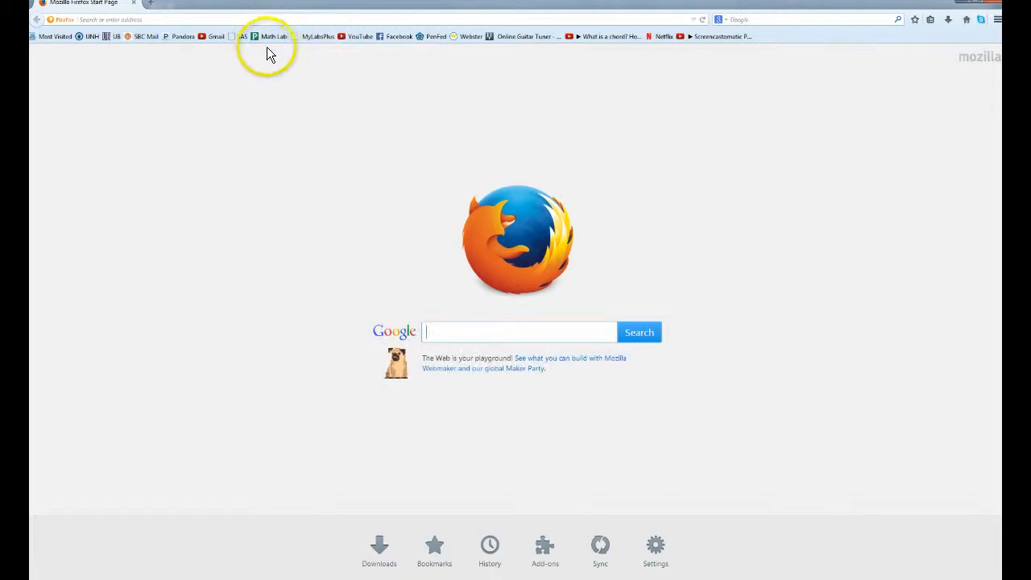
{"action": "mouse_move", "coordinate": [270, 36]}
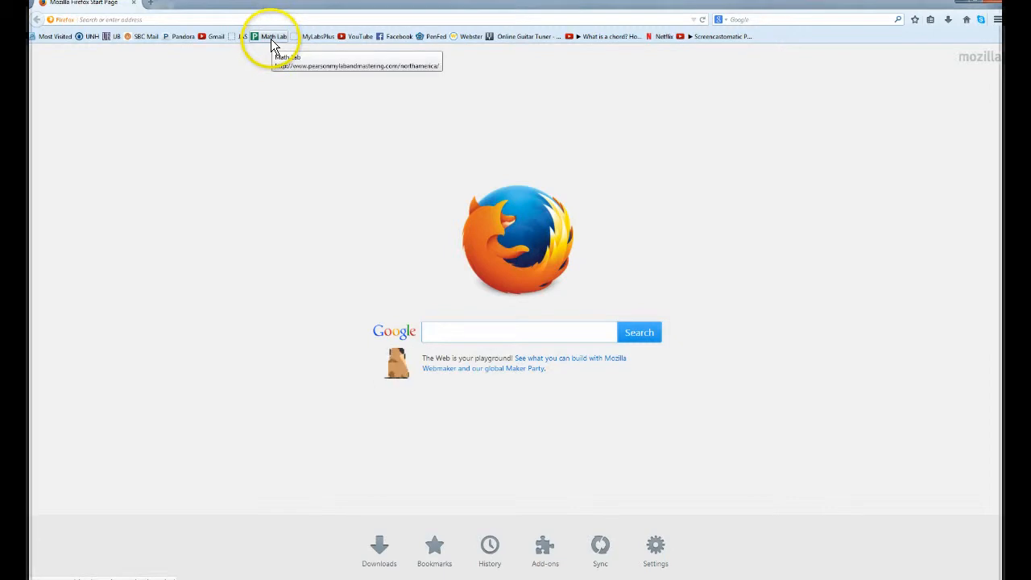
Open the MyLab & Mastering site from the Math Lab bookmark and start signing in.
{"action": "left_click", "coordinate": [272, 36]}
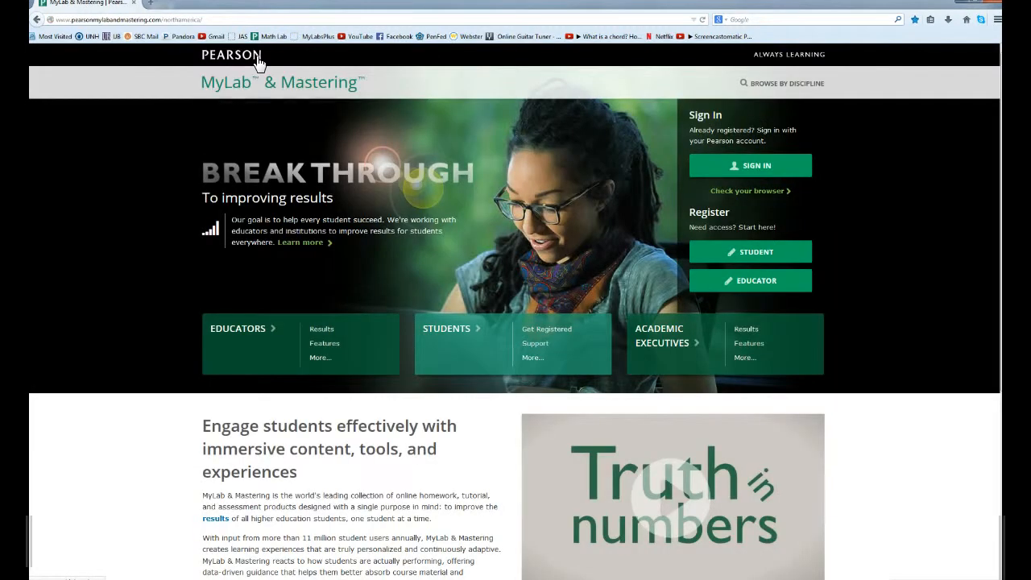
{"action": "mouse_move", "coordinate": [165, 29]}
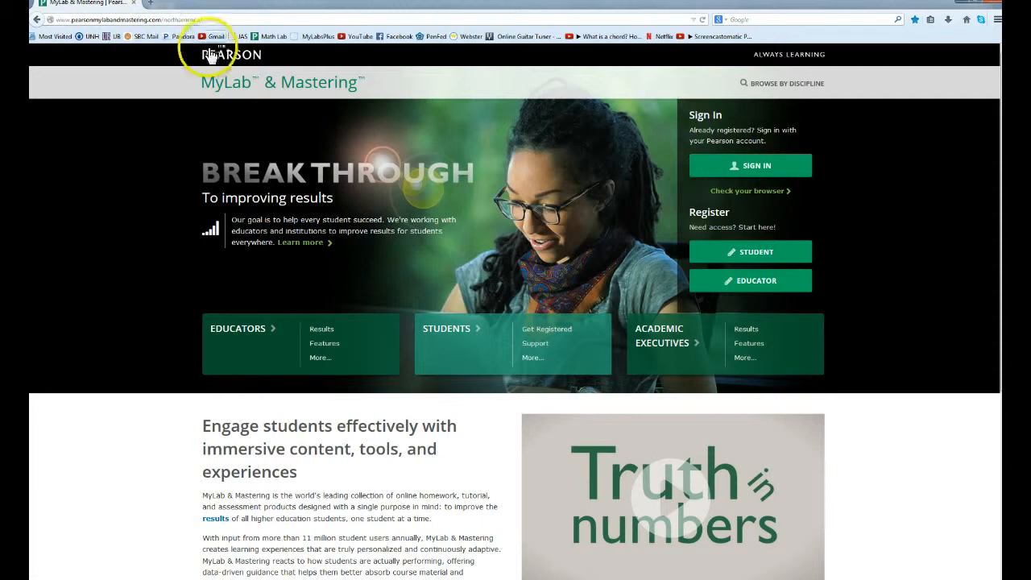
{"action": "mouse_move", "coordinate": [752, 165]}
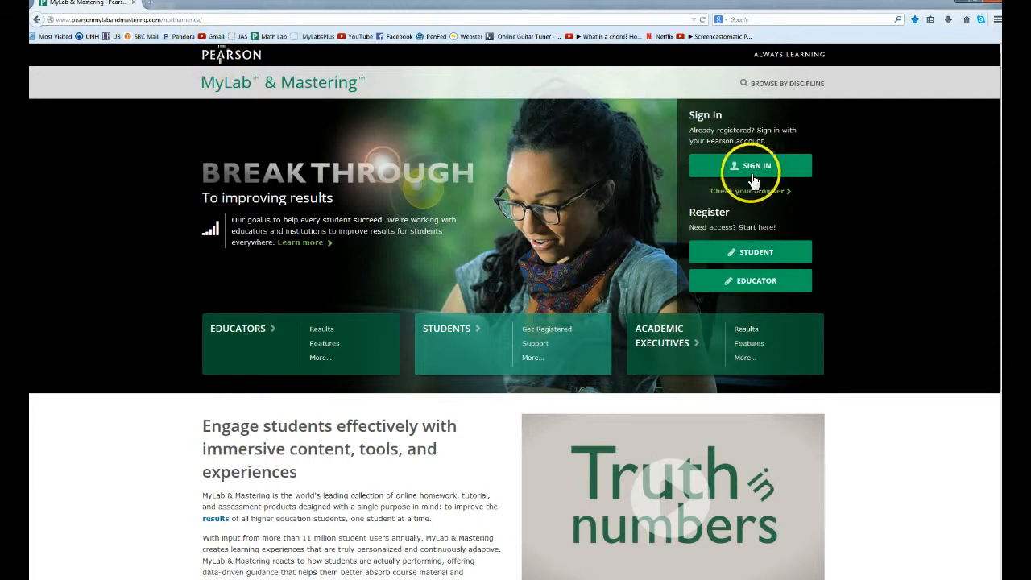
{"action": "left_click", "coordinate": [750, 165]}
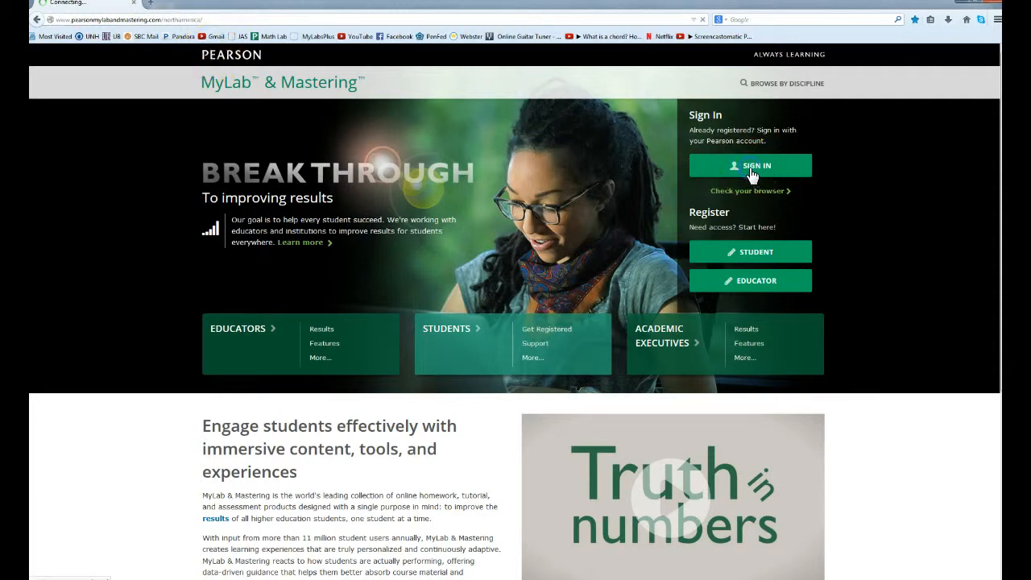
Submit the username and password on the MyLab & Mastering Sign In page.
{"action": "left_click", "coordinate": [750, 165]}
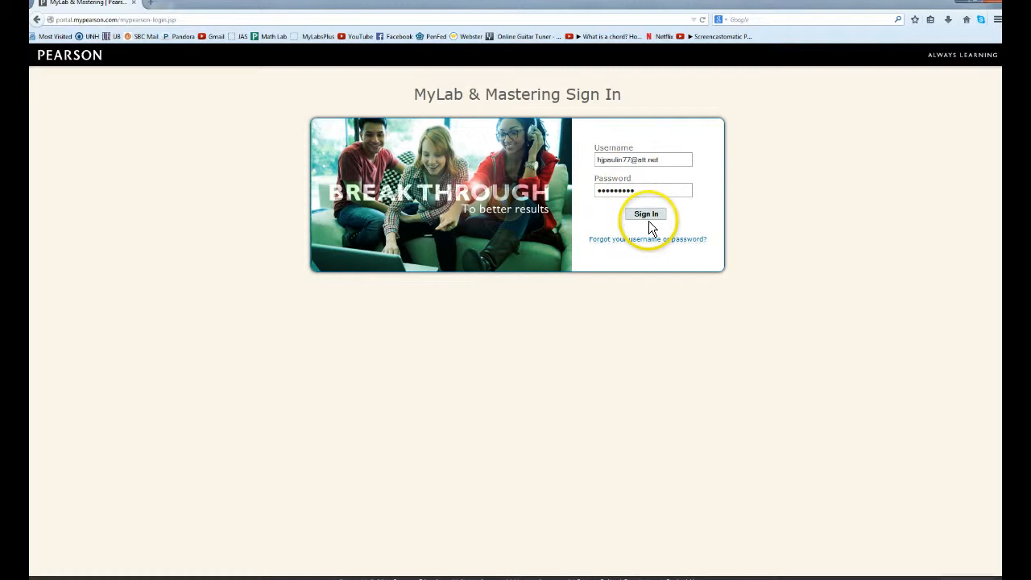
{"action": "left_click", "coordinate": [646, 214]}
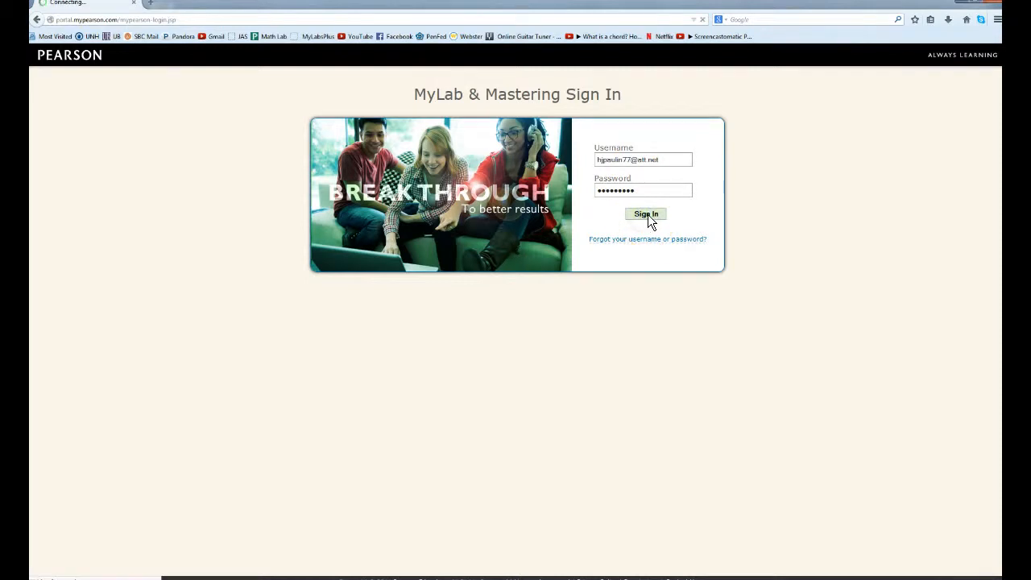
Finish signing in to reach the dashboard listing the Math 100 courses.
{"action": "left_click", "coordinate": [645, 214]}
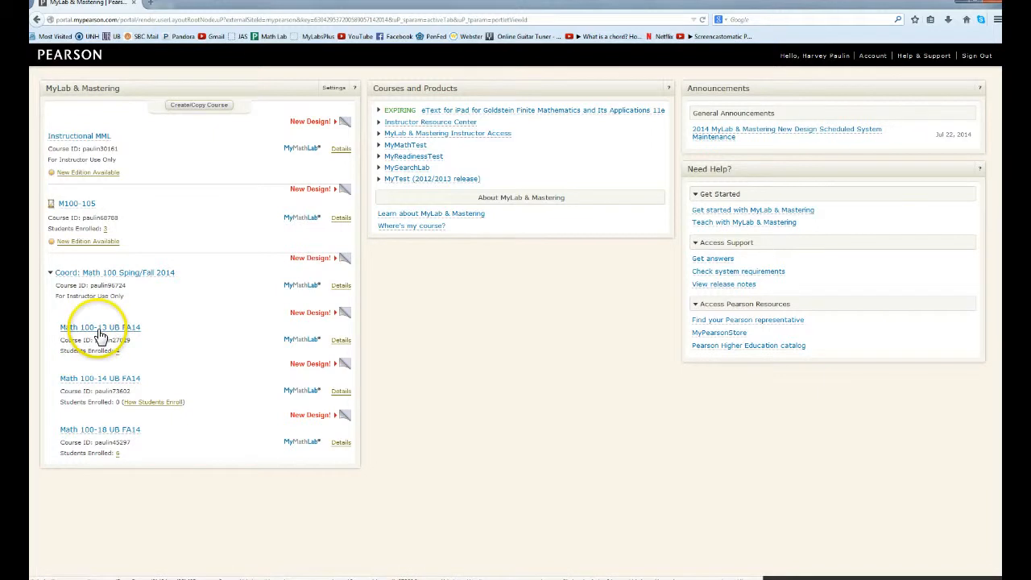
{"action": "mouse_move", "coordinate": [101, 388]}
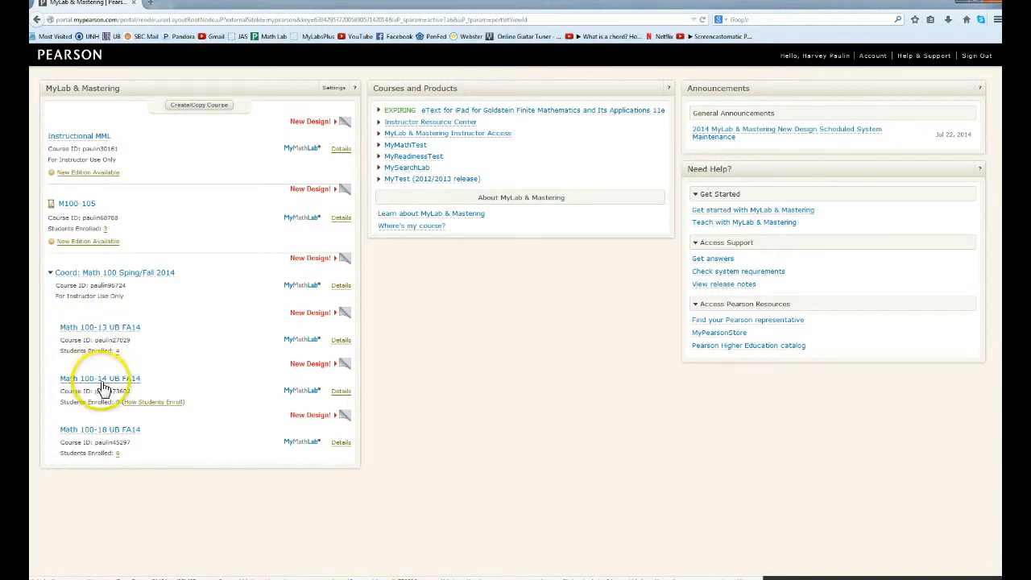
{"action": "mouse_move", "coordinate": [102, 439]}
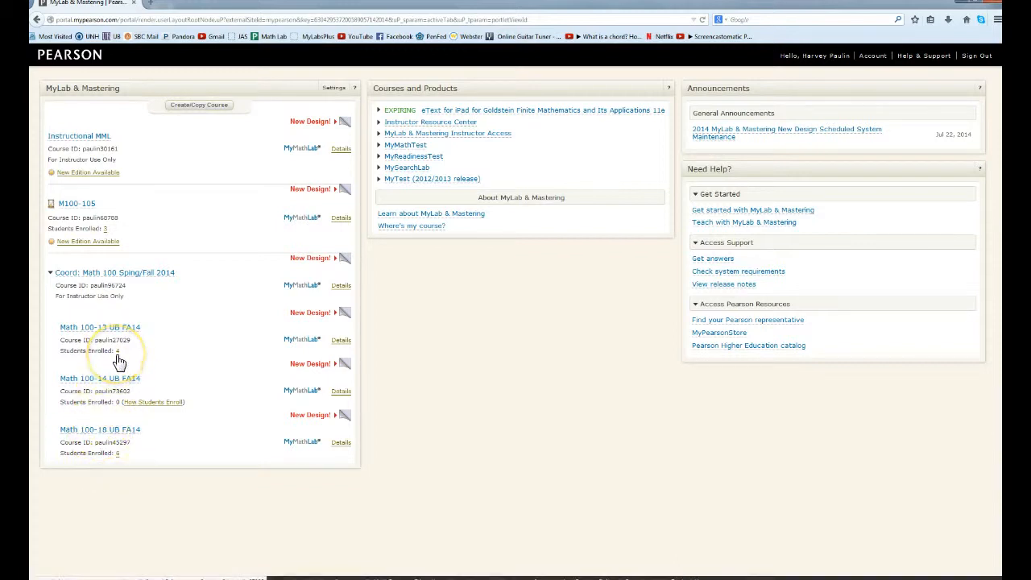
{"action": "mouse_move", "coordinate": [132, 373]}
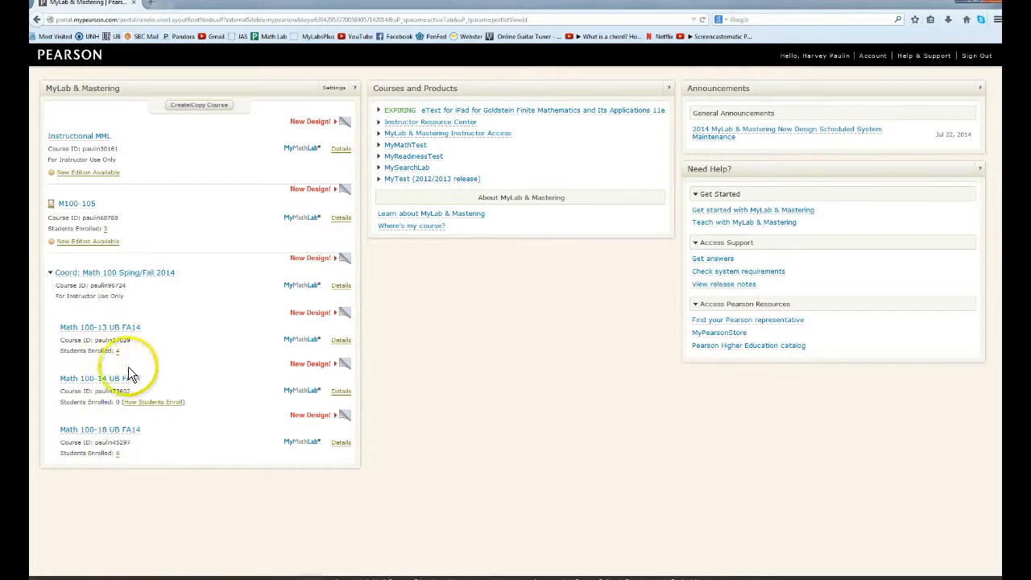
{"action": "mouse_move", "coordinate": [124, 459]}
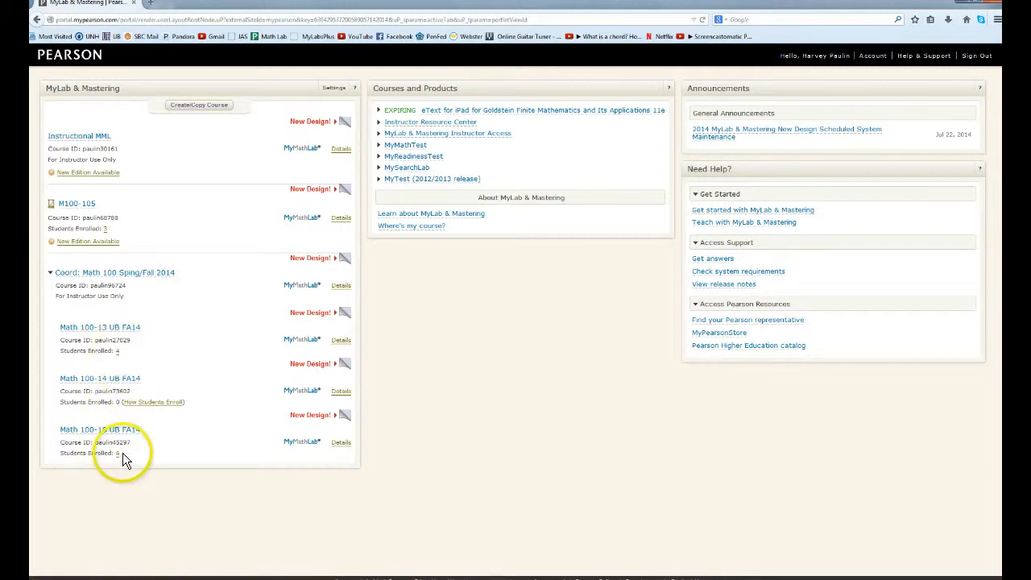
{"action": "mouse_move", "coordinate": [129, 385]}
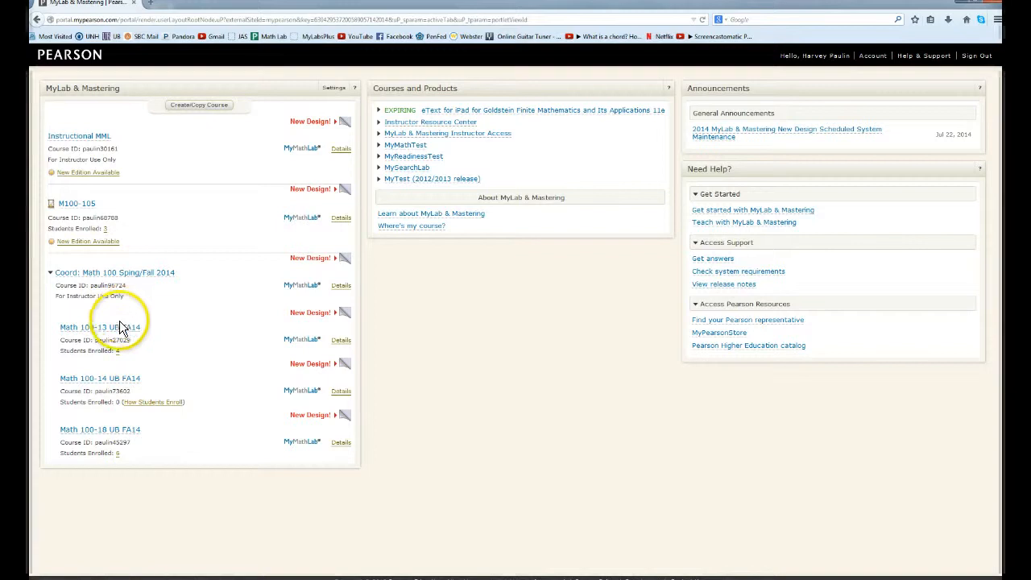
{"action": "mouse_move", "coordinate": [100, 336]}
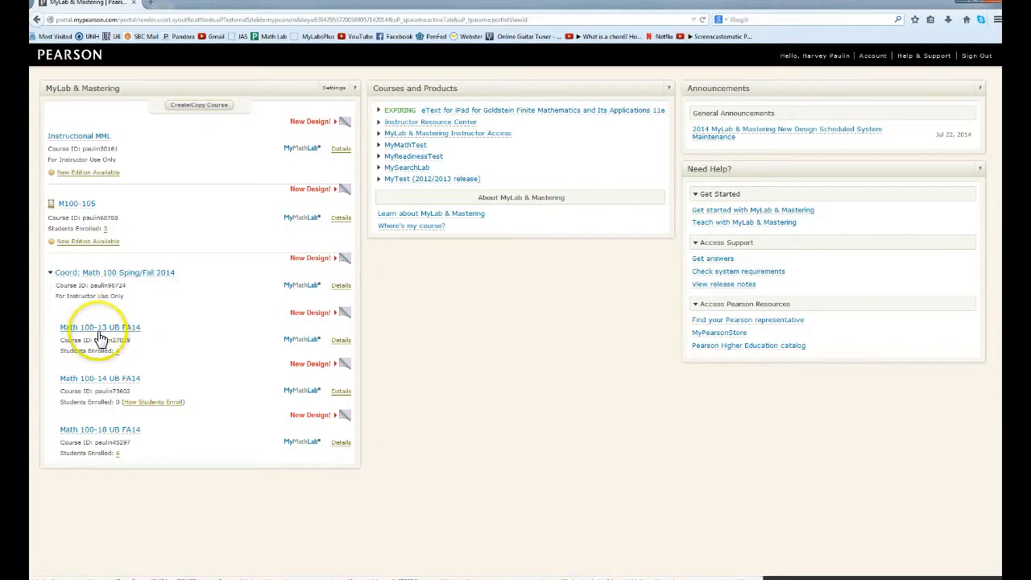
Open the Math 100-13 UB FA14 course's Study Plan showing 98/98 mastery points.
{"action": "left_click", "coordinate": [100, 327]}
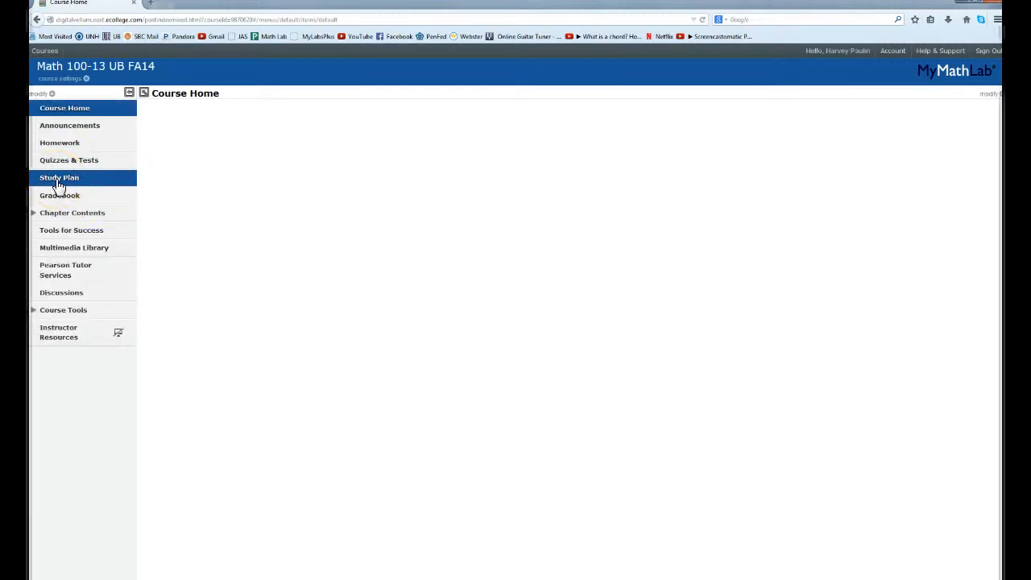
{"action": "left_click", "coordinate": [59, 177]}
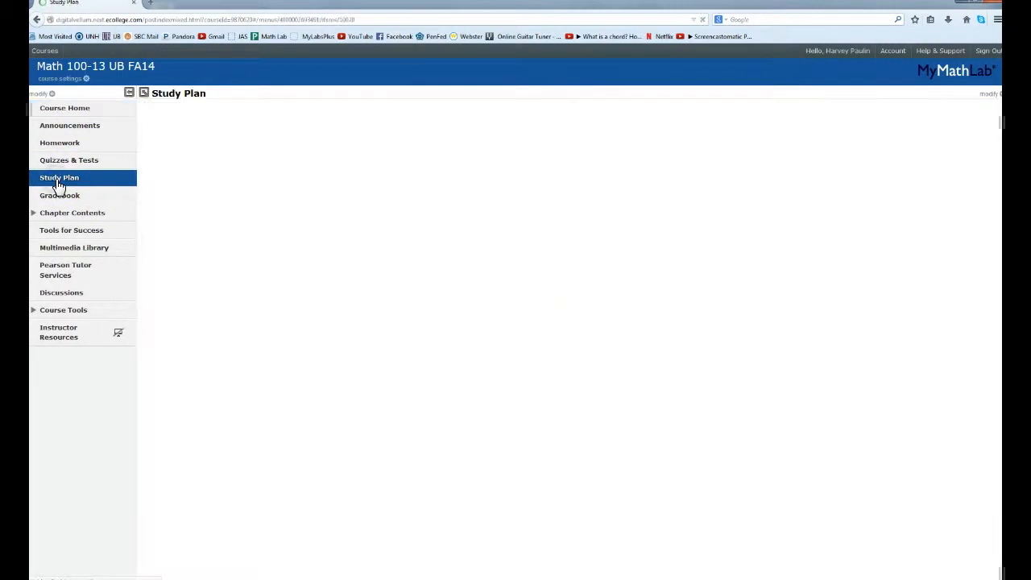
{"action": "left_click", "coordinate": [58, 177]}
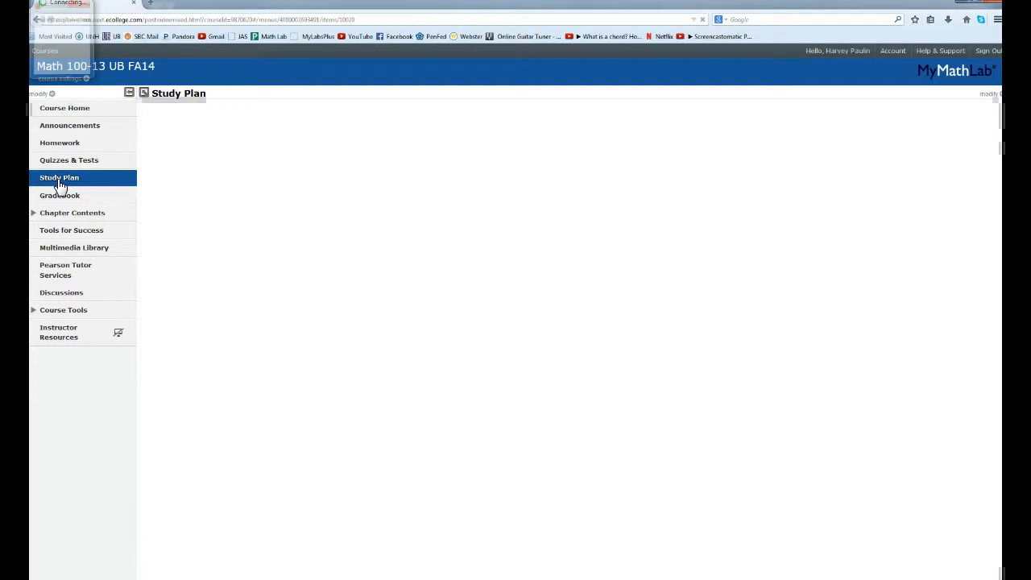
{"action": "left_click", "coordinate": [59, 177]}
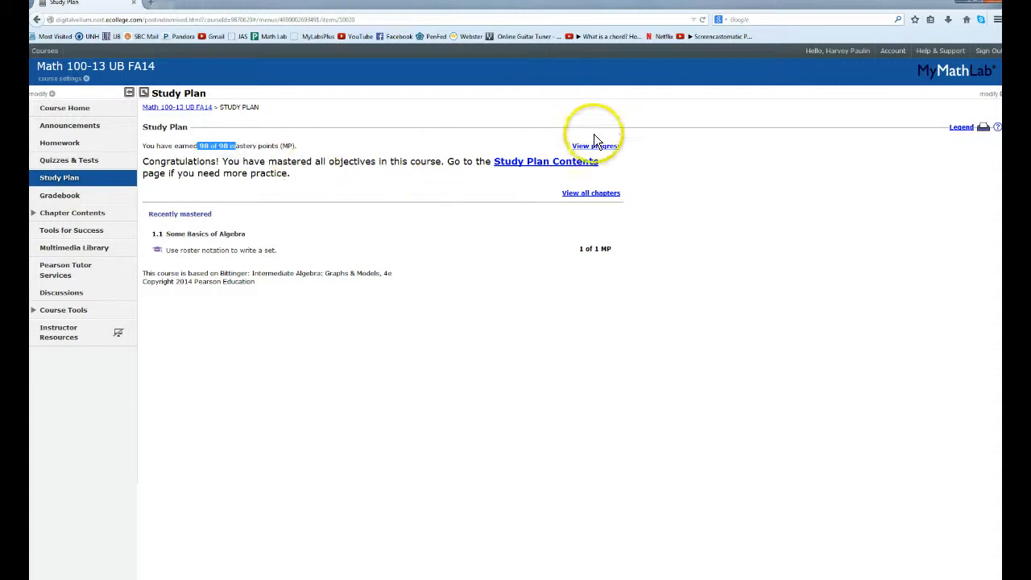
{"action": "left_click", "coordinate": [595, 146]}
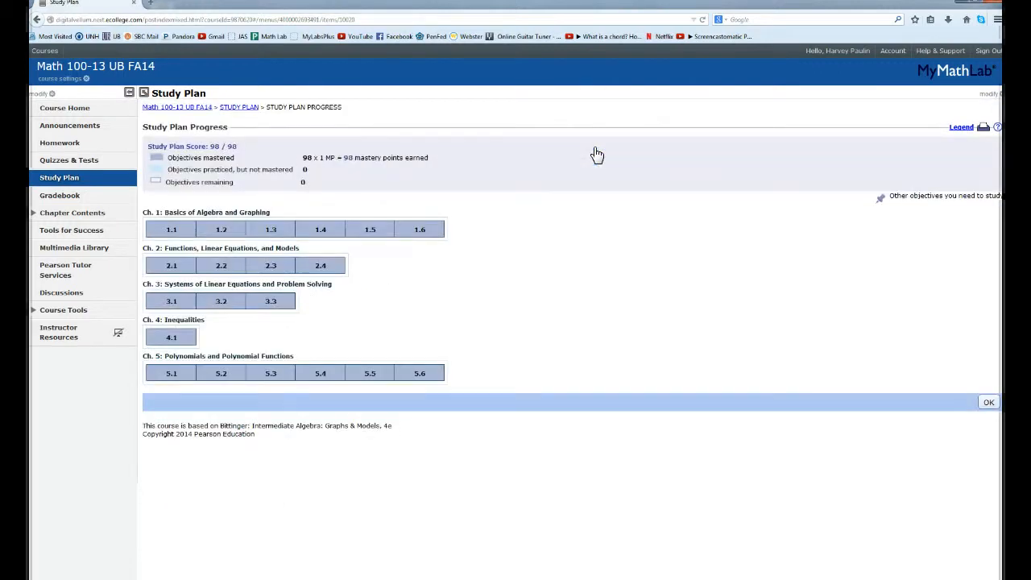
{"action": "mouse_move", "coordinate": [270, 230]}
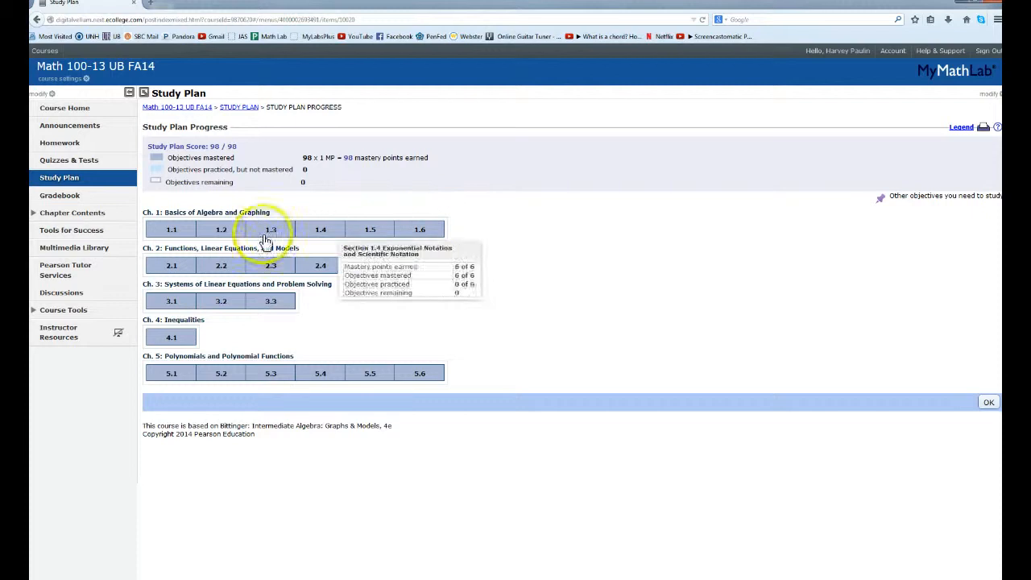
{"action": "mouse_move", "coordinate": [244, 265]}
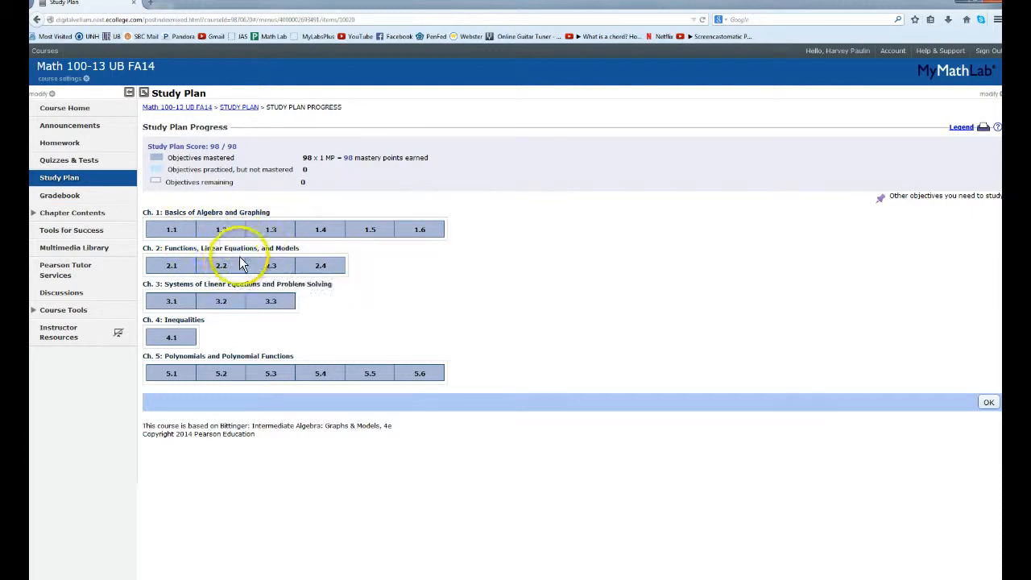
{"action": "mouse_move", "coordinate": [221, 372]}
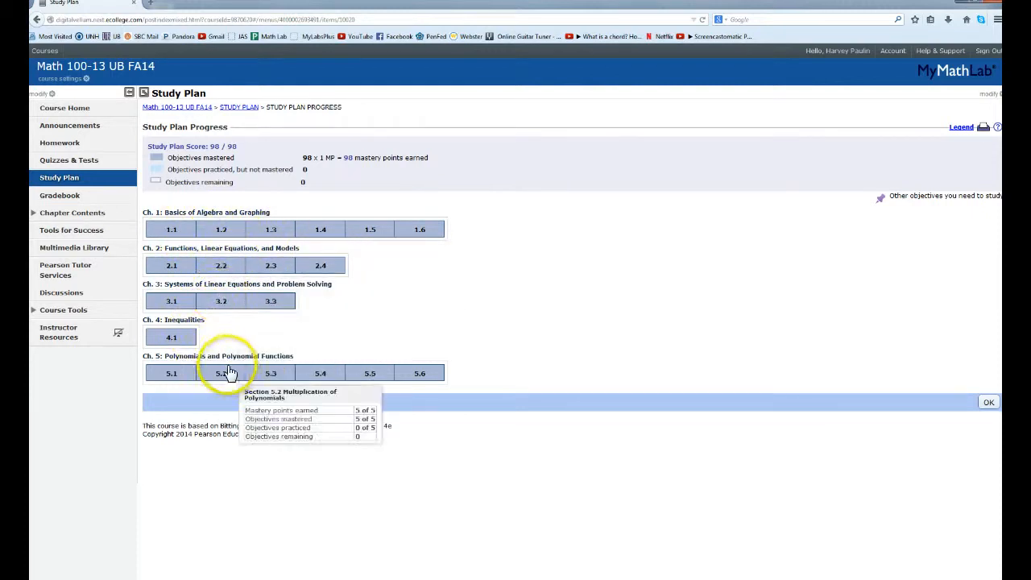
{"action": "mouse_move", "coordinate": [350, 336]}
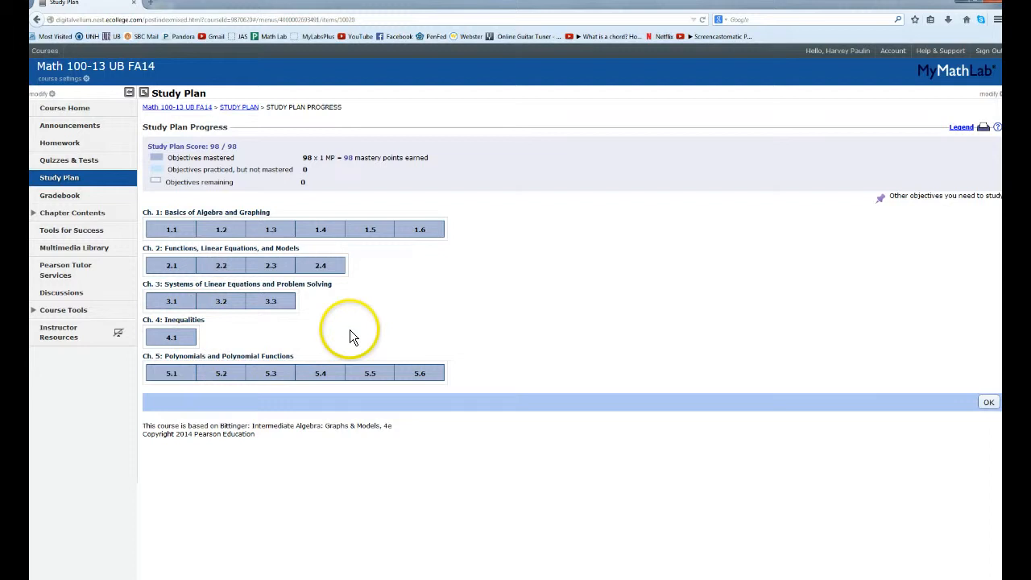
{"action": "mouse_move", "coordinate": [372, 230]}
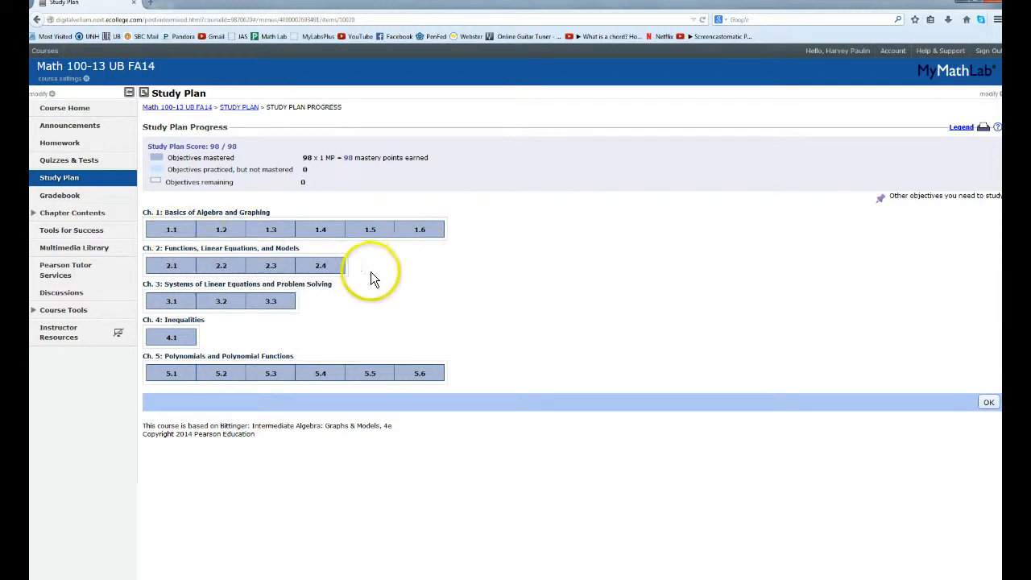
{"action": "mouse_move", "coordinate": [358, 276]}
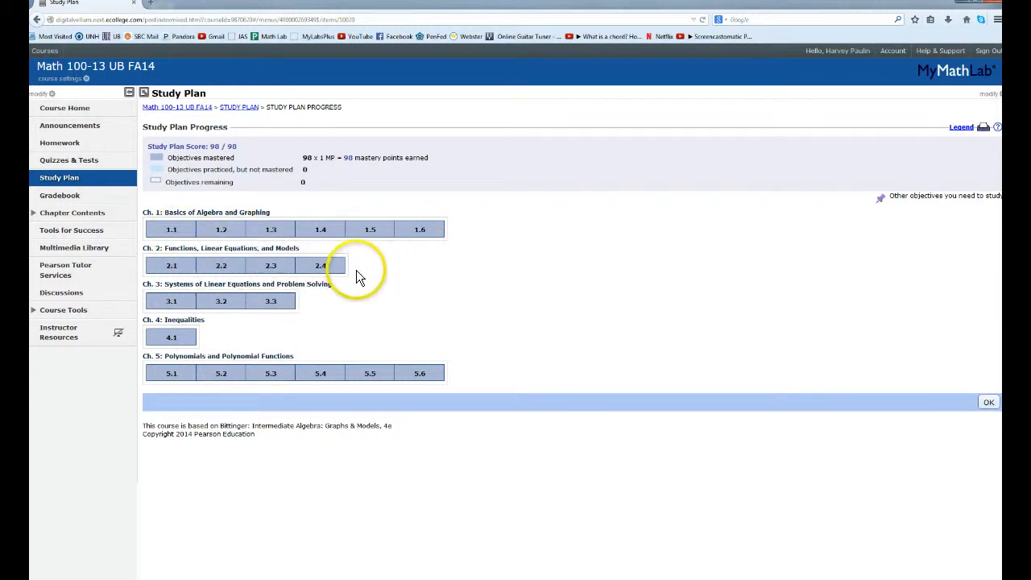
{"action": "mouse_move", "coordinate": [253, 345]}
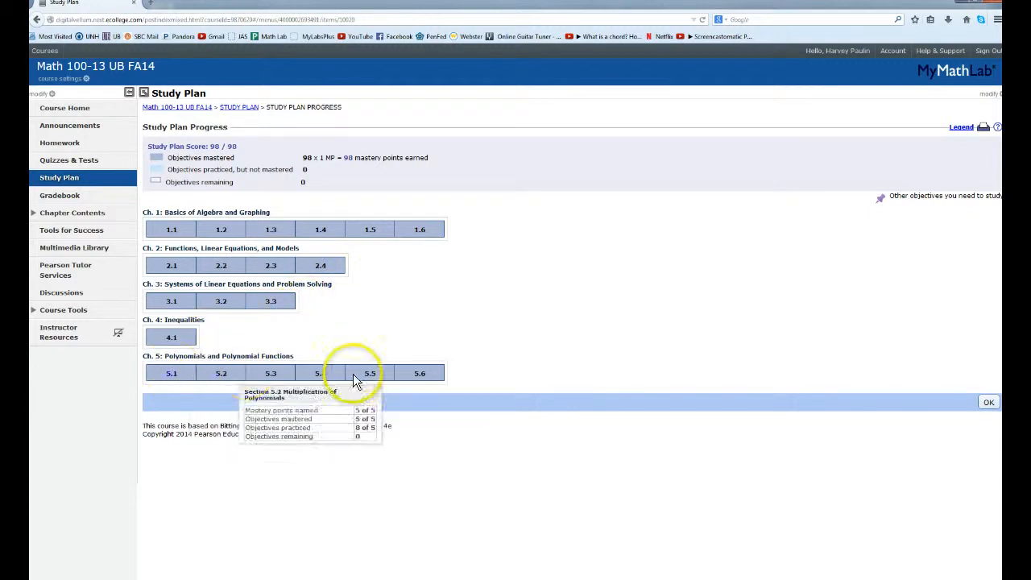
{"action": "mouse_move", "coordinate": [473, 389]}
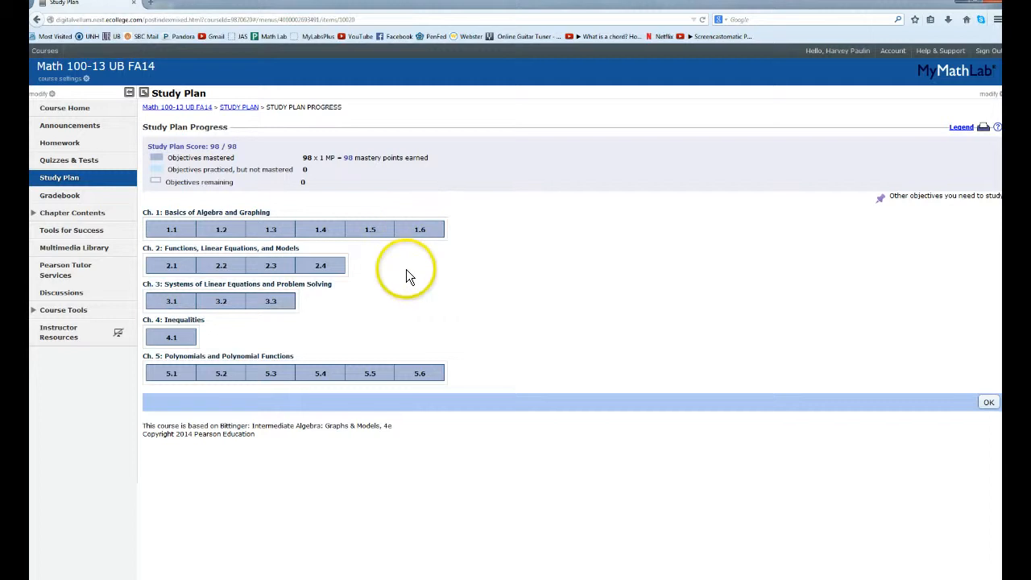
{"action": "mouse_move", "coordinate": [411, 278]}
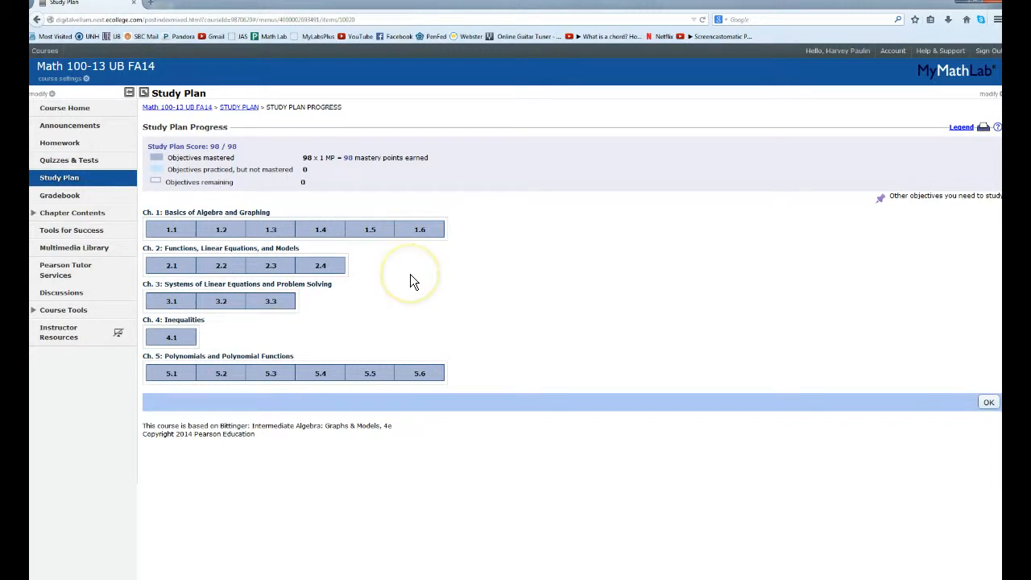
{"action": "mouse_move", "coordinate": [413, 280]}
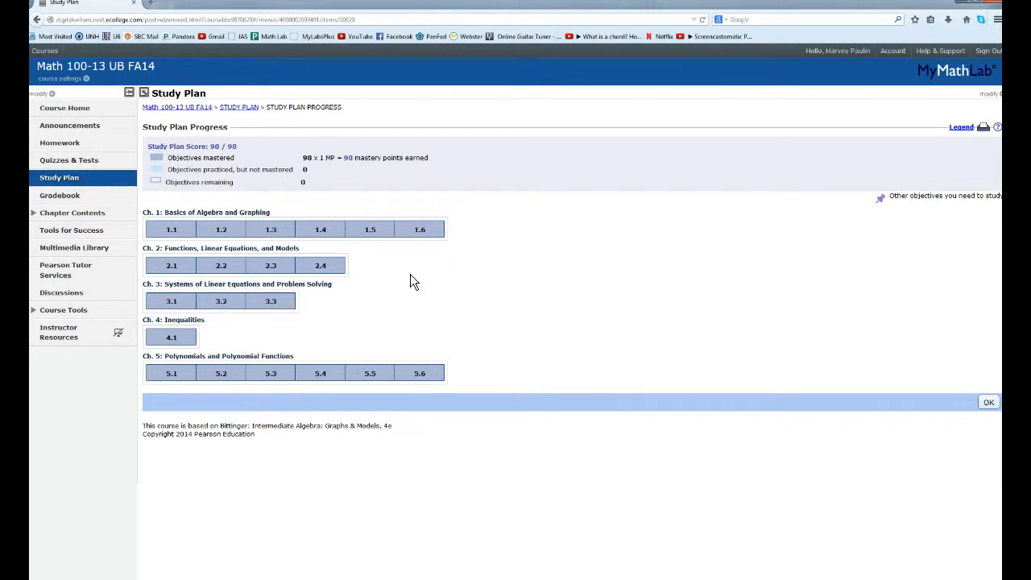
{"action": "mouse_move", "coordinate": [405, 286]}
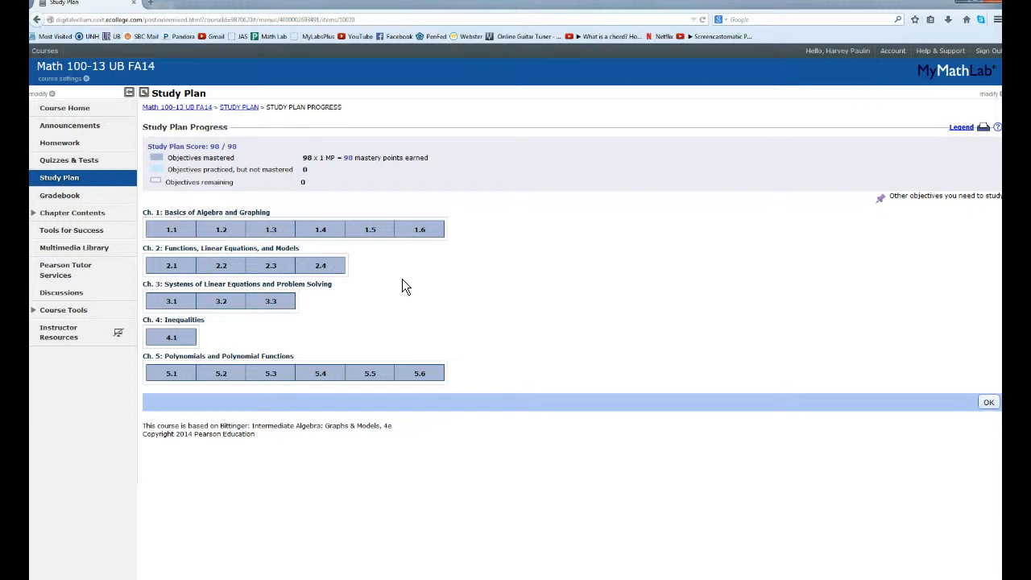
{"action": "mouse_move", "coordinate": [395, 294]}
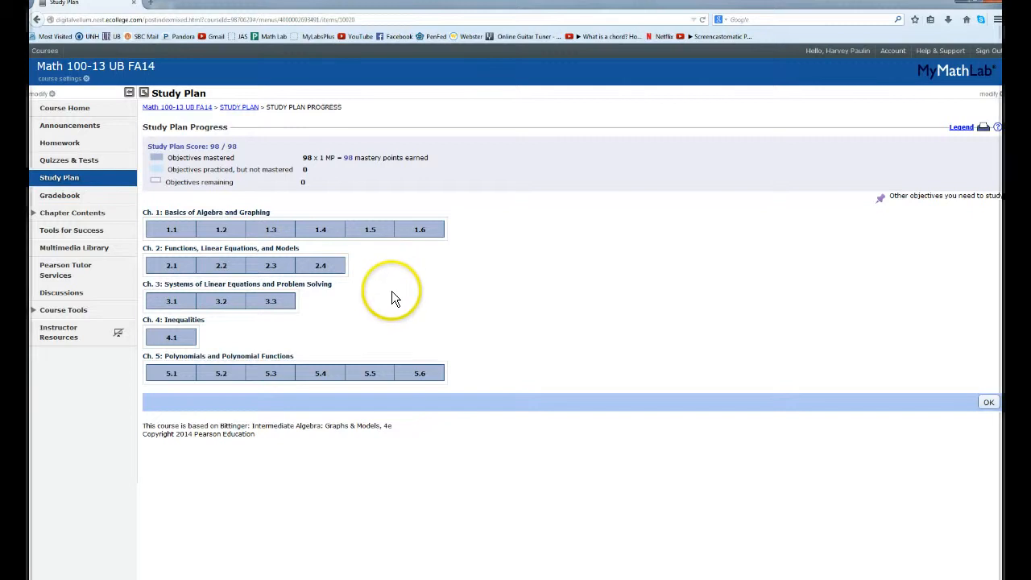
{"action": "mouse_move", "coordinate": [201, 230]}
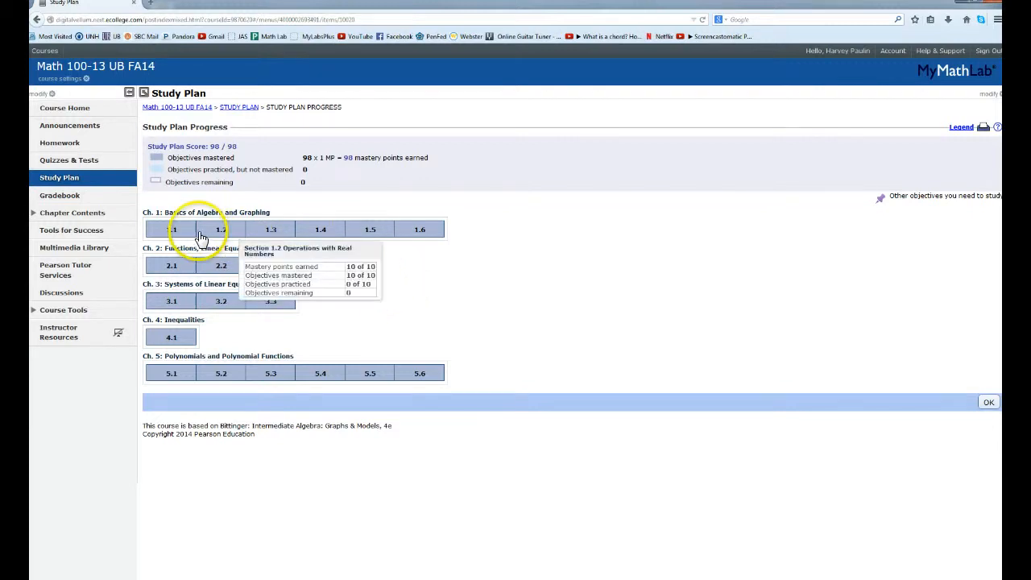
{"action": "mouse_move", "coordinate": [221, 229]}
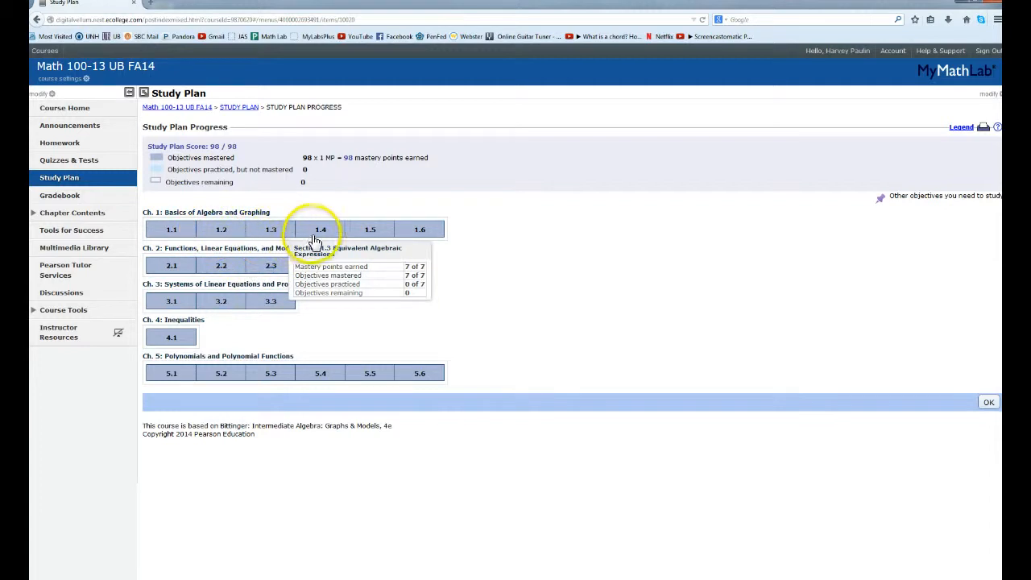
{"action": "mouse_move", "coordinate": [418, 230]}
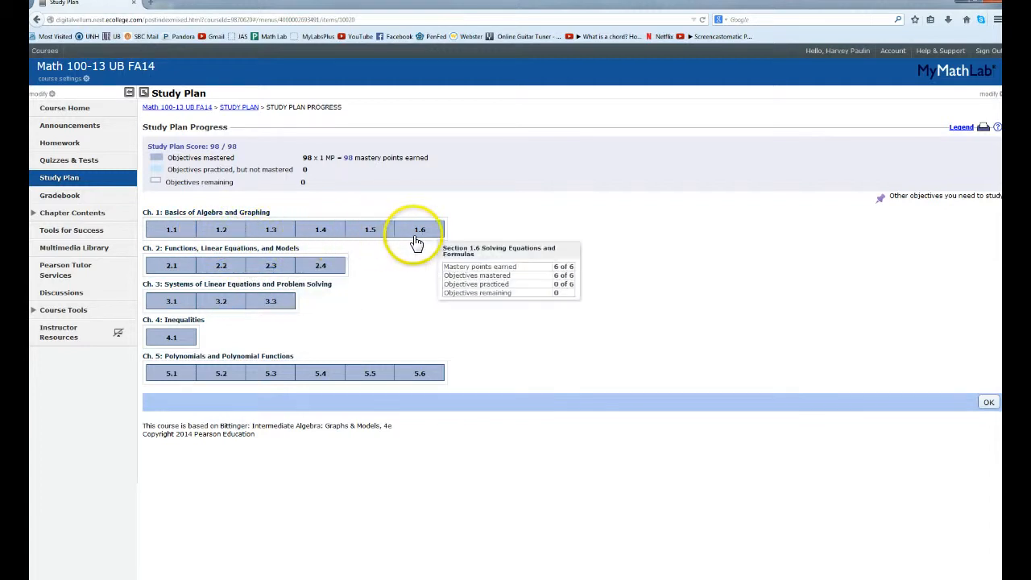
{"action": "mouse_move", "coordinate": [406, 262]}
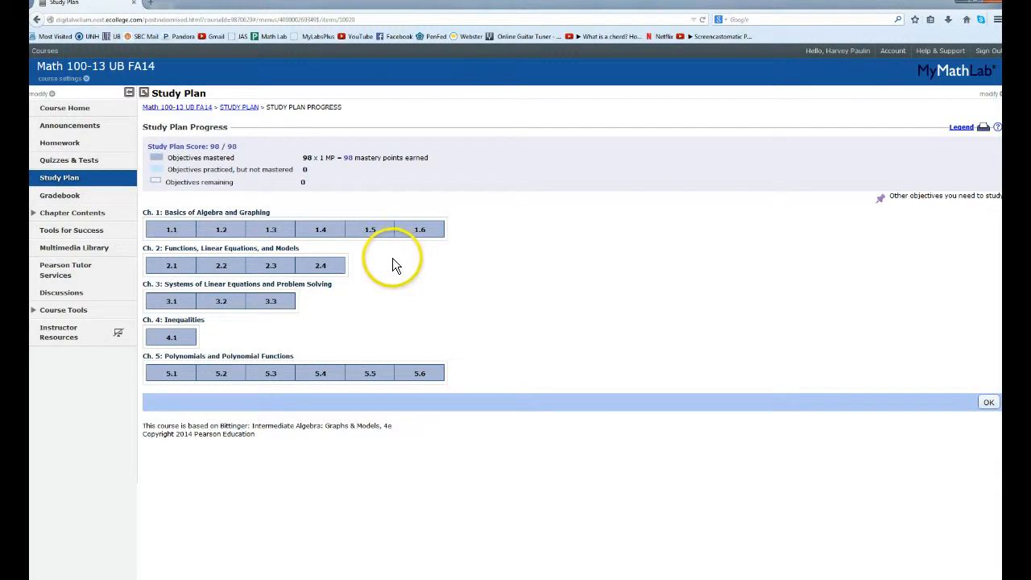
{"action": "mouse_move", "coordinate": [395, 264]}
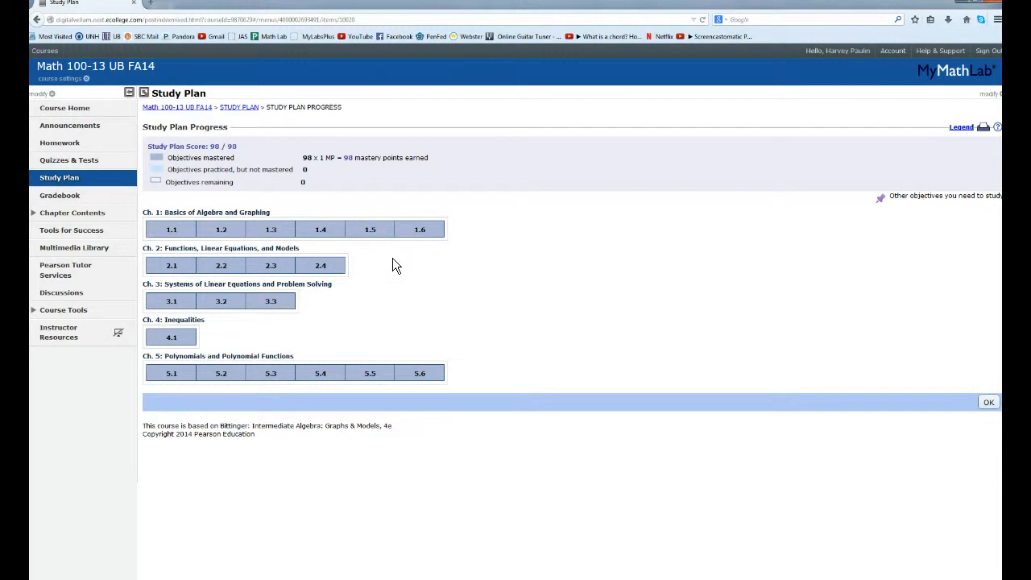
{"action": "mouse_move", "coordinate": [221, 265]}
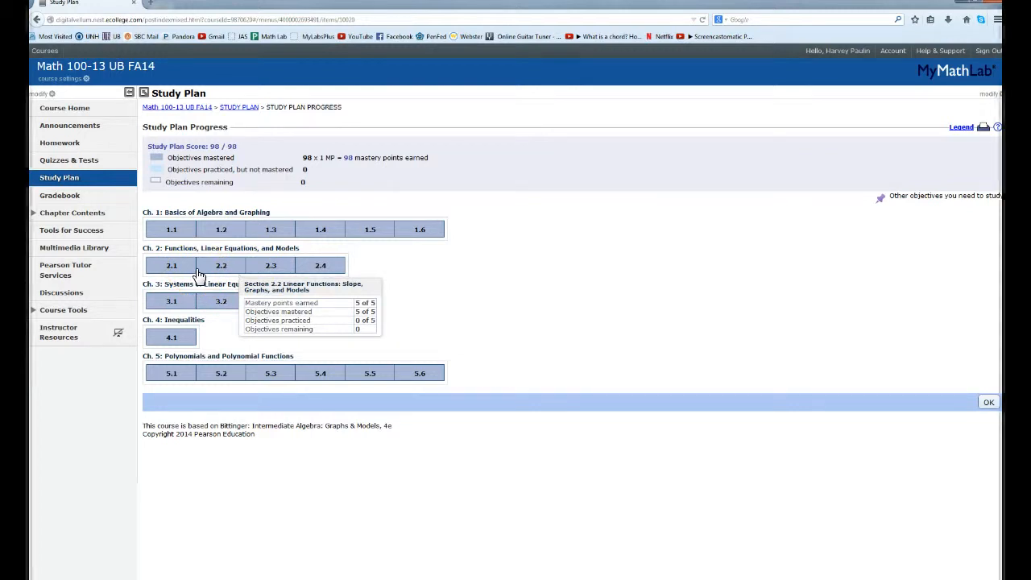
{"action": "mouse_move", "coordinate": [171, 265]}
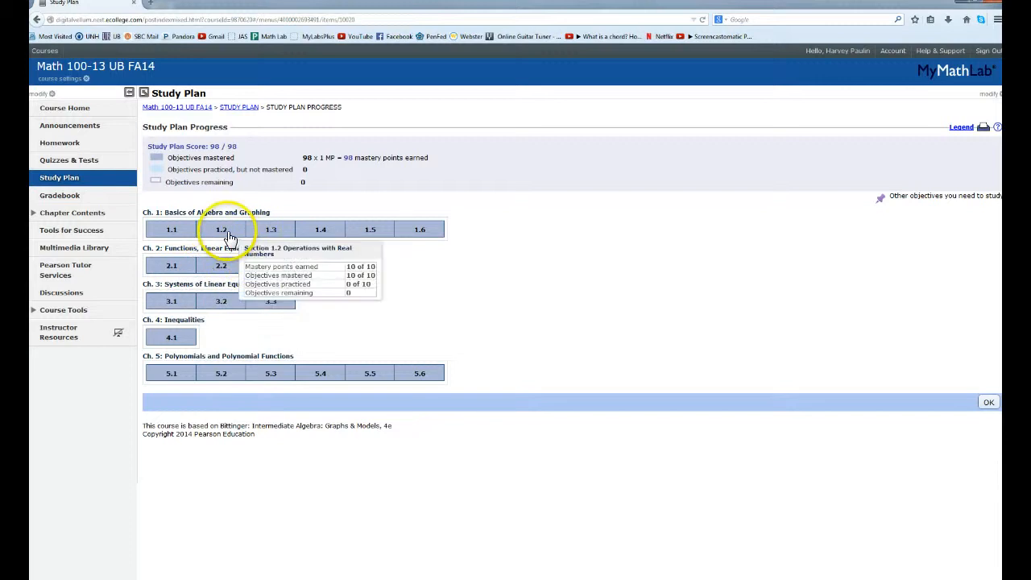
{"action": "mouse_move", "coordinate": [216, 244]}
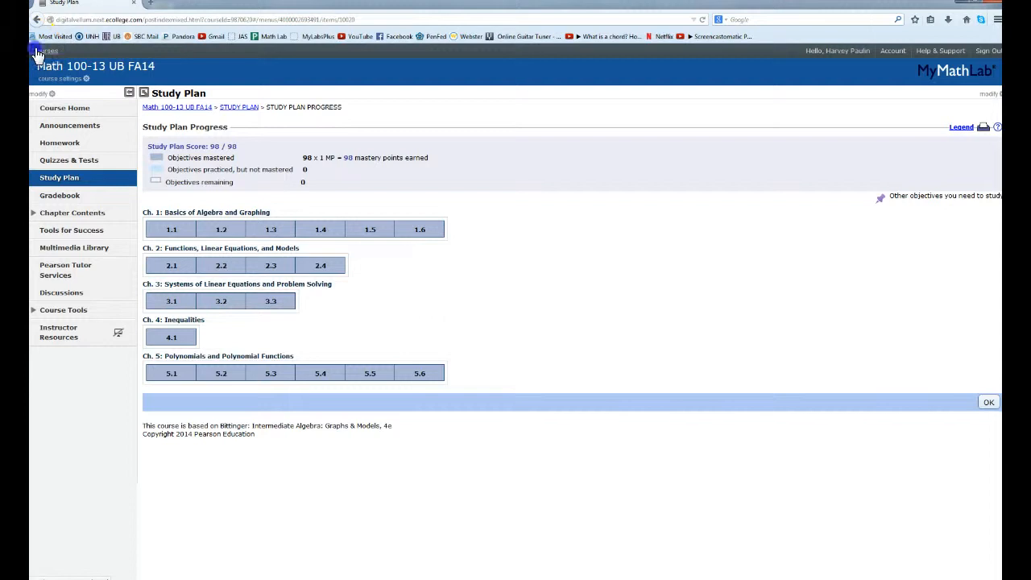
Return to the course list and open the Instructional MML course home page.
{"action": "left_click", "coordinate": [46, 51]}
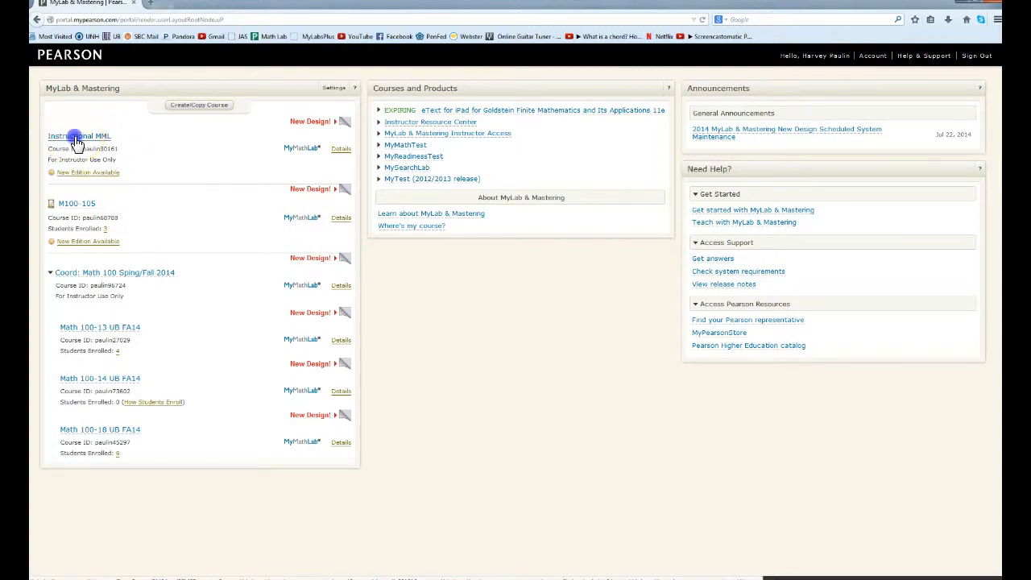
{"action": "left_click", "coordinate": [79, 135]}
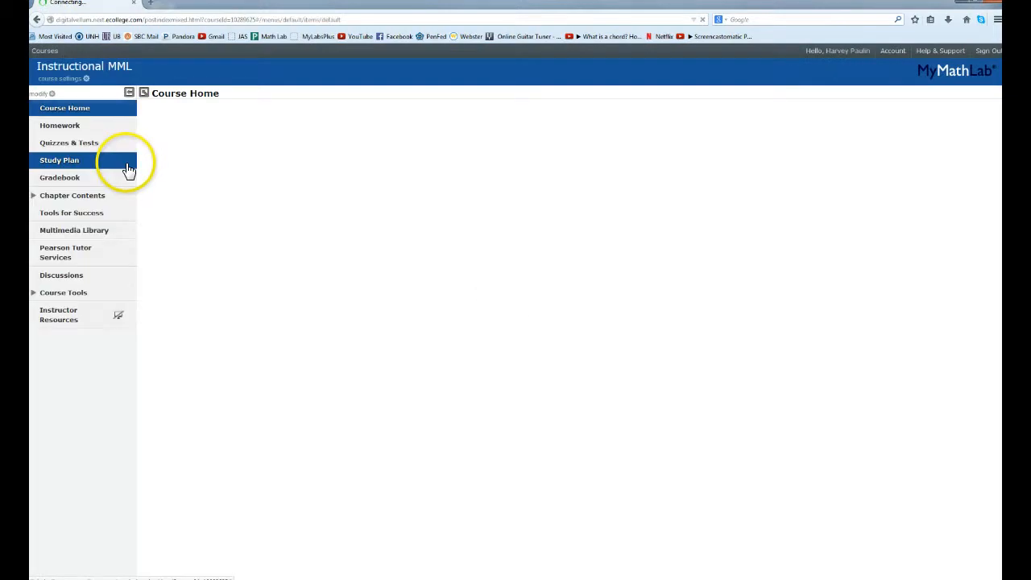
{"action": "left_click", "coordinate": [65, 107]}
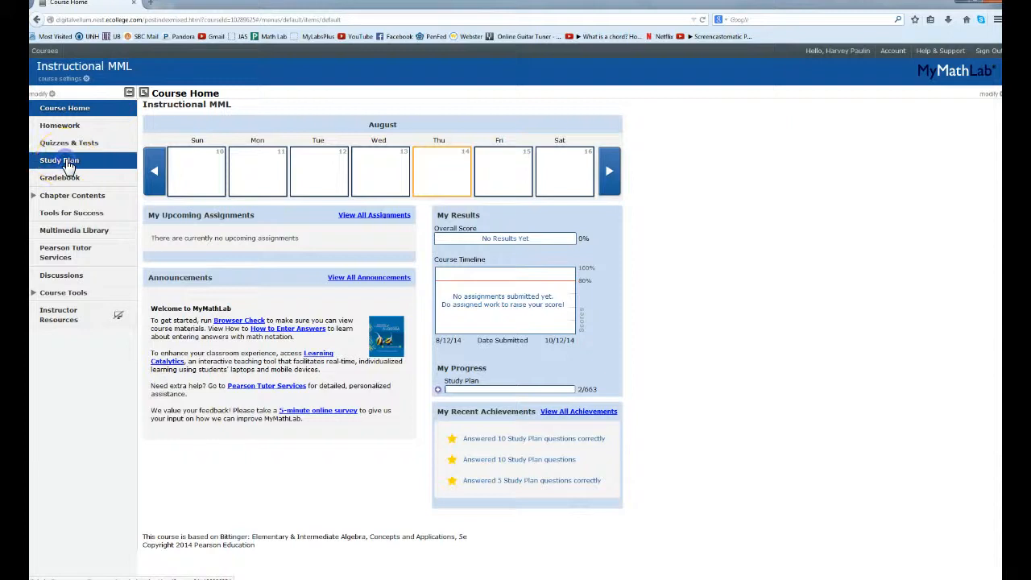
Open the Instructional MML Study Plan (2/663 points) and view its progress.
{"action": "left_click", "coordinate": [59, 160]}
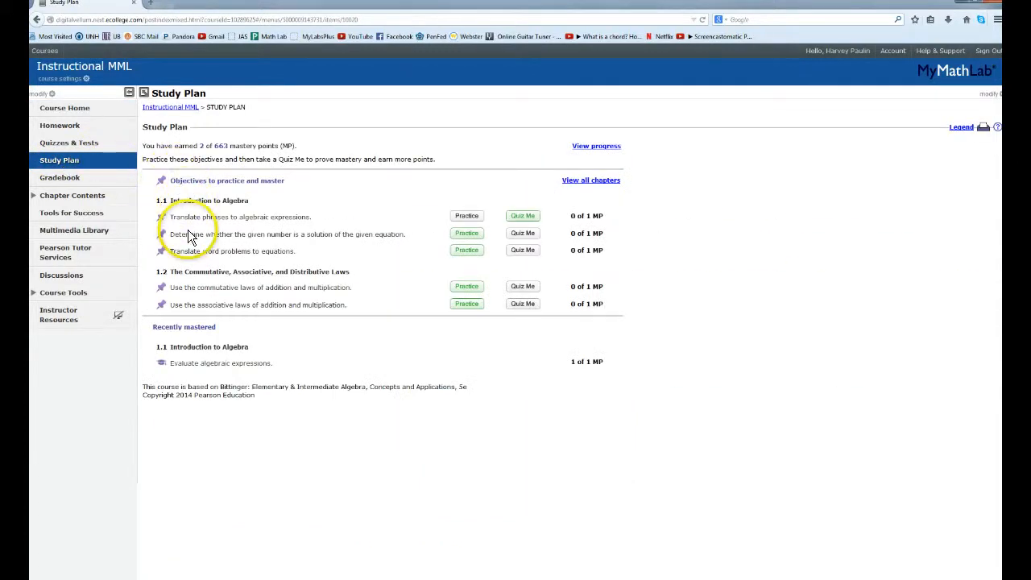
{"action": "mouse_move", "coordinate": [205, 214]}
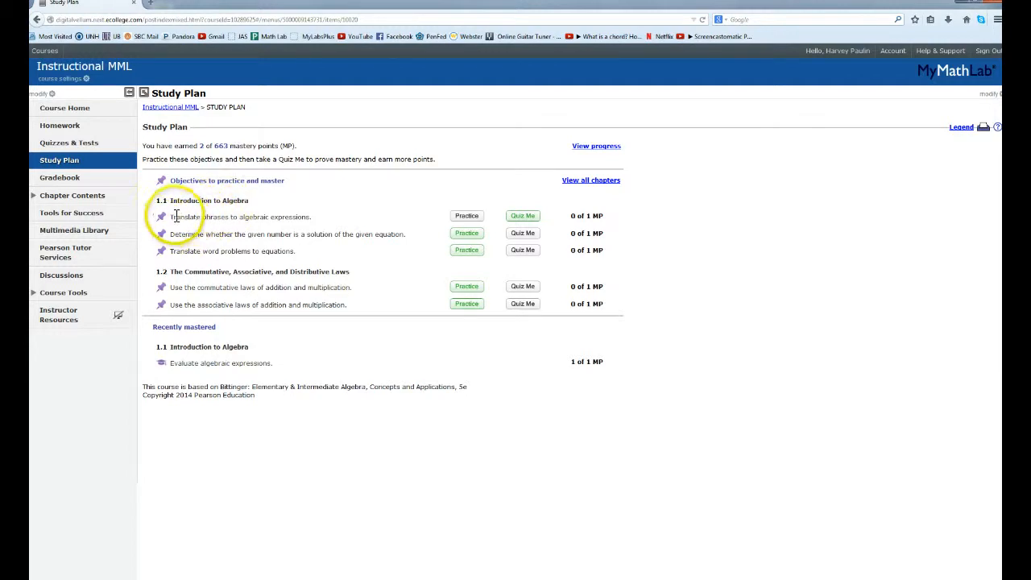
{"action": "mouse_move", "coordinate": [466, 216]}
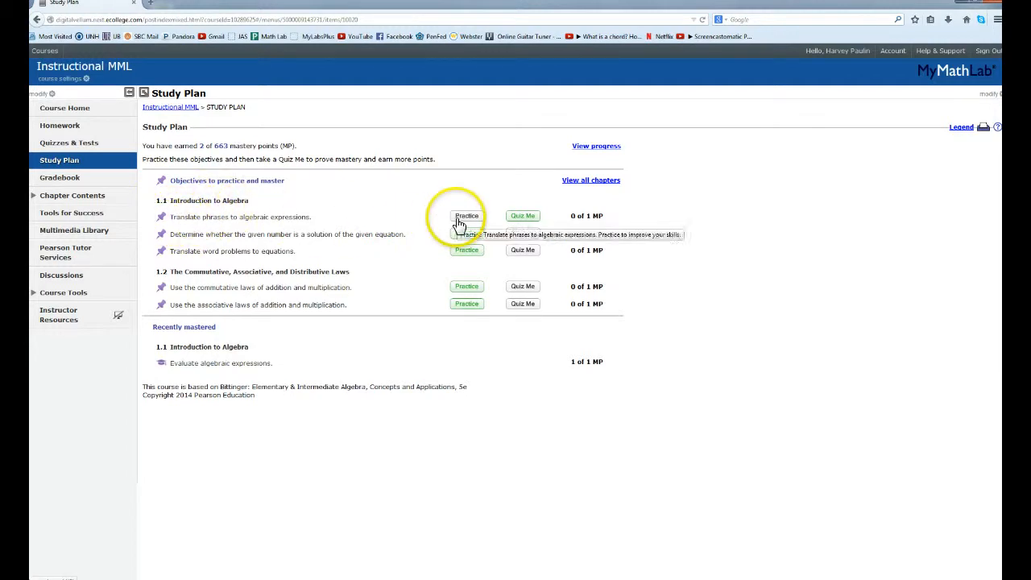
{"action": "mouse_move", "coordinate": [500, 233]}
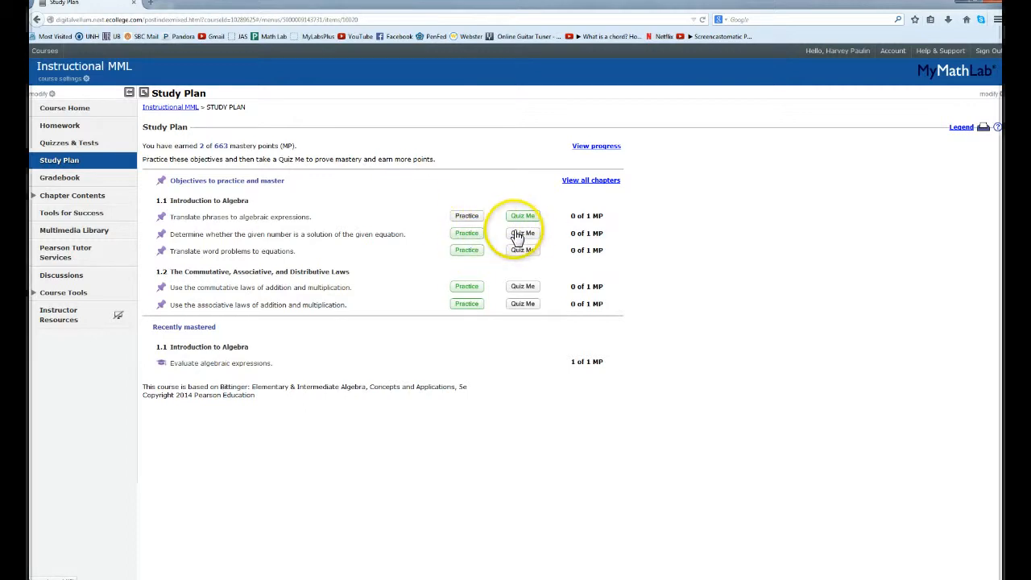
{"action": "mouse_move", "coordinate": [463, 260]}
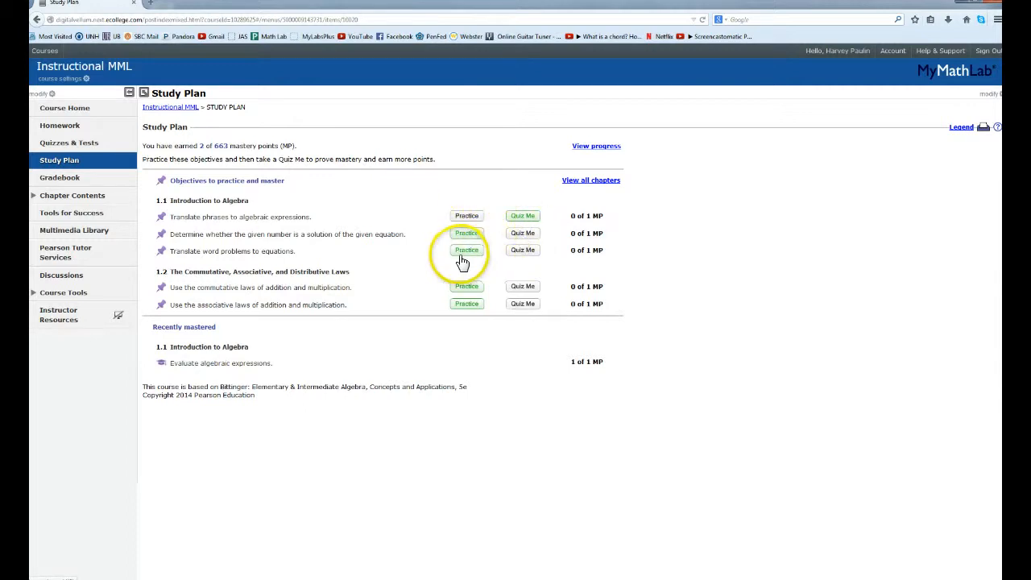
{"action": "mouse_move", "coordinate": [522, 249]}
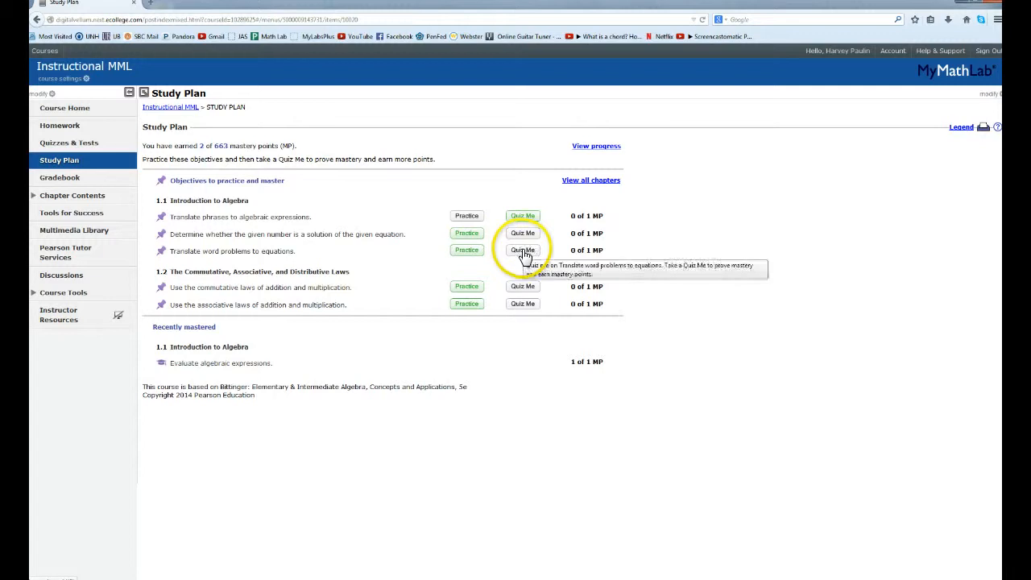
{"action": "mouse_move", "coordinate": [547, 201]}
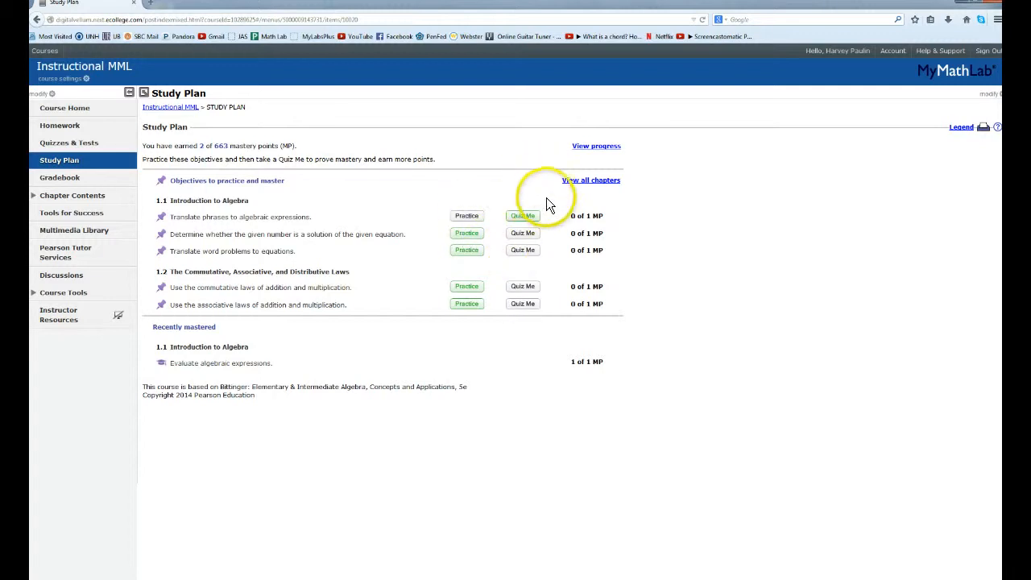
{"action": "mouse_move", "coordinate": [596, 150]}
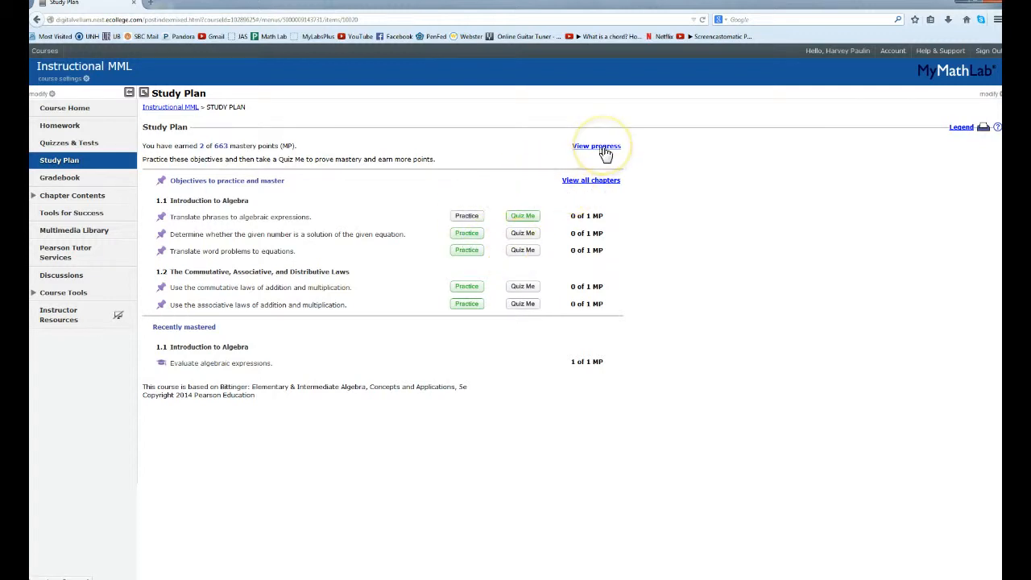
{"action": "left_click", "coordinate": [596, 146]}
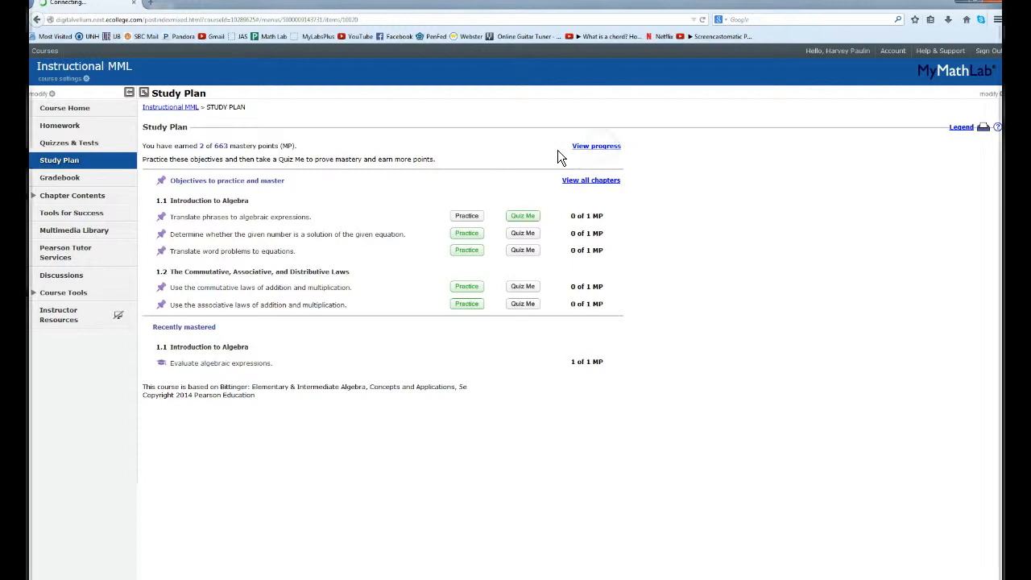
{"action": "left_click", "coordinate": [596, 145]}
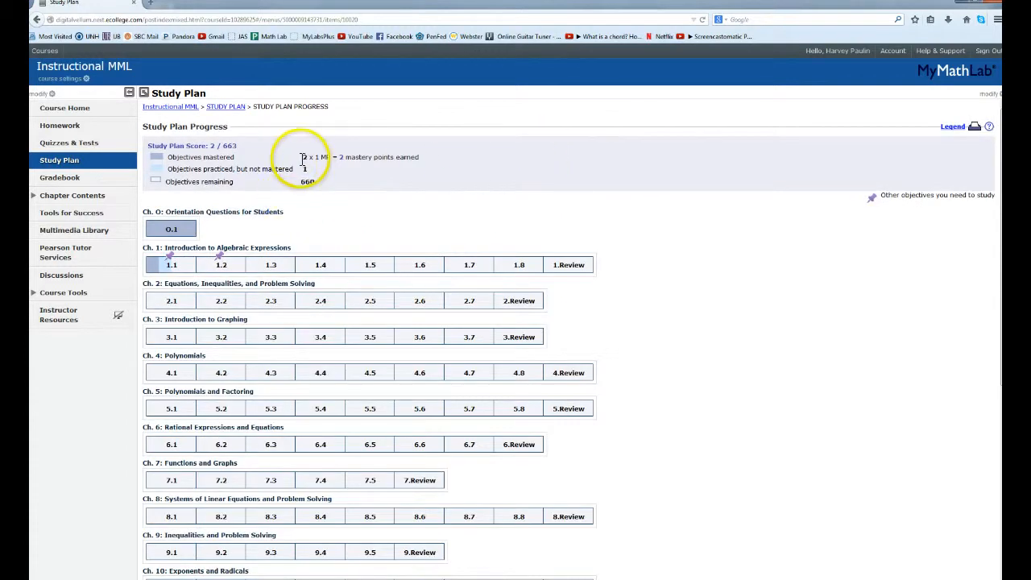
{"action": "mouse_move", "coordinate": [306, 166]}
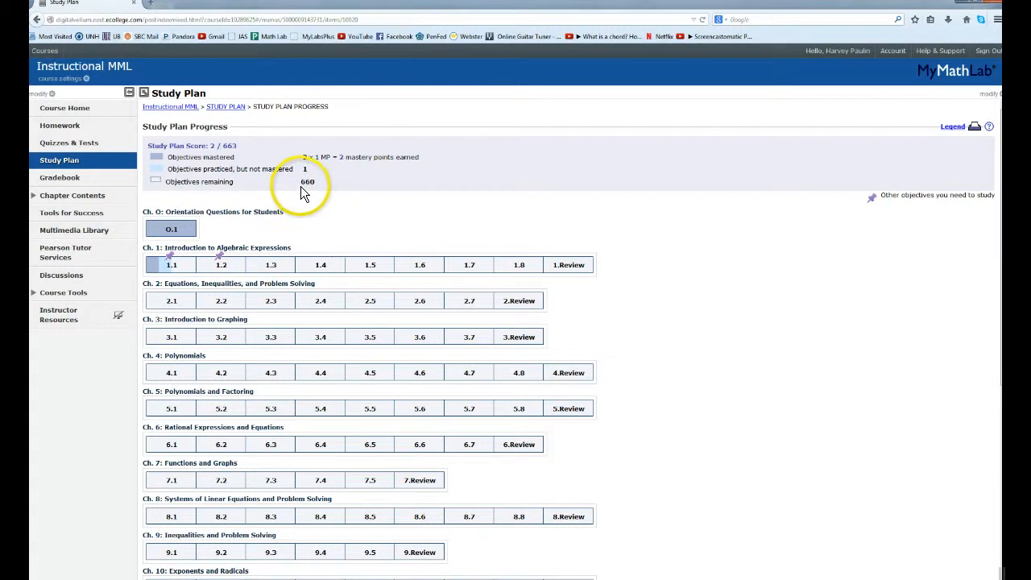
{"action": "mouse_move", "coordinate": [365, 298]}
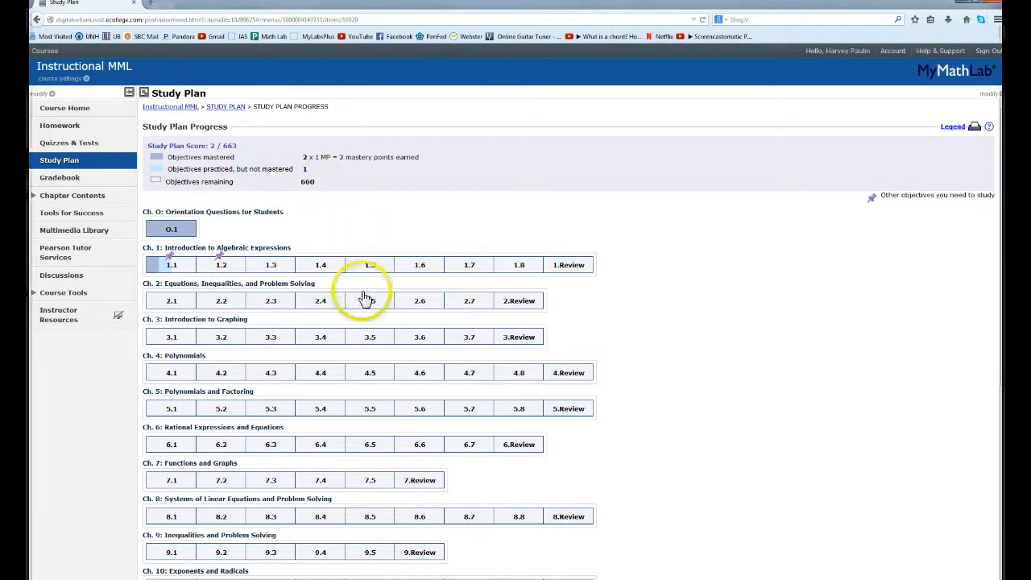
{"action": "mouse_move", "coordinate": [363, 327]}
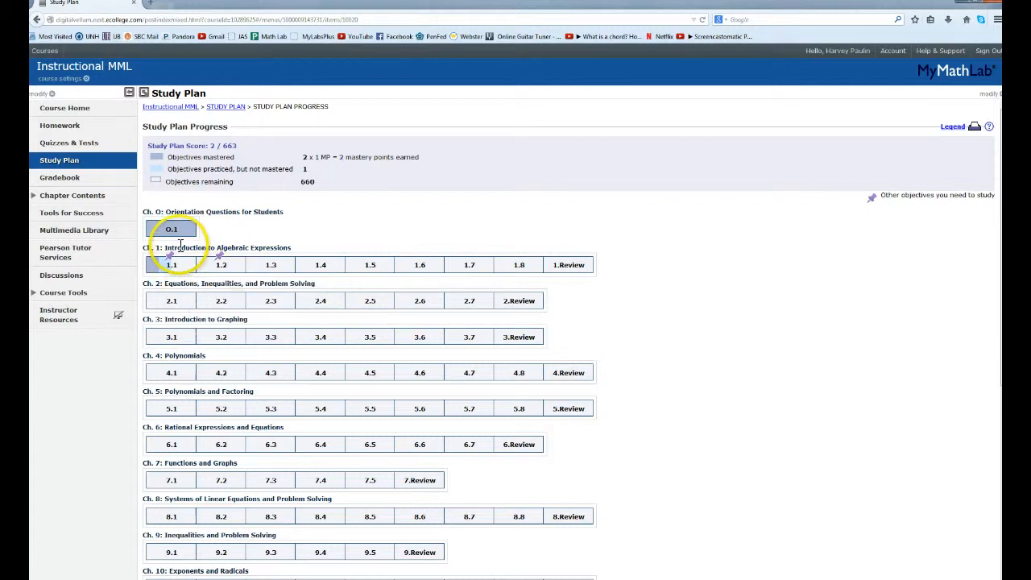
{"action": "mouse_move", "coordinate": [232, 215]}
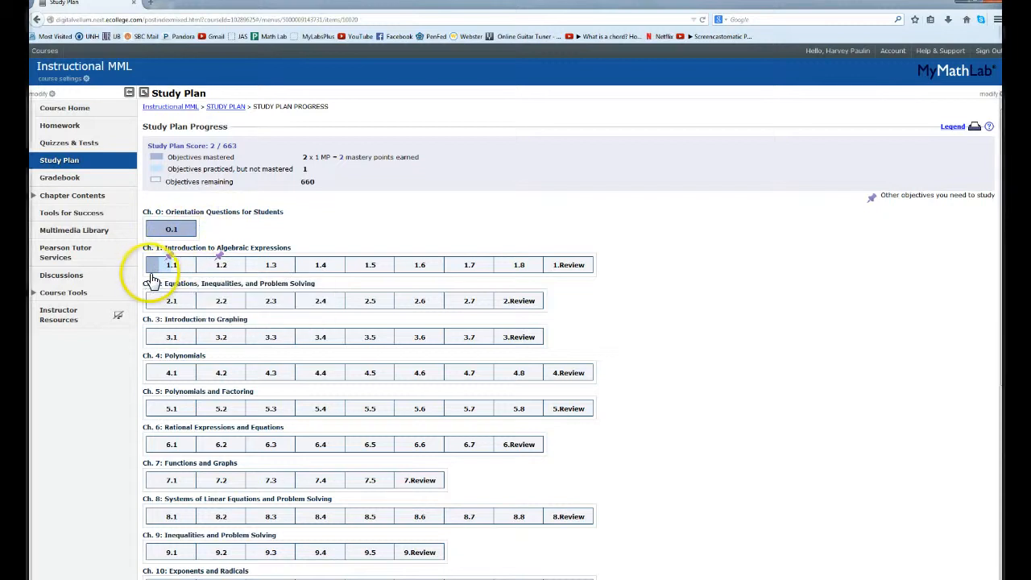
{"action": "mouse_move", "coordinate": [170, 264]}
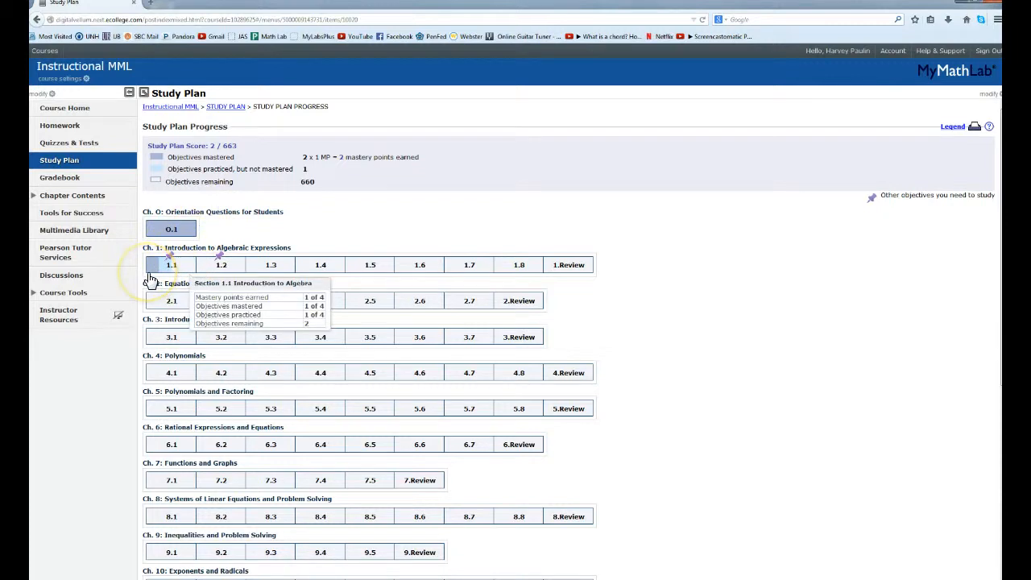
{"action": "mouse_move", "coordinate": [181, 177]}
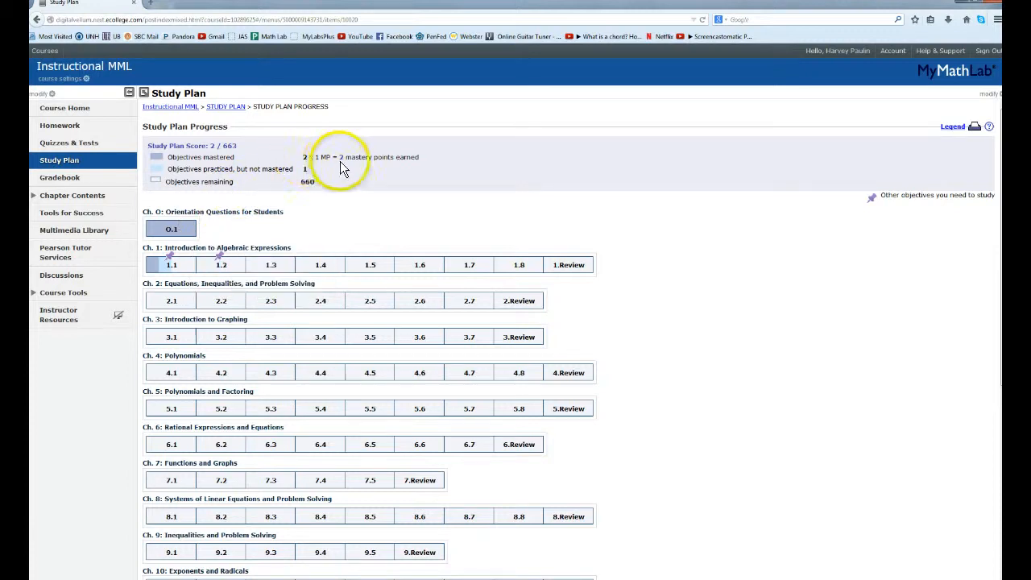
{"action": "mouse_move", "coordinate": [221, 194]}
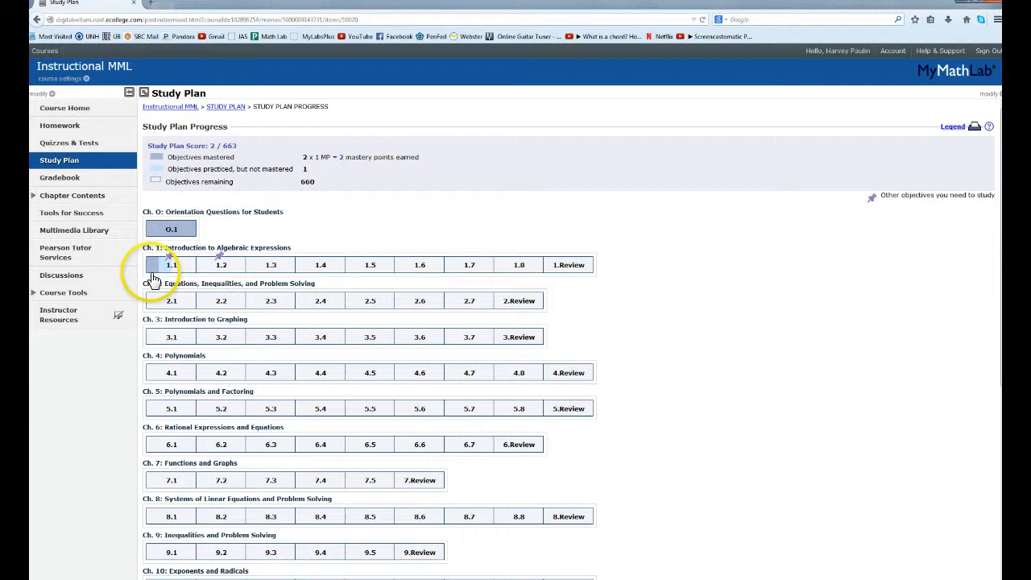
{"action": "mouse_move", "coordinate": [171, 264]}
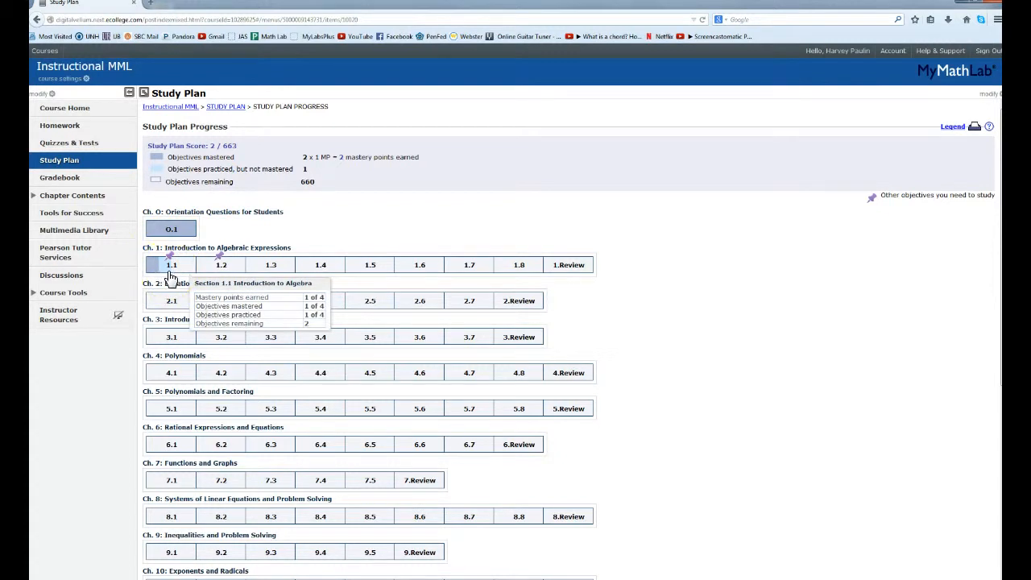
{"action": "mouse_move", "coordinate": [159, 177]}
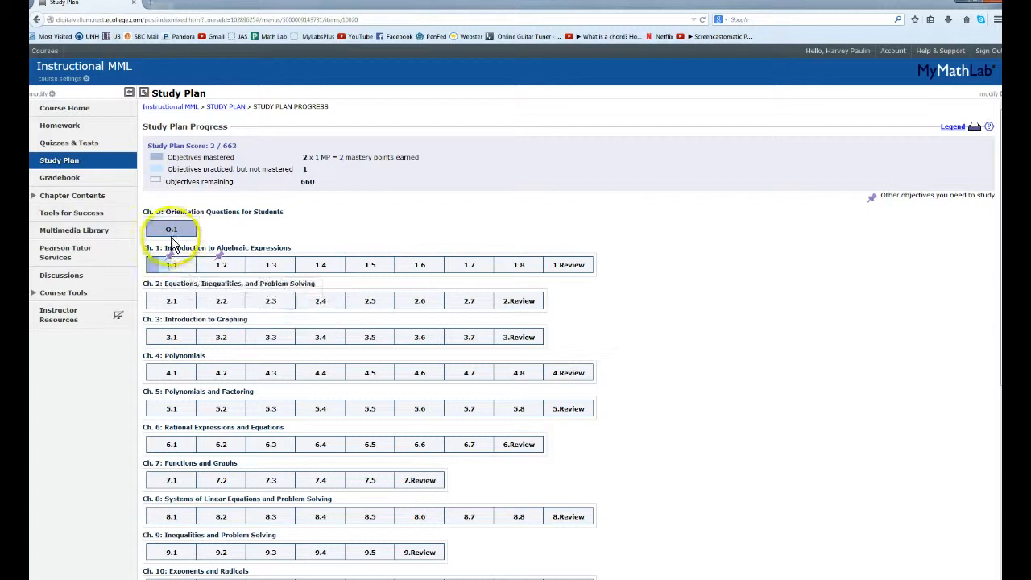
{"action": "mouse_move", "coordinate": [249, 326]}
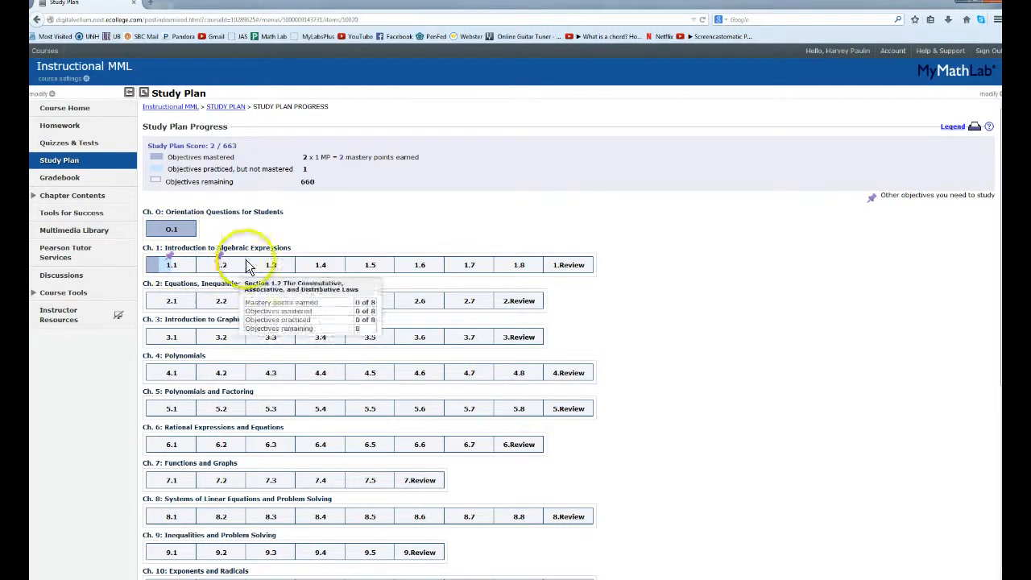
{"action": "mouse_move", "coordinate": [518, 264]}
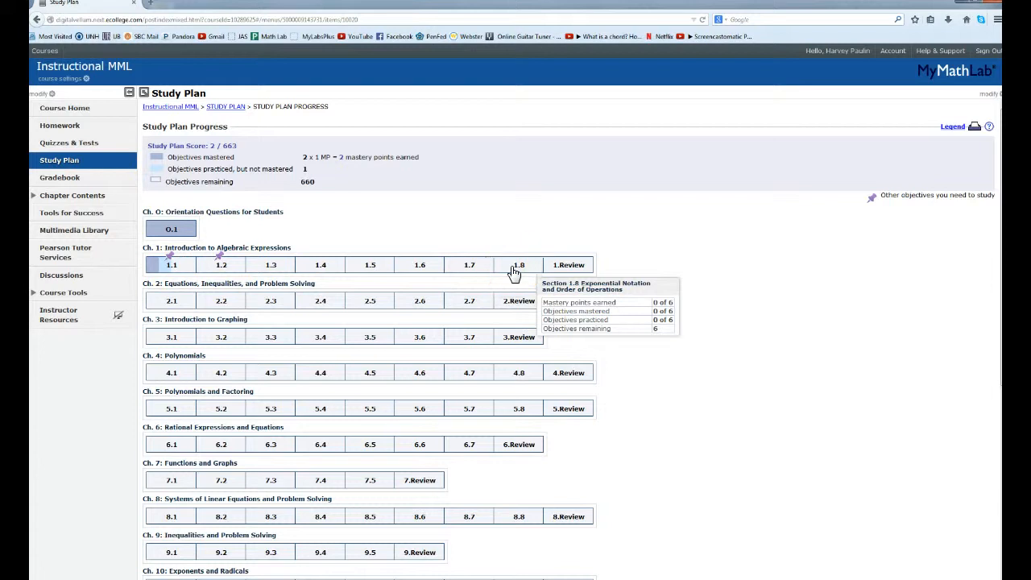
{"action": "mouse_move", "coordinate": [172, 300]}
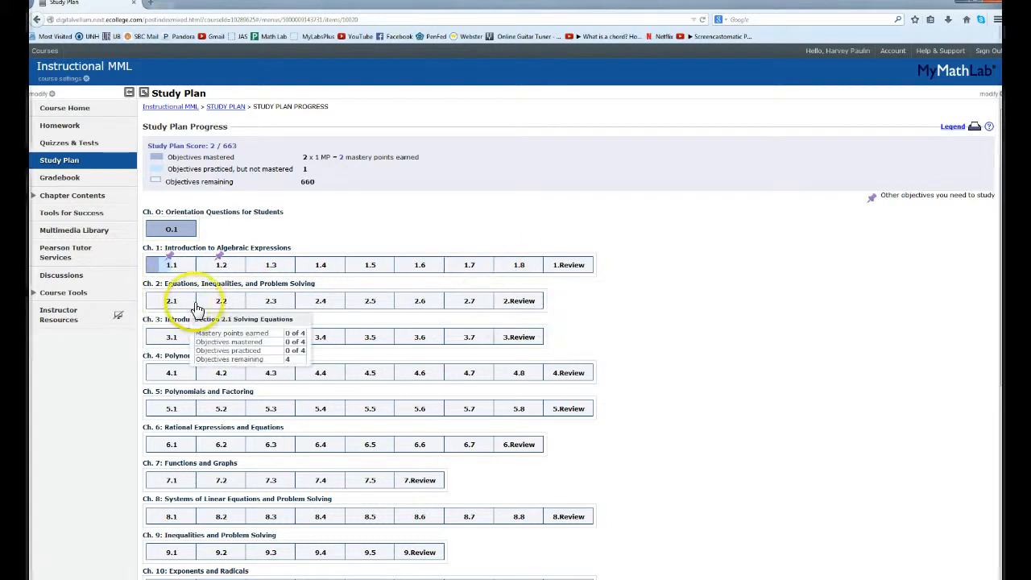
{"action": "mouse_move", "coordinate": [320, 300]}
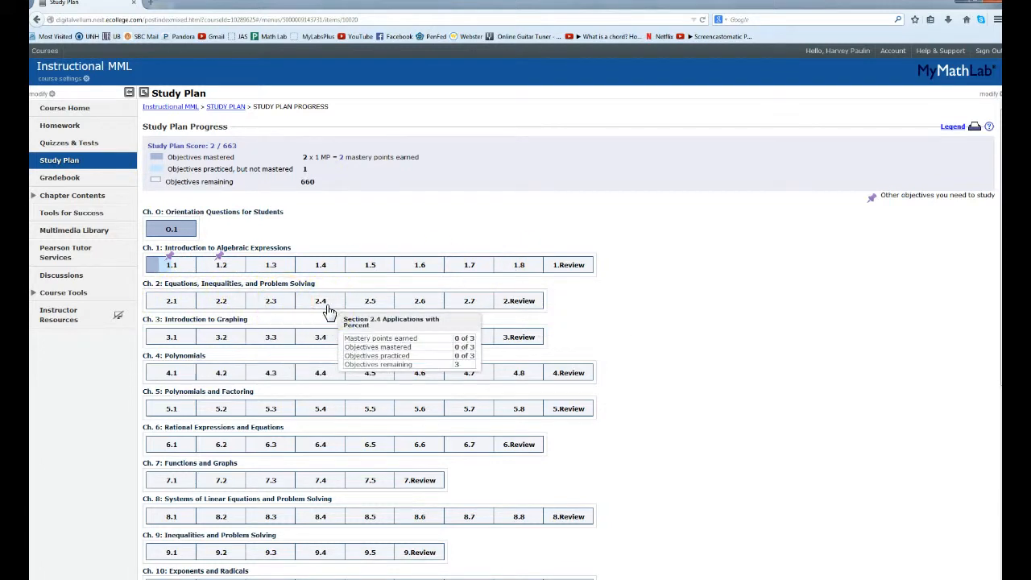
{"action": "mouse_move", "coordinate": [172, 337]}
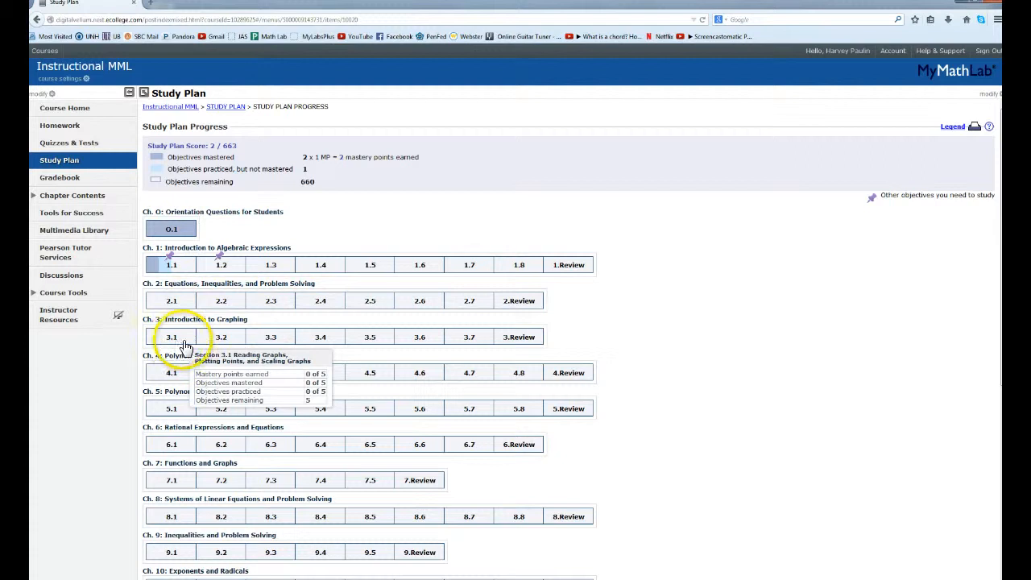
{"action": "mouse_move", "coordinate": [171, 373]}
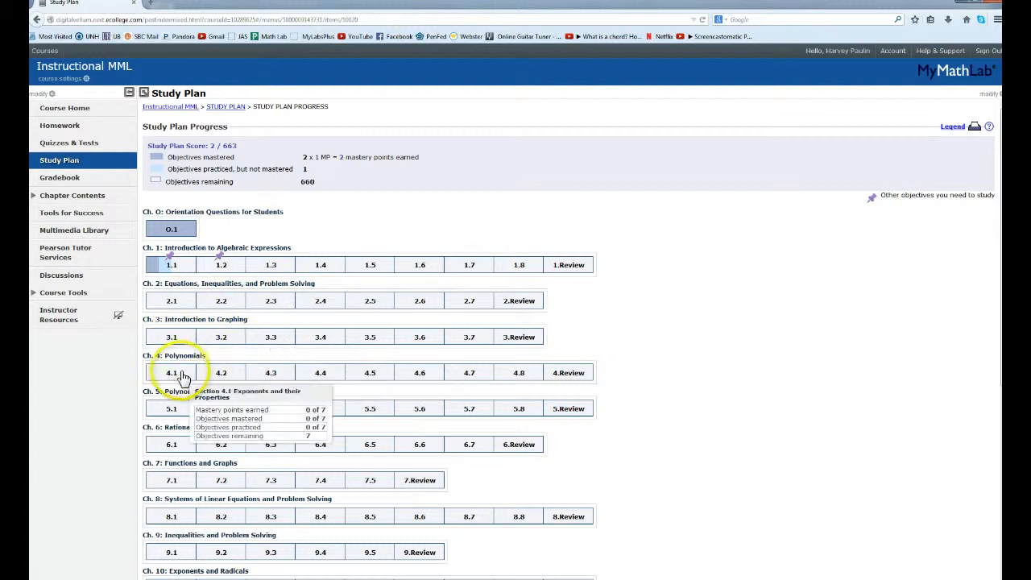
{"action": "mouse_move", "coordinate": [271, 408]}
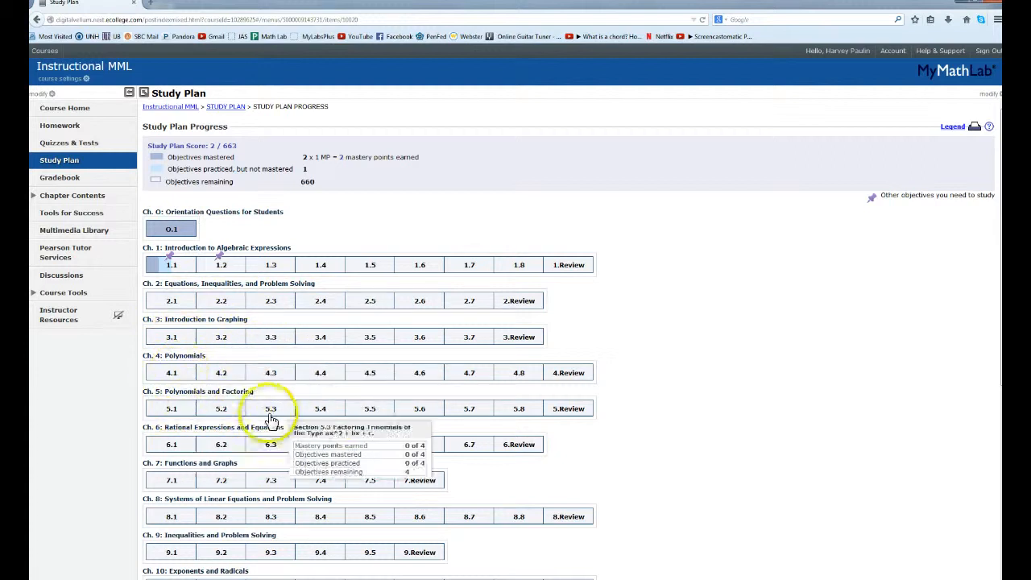
{"action": "mouse_move", "coordinate": [420, 408]}
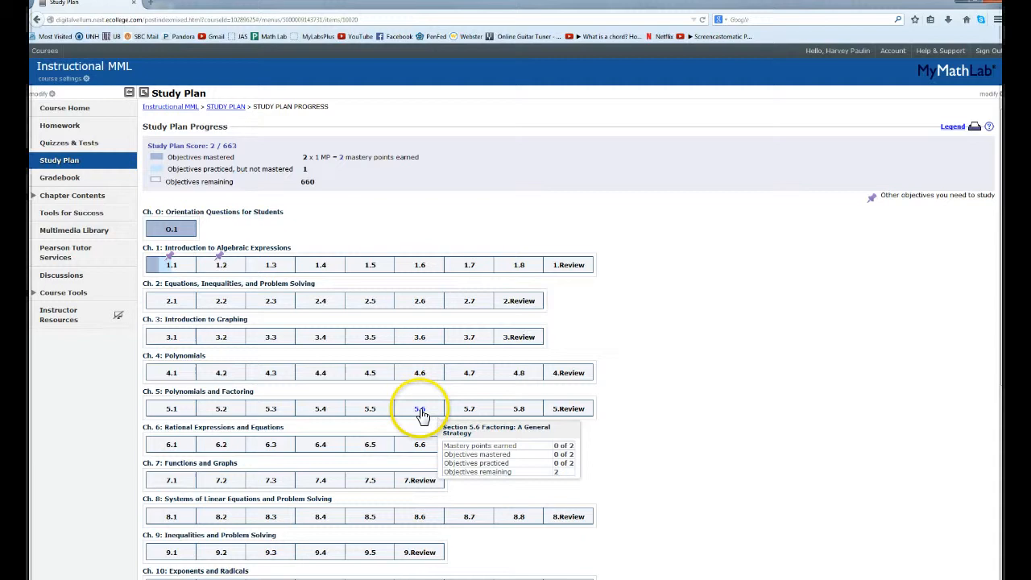
{"action": "mouse_move", "coordinate": [338, 385]}
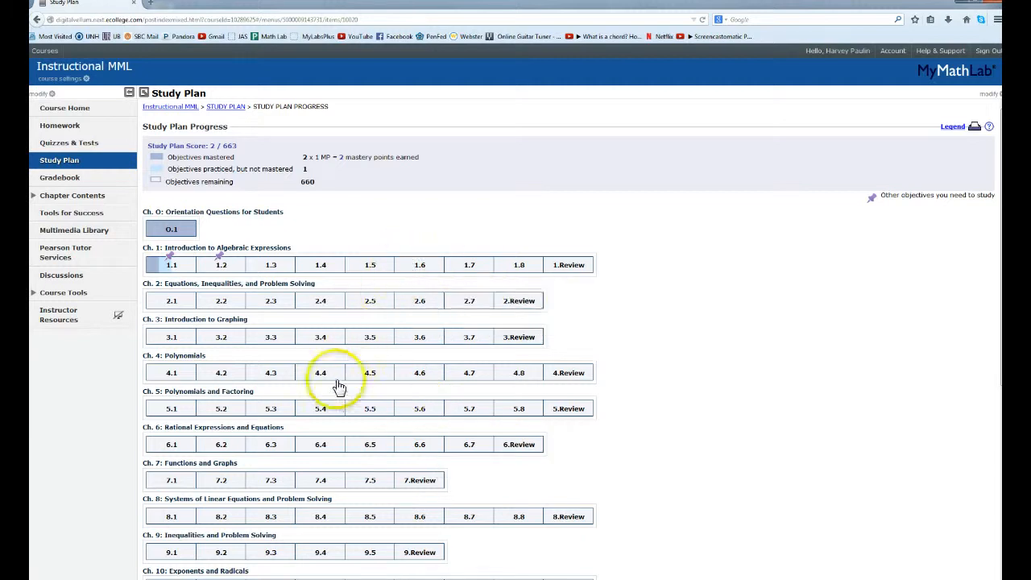
{"action": "mouse_move", "coordinate": [338, 403]}
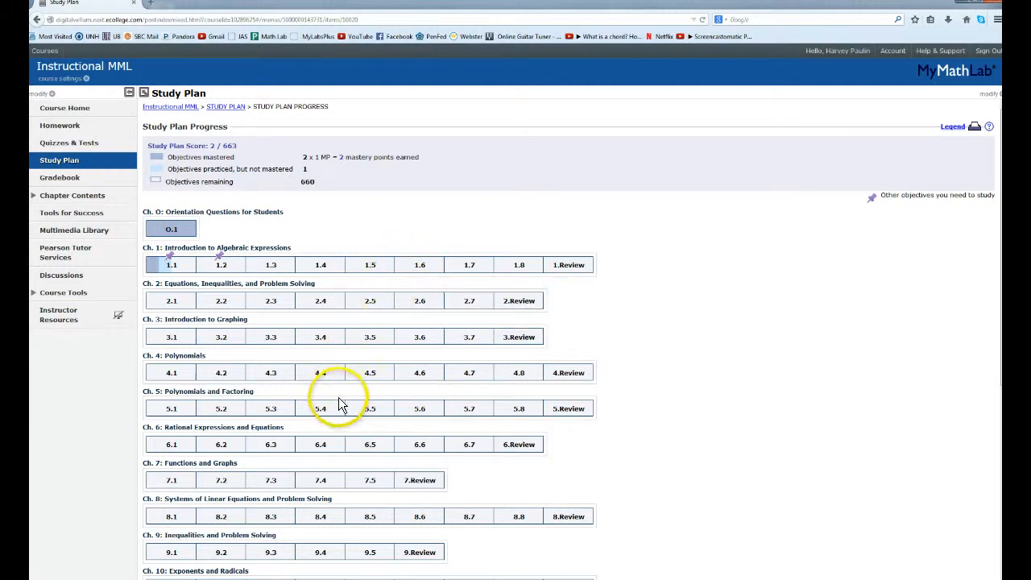
{"action": "mouse_move", "coordinate": [155, 146]}
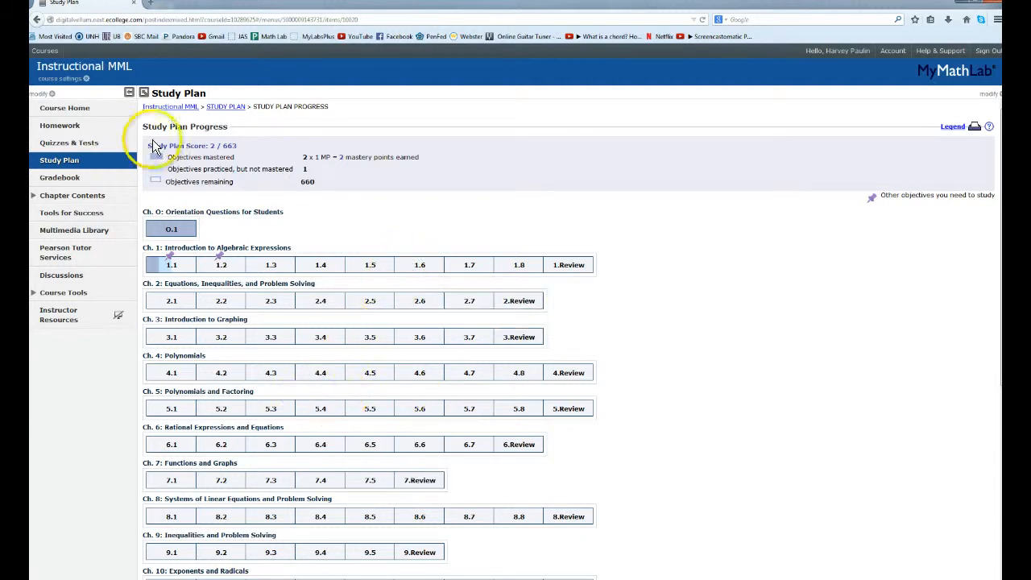
{"action": "mouse_move", "coordinate": [97, 161]}
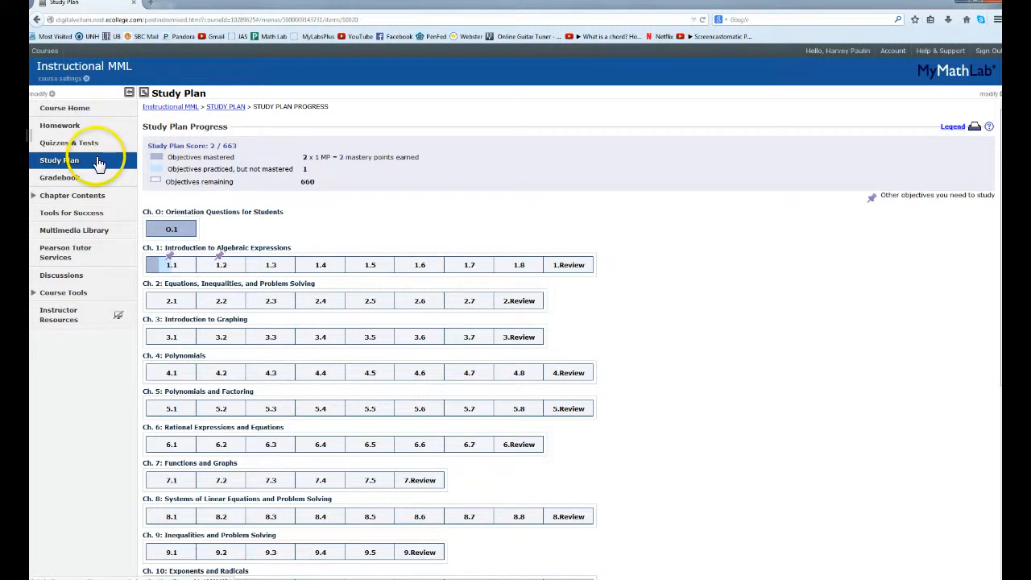
Go back to the Study Plan objectives and pick the solution-checking objective to practise.
{"action": "left_click", "coordinate": [59, 159]}
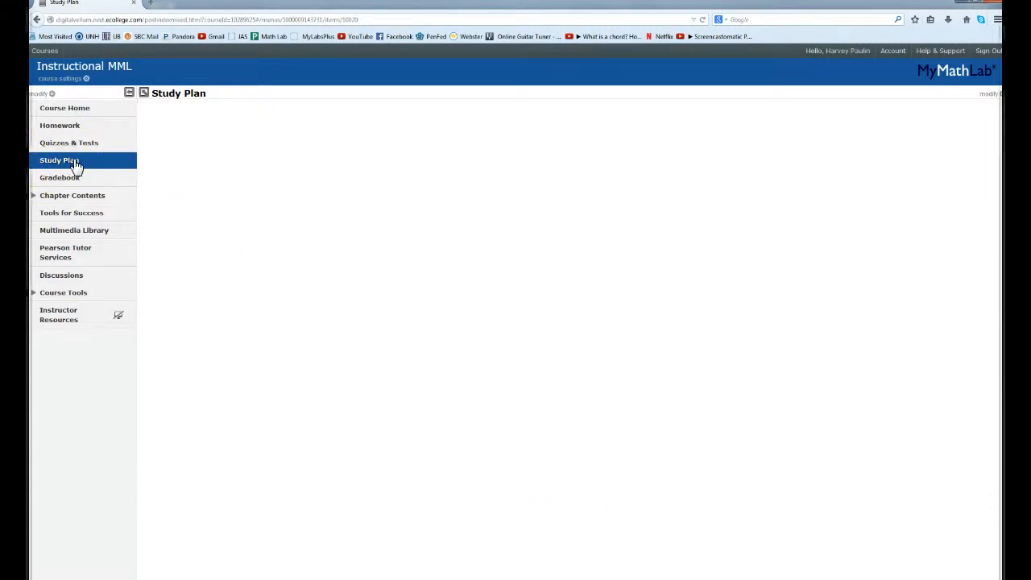
{"action": "left_click", "coordinate": [59, 159]}
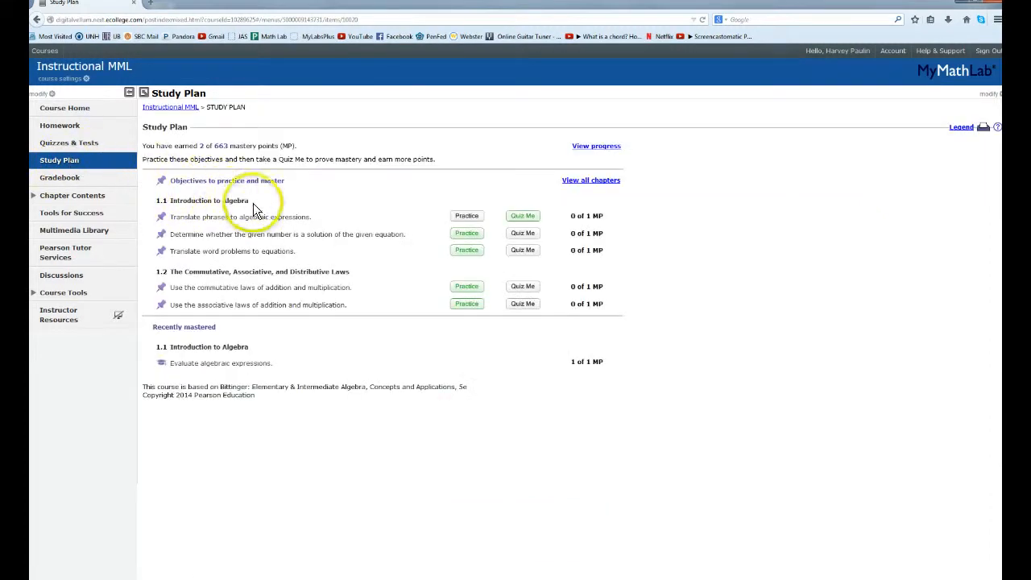
{"action": "mouse_move", "coordinate": [425, 224]}
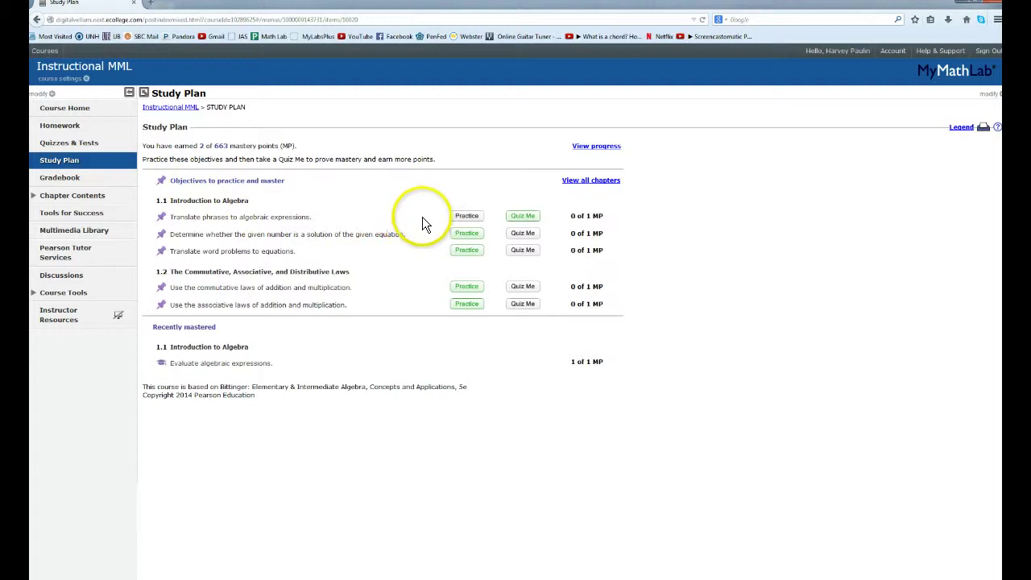
{"action": "mouse_move", "coordinate": [466, 233]}
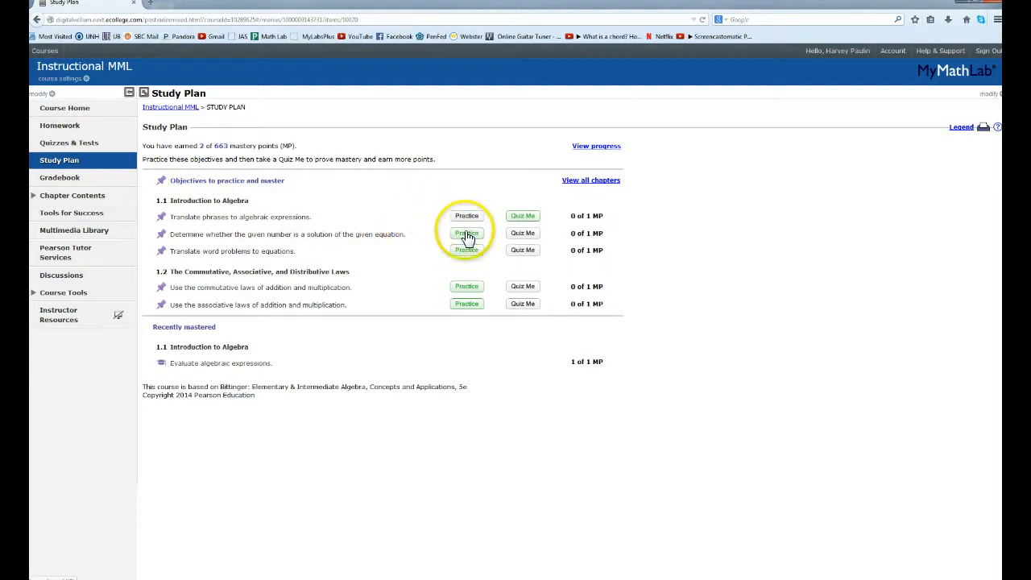
{"action": "mouse_move", "coordinate": [467, 233]}
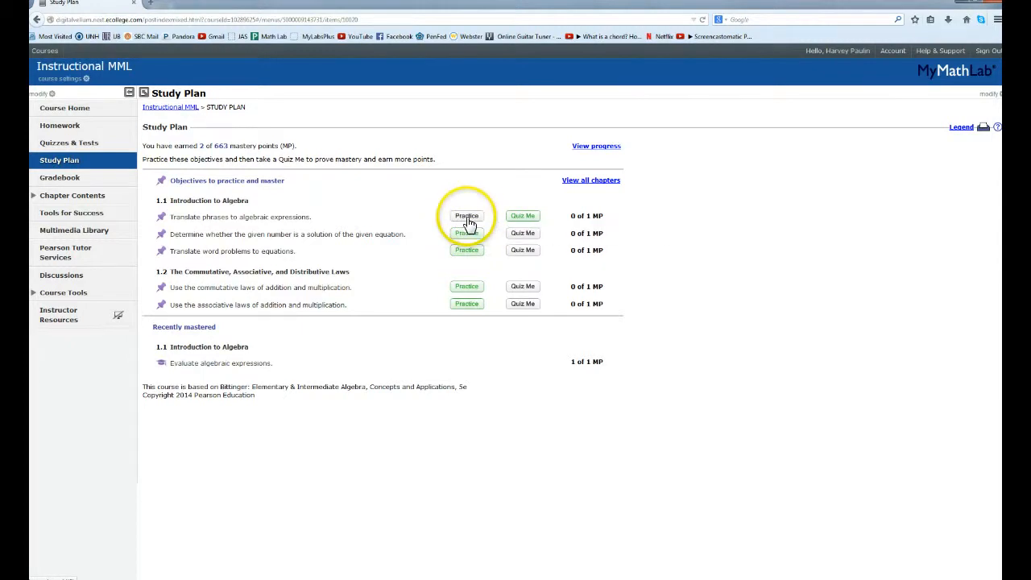
{"action": "mouse_move", "coordinate": [465, 244]}
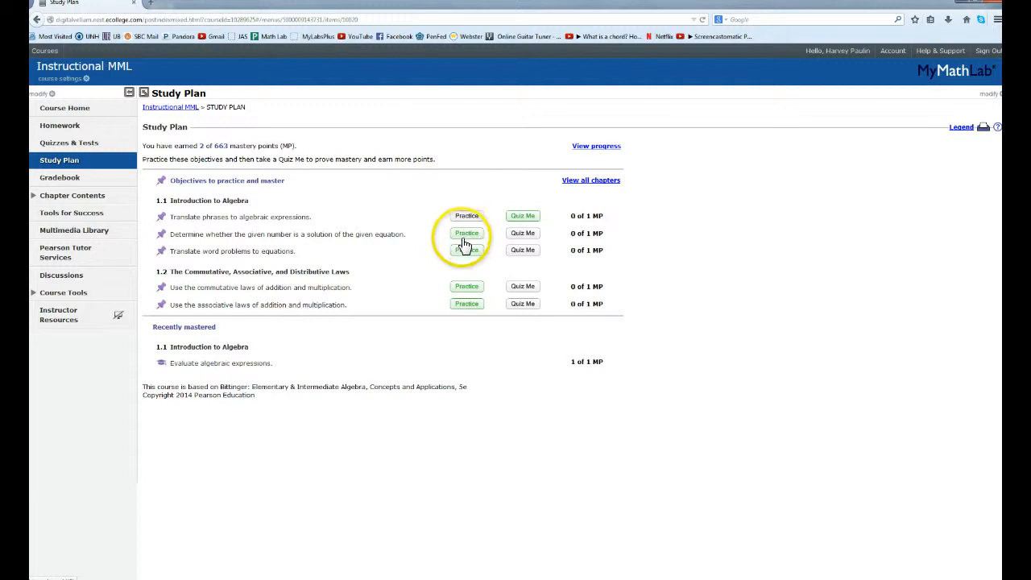
{"action": "mouse_move", "coordinate": [466, 233]}
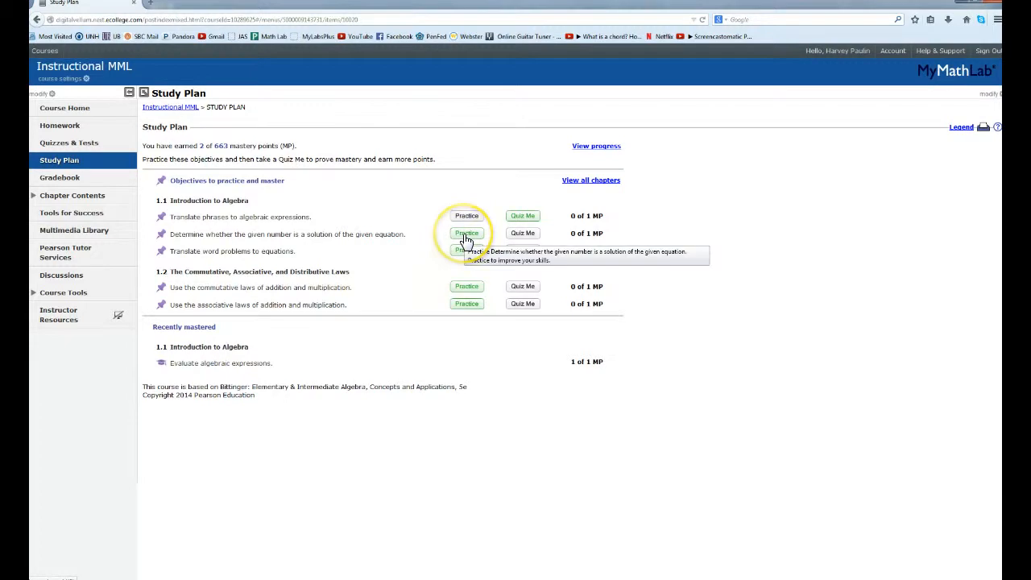
{"action": "left_click", "coordinate": [466, 234]}
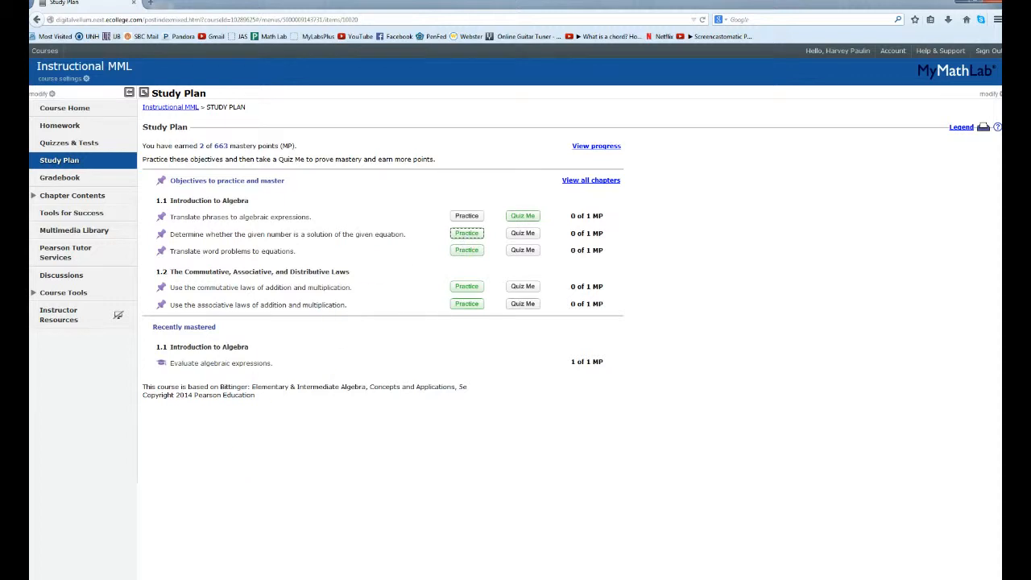
Answer Yes that 26 solves x + 18 = 44 and dismiss the correct message.
{"action": "left_click", "coordinate": [466, 233]}
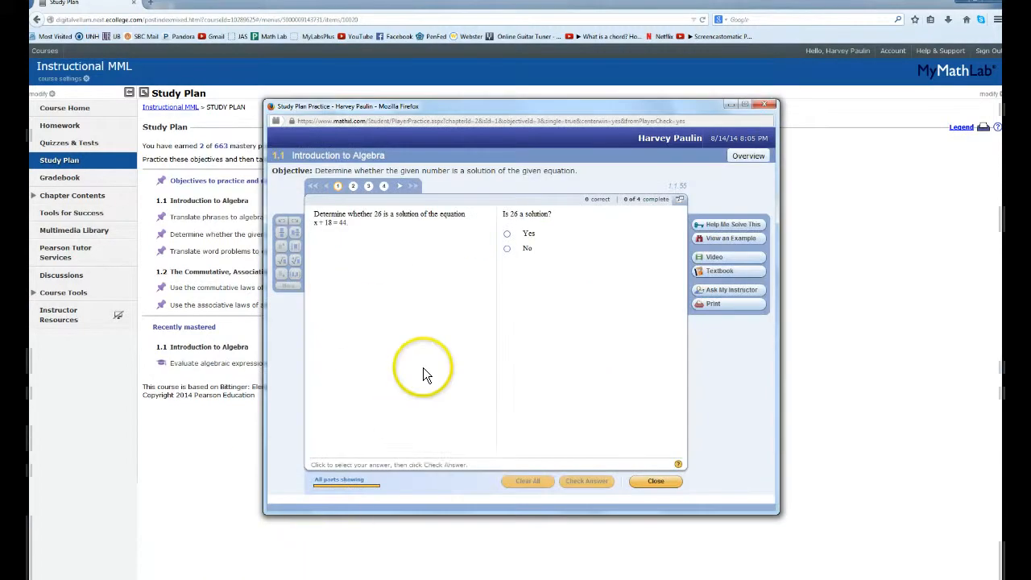
{"action": "mouse_move", "coordinate": [447, 258]}
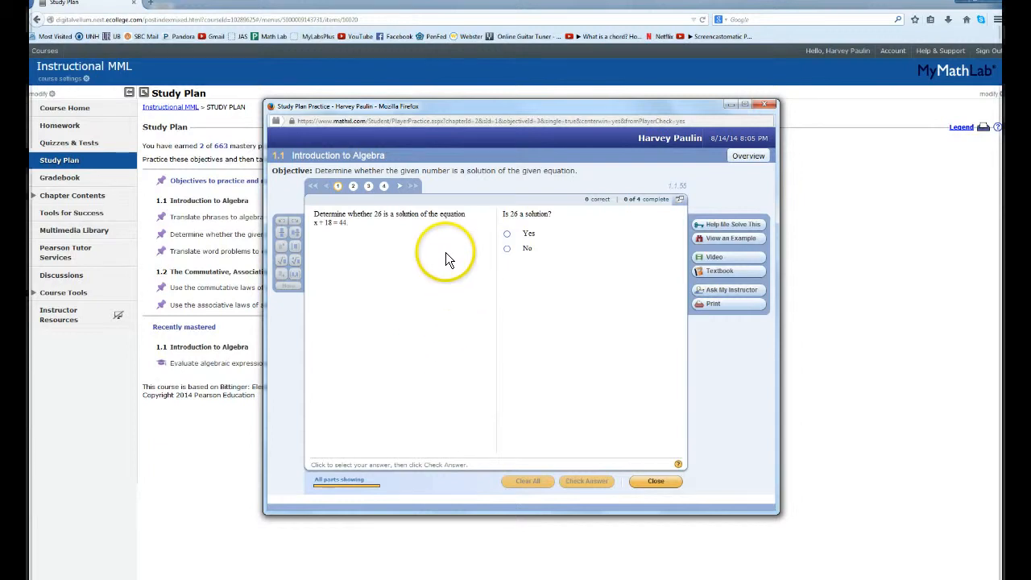
{"action": "mouse_move", "coordinate": [346, 265]}
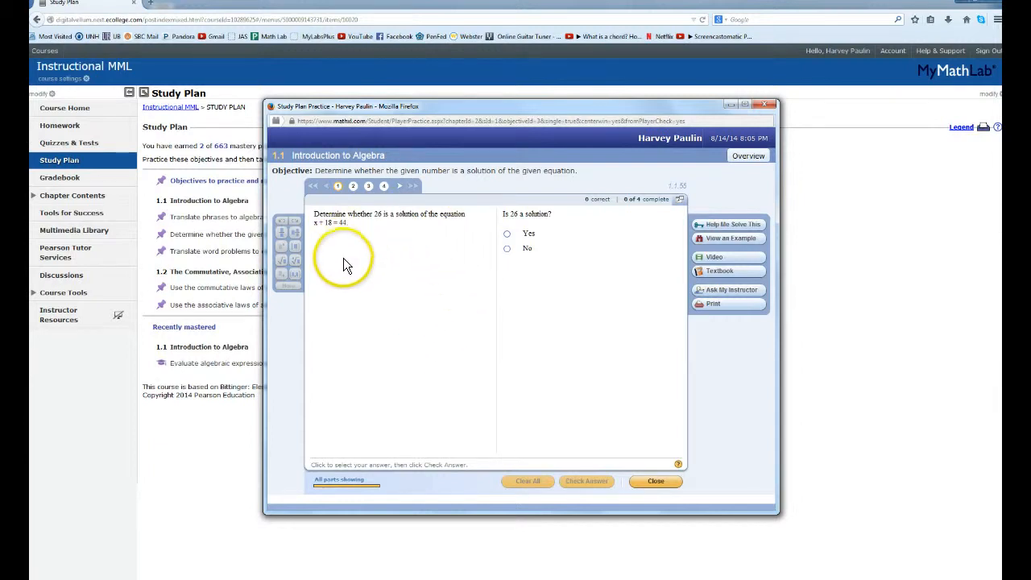
{"action": "mouse_move", "coordinate": [318, 181]}
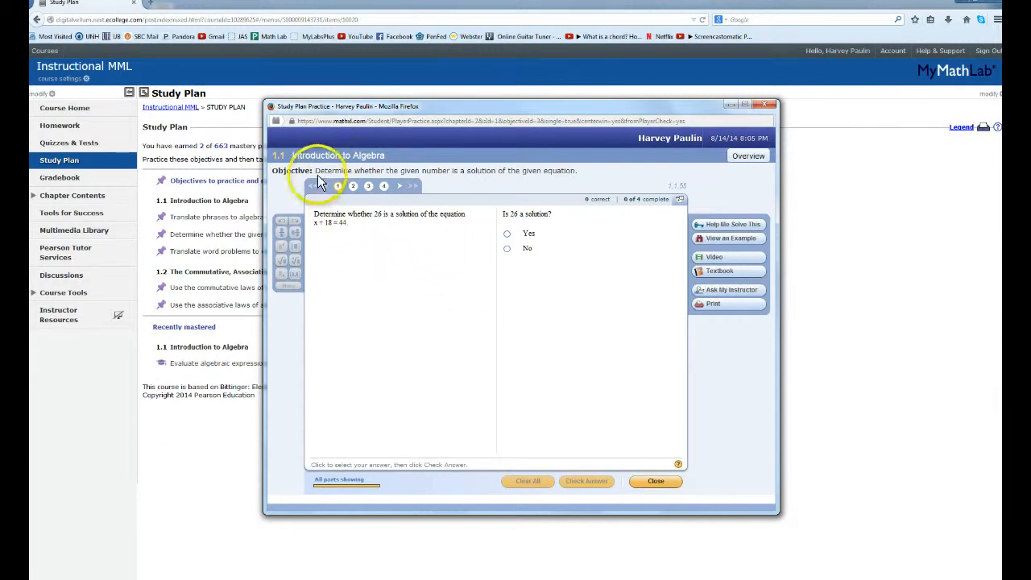
{"action": "mouse_move", "coordinate": [395, 258]}
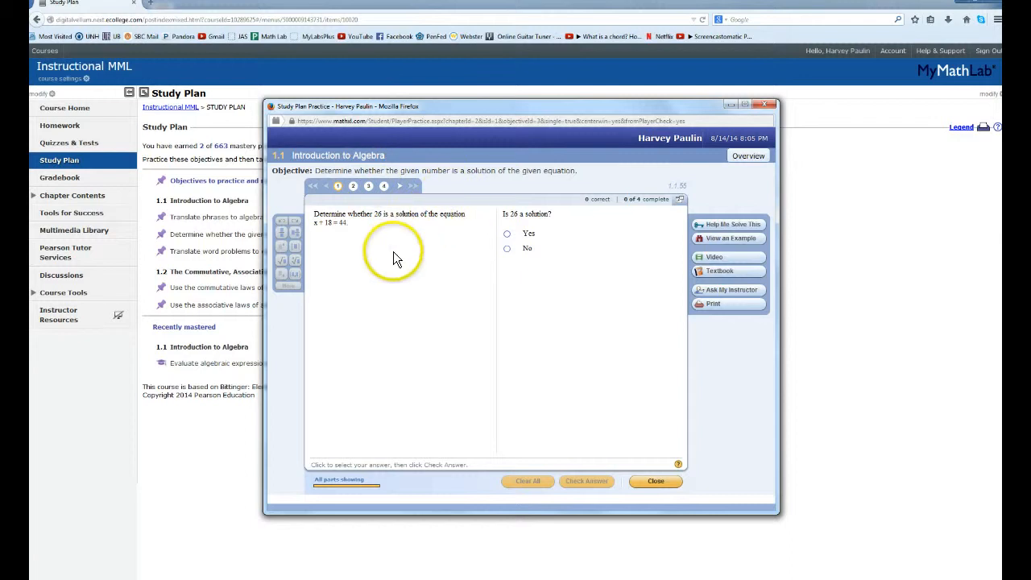
{"action": "mouse_move", "coordinate": [338, 200]}
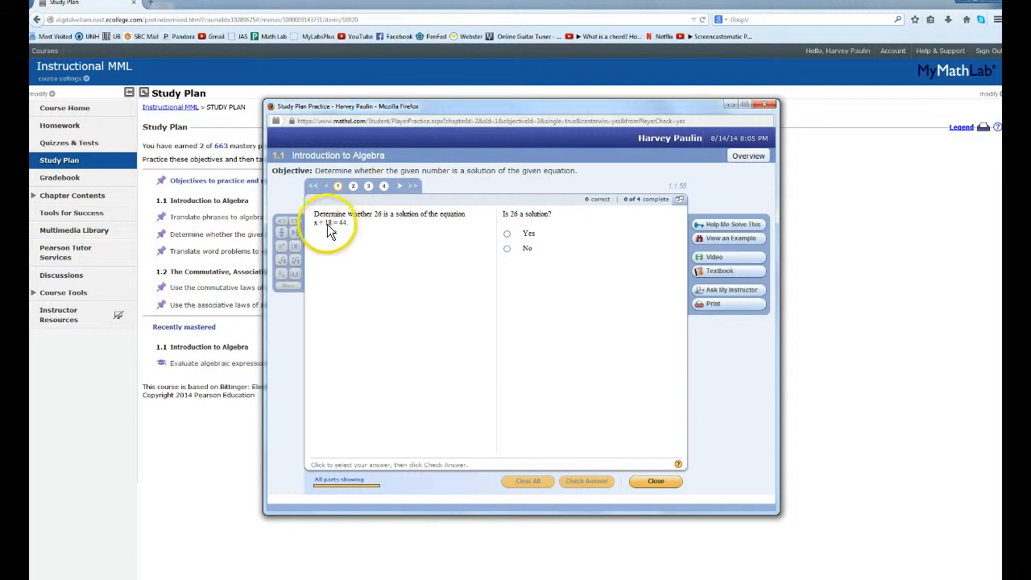
{"action": "mouse_move", "coordinate": [377, 223]}
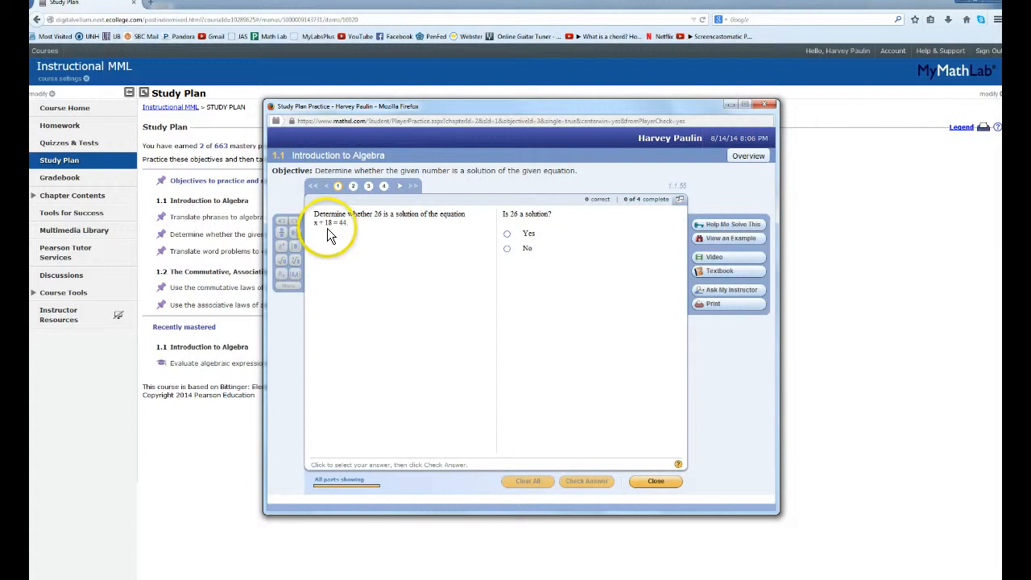
{"action": "mouse_move", "coordinate": [382, 221]}
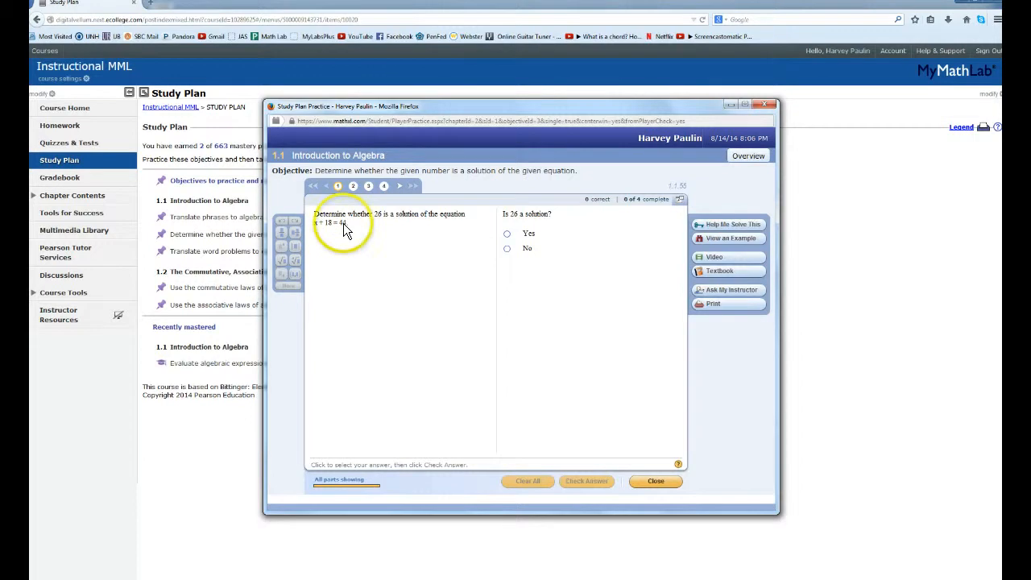
{"action": "mouse_move", "coordinate": [507, 236]}
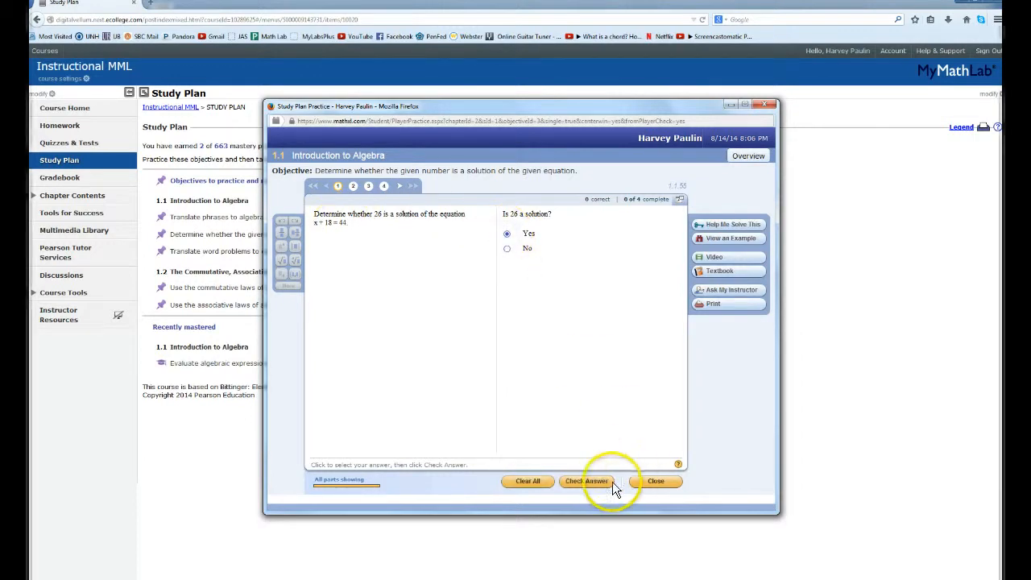
{"action": "left_click", "coordinate": [586, 481]}
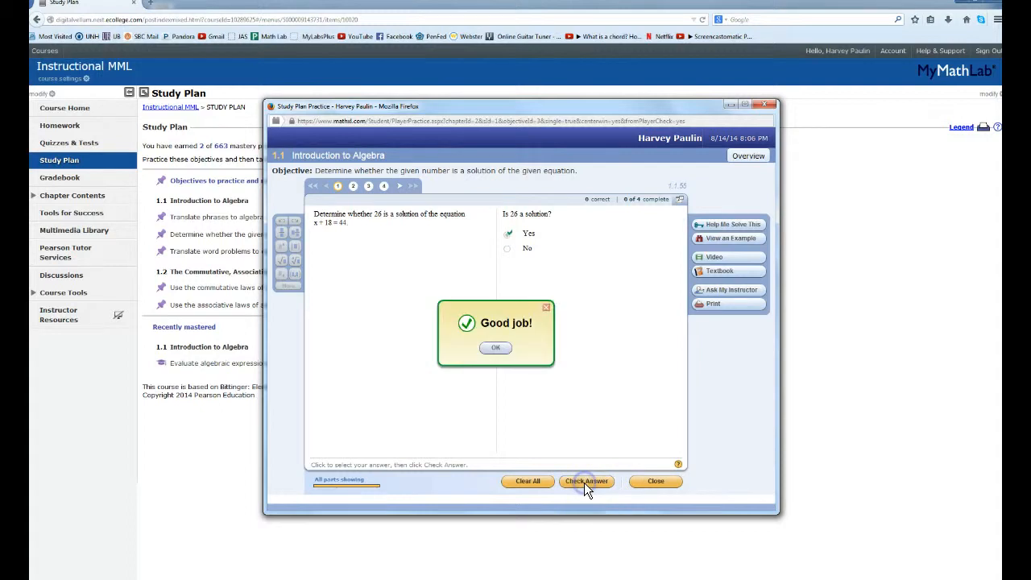
{"action": "mouse_move", "coordinate": [496, 347]}
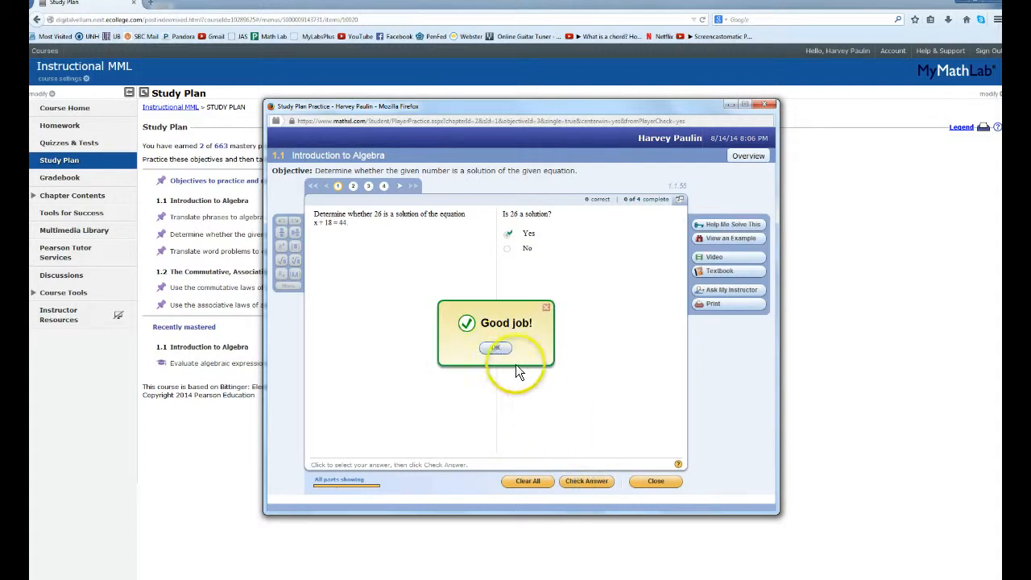
{"action": "left_click", "coordinate": [495, 347]}
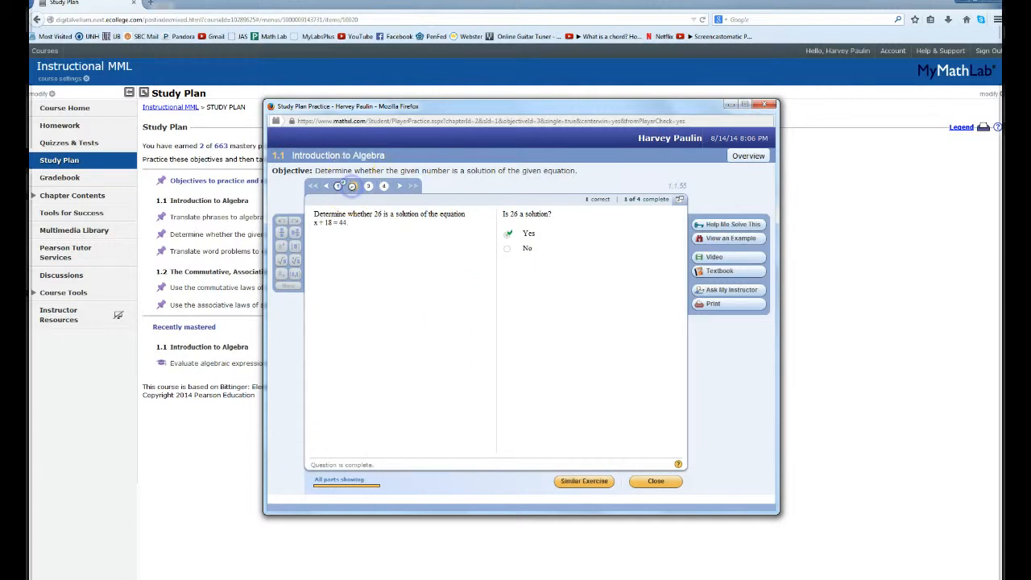
In a similar exercise, answer Yes that 30 solves x − 14 = 17, which is marked wrong.
{"action": "left_click", "coordinate": [583, 481]}
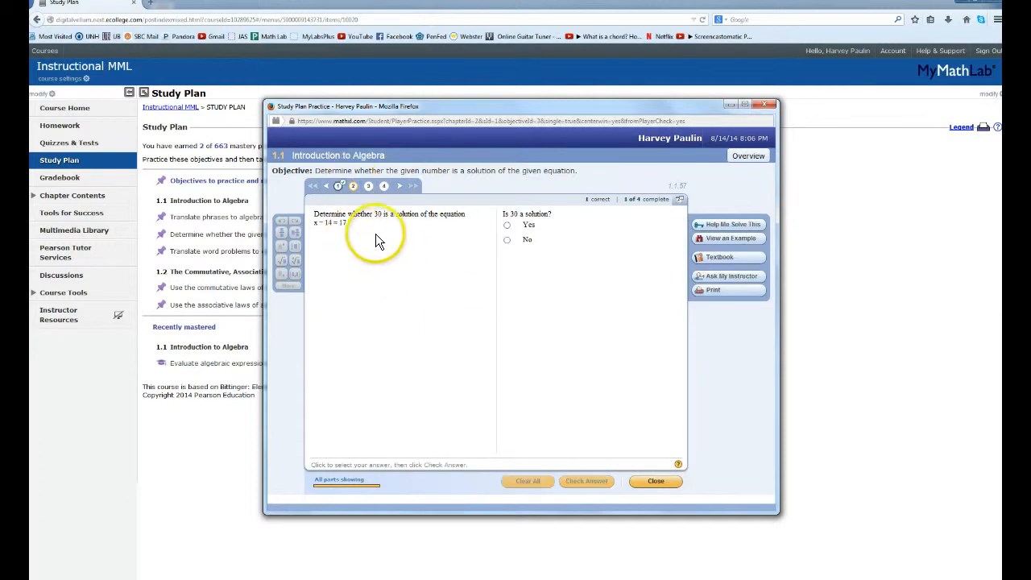
{"action": "mouse_move", "coordinate": [319, 250]}
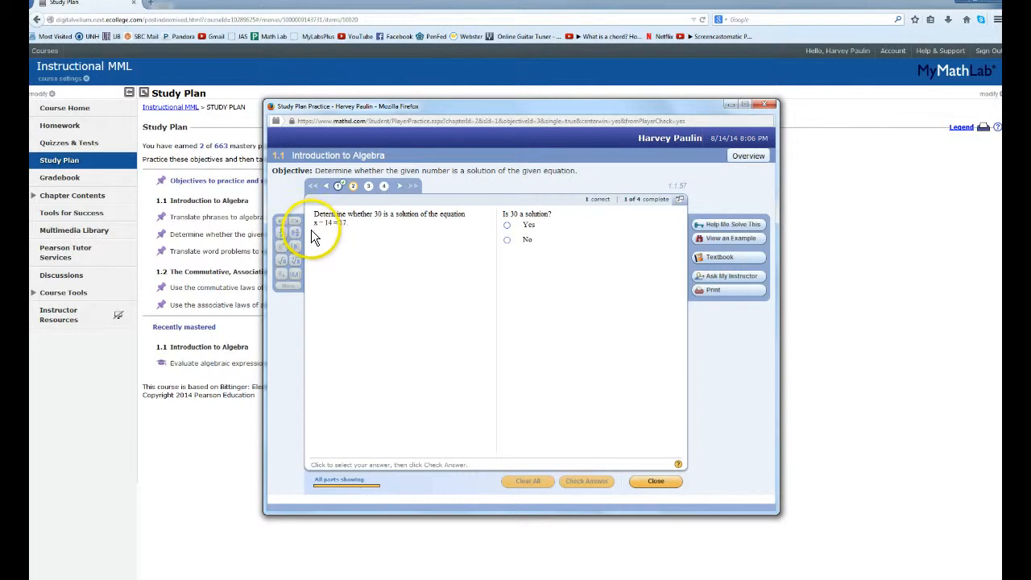
{"action": "mouse_move", "coordinate": [334, 235]}
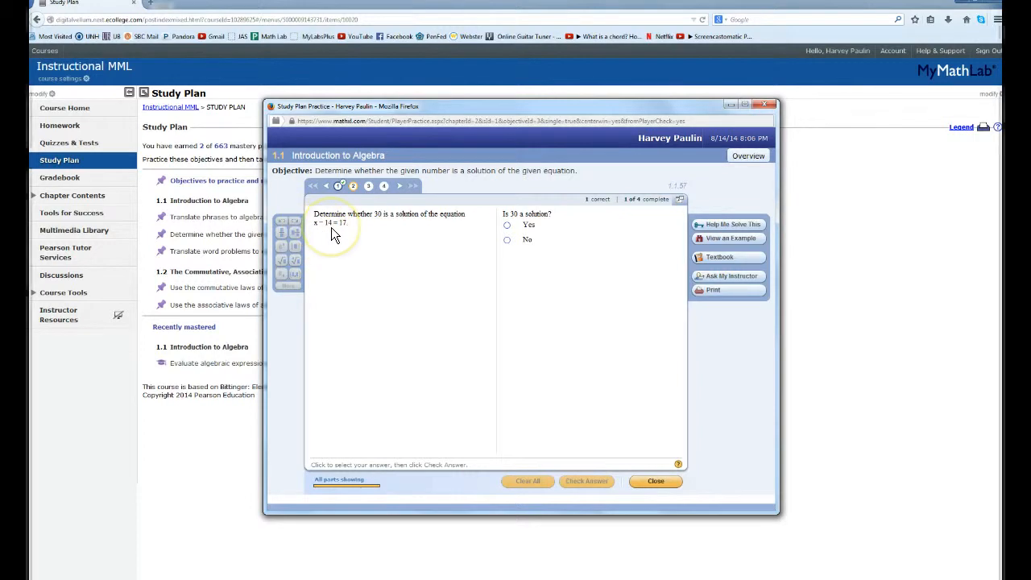
{"action": "mouse_move", "coordinate": [334, 234]}
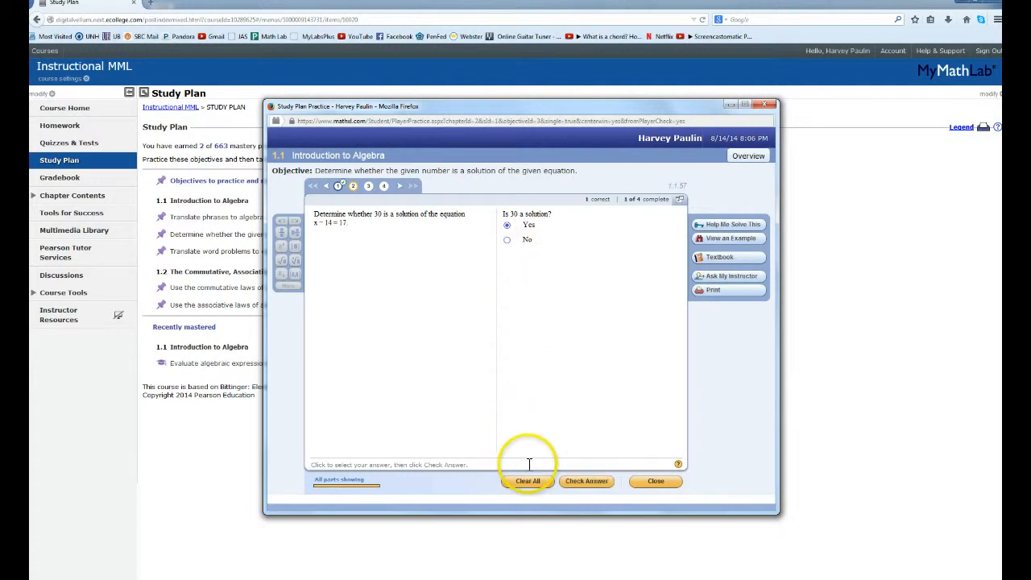
{"action": "left_click", "coordinate": [586, 481]}
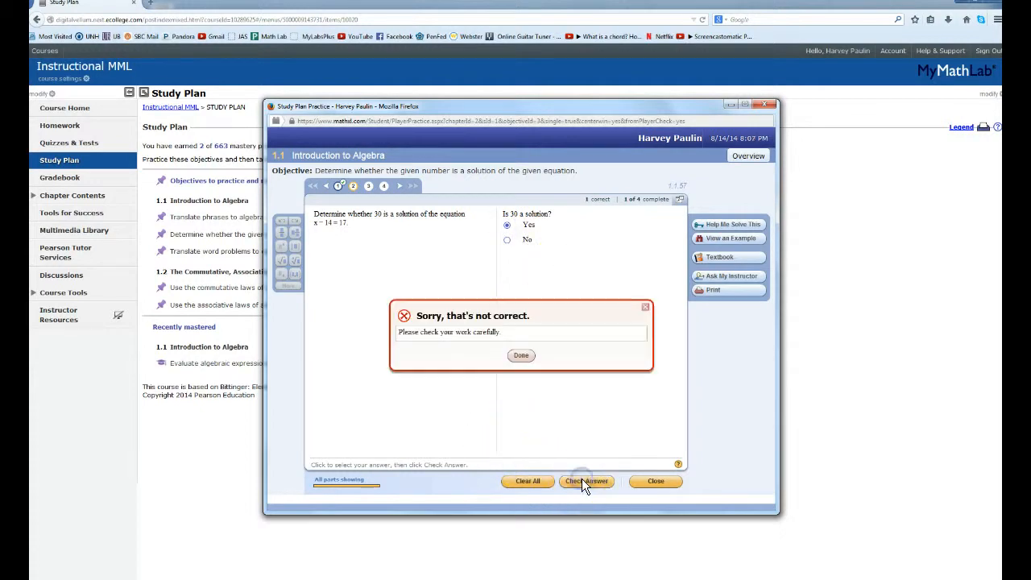
{"action": "mouse_move", "coordinate": [604, 414]}
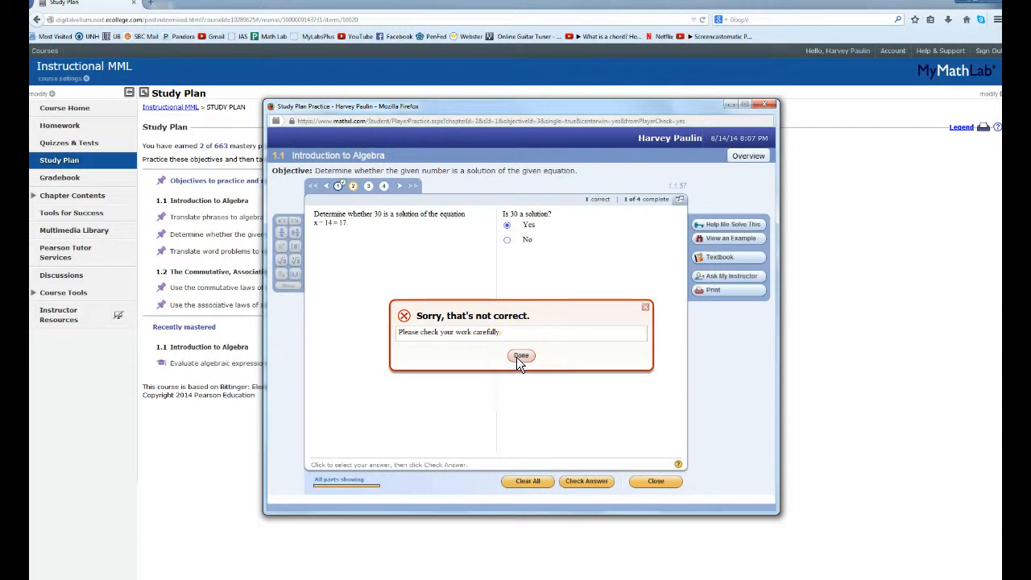
{"action": "left_click", "coordinate": [521, 356]}
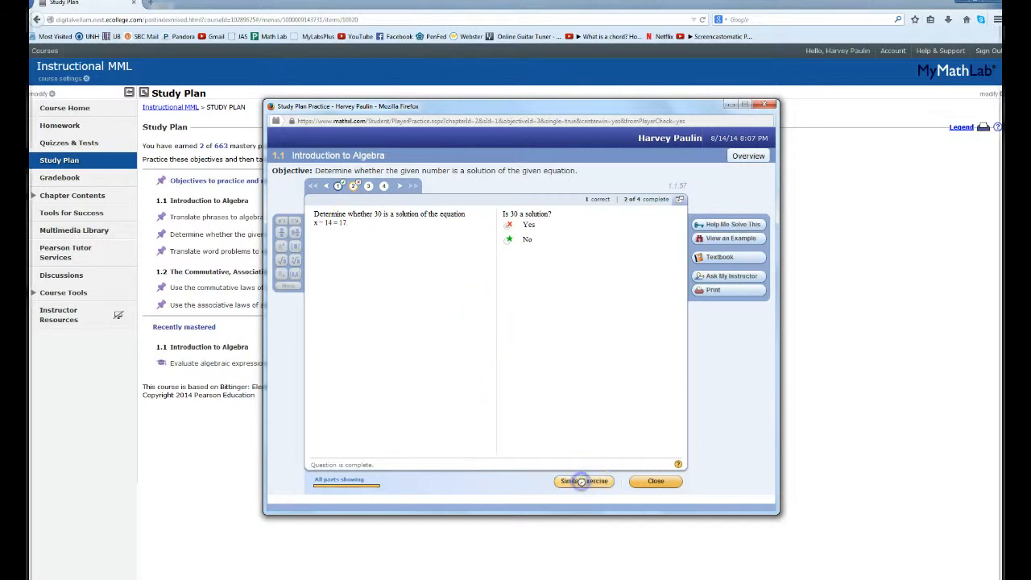
In another similar exercise, answer No for whether 25 solves x − 12 = 11.
{"action": "left_click", "coordinate": [583, 481]}
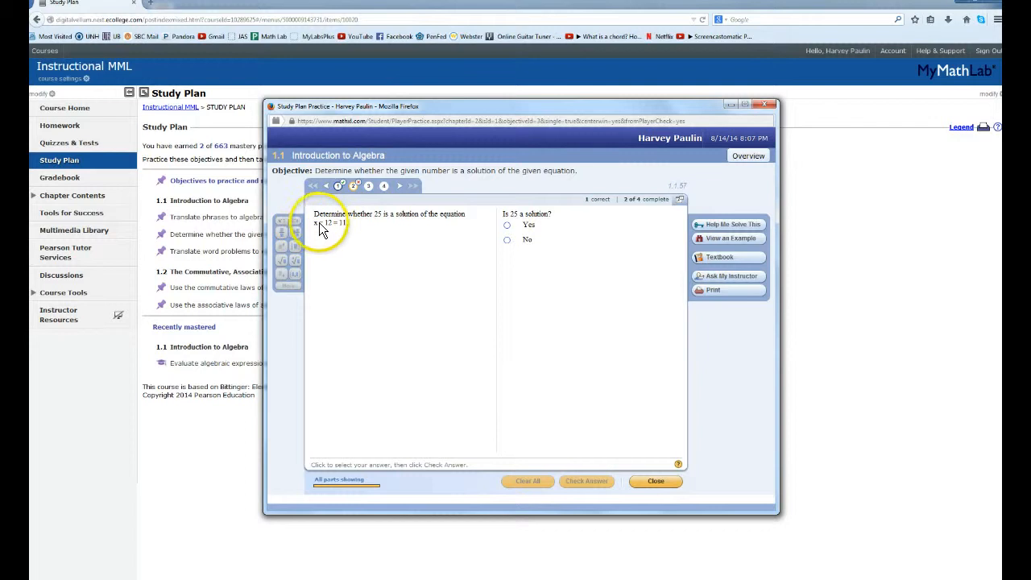
{"action": "mouse_move", "coordinate": [331, 230]}
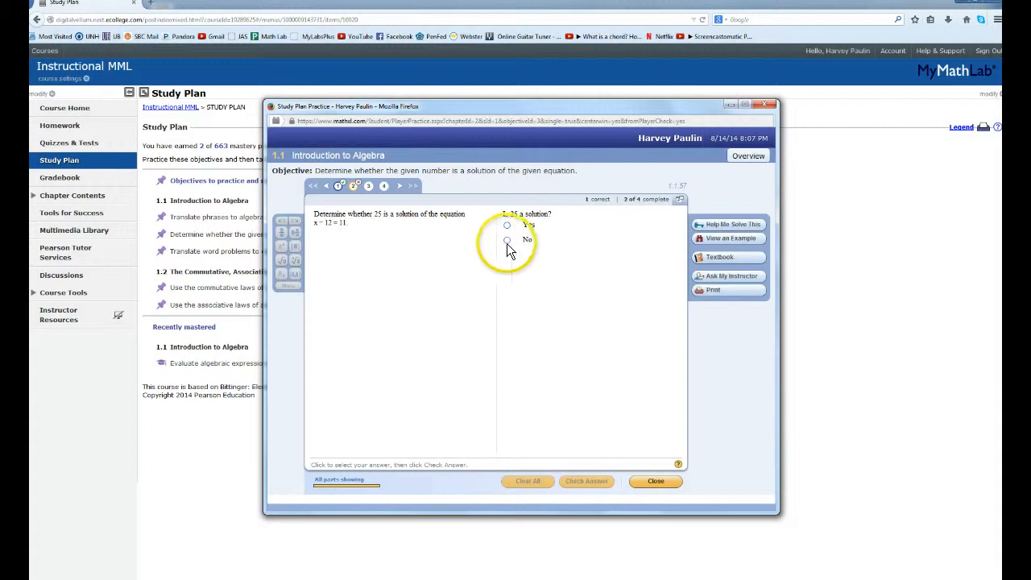
{"action": "left_click", "coordinate": [507, 239]}
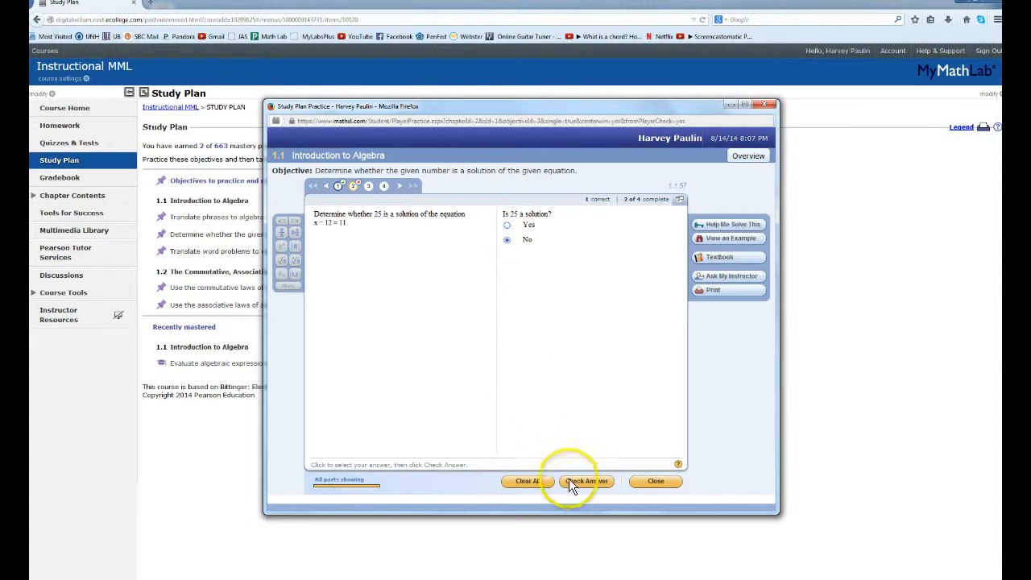
{"action": "left_click", "coordinate": [587, 480]}
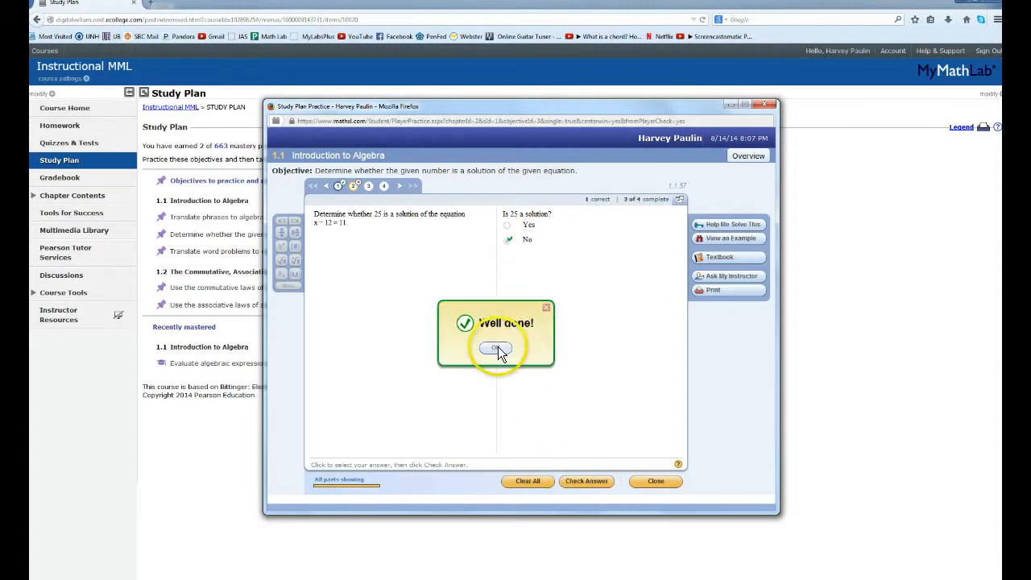
{"action": "left_click", "coordinate": [497, 347]}
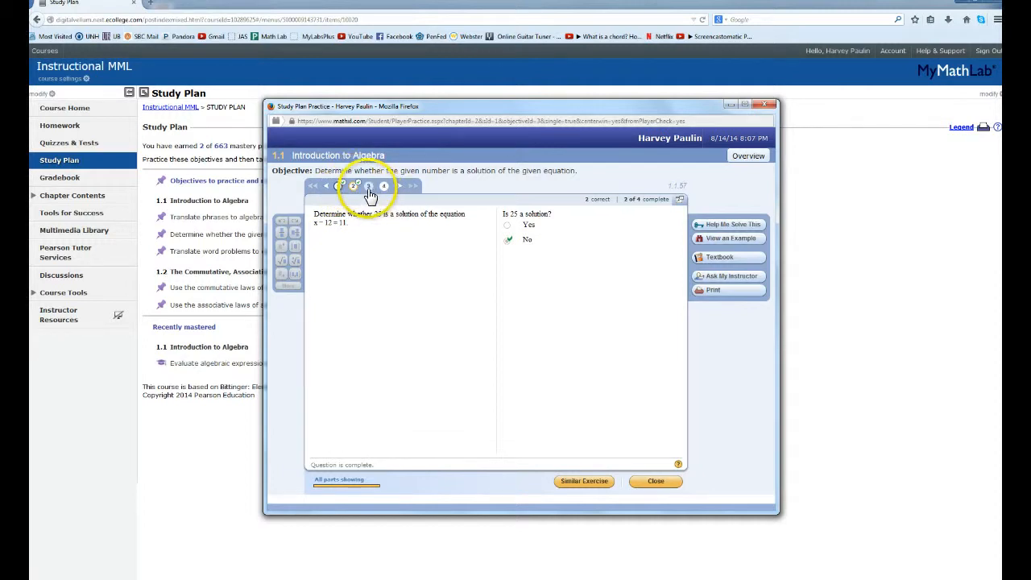
Open question 3, which asks whether 56 solves x/8 = 7.
{"action": "left_click", "coordinate": [369, 186]}
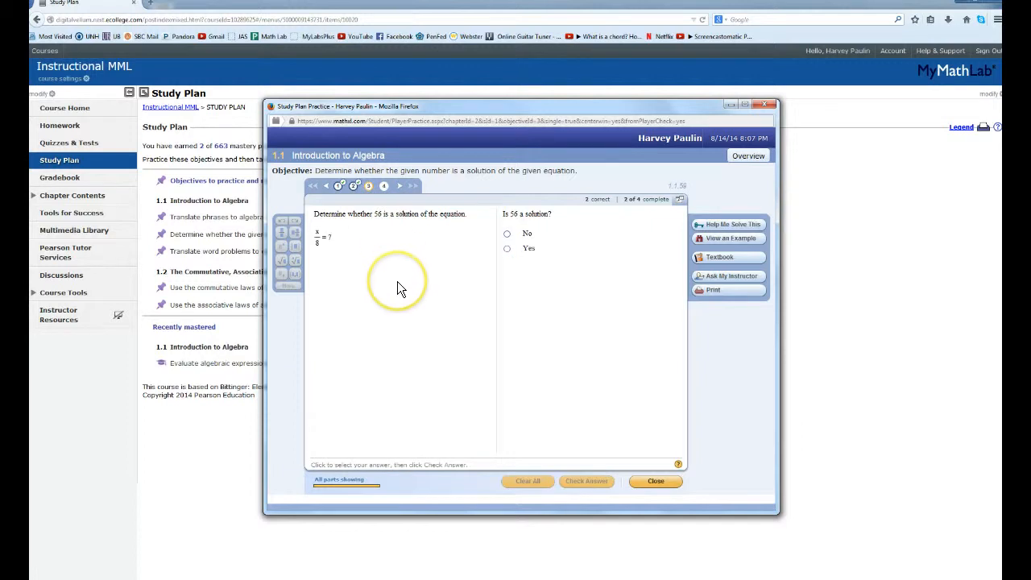
{"action": "mouse_move", "coordinate": [501, 214]}
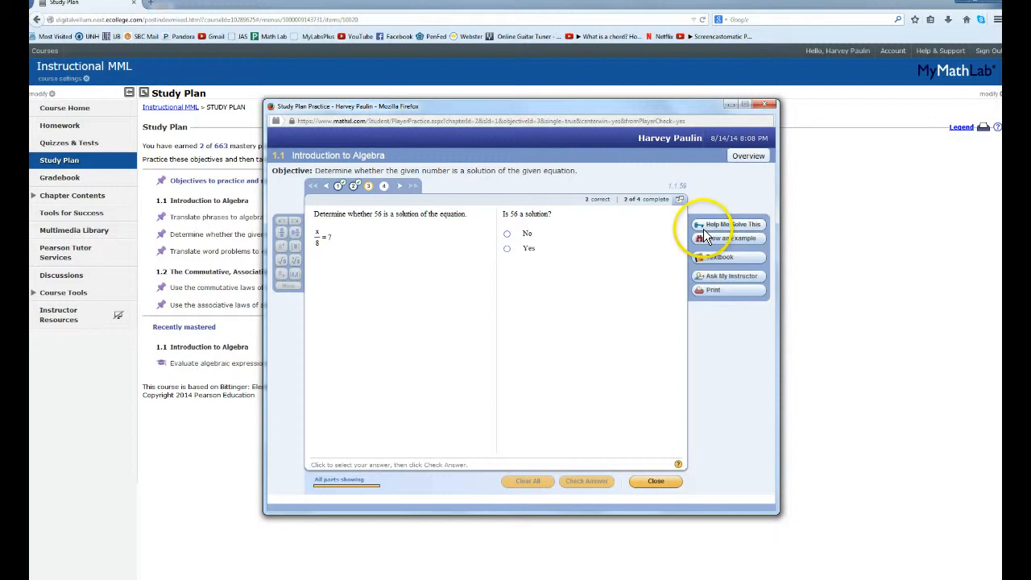
{"action": "mouse_move", "coordinate": [755, 235]}
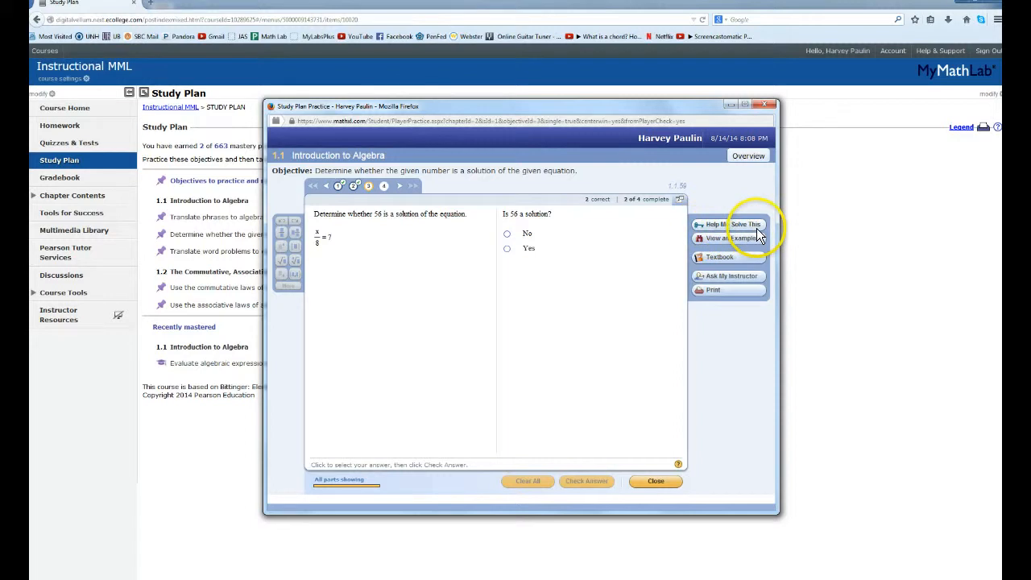
{"action": "mouse_move", "coordinate": [729, 229]}
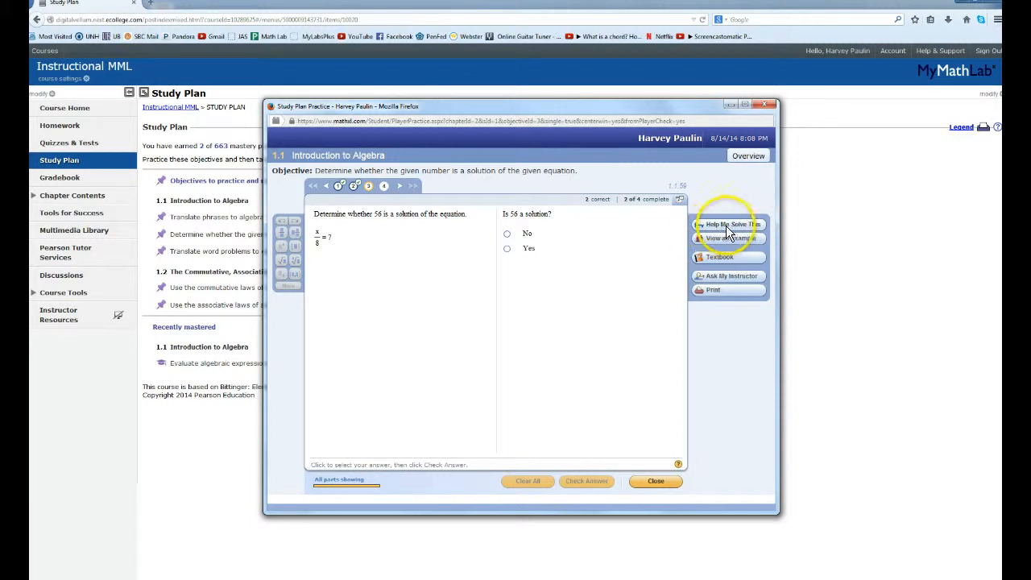
Use Help Me Solve This to substitute 56 into x/8 = 7, then close the help.
{"action": "left_click", "coordinate": [732, 224]}
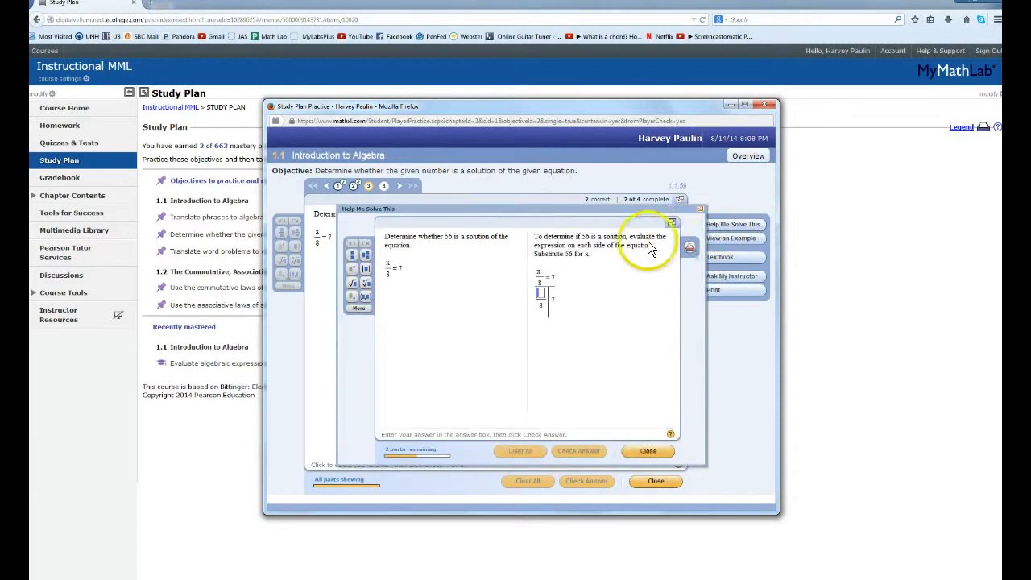
{"action": "mouse_move", "coordinate": [403, 297]}
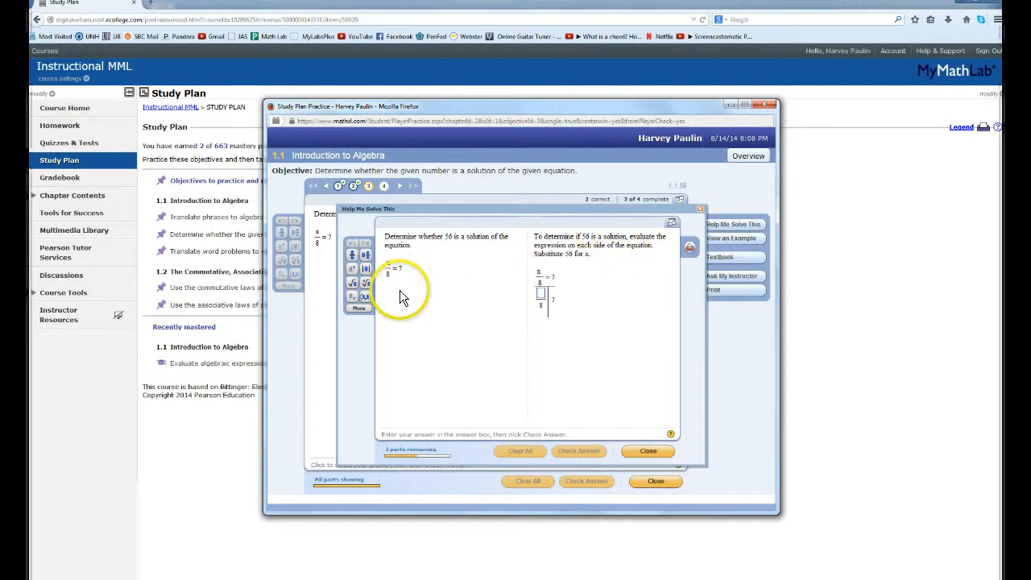
{"action": "mouse_move", "coordinate": [457, 326]}
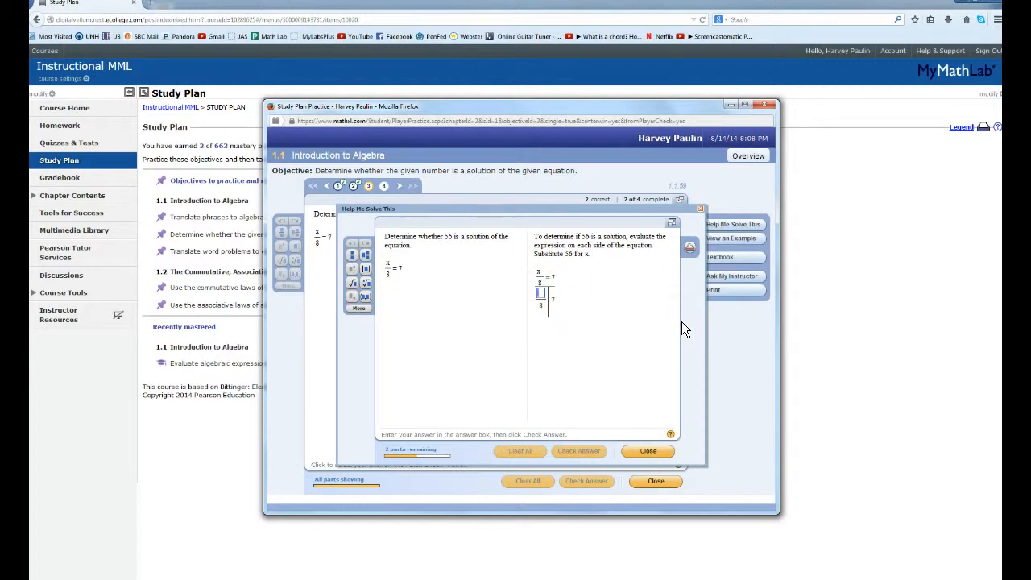
{"action": "type", "text": "56"}
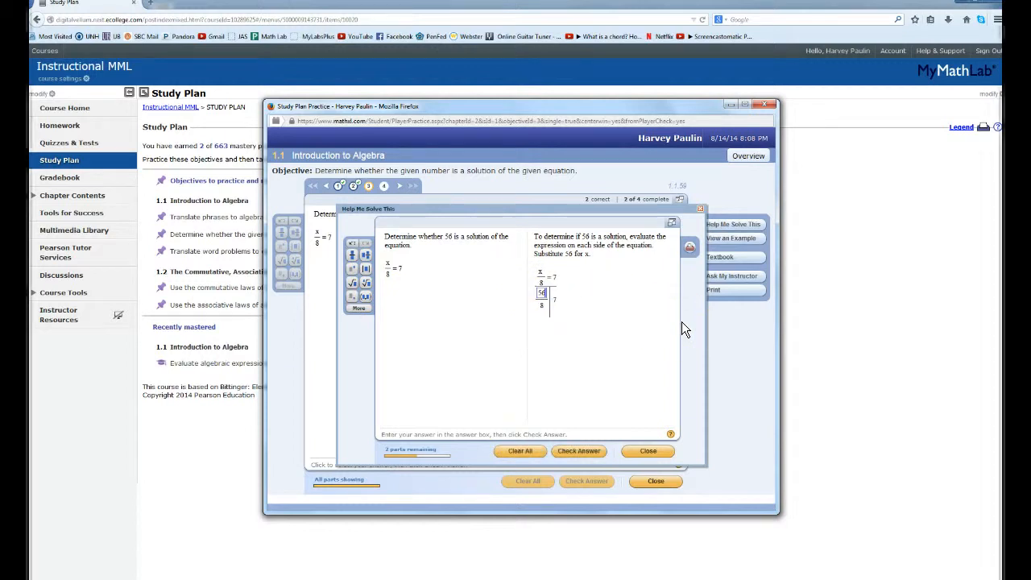
{"action": "mouse_move", "coordinate": [580, 450]}
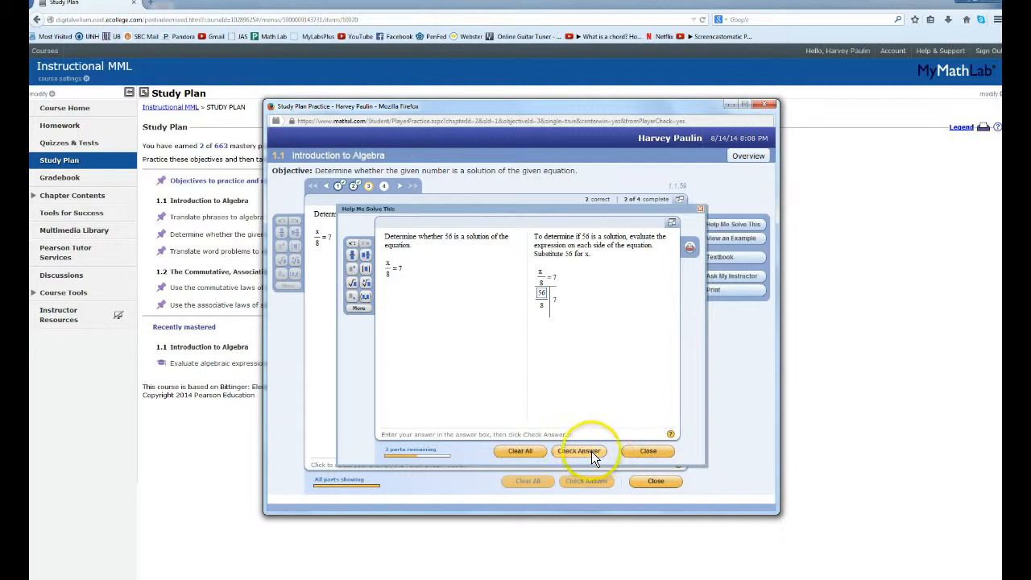
{"action": "left_click", "coordinate": [579, 451]}
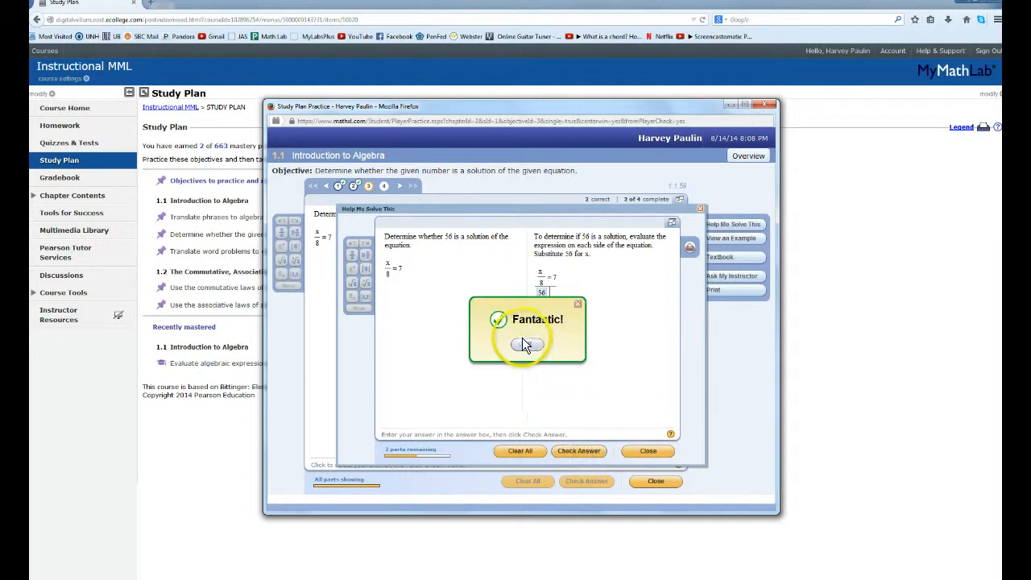
{"action": "left_click", "coordinate": [526, 344]}
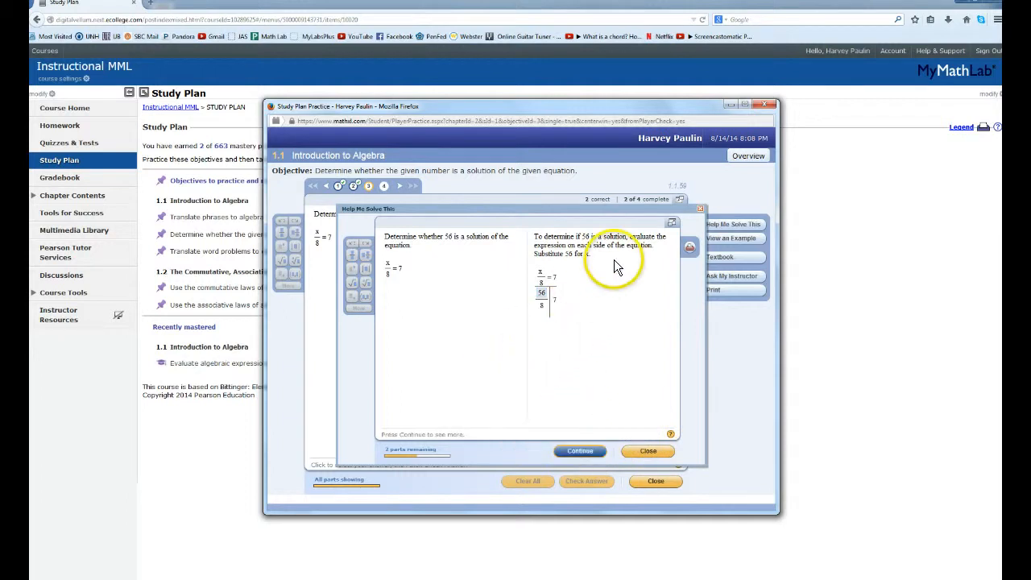
{"action": "left_click", "coordinate": [647, 450]}
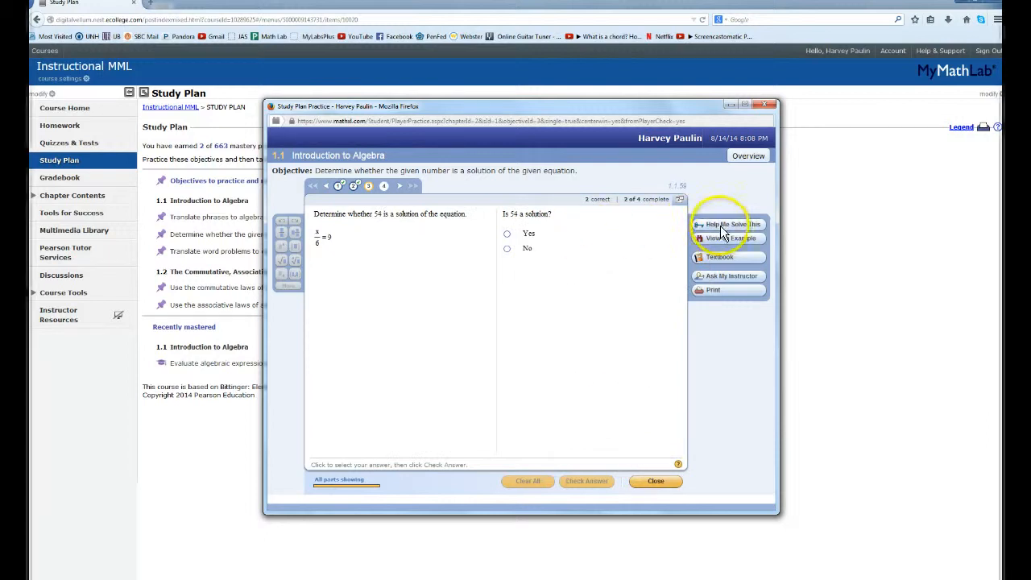
{"action": "mouse_move", "coordinate": [720, 246]}
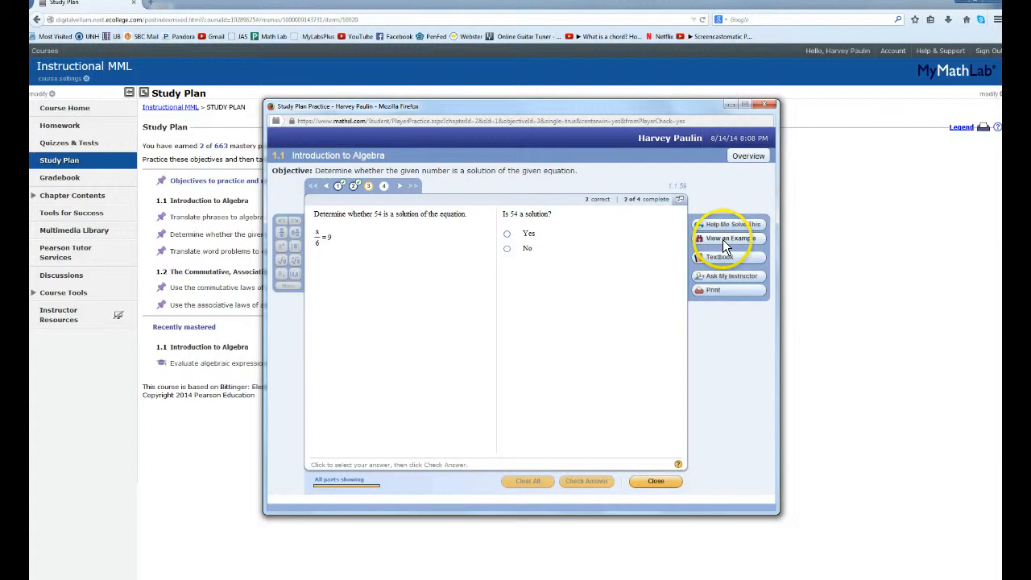
{"action": "left_click", "coordinate": [729, 237]}
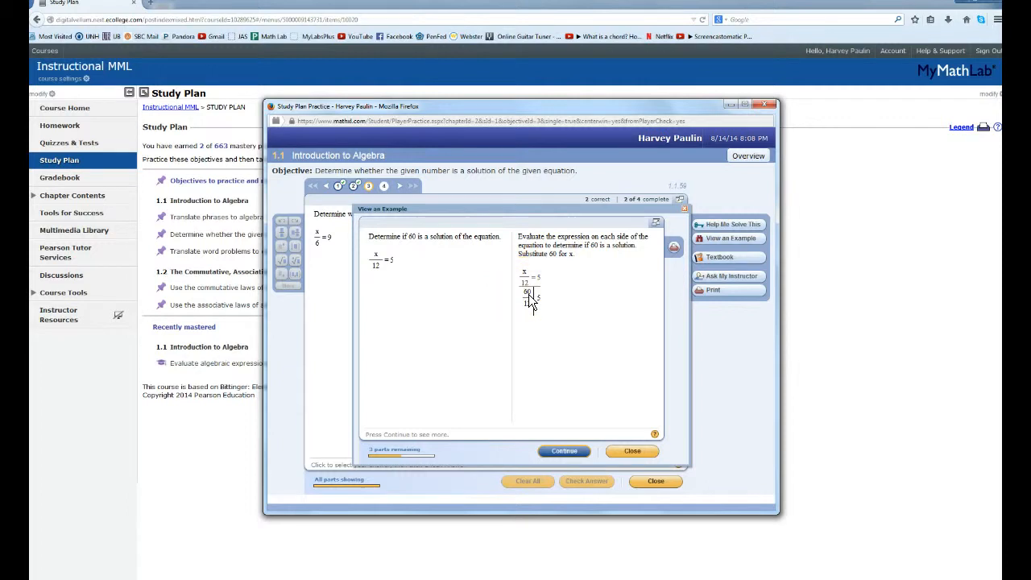
{"action": "mouse_move", "coordinate": [529, 303]}
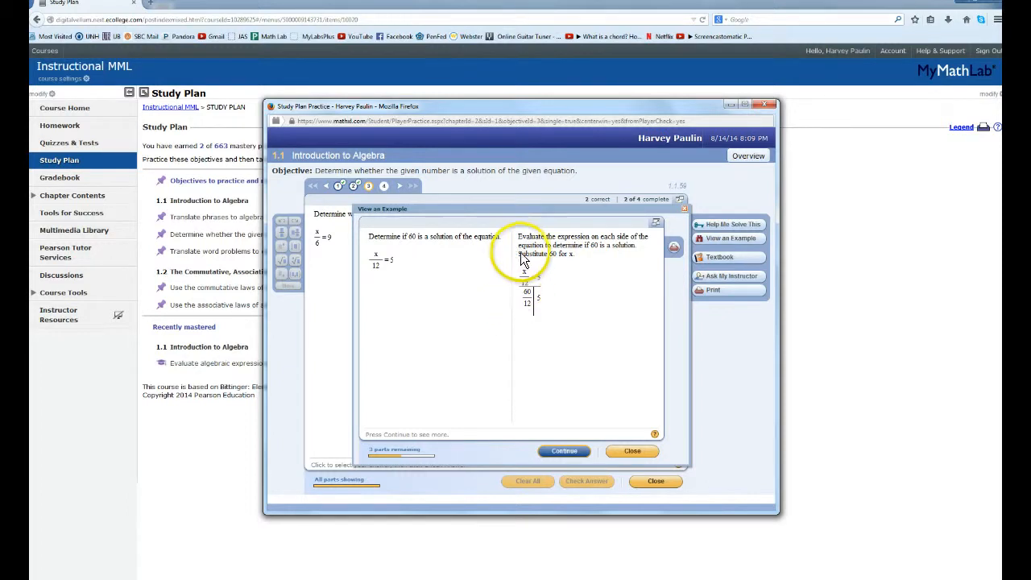
{"action": "mouse_move", "coordinate": [576, 327]}
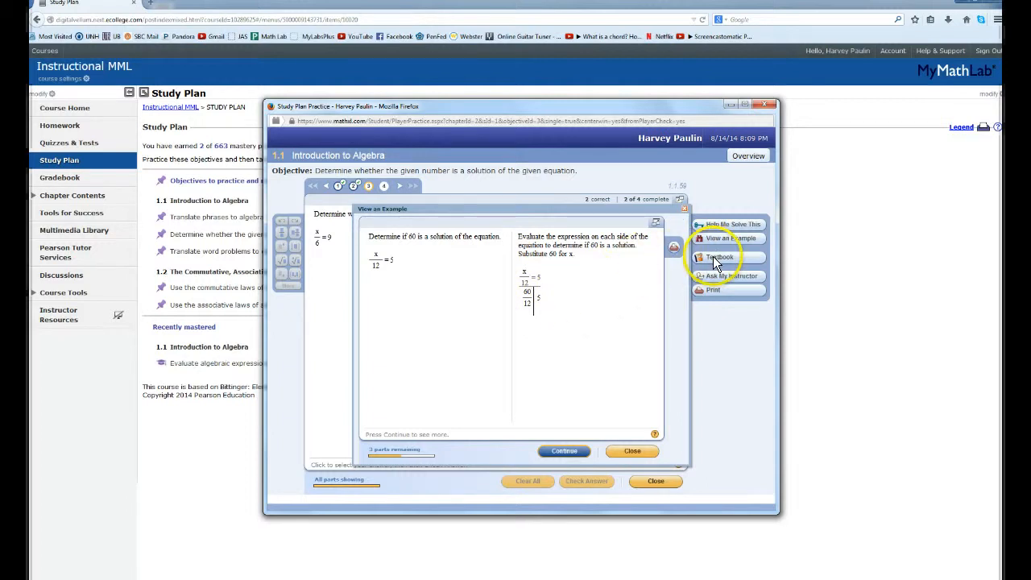
{"action": "mouse_move", "coordinate": [632, 450]}
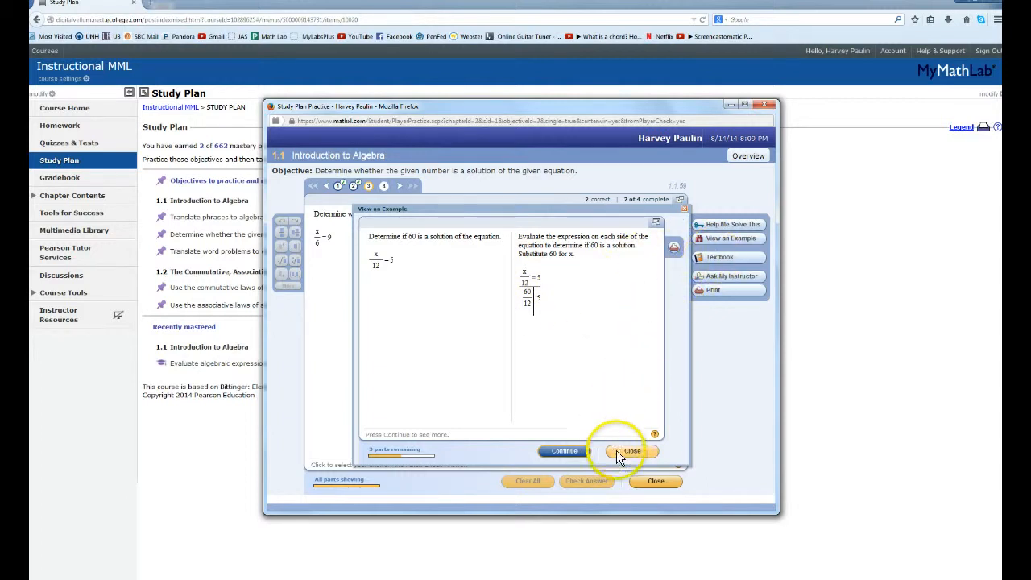
{"action": "left_click", "coordinate": [632, 451]}
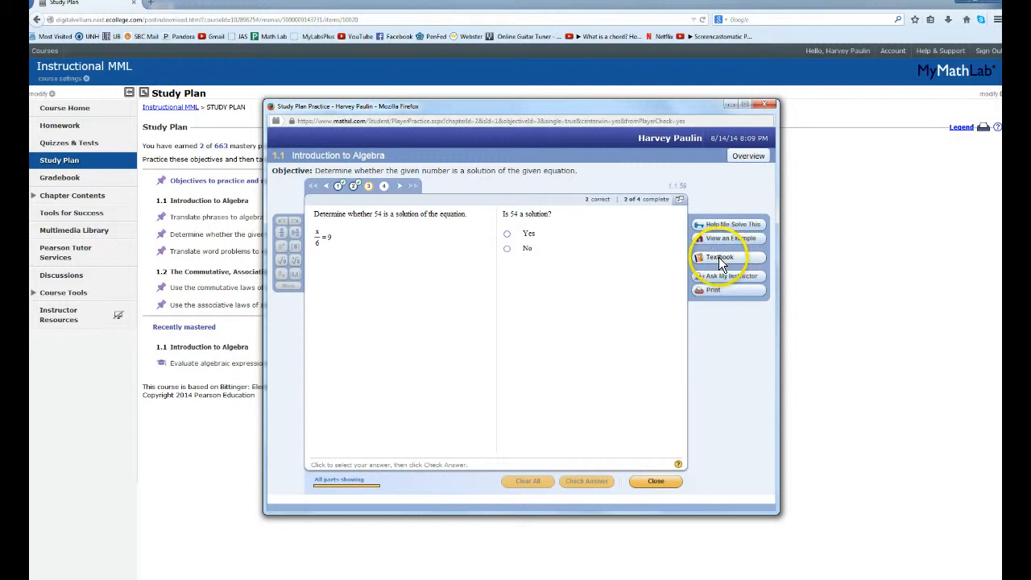
{"action": "left_click", "coordinate": [719, 257]}
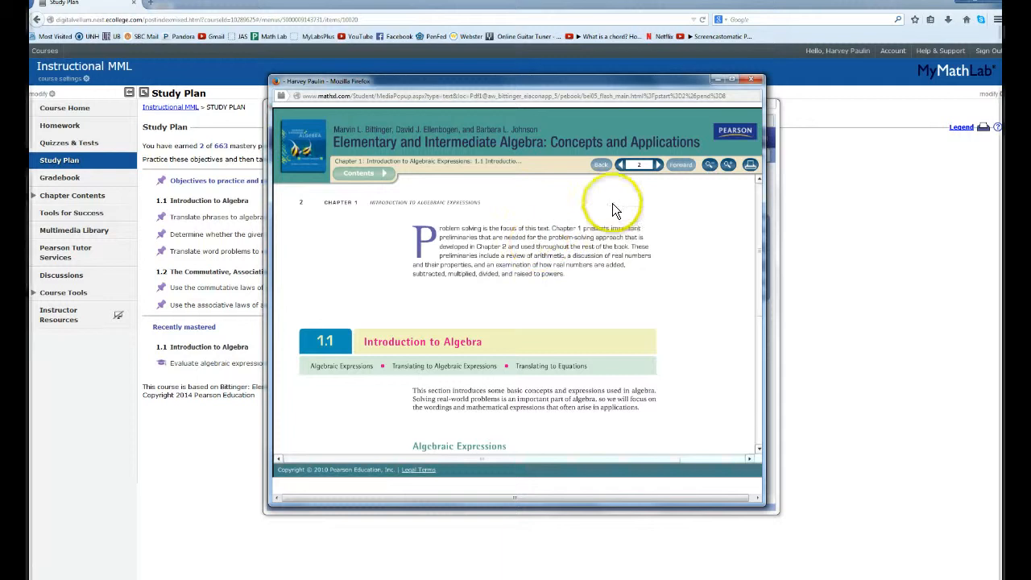
{"action": "left_click", "coordinate": [680, 164]}
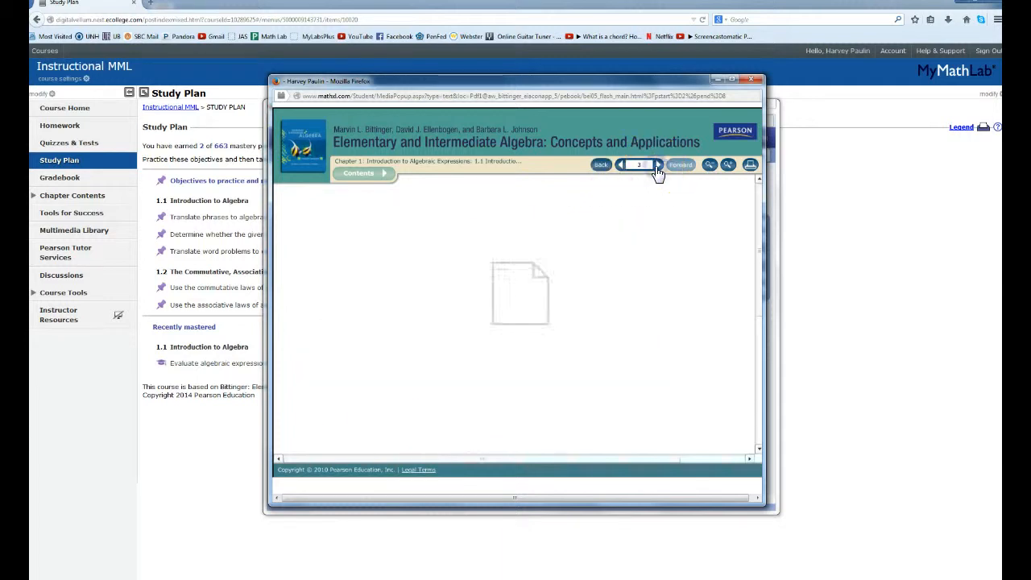
{"action": "left_click", "coordinate": [680, 165]}
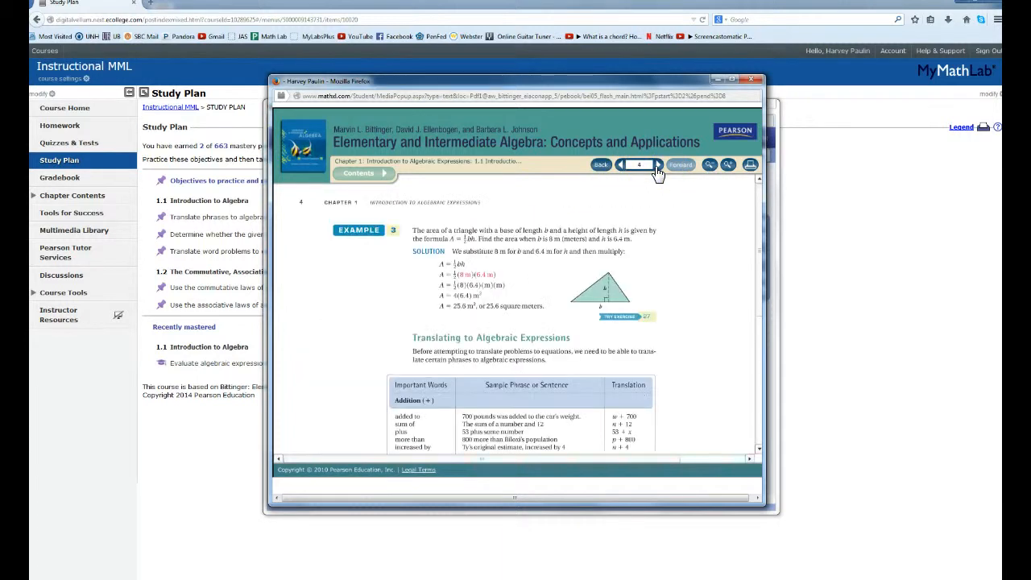
{"action": "left_click", "coordinate": [657, 165]}
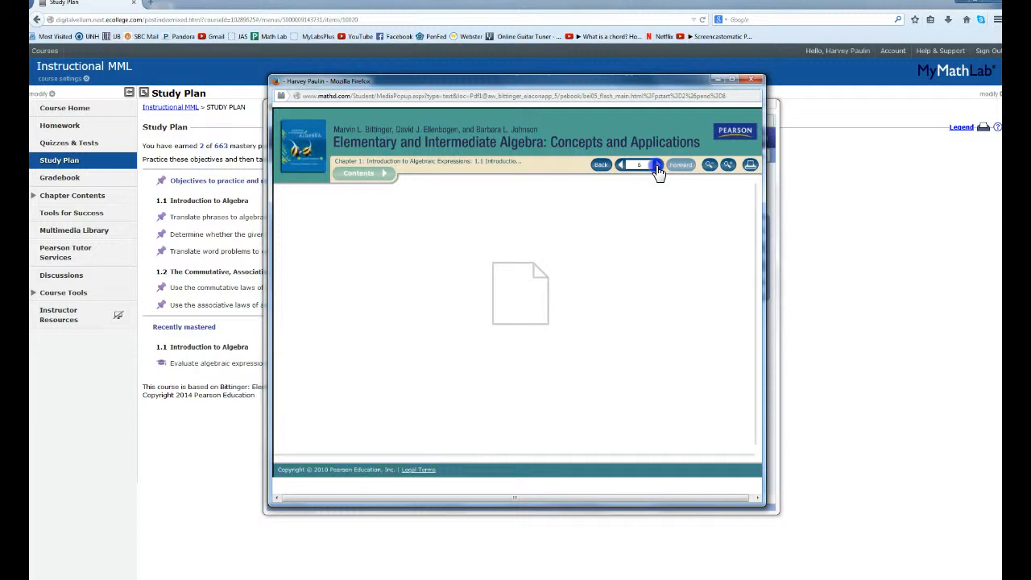
{"action": "left_click", "coordinate": [658, 169]}
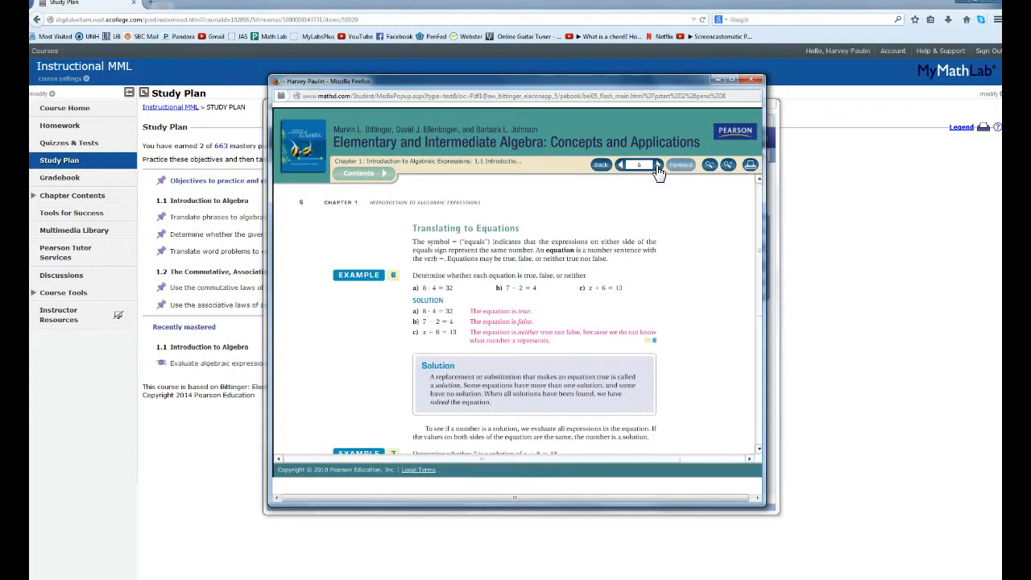
{"action": "left_click", "coordinate": [658, 164]}
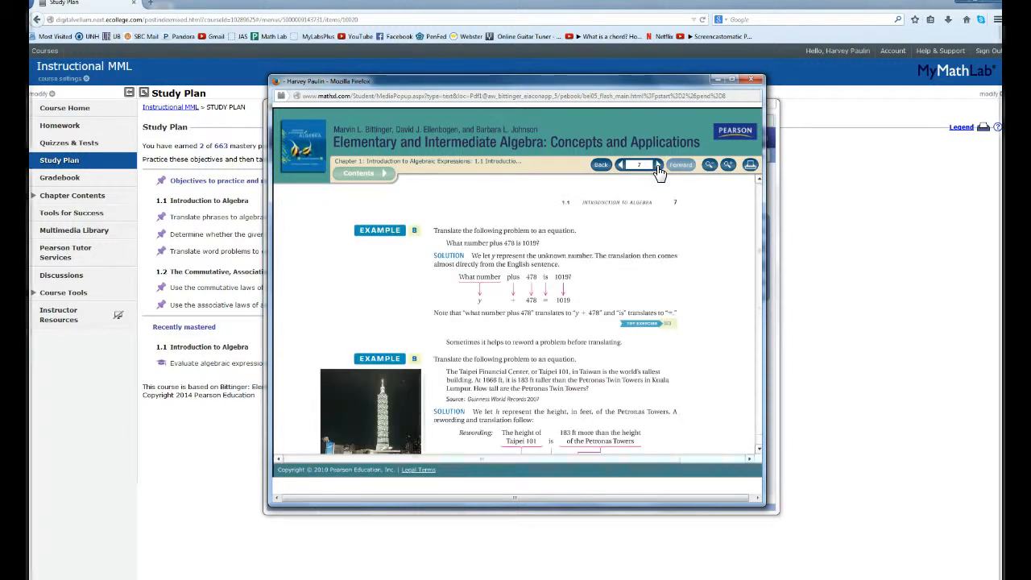
{"action": "left_click", "coordinate": [658, 169]}
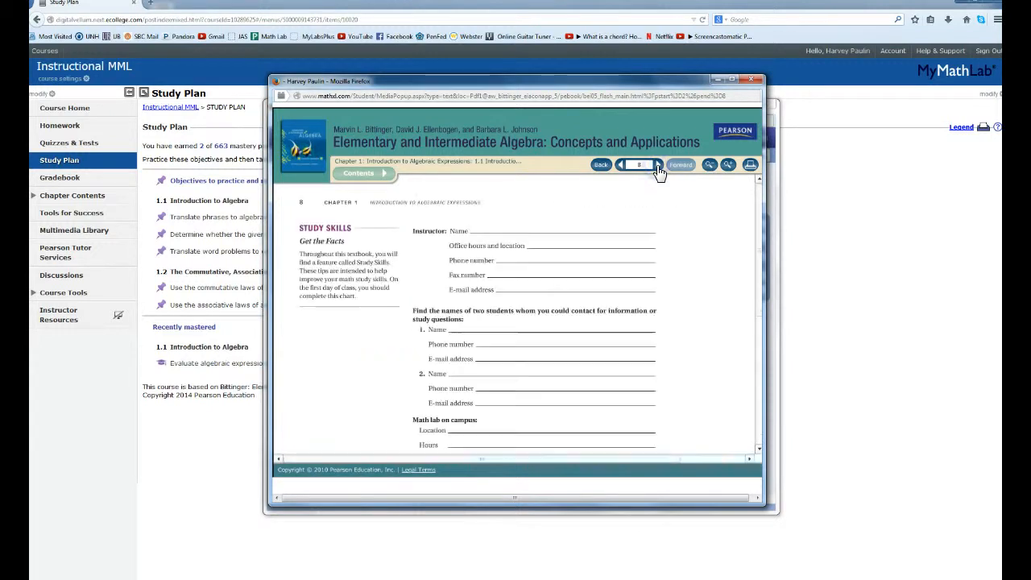
{"action": "left_click", "coordinate": [658, 169]}
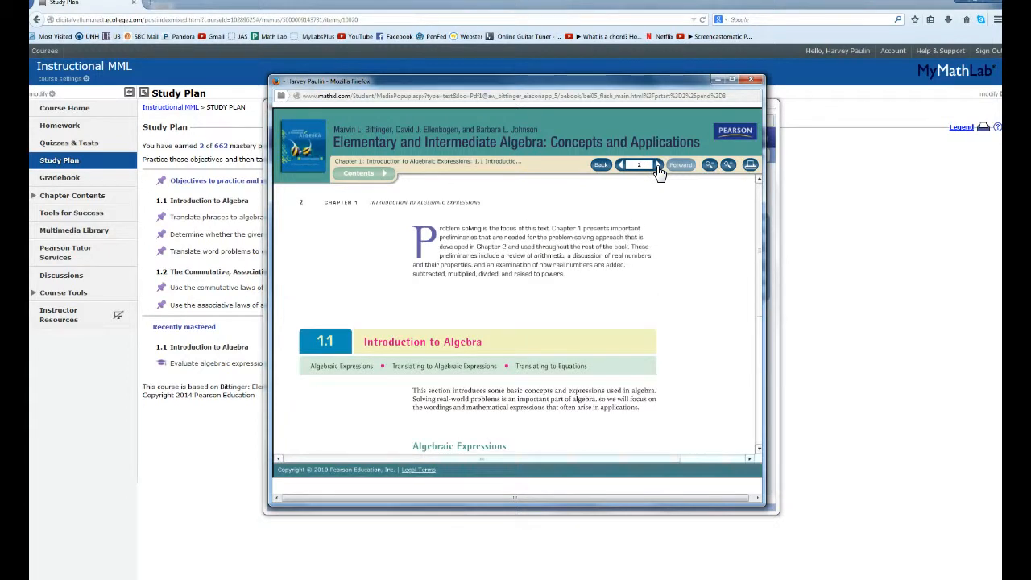
{"action": "left_click", "coordinate": [658, 165]}
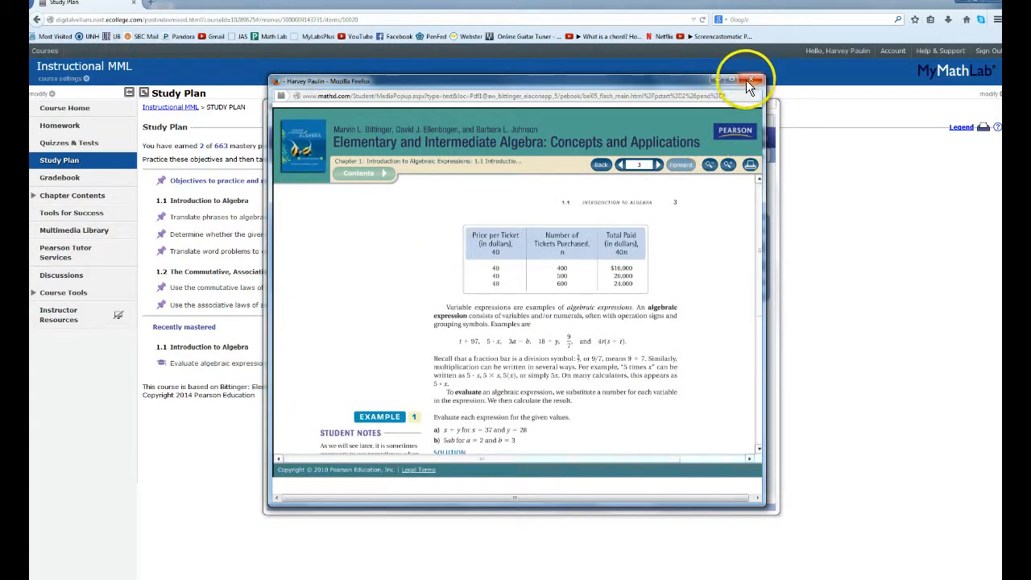
{"action": "left_click", "coordinate": [749, 81]}
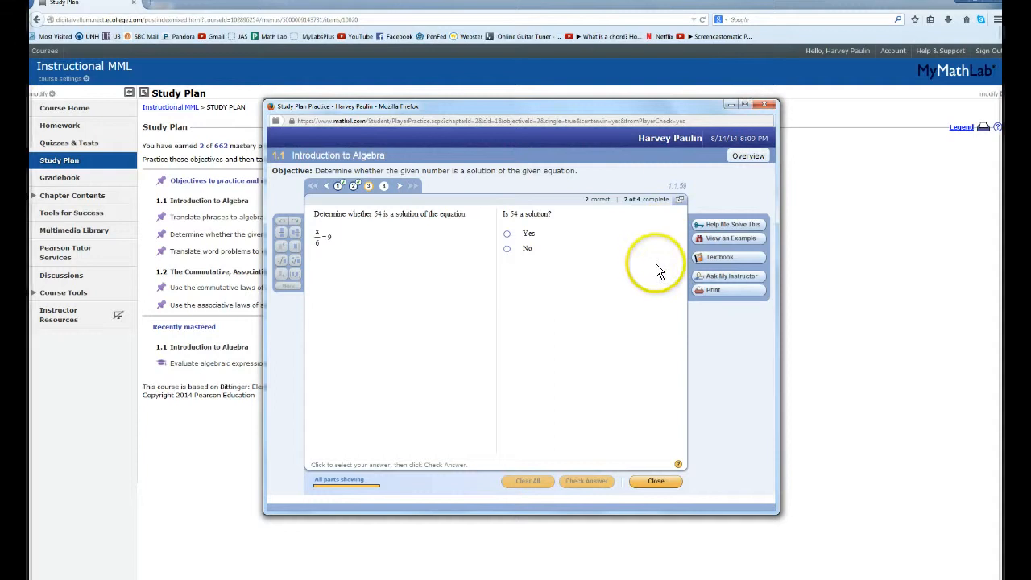
{"action": "mouse_move", "coordinate": [628, 276]}
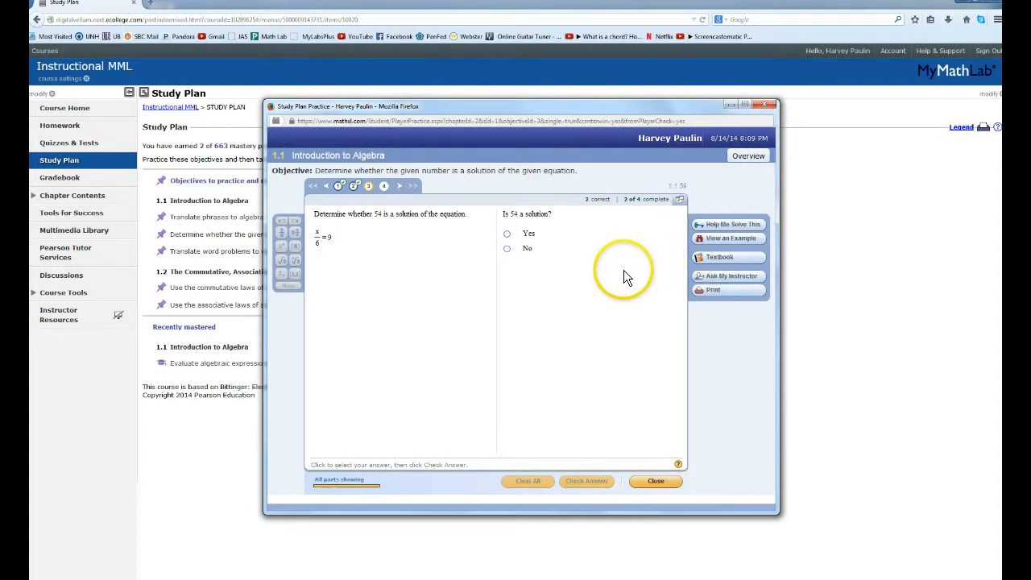
{"action": "mouse_move", "coordinate": [616, 283]}
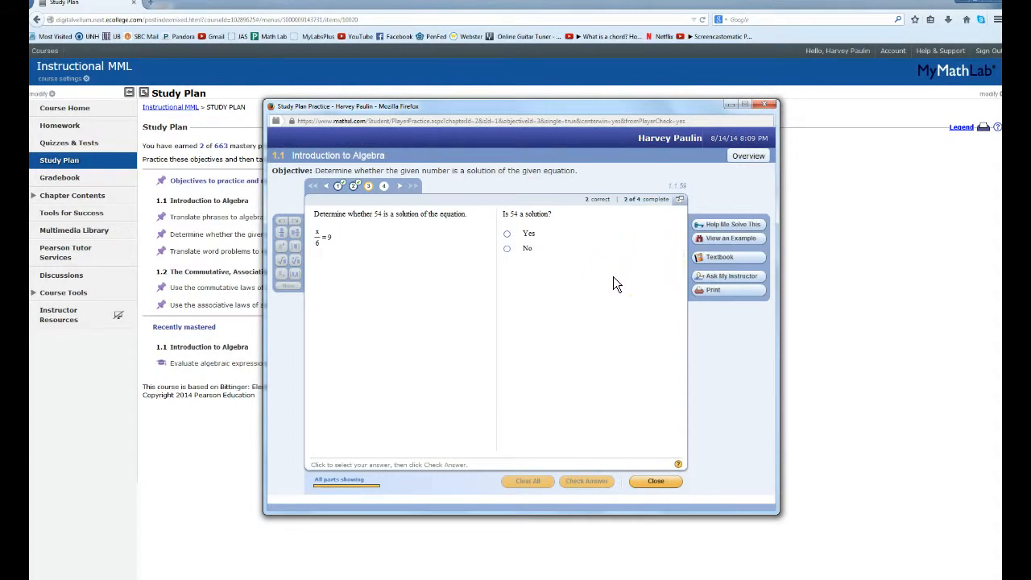
{"action": "mouse_move", "coordinate": [732, 272]}
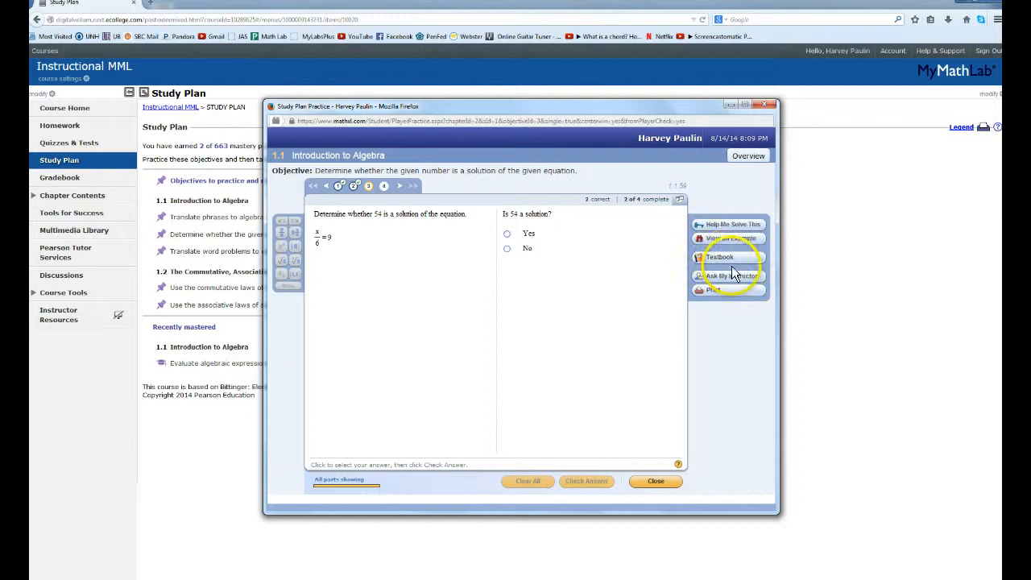
{"action": "mouse_move", "coordinate": [705, 256]}
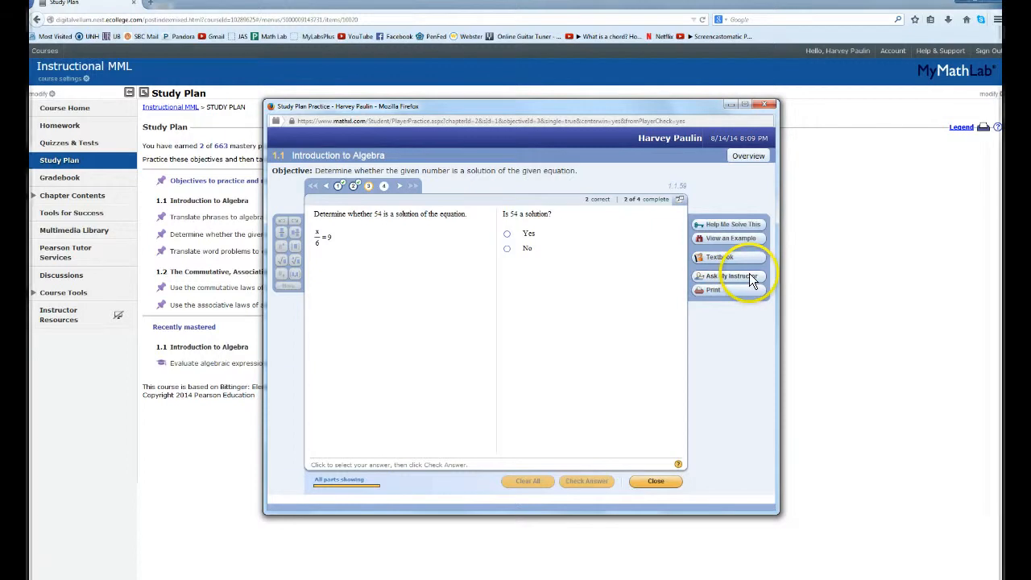
{"action": "mouse_move", "coordinate": [729, 276]}
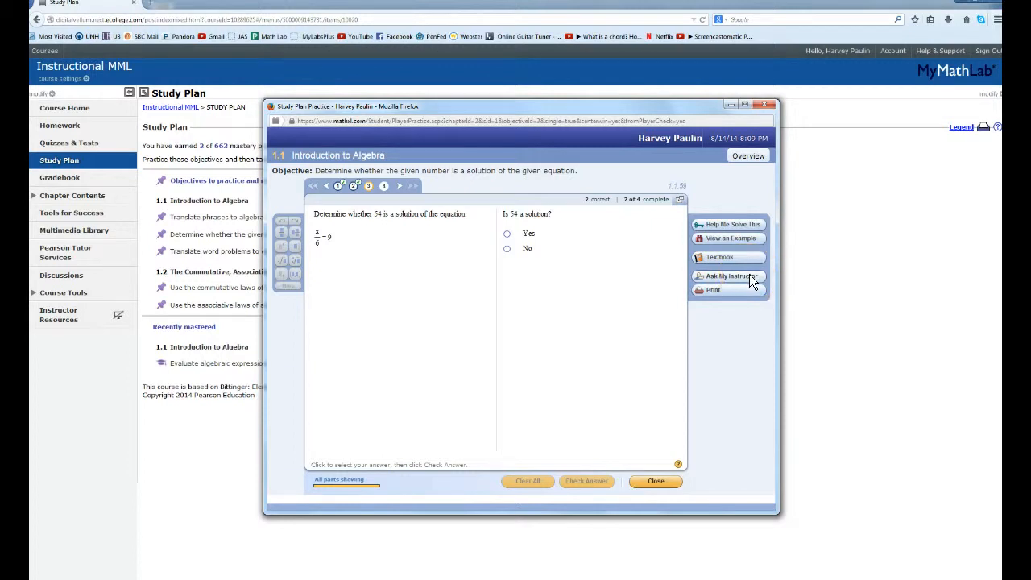
{"action": "mouse_move", "coordinate": [719, 282]}
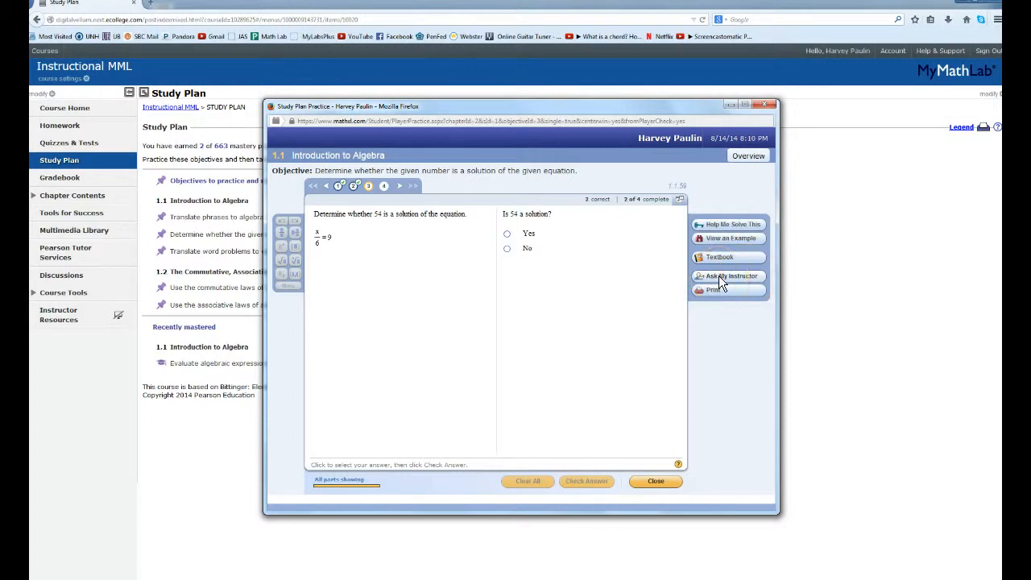
{"action": "mouse_move", "coordinate": [681, 262]}
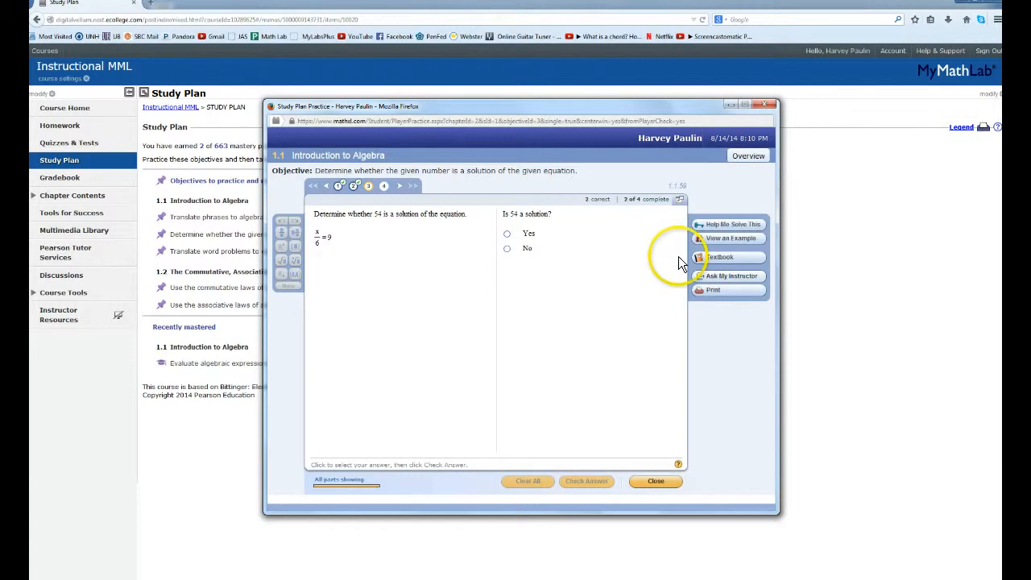
{"action": "mouse_move", "coordinate": [429, 271]}
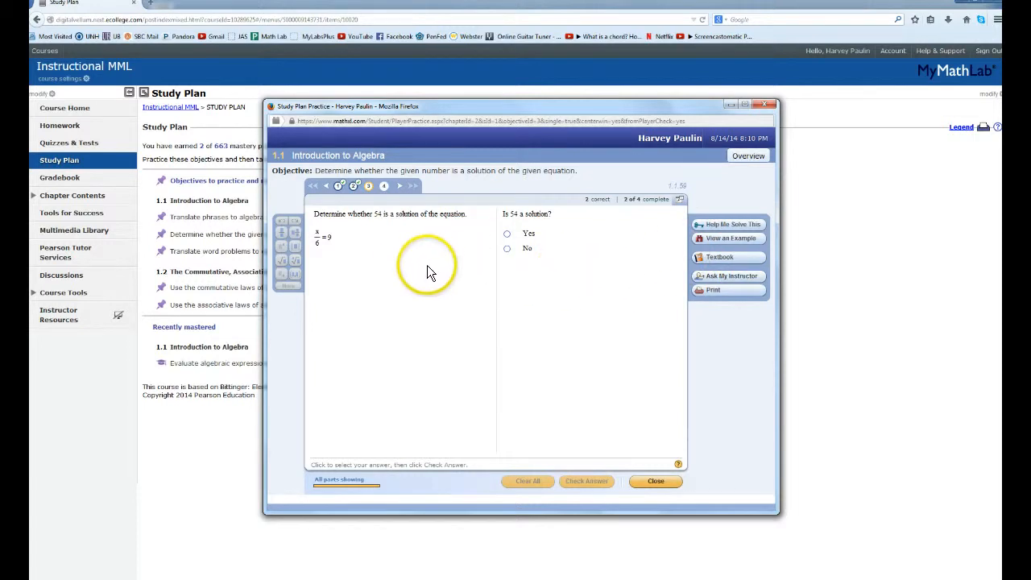
{"action": "mouse_move", "coordinate": [365, 246]}
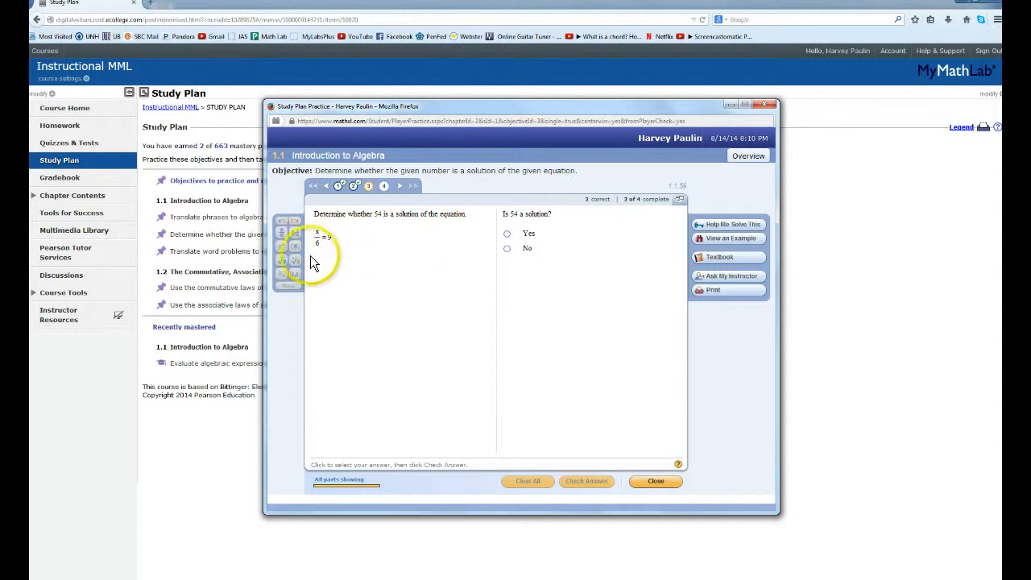
{"action": "mouse_move", "coordinate": [348, 248]}
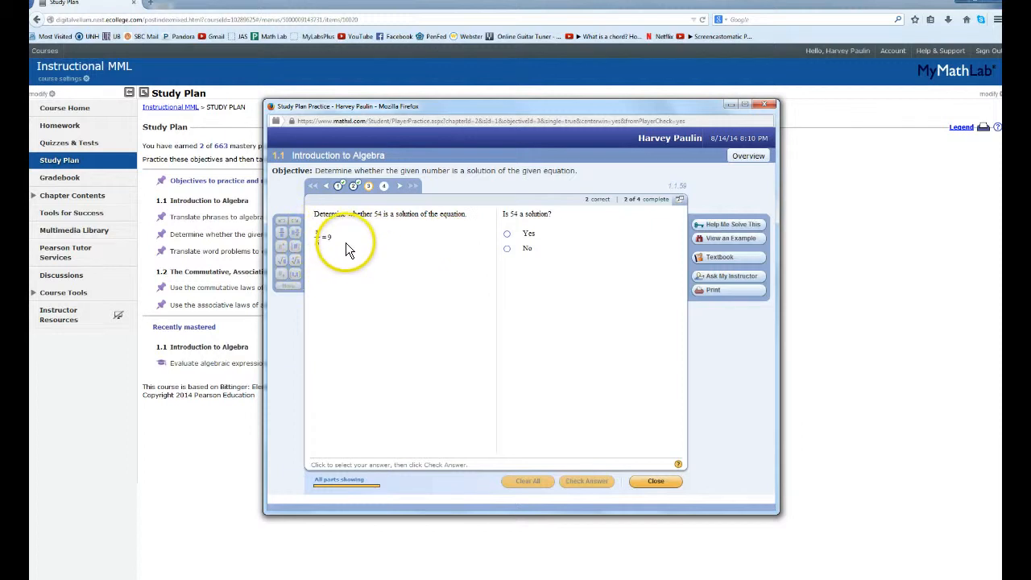
{"action": "mouse_move", "coordinate": [374, 256]}
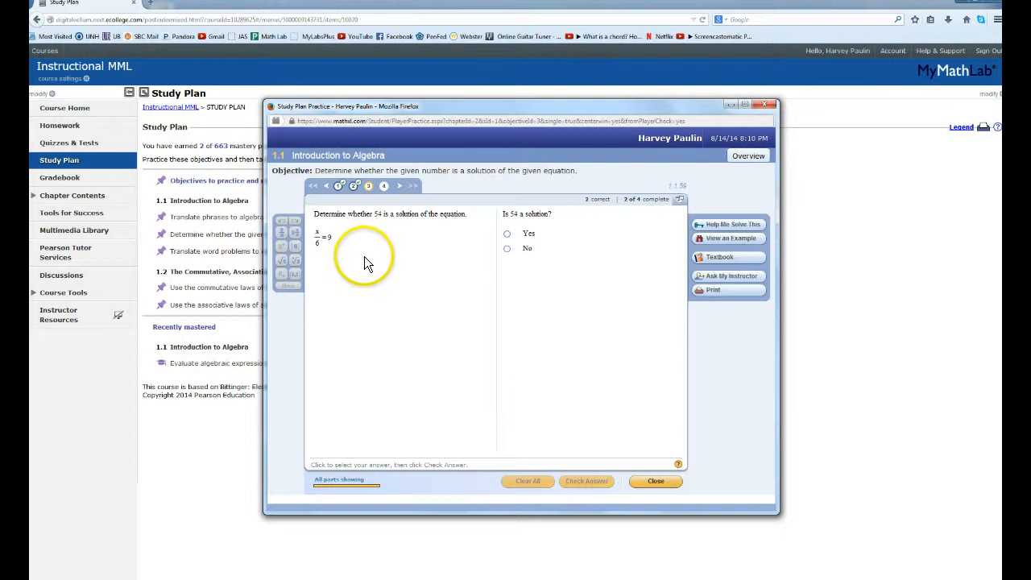
{"action": "mouse_move", "coordinate": [503, 358]}
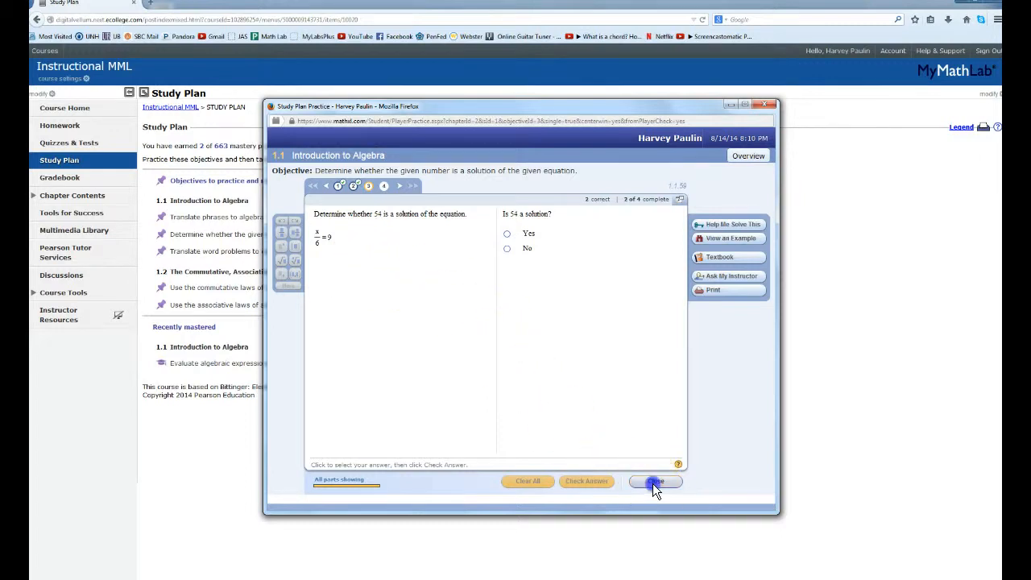
Close the practice window, leaving x/6 = 9 unanswered, to reach the Instructional MML Study Plan.
{"action": "left_click", "coordinate": [655, 481]}
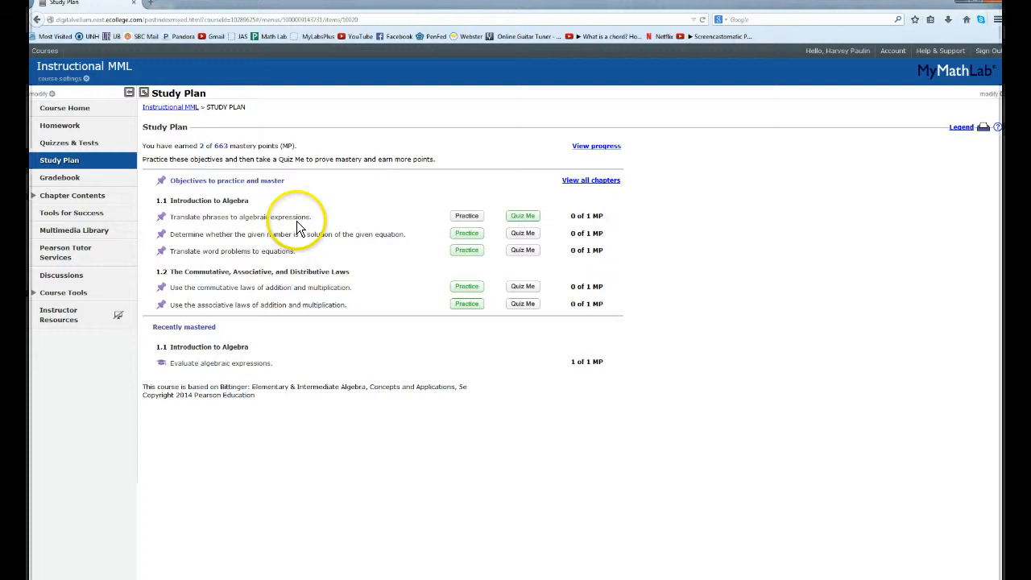
{"action": "mouse_move", "coordinate": [455, 219]}
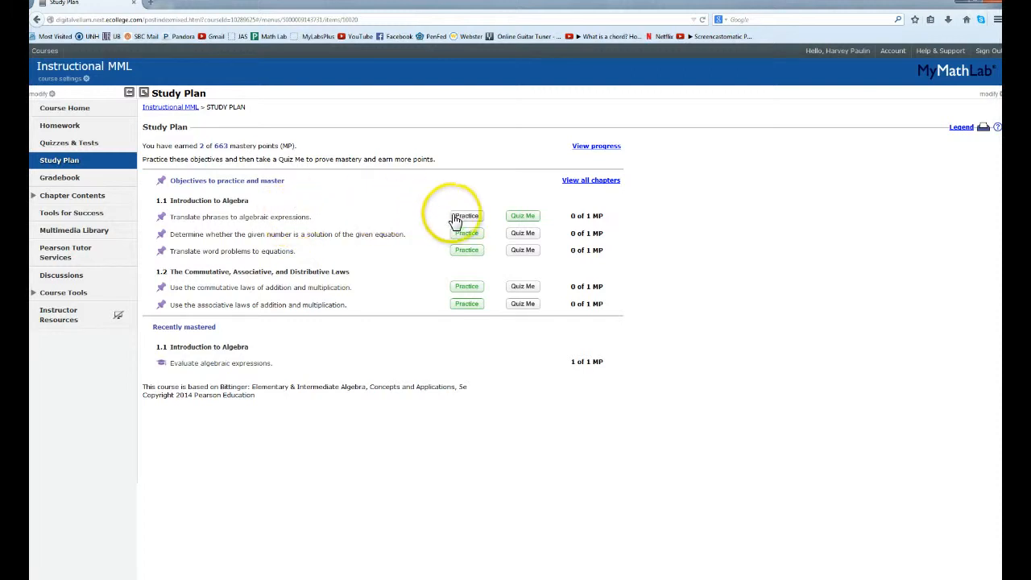
{"action": "mouse_move", "coordinate": [466, 216]}
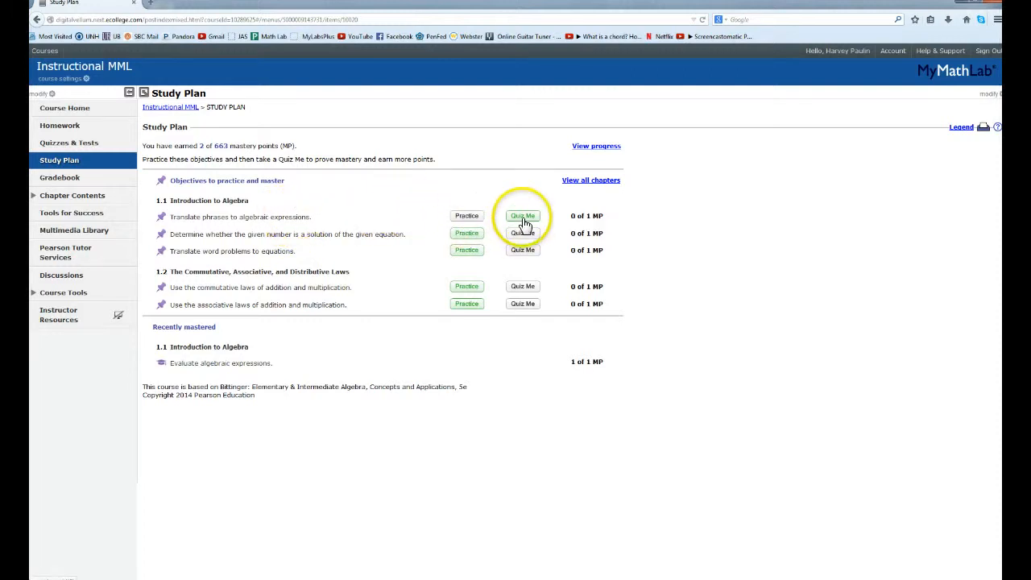
Launch Quiz Me for 'Translate phrases to algebraic expressions' and confirm readiness to begin.
{"action": "left_click", "coordinate": [523, 215]}
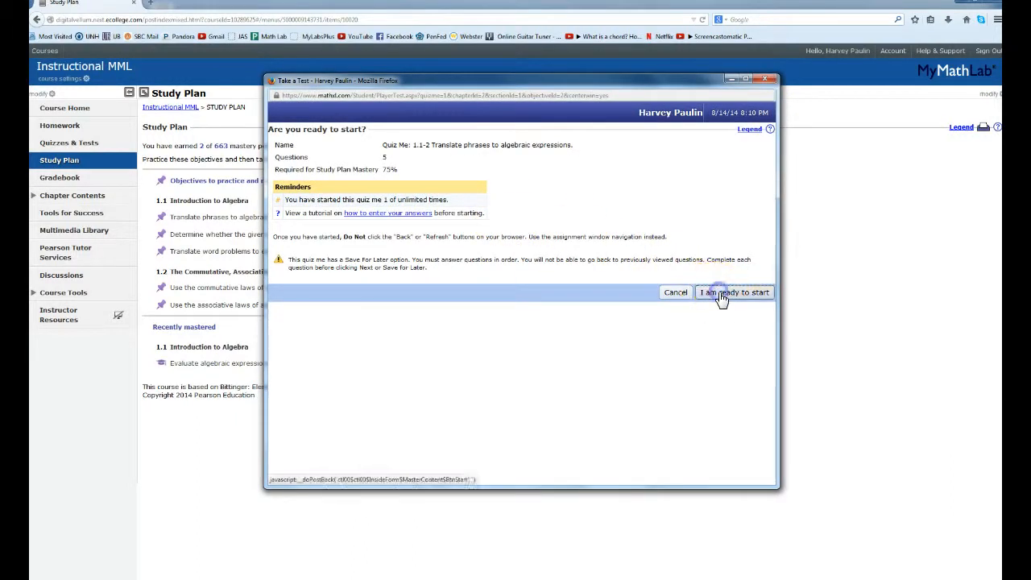
{"action": "left_click", "coordinate": [733, 292]}
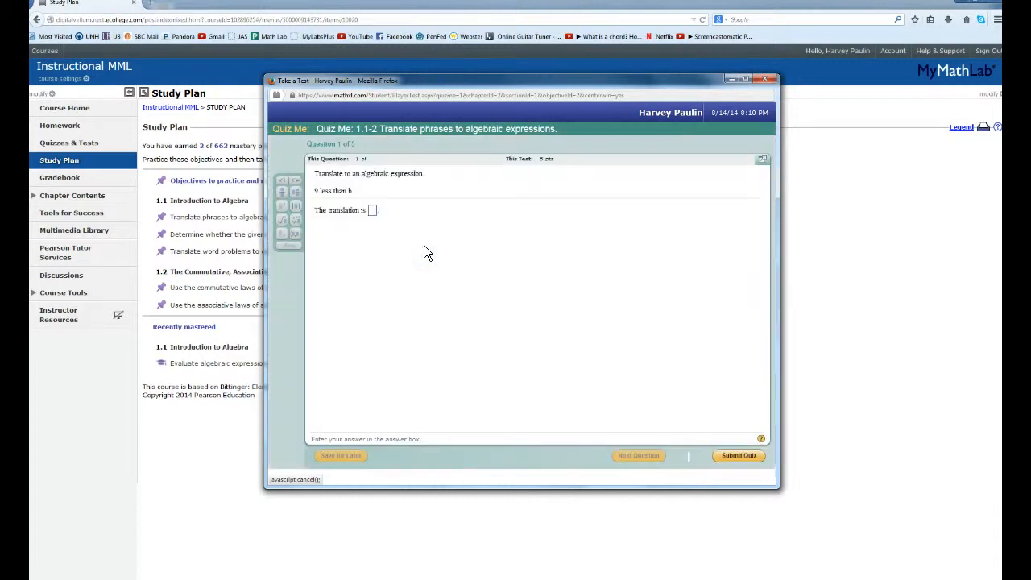
{"action": "mouse_move", "coordinate": [419, 254]}
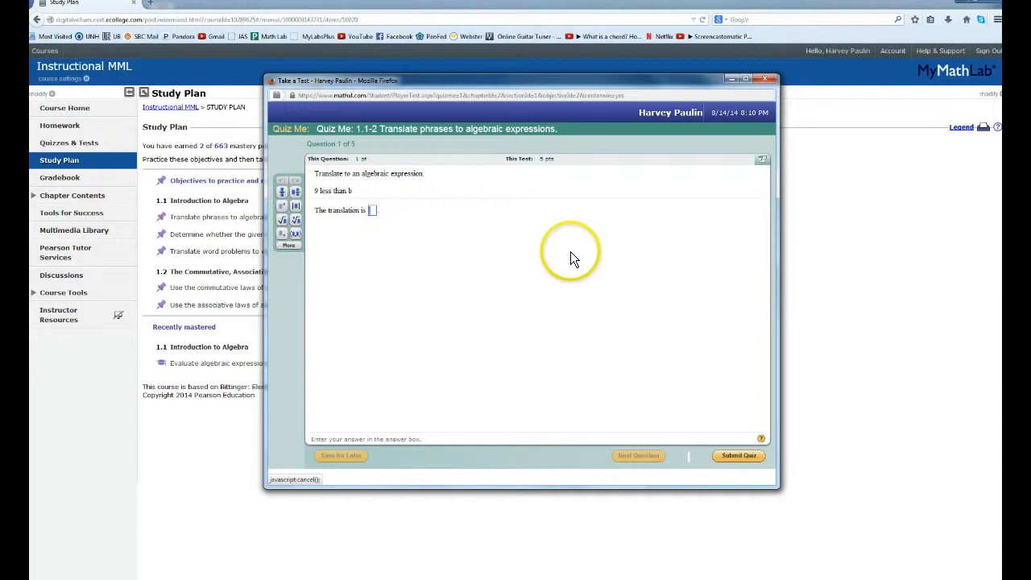
{"action": "mouse_move", "coordinate": [544, 201]}
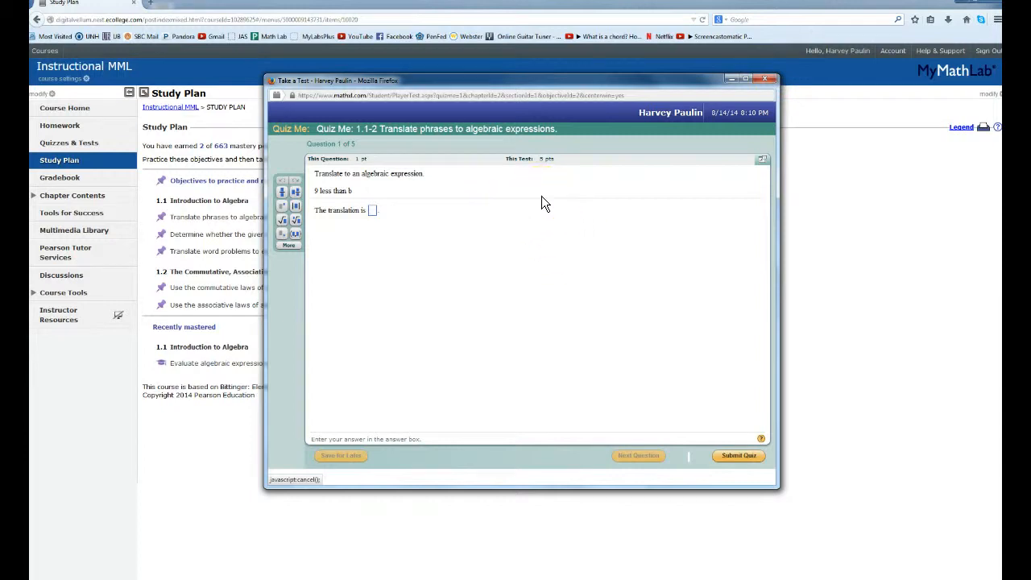
Enter b − 9 for '9 less than b' and 39 + n for question 2.
{"action": "type", "text": "b - 9"}
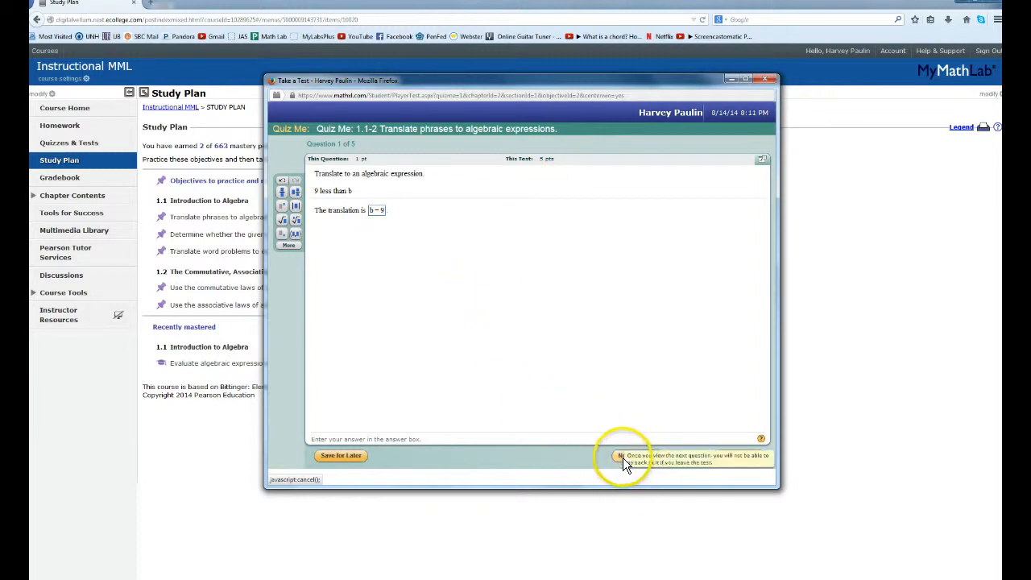
{"action": "left_click", "coordinate": [625, 457]}
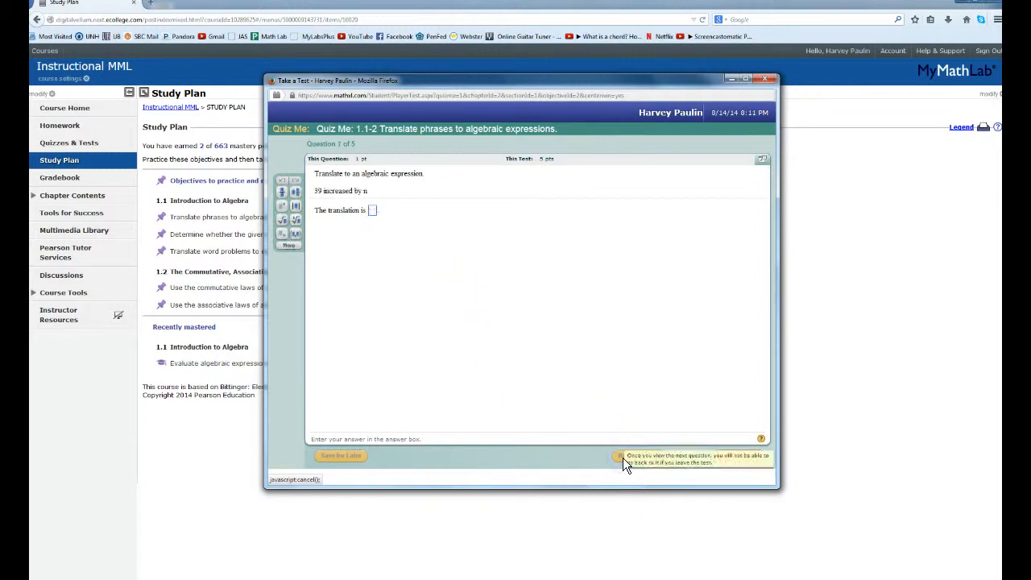
{"action": "left_click", "coordinate": [624, 457]}
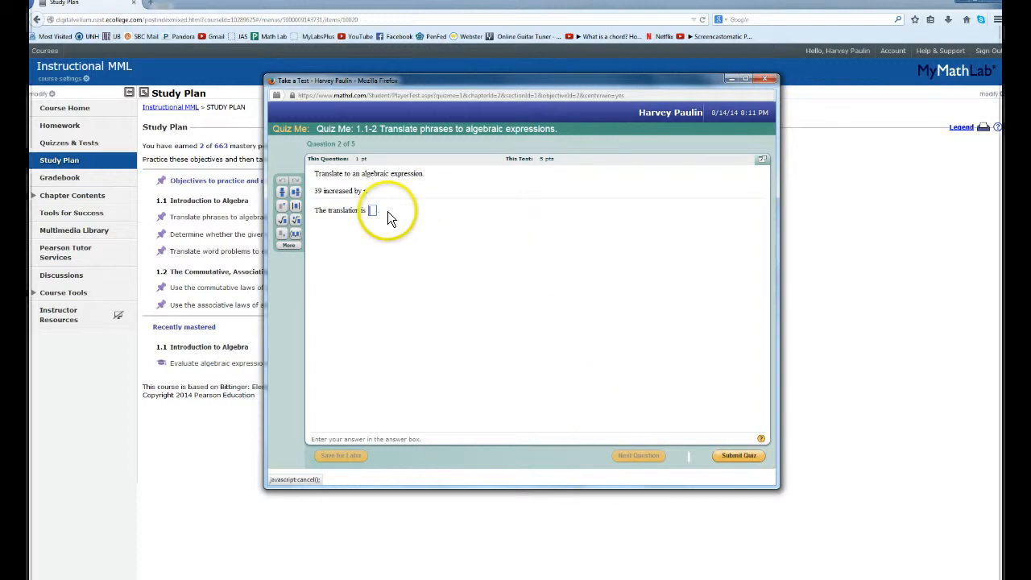
{"action": "mouse_move", "coordinate": [337, 200]}
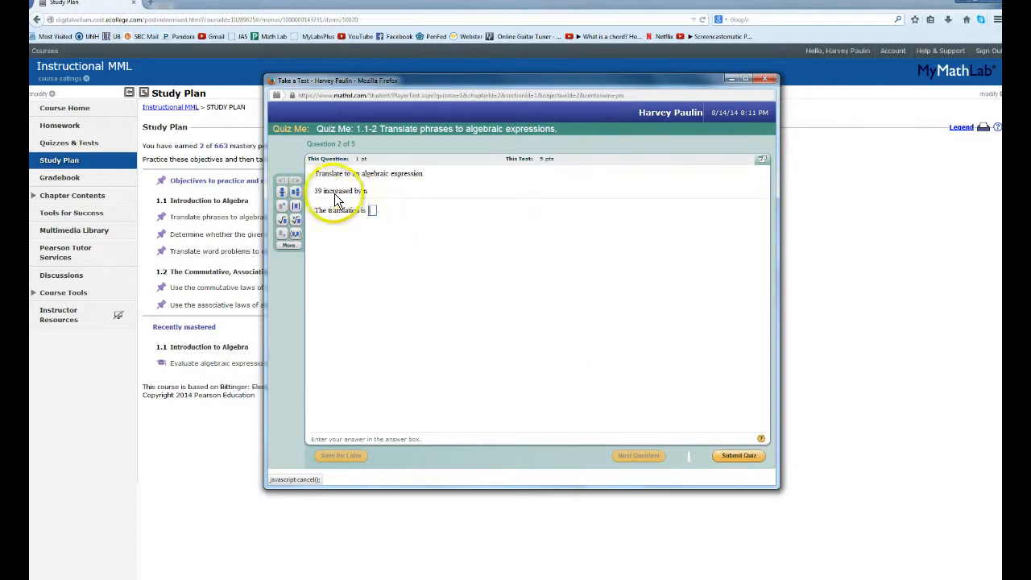
{"action": "mouse_move", "coordinate": [538, 196]}
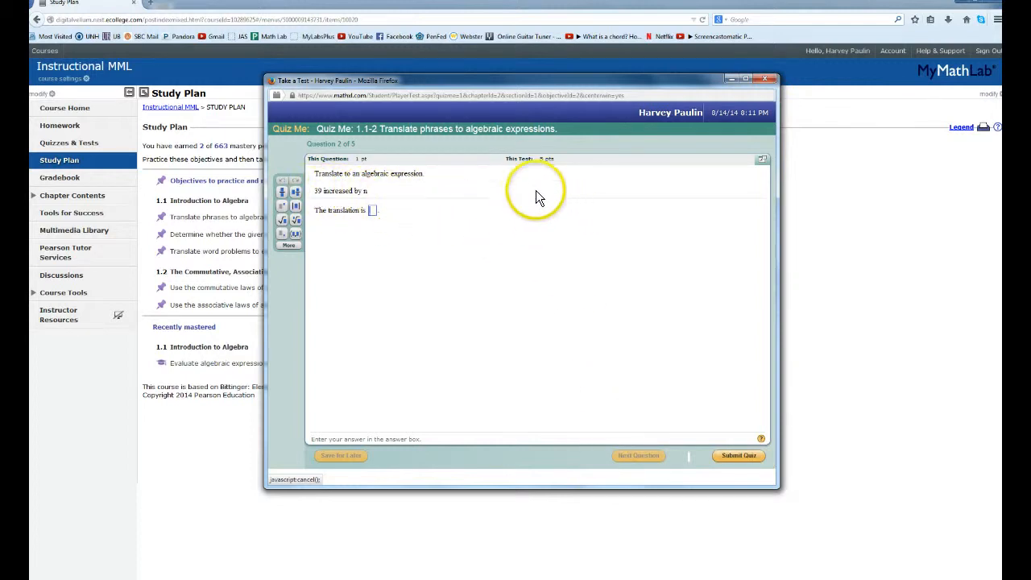
{"action": "type", "text": "39 + n"}
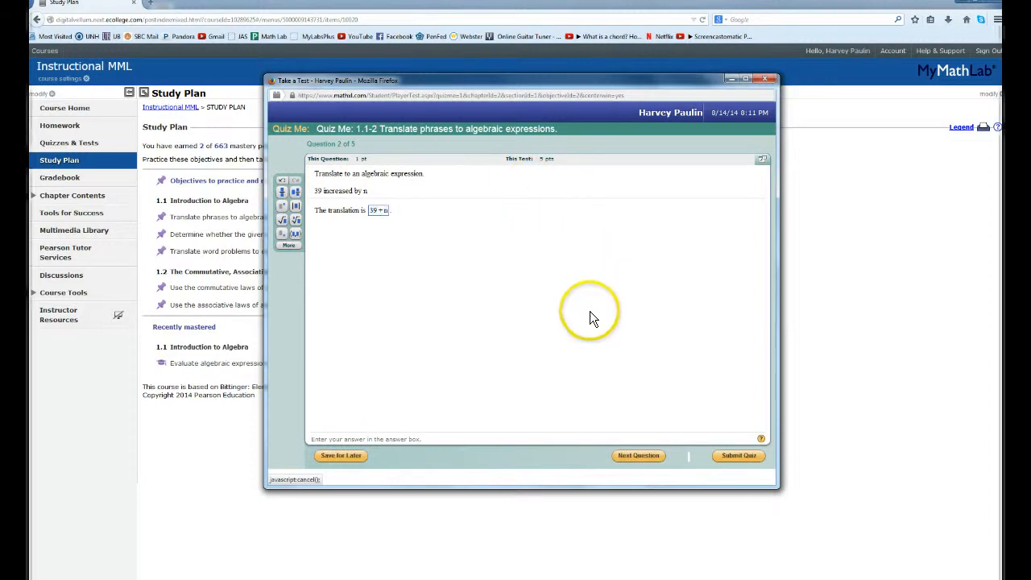
{"action": "left_click", "coordinate": [638, 455]}
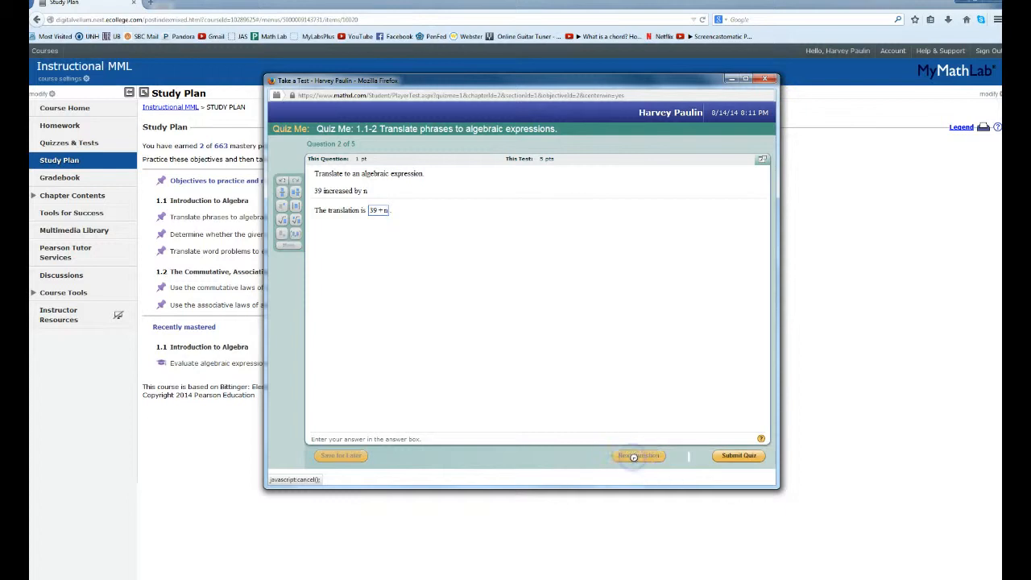
{"action": "left_click", "coordinate": [638, 455]}
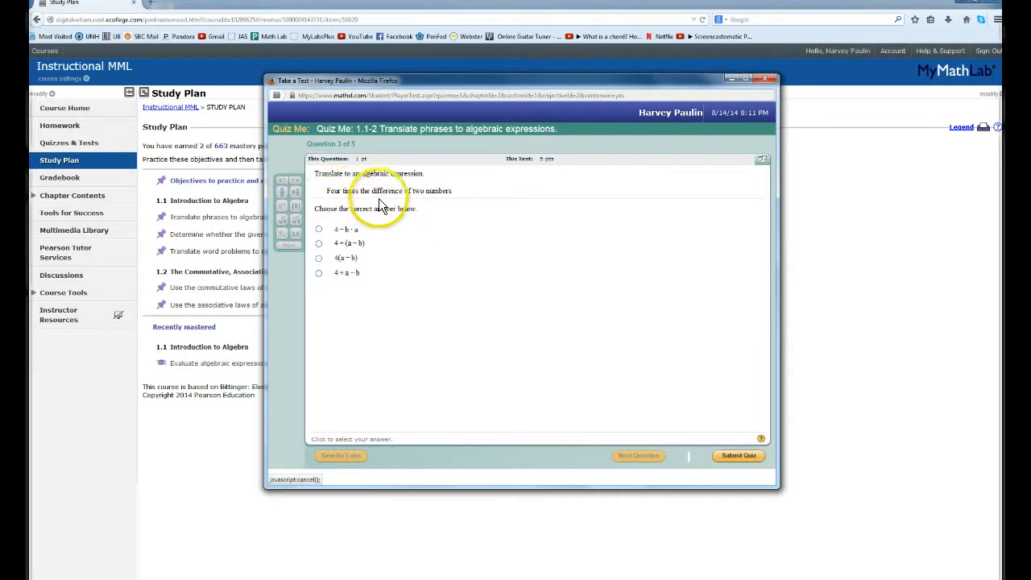
{"action": "mouse_move", "coordinate": [439, 201]}
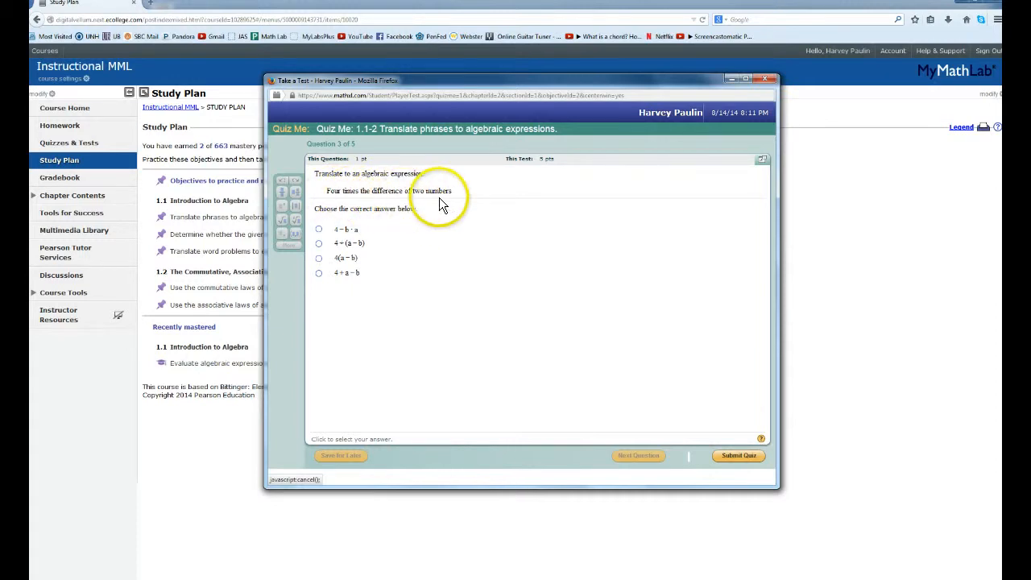
{"action": "mouse_move", "coordinate": [338, 278]}
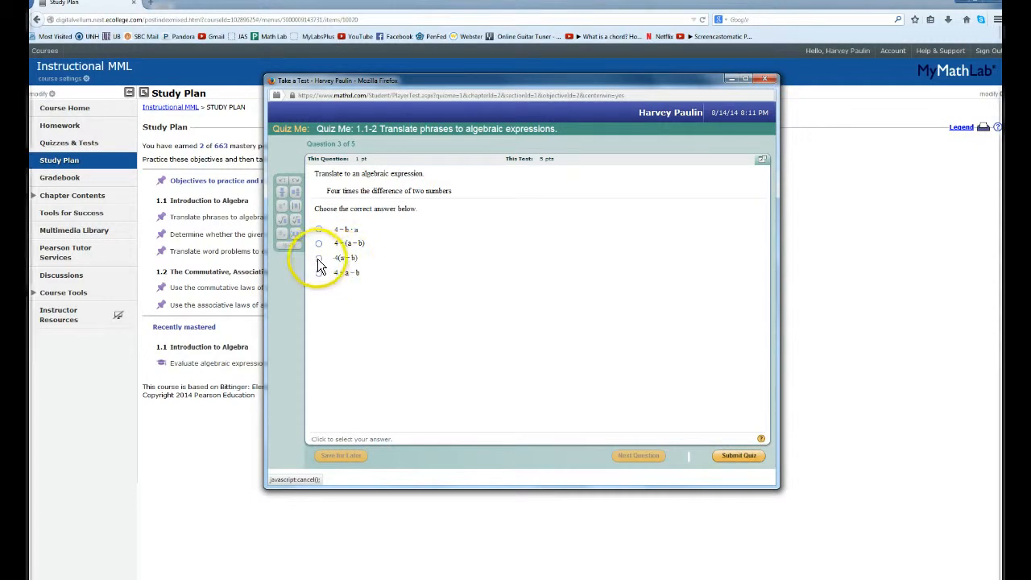
Choose 4(a − b) for the four-times-a-difference question and advance to question 4.
{"action": "left_click", "coordinate": [318, 258]}
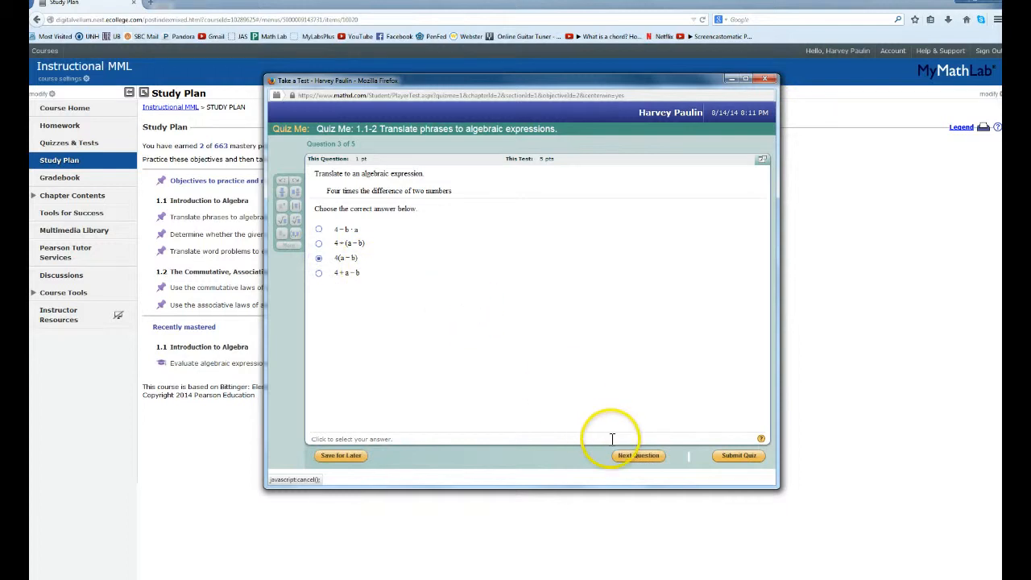
{"action": "mouse_move", "coordinate": [638, 456]}
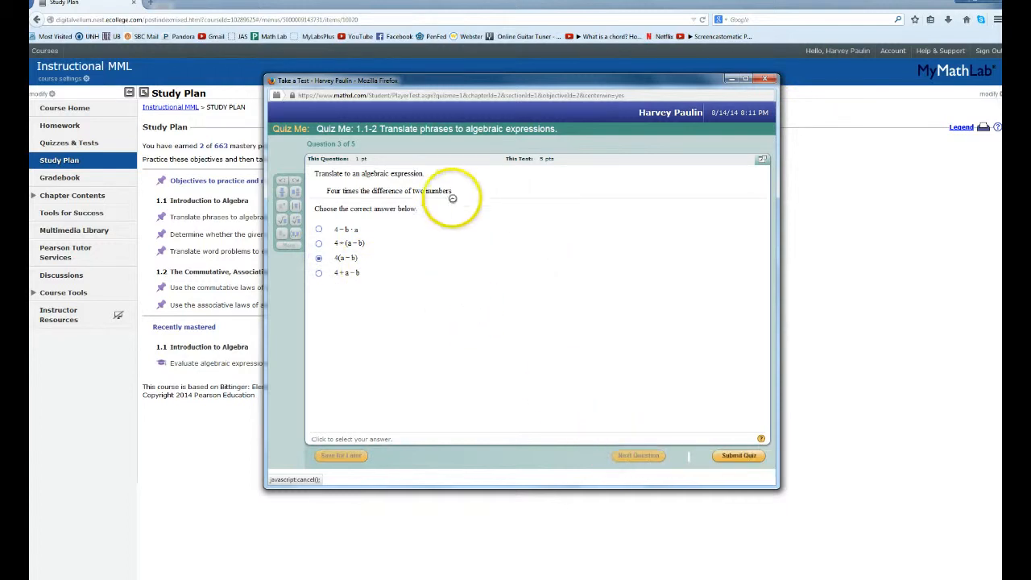
{"action": "left_click", "coordinate": [638, 455]}
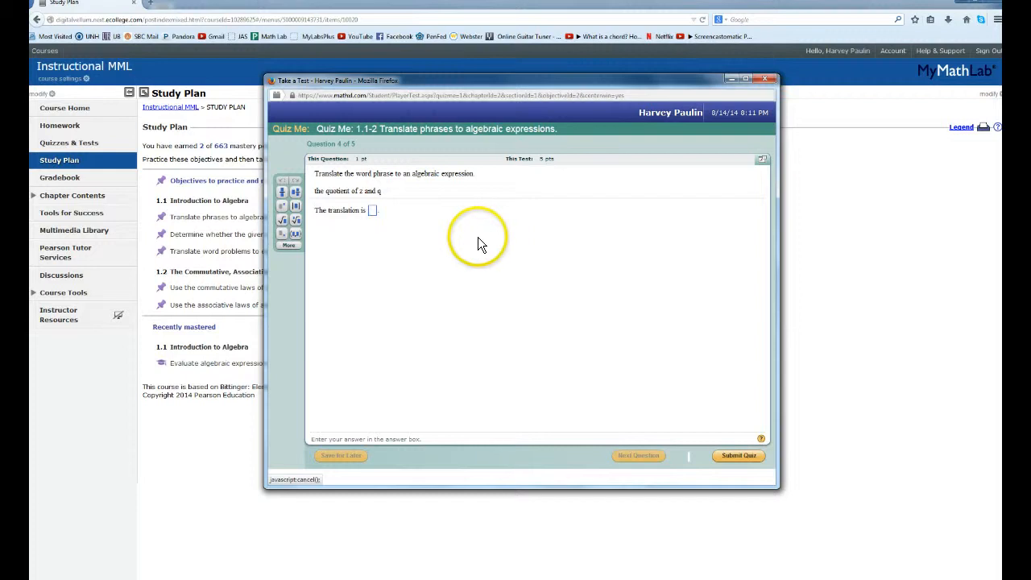
{"action": "mouse_move", "coordinate": [372, 210]}
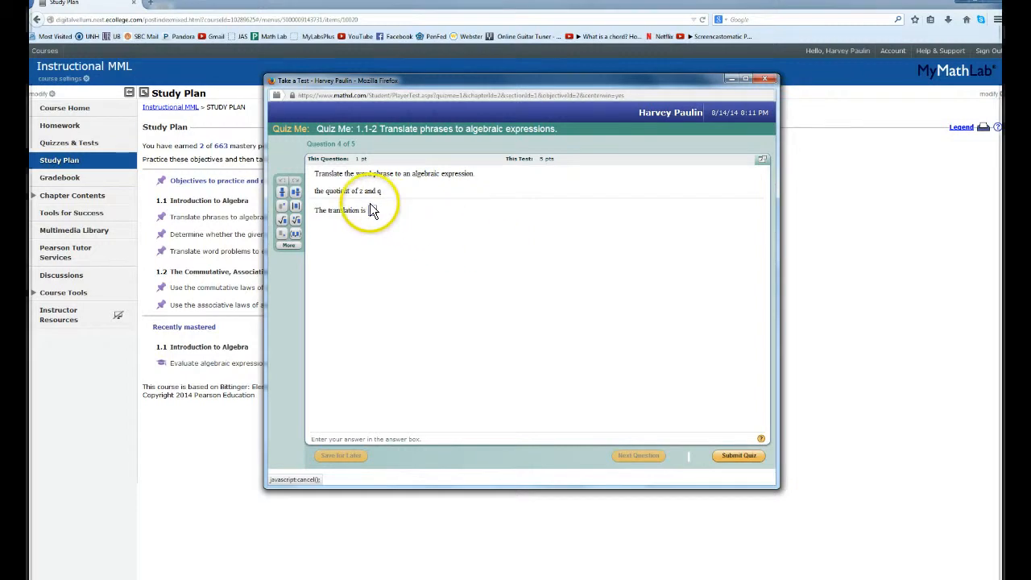
Enter the fraction z/q for the quotient of z and q and advance.
{"action": "left_click", "coordinate": [371, 211]}
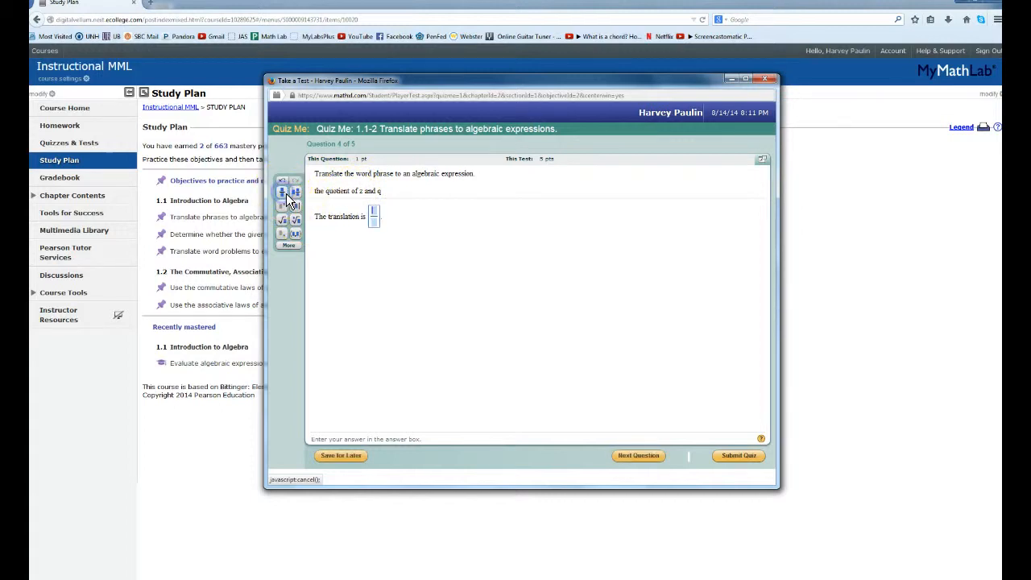
{"action": "mouse_move", "coordinate": [554, 179]}
{"action": "type", "text": "z/q"}
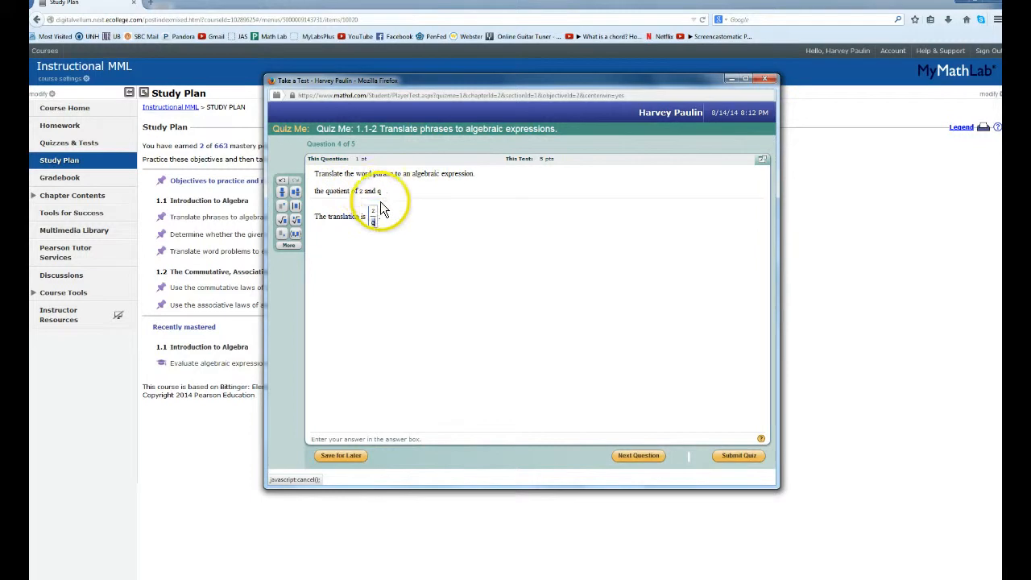
{"action": "mouse_move", "coordinate": [360, 276]}
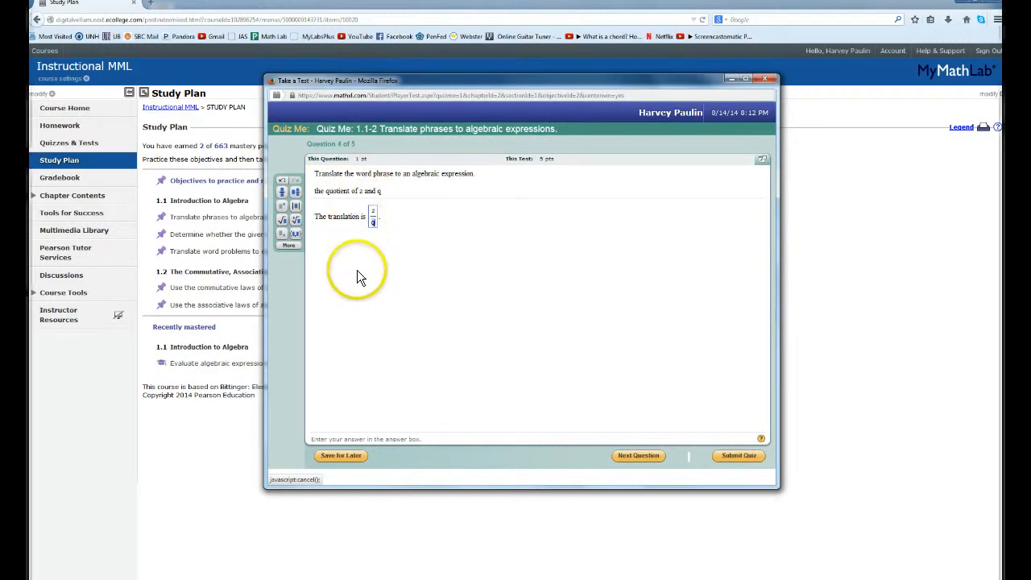
{"action": "mouse_move", "coordinate": [638, 455]}
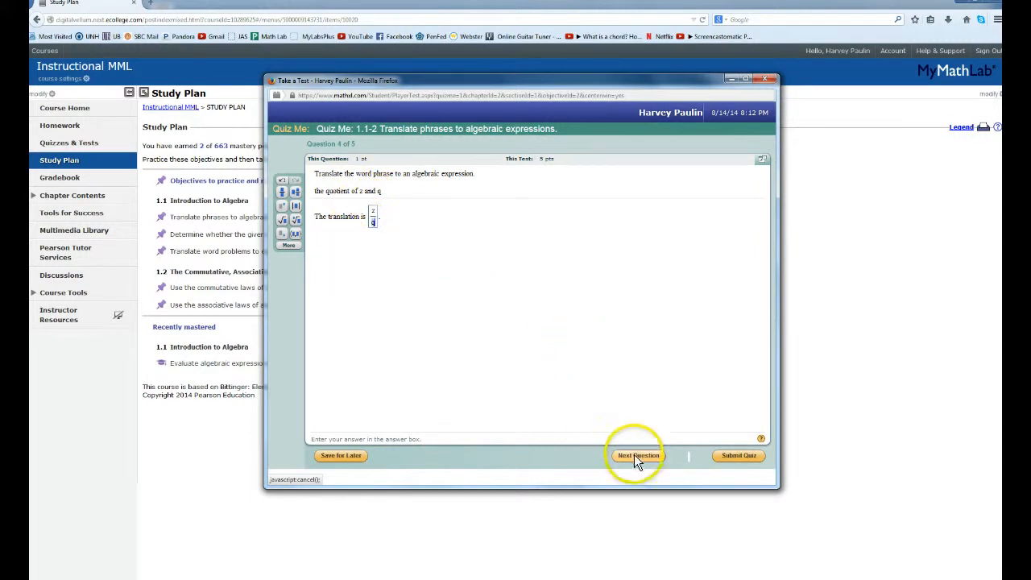
{"action": "left_click", "coordinate": [638, 455]}
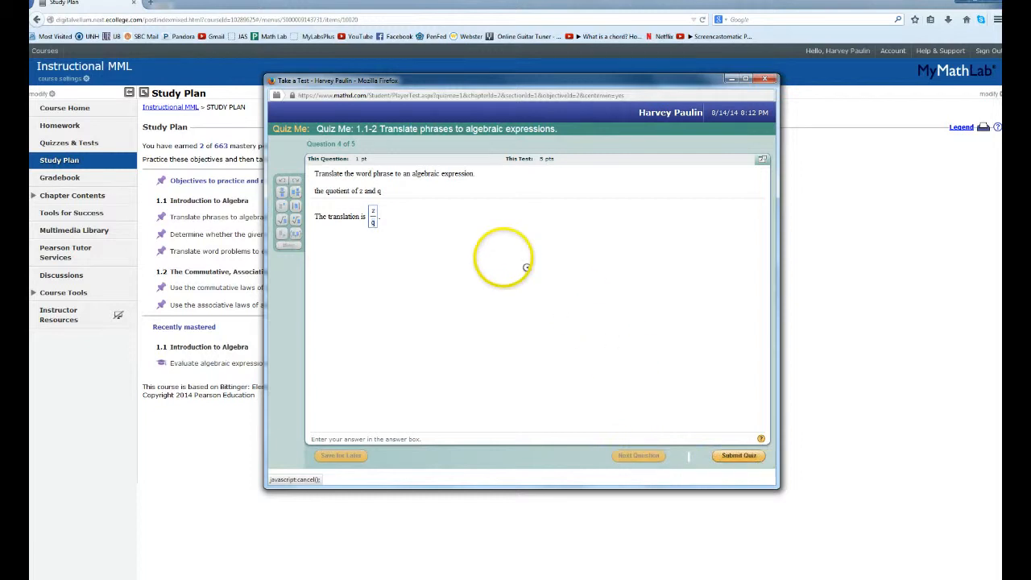
{"action": "left_click", "coordinate": [637, 455]}
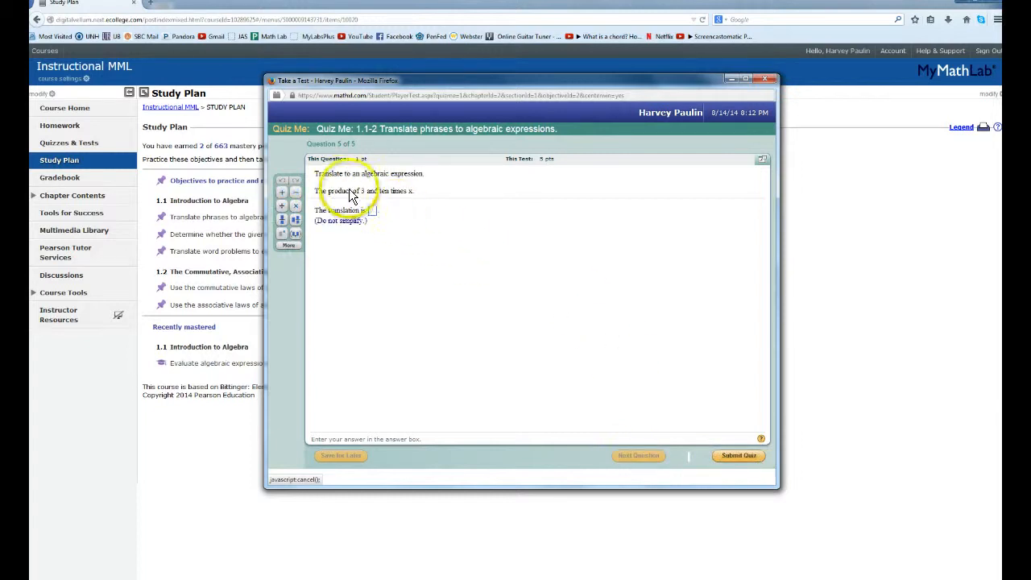
{"action": "mouse_move", "coordinate": [413, 191]}
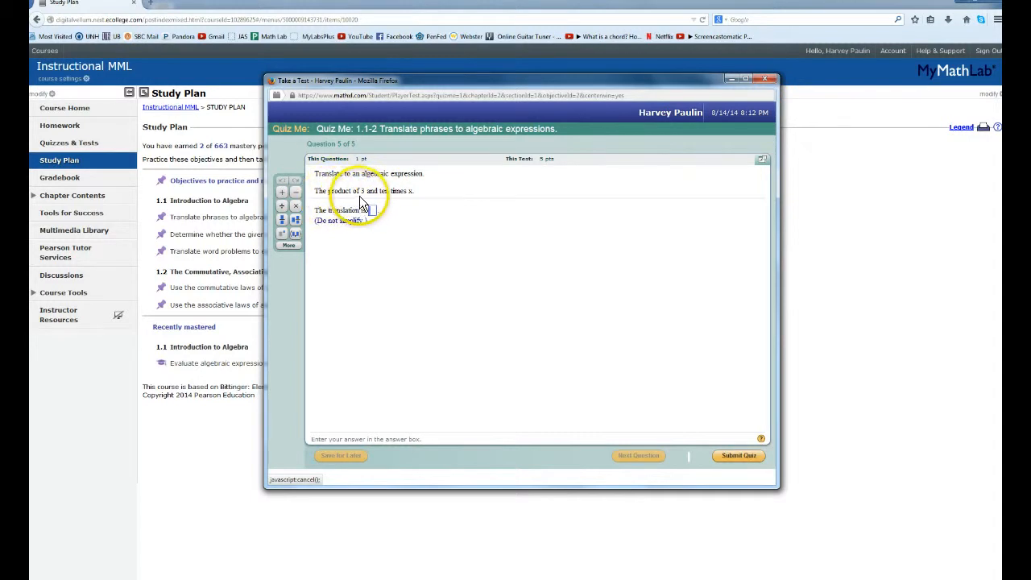
{"action": "mouse_move", "coordinate": [496, 237]}
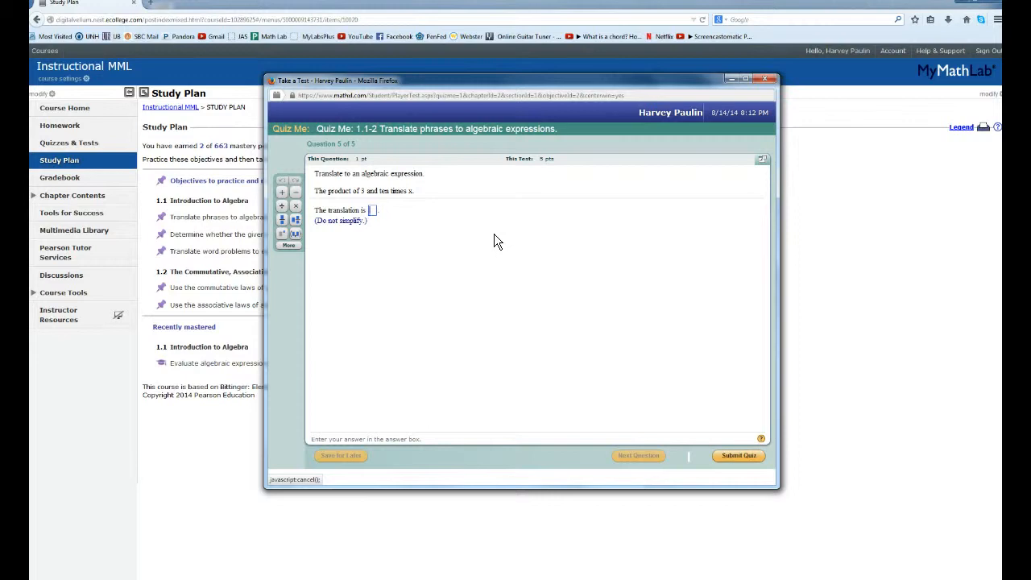
Answer question 5 with 3 × 10x and submit the quiz, scoring 5 of 5.
{"action": "type", "text": "3"}
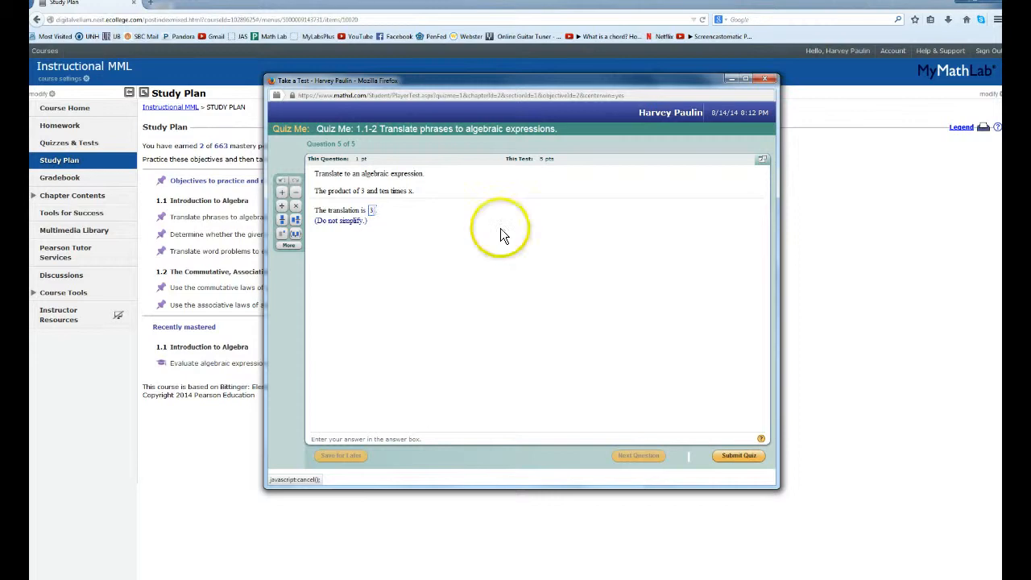
{"action": "mouse_move", "coordinate": [296, 205]}
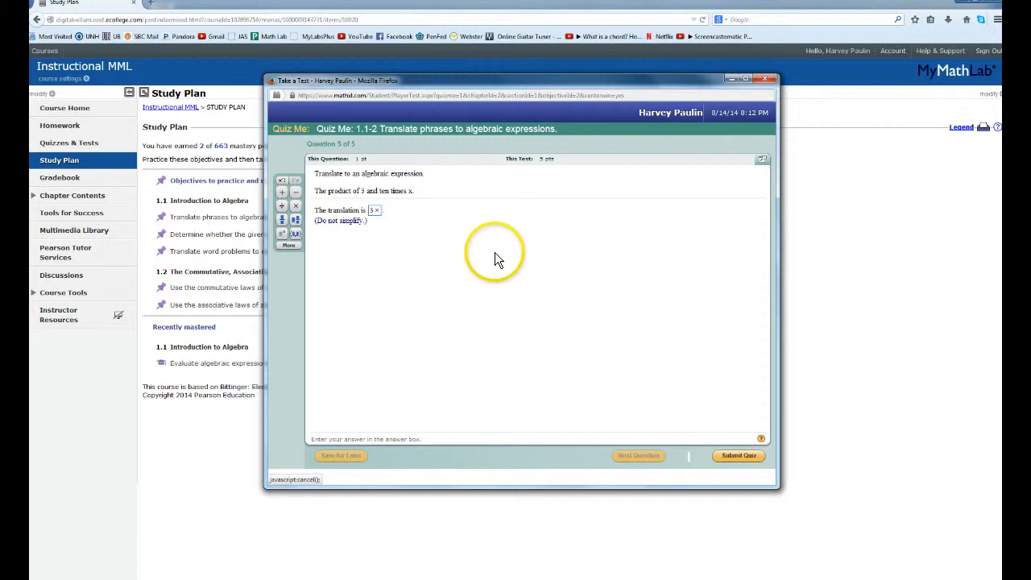
{"action": "mouse_move", "coordinate": [412, 199]}
{"action": "type", "text": " 1"}
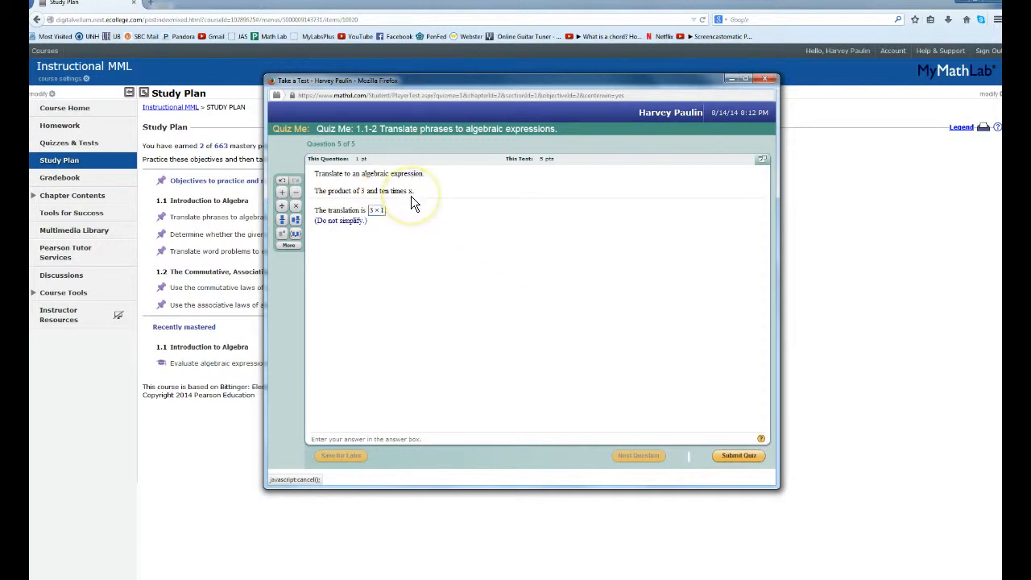
{"action": "type", "text": "0x"}
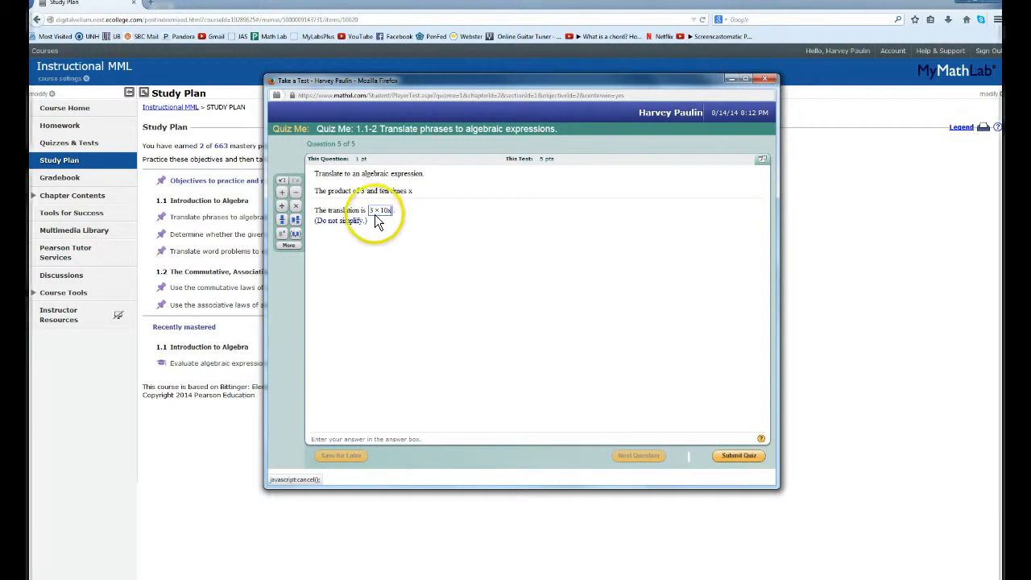
{"action": "mouse_move", "coordinate": [745, 351]}
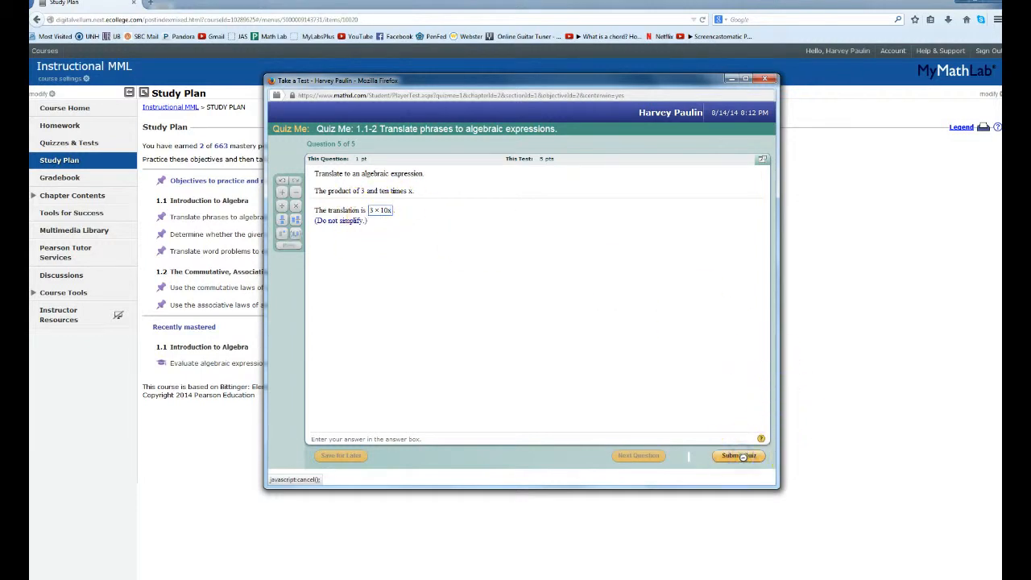
{"action": "left_click", "coordinate": [738, 455]}
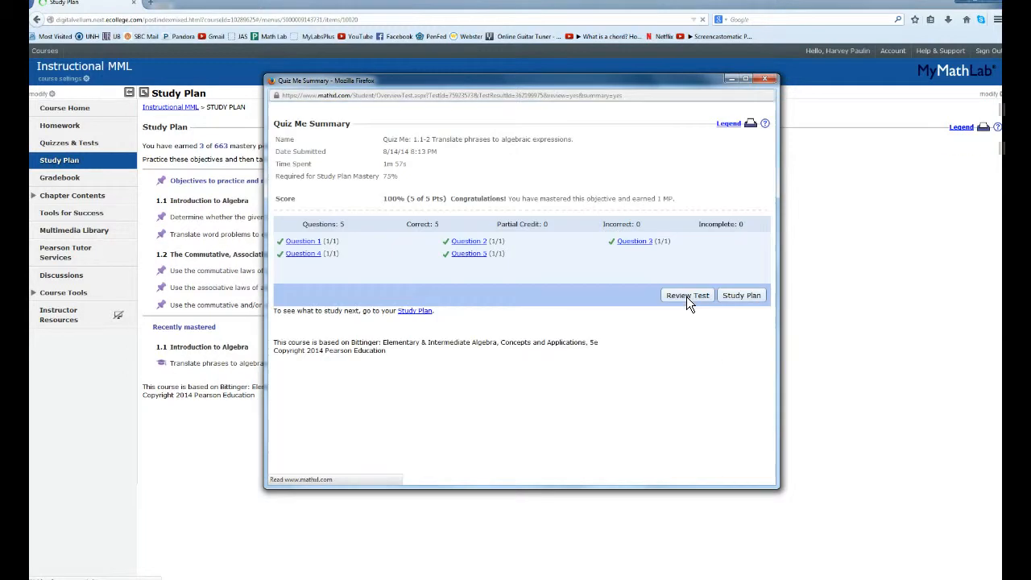
{"action": "mouse_move", "coordinate": [365, 246]}
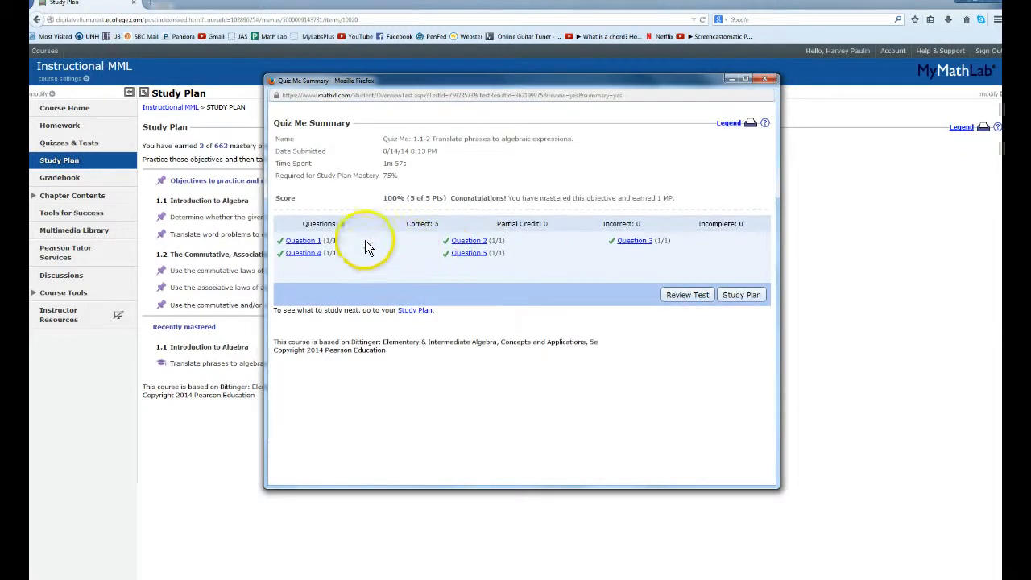
{"action": "mouse_move", "coordinate": [634, 253]}
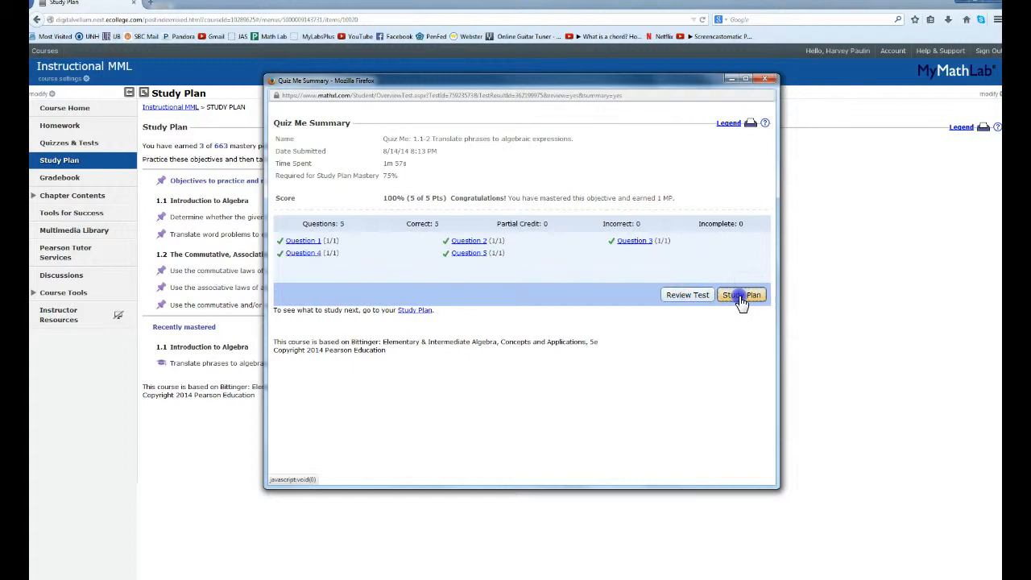
Go back to the Study Plan from the Quiz Me Summary, now at 3 of 663 points.
{"action": "left_click", "coordinate": [741, 295]}
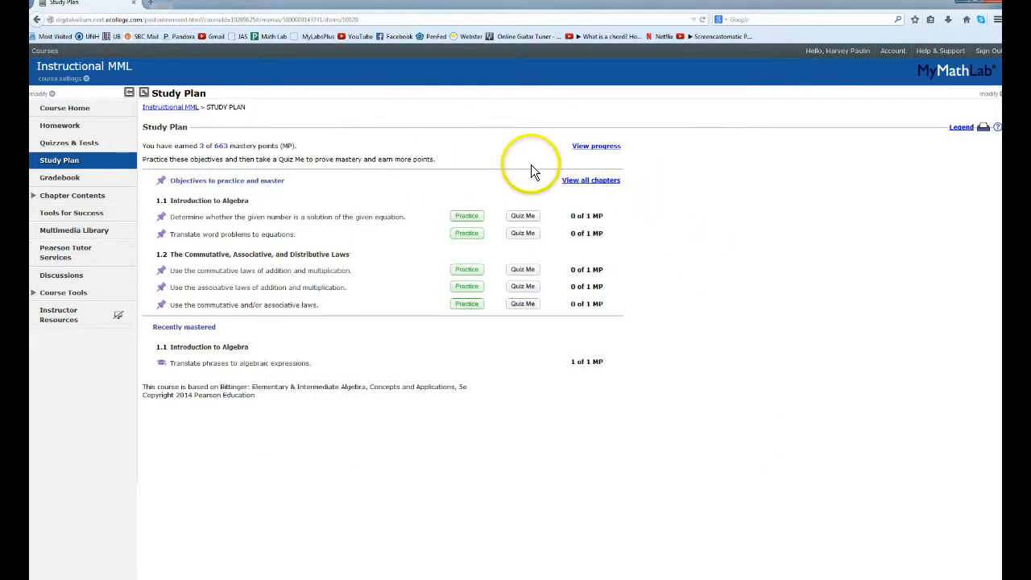
{"action": "left_click", "coordinate": [596, 146]}
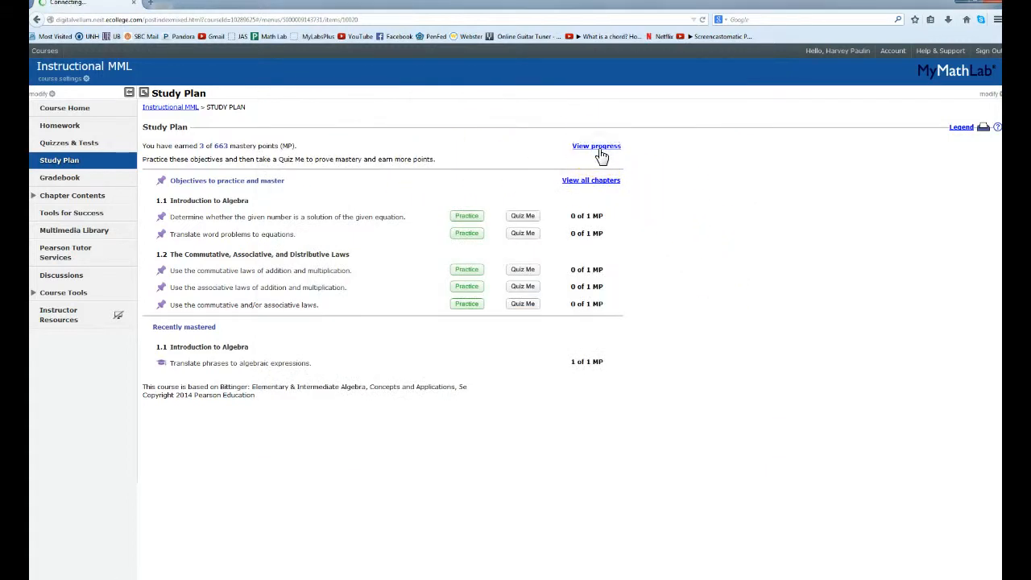
{"action": "left_click", "coordinate": [596, 145]}
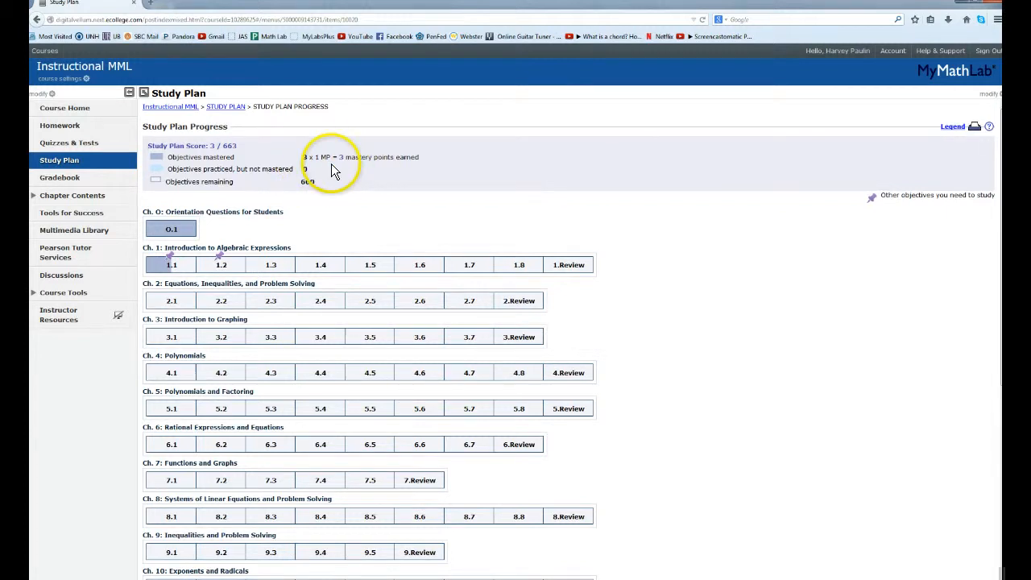
{"action": "mouse_move", "coordinate": [171, 264]}
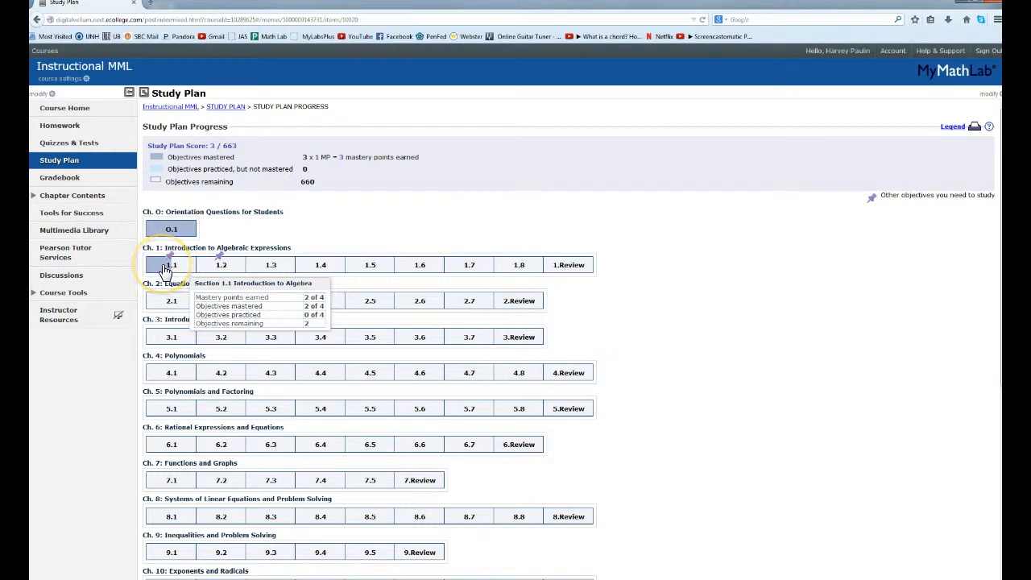
{"action": "mouse_move", "coordinate": [100, 240]}
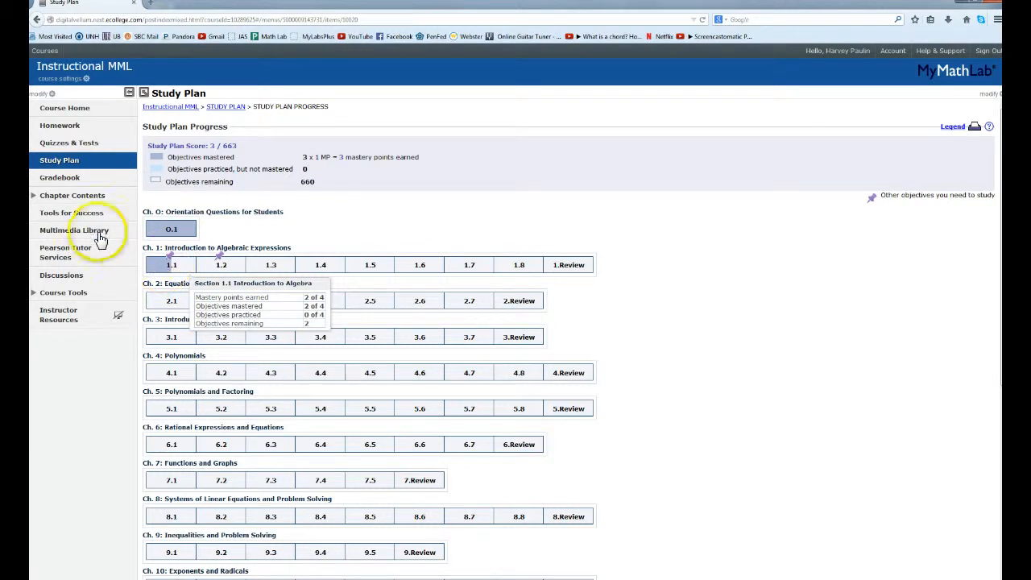
{"action": "left_click", "coordinate": [59, 160]}
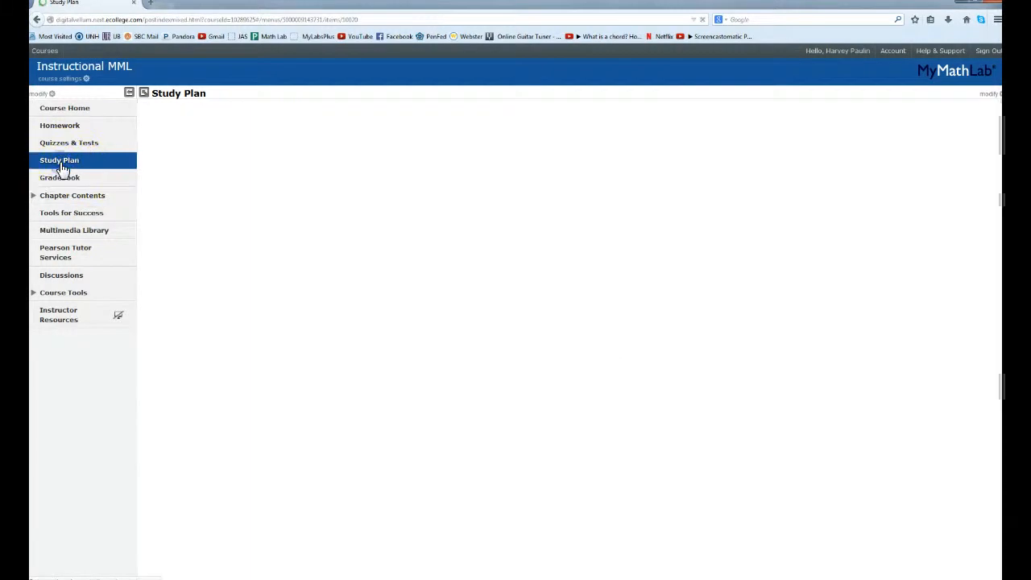
{"action": "left_click", "coordinate": [59, 159]}
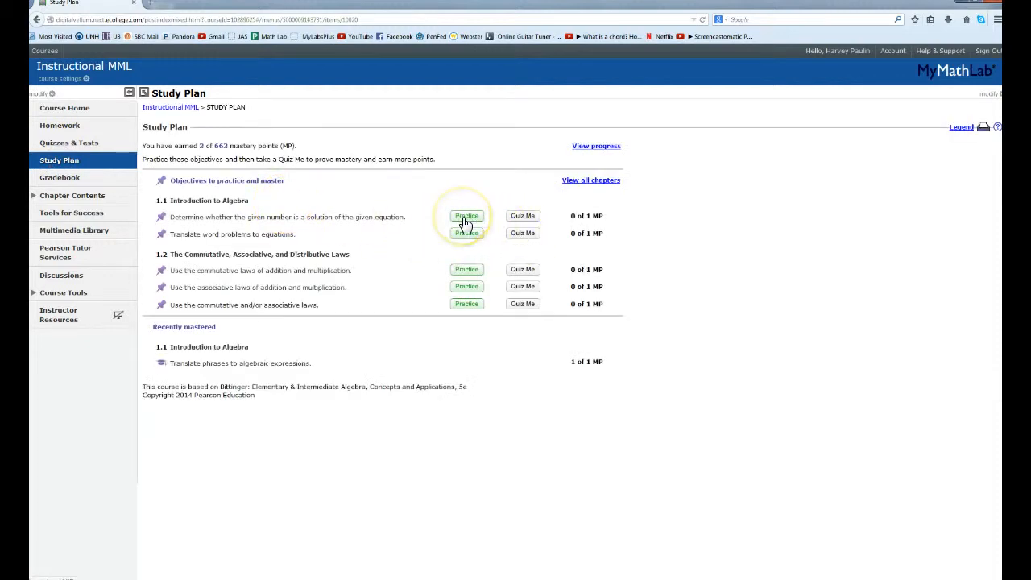
{"action": "mouse_move", "coordinate": [466, 216]}
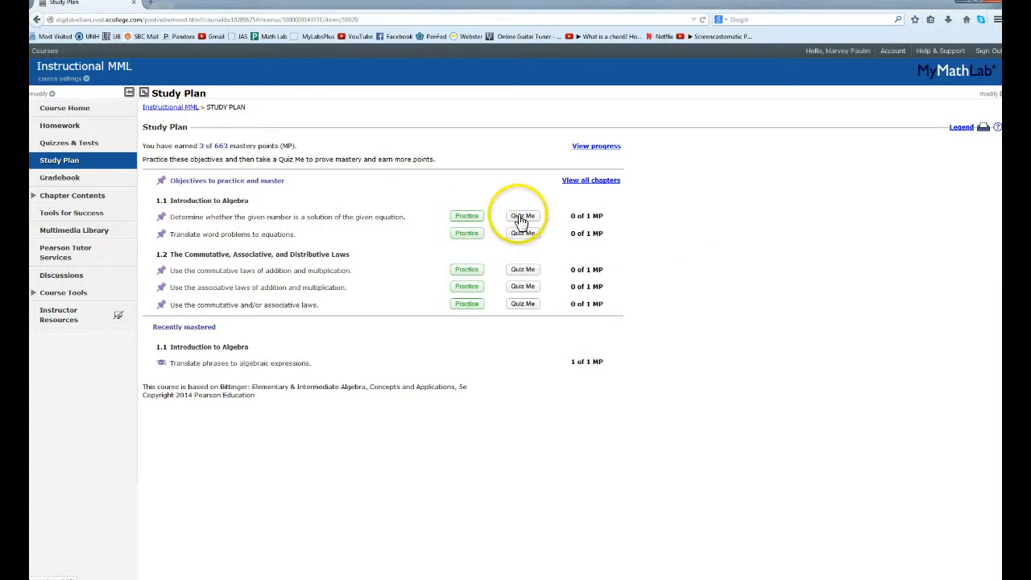
Launch Quiz Me for the 1.1 objective on equation solutions and confirm readiness.
{"action": "left_click", "coordinate": [522, 216]}
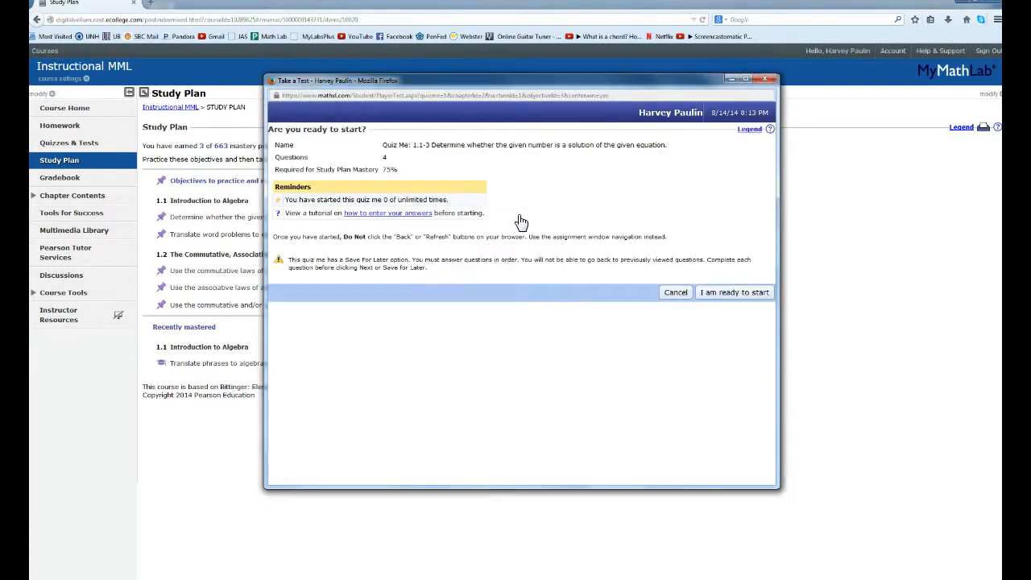
{"action": "mouse_move", "coordinate": [725, 291]}
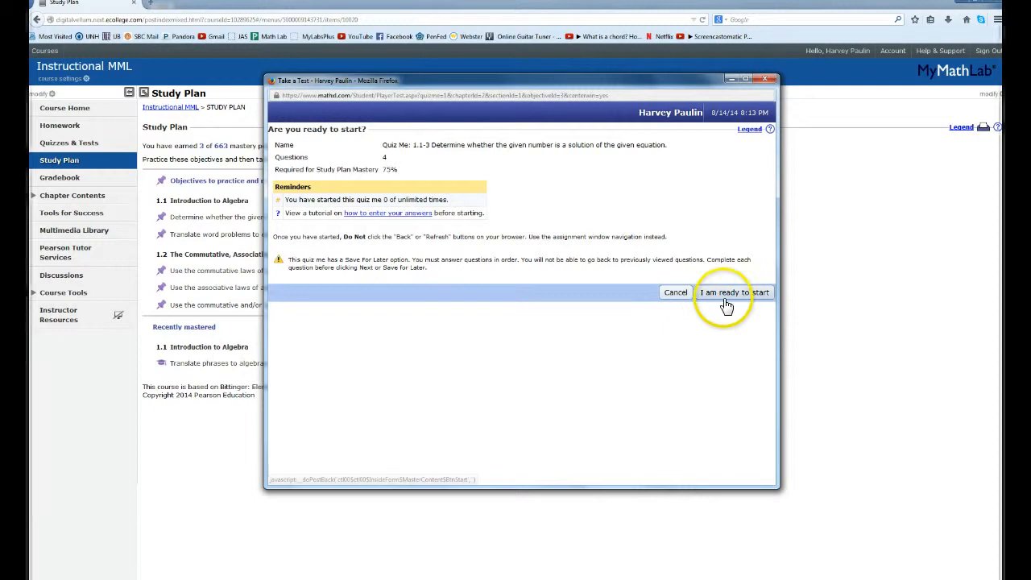
{"action": "left_click", "coordinate": [732, 292]}
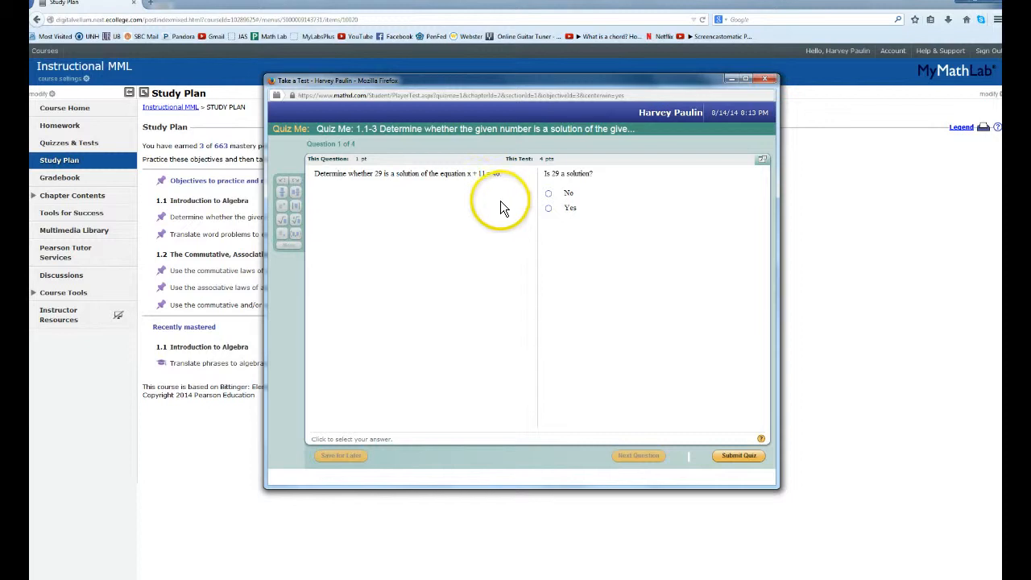
{"action": "mouse_move", "coordinate": [550, 198]}
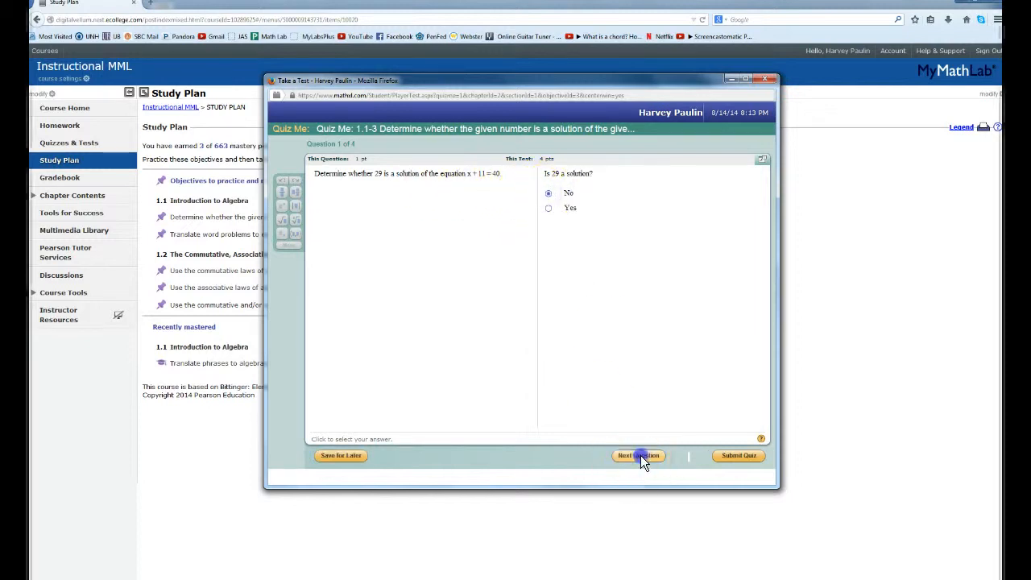
Answer No on questions 2 and 3: 27 and 4 are not solutions.
{"action": "left_click", "coordinate": [638, 455]}
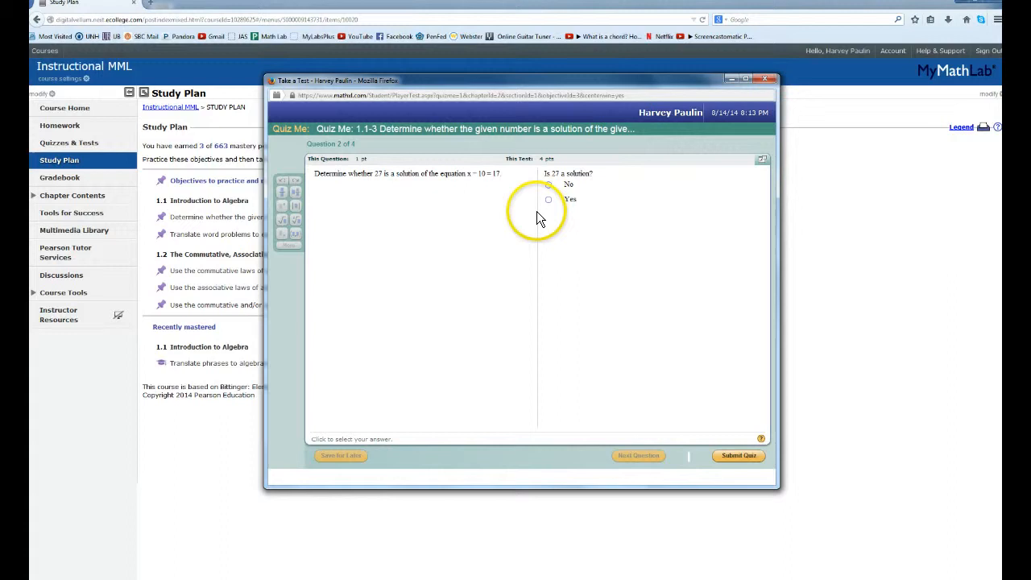
{"action": "left_click", "coordinate": [548, 184]}
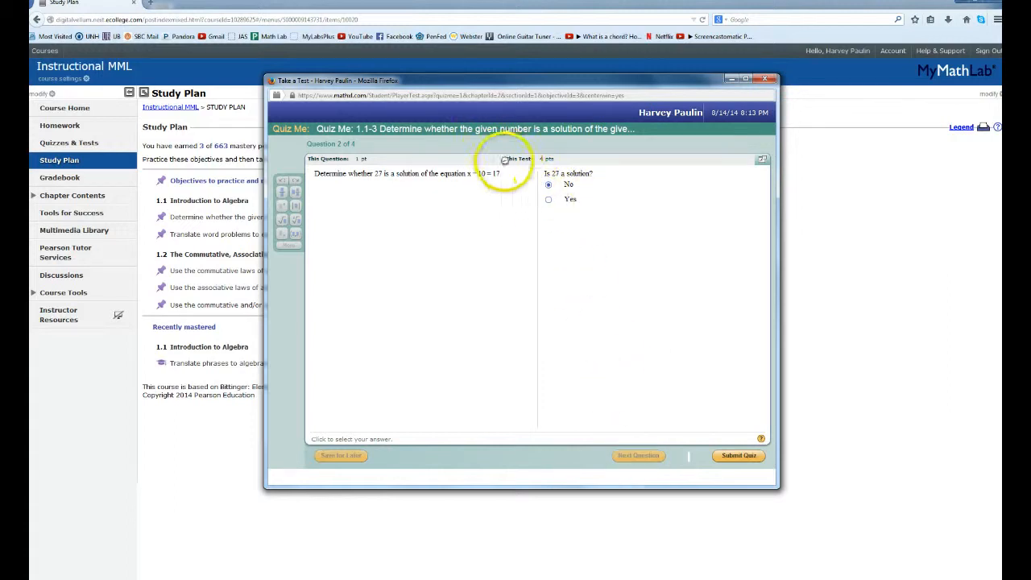
{"action": "left_click", "coordinate": [638, 455]}
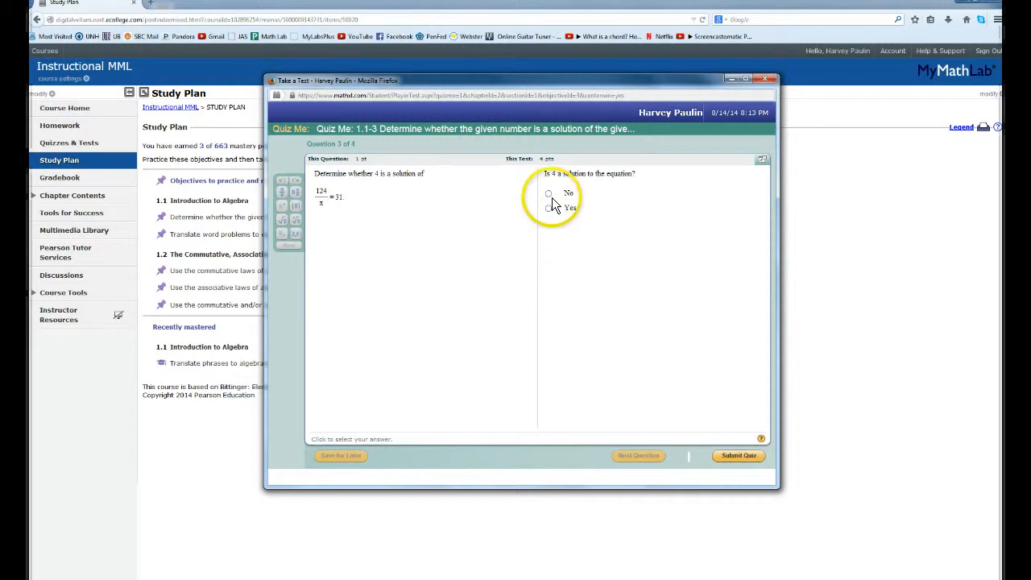
{"action": "left_click", "coordinate": [548, 193]}
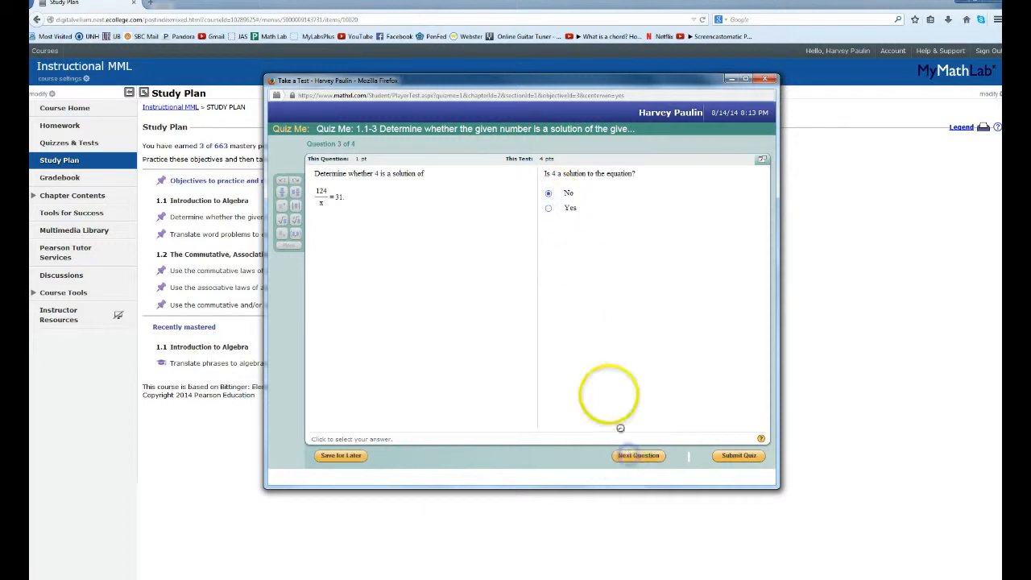
On question 4, change the answer for 56 from Yes to No, then submit the quiz.
{"action": "left_click", "coordinate": [638, 455]}
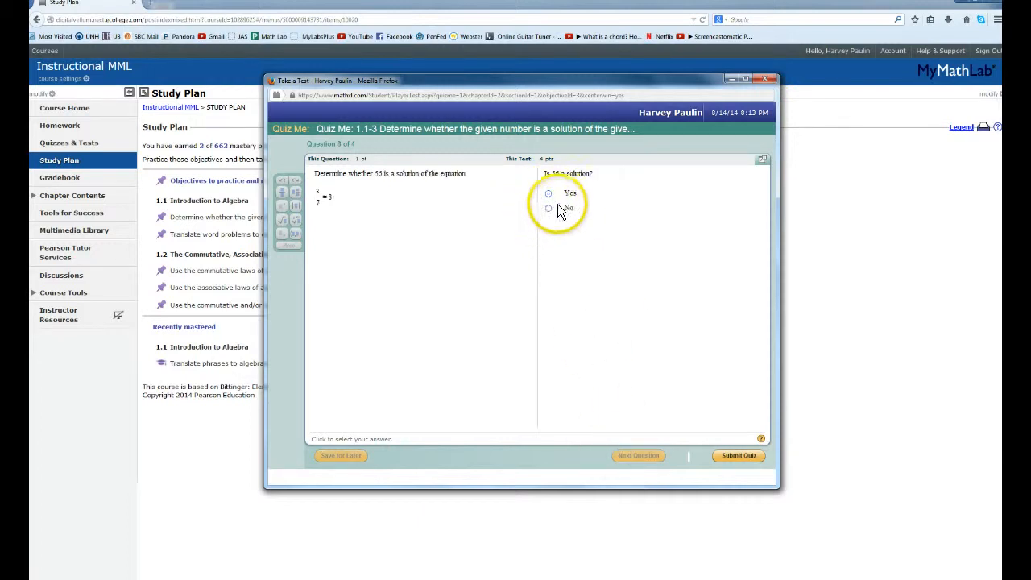
{"action": "left_click", "coordinate": [549, 209]}
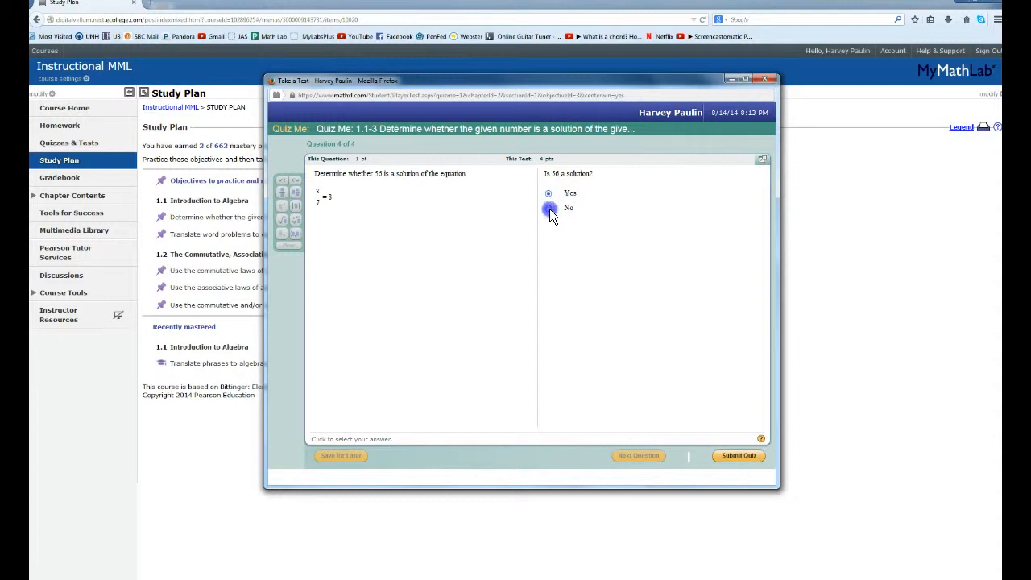
{"action": "left_click", "coordinate": [548, 208]}
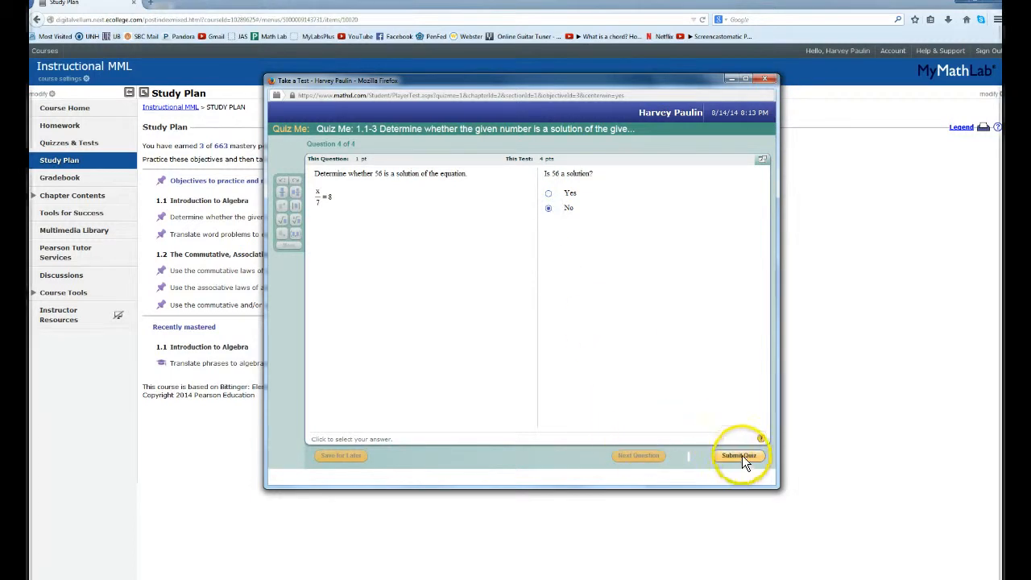
{"action": "left_click", "coordinate": [739, 455]}
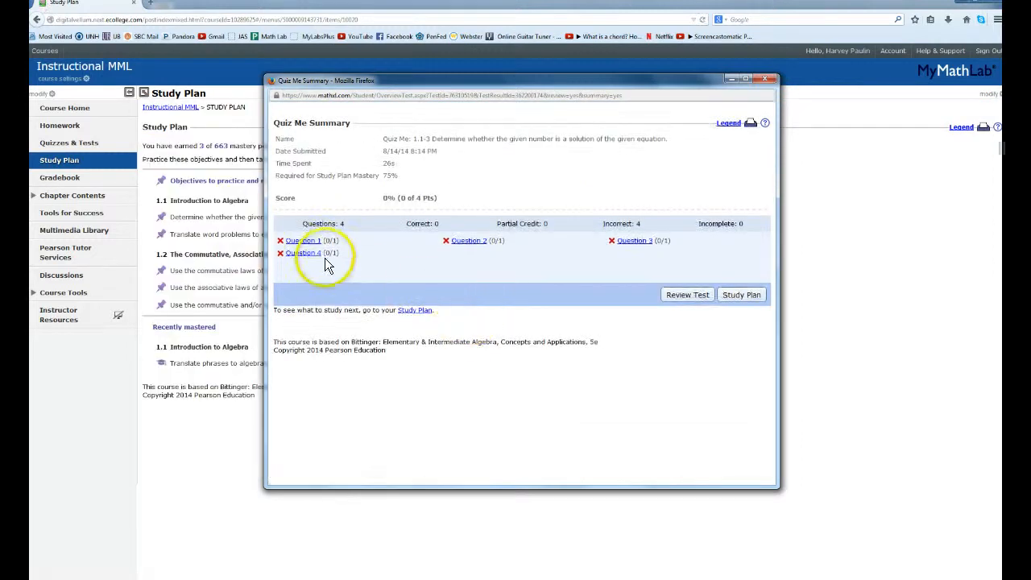
{"action": "mouse_move", "coordinate": [473, 258]}
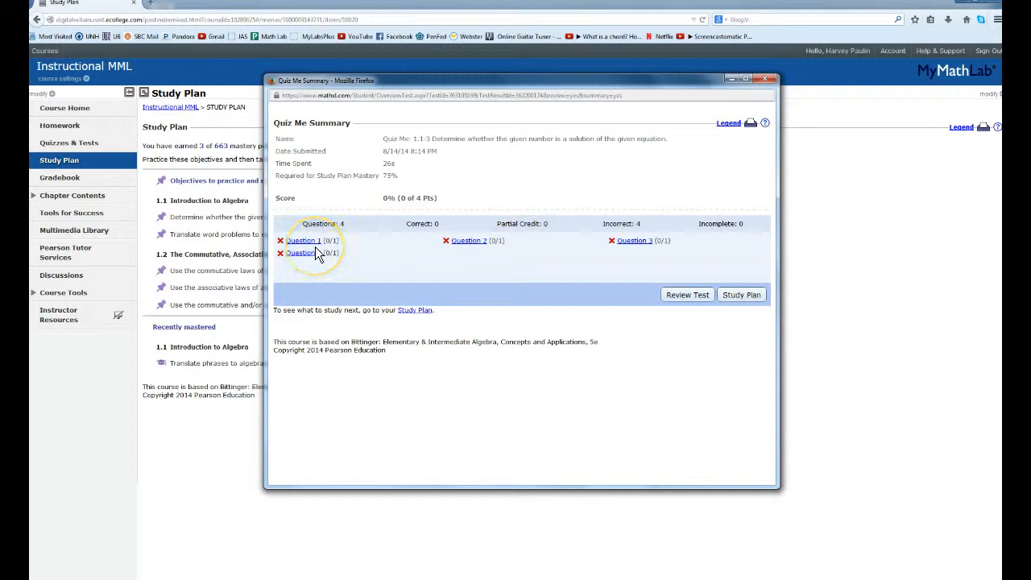
{"action": "mouse_move", "coordinate": [348, 290]}
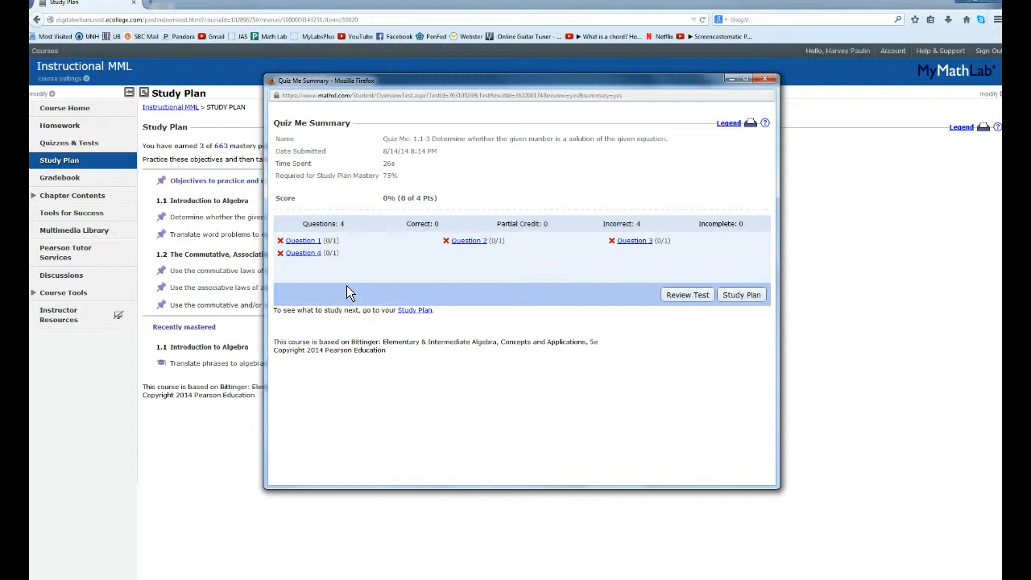
{"action": "mouse_move", "coordinate": [740, 295]}
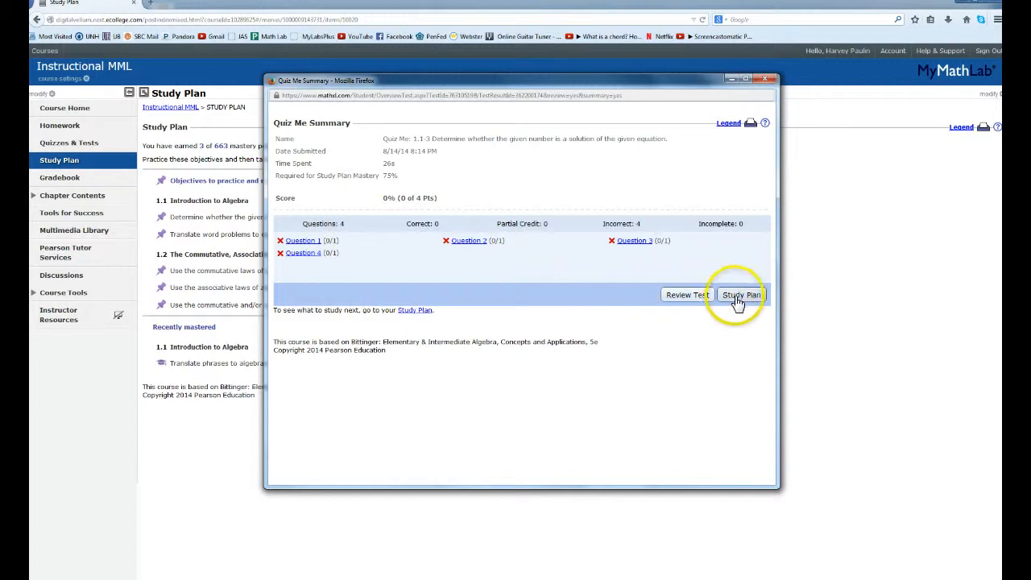
Leave the 0% Quiz Me Summary and return to the Study Plan objectives.
{"action": "left_click", "coordinate": [740, 294]}
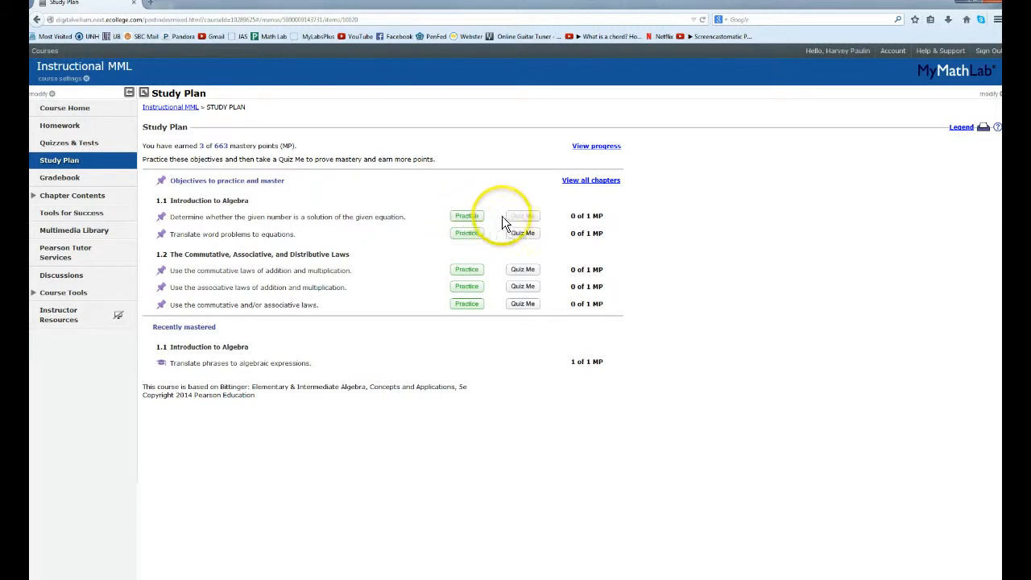
{"action": "mouse_move", "coordinate": [523, 224]}
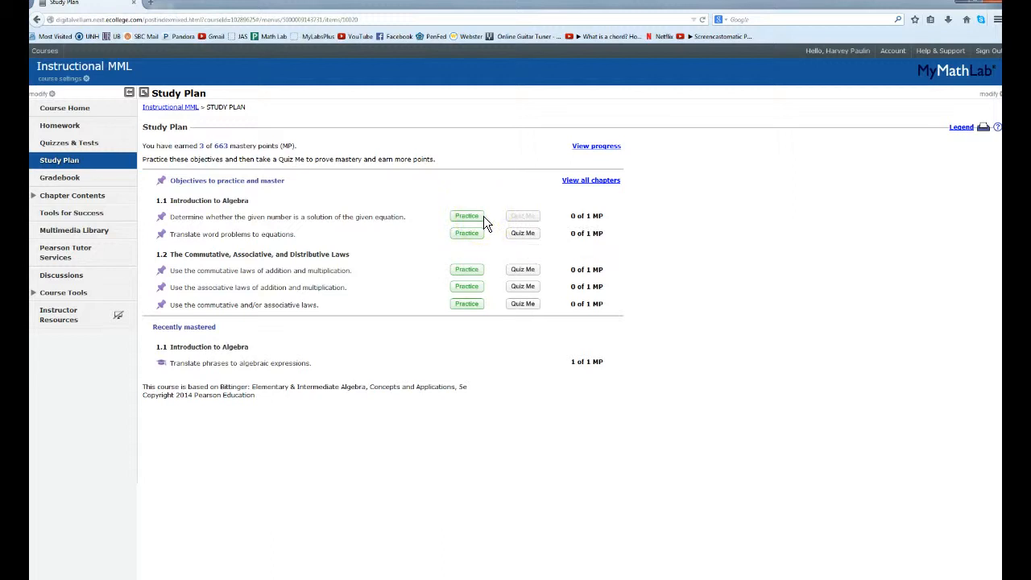
{"action": "mouse_move", "coordinate": [458, 212]}
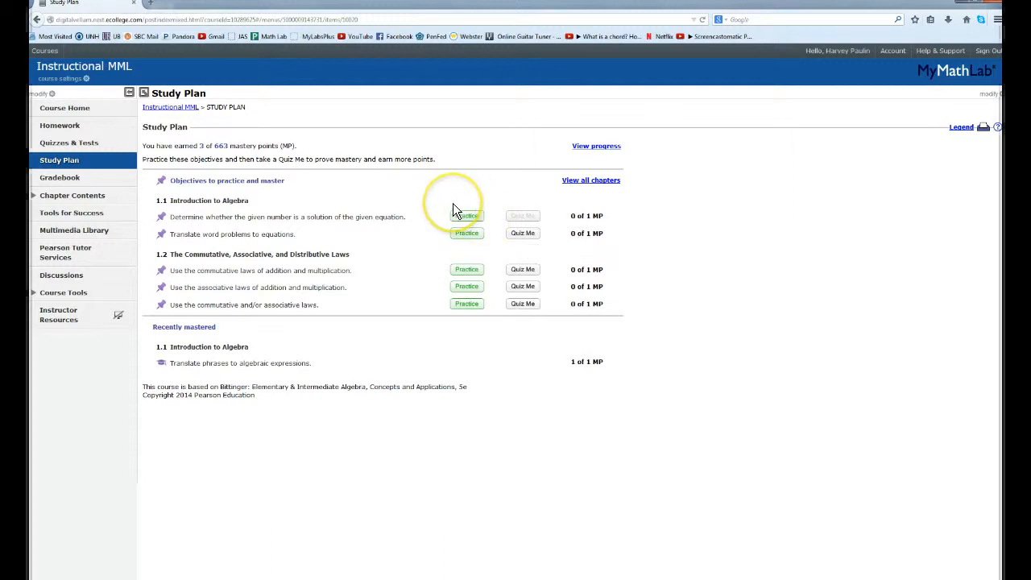
{"action": "mouse_move", "coordinate": [455, 211]}
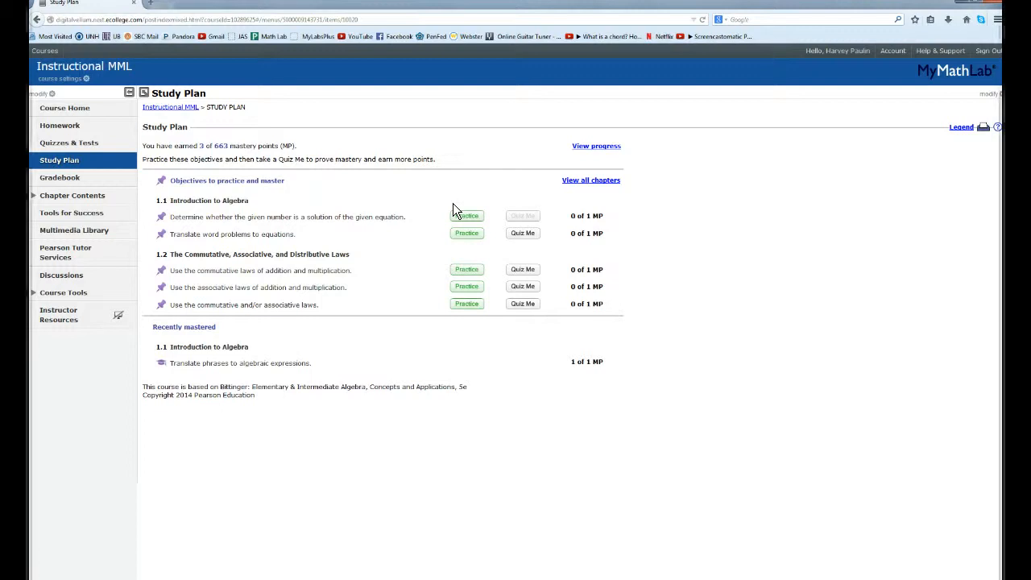
{"action": "mouse_move", "coordinate": [483, 226]}
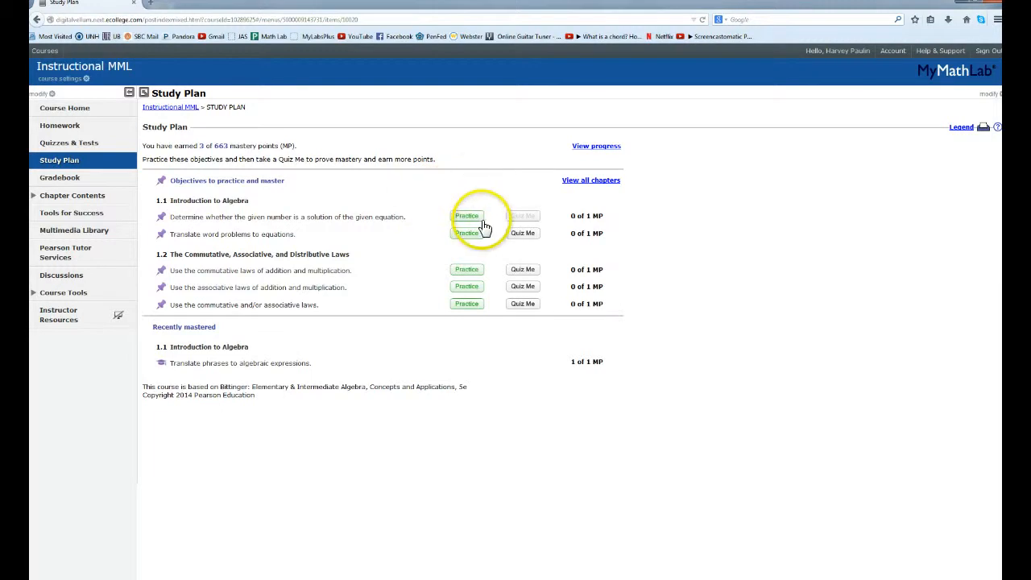
{"action": "left_click", "coordinate": [466, 216]}
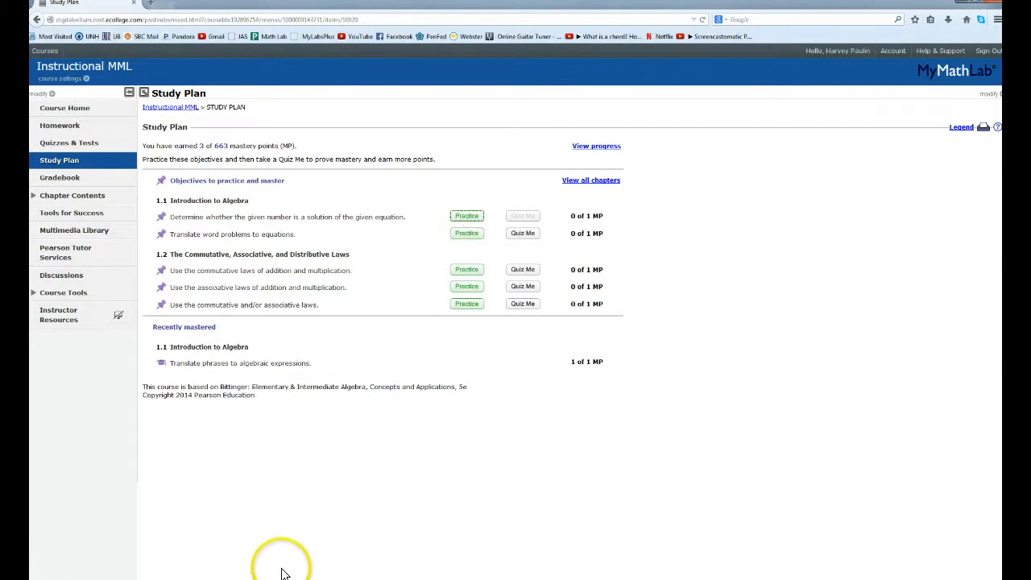
Mark 22 as not a solution of x + 15 = 31, confirm Excellent, and close practice.
{"action": "left_click", "coordinate": [466, 216]}
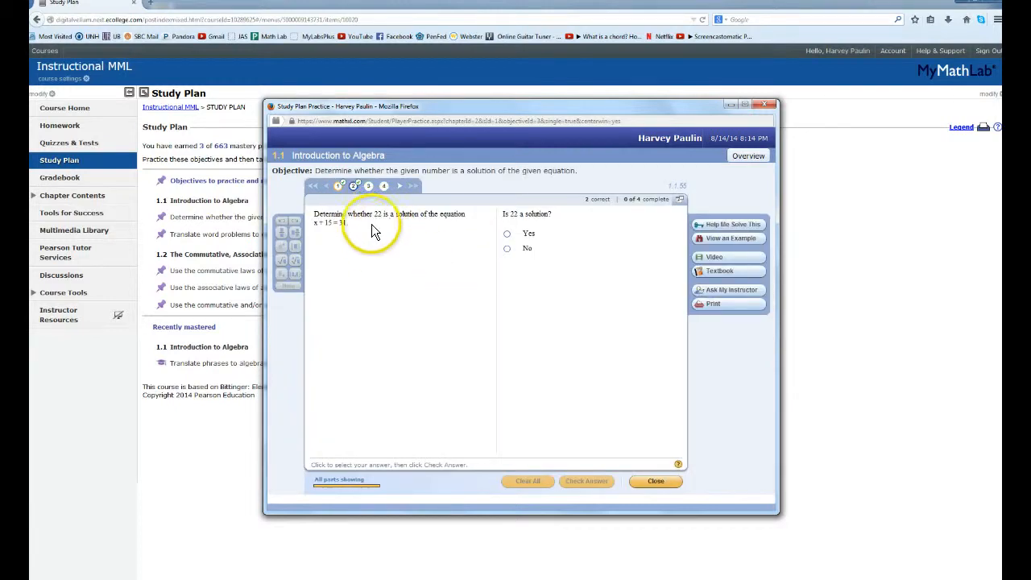
{"action": "mouse_move", "coordinate": [316, 232]}
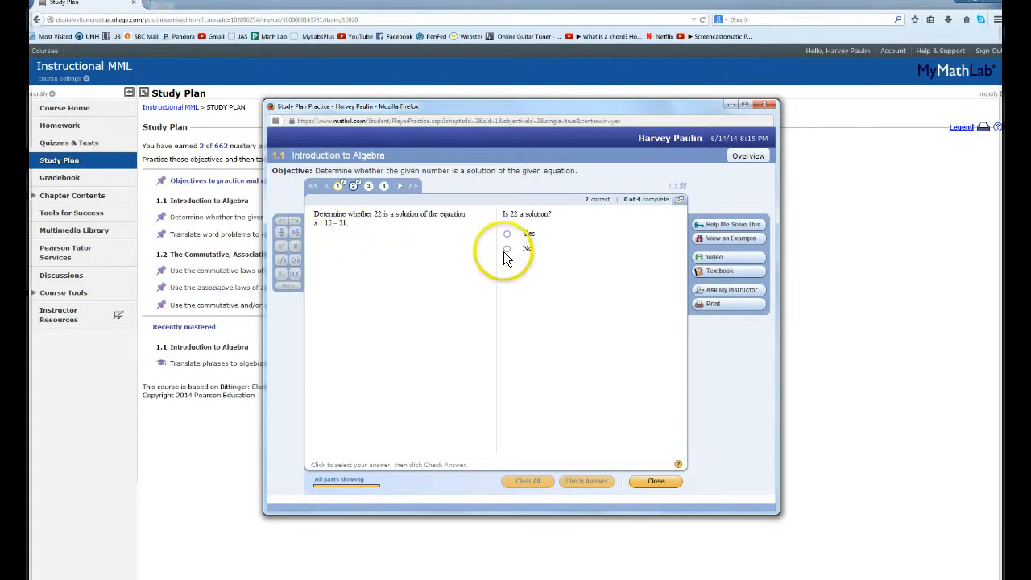
{"action": "left_click", "coordinate": [506, 248]}
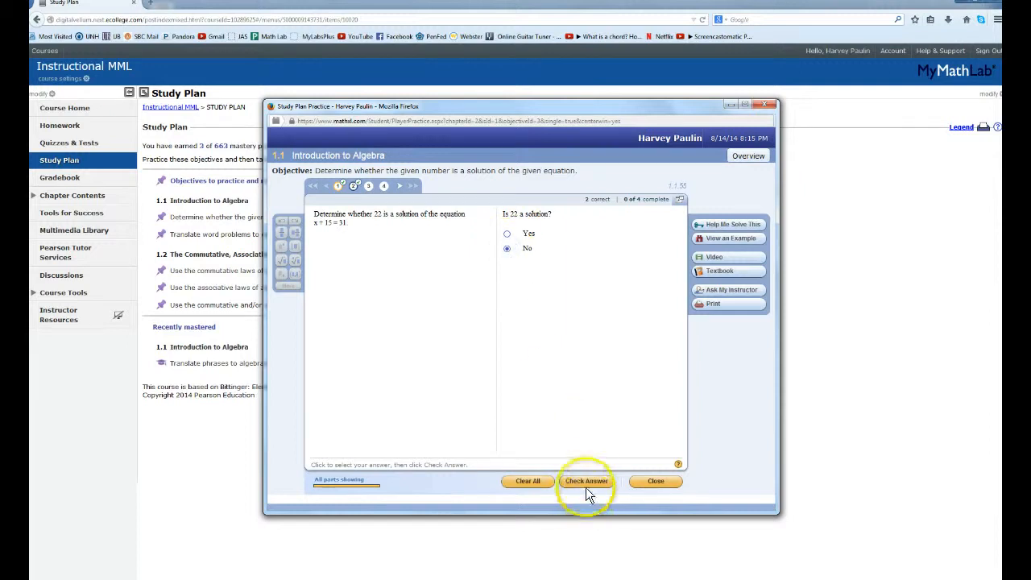
{"action": "left_click", "coordinate": [586, 481]}
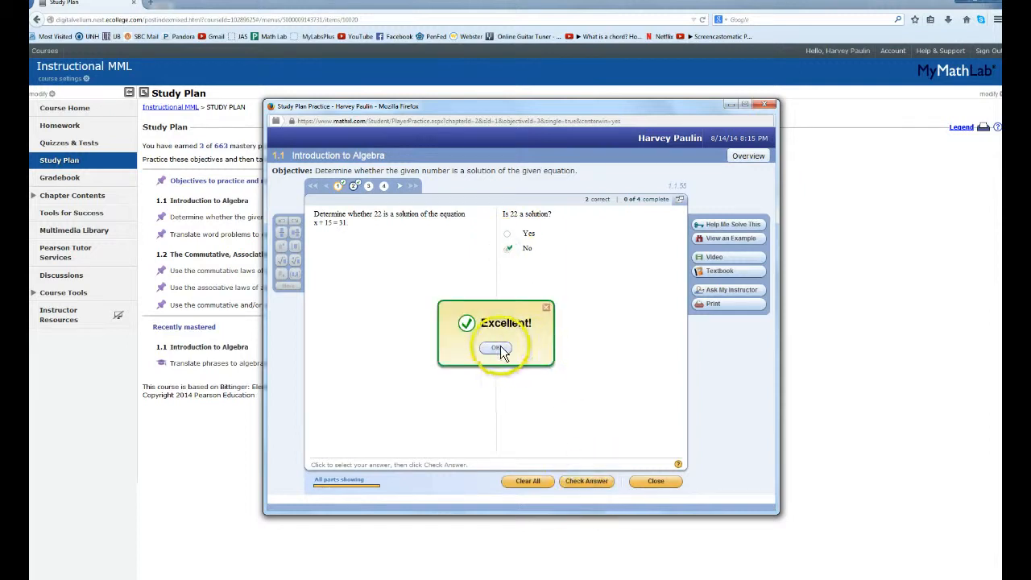
{"action": "left_click", "coordinate": [497, 348]}
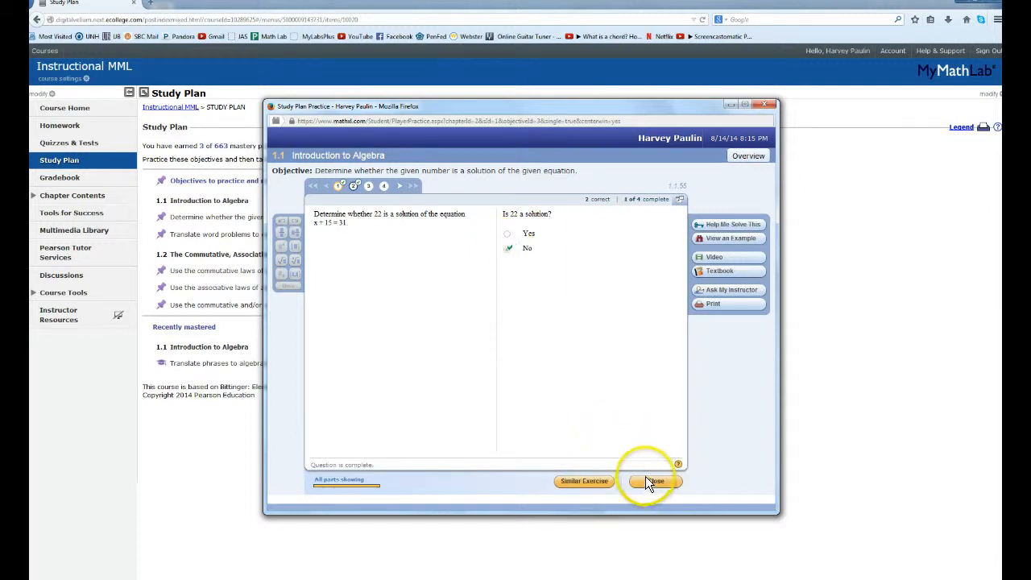
{"action": "left_click", "coordinate": [654, 481]}
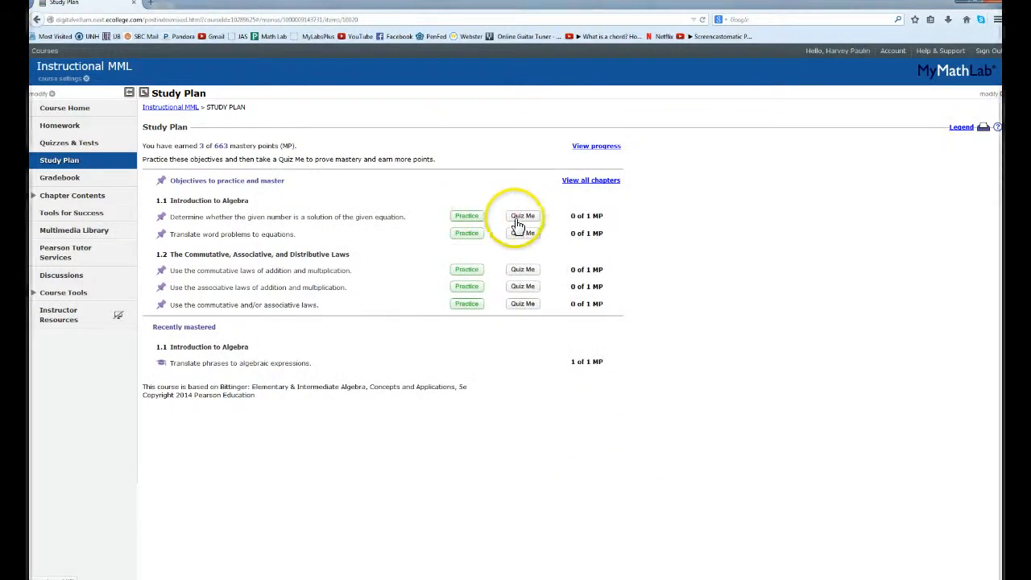
{"action": "mouse_move", "coordinate": [521, 216]}
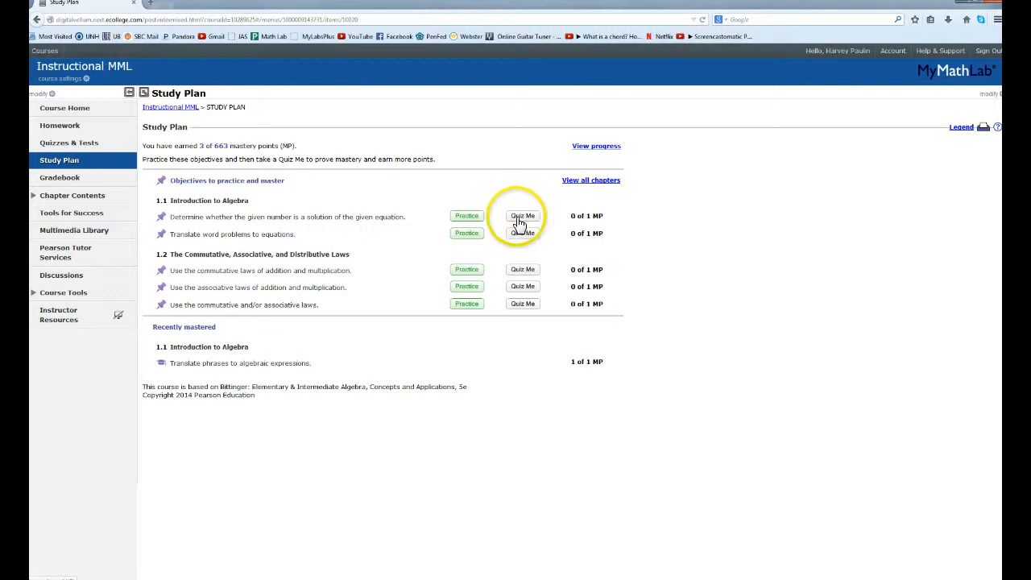
{"action": "mouse_move", "coordinate": [523, 216]}
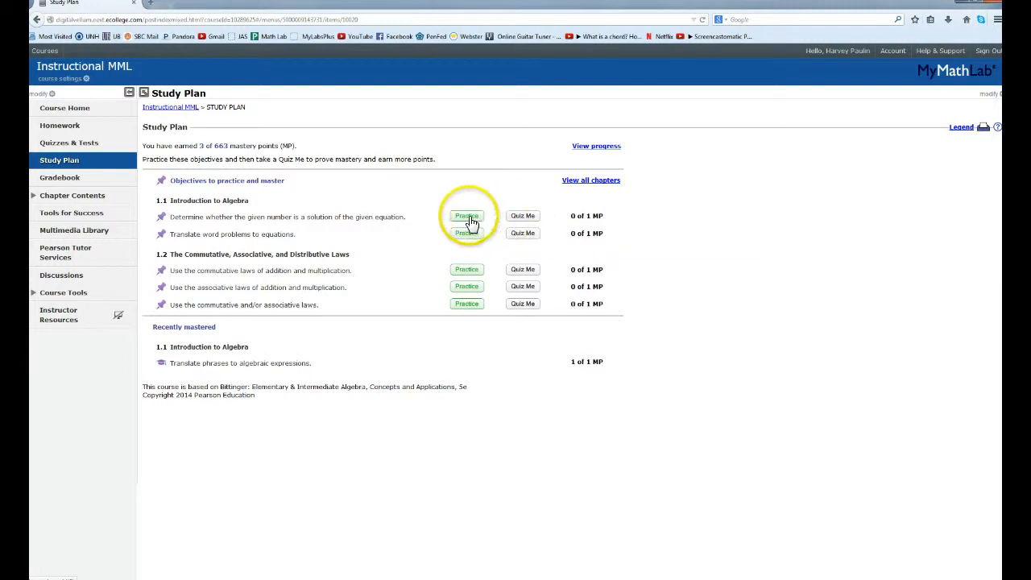
{"action": "mouse_move", "coordinate": [429, 213]}
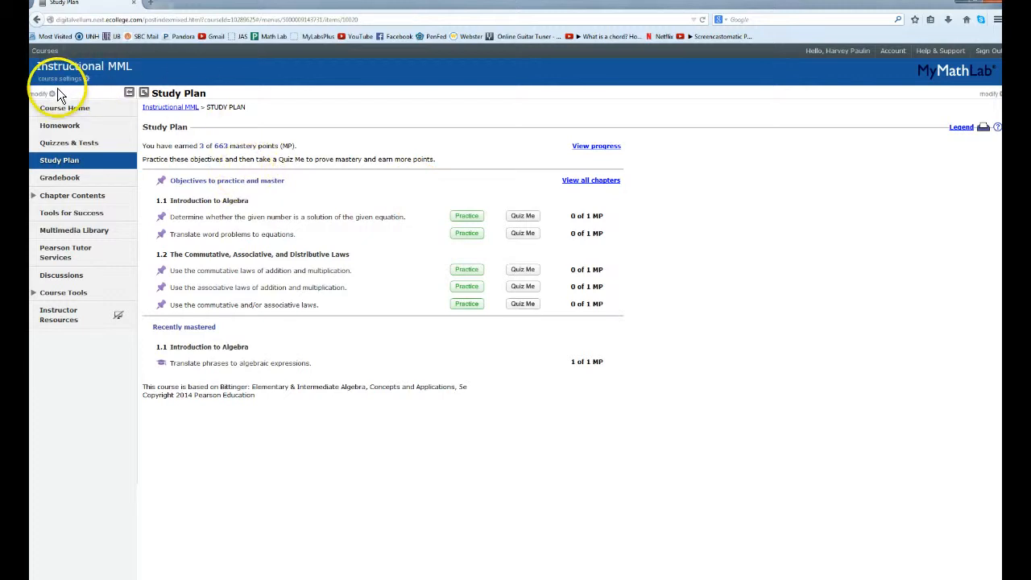
Switch to the Math 100-13 UB FA14 course and open its Study Plan.
{"action": "left_click", "coordinate": [72, 195]}
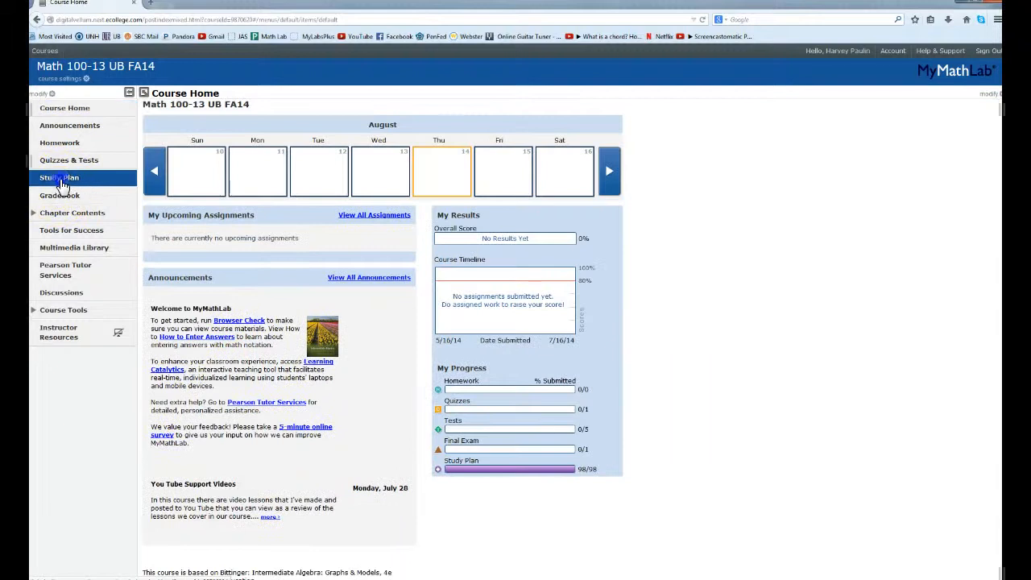
{"action": "left_click", "coordinate": [59, 177]}
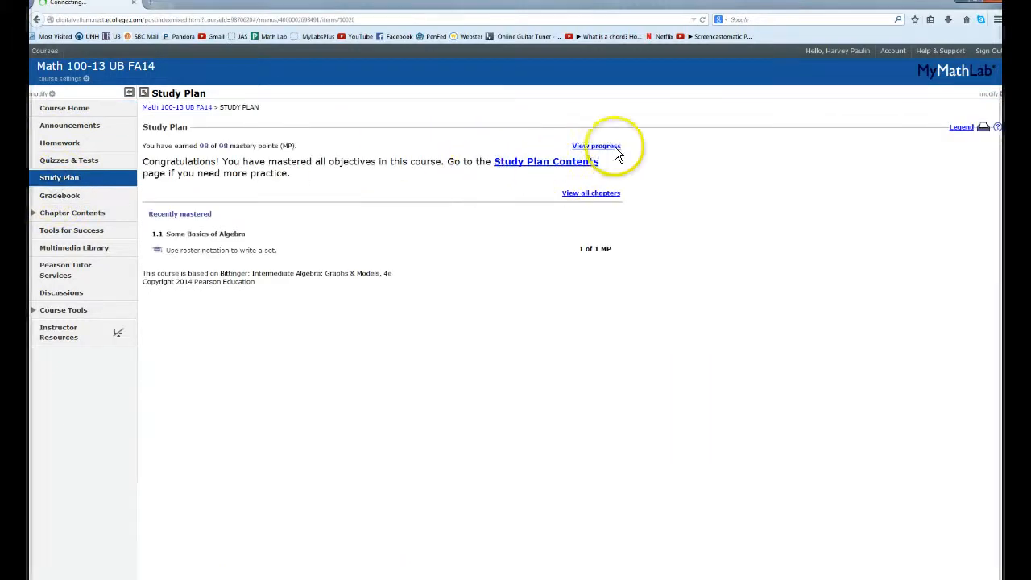
{"action": "left_click", "coordinate": [596, 146]}
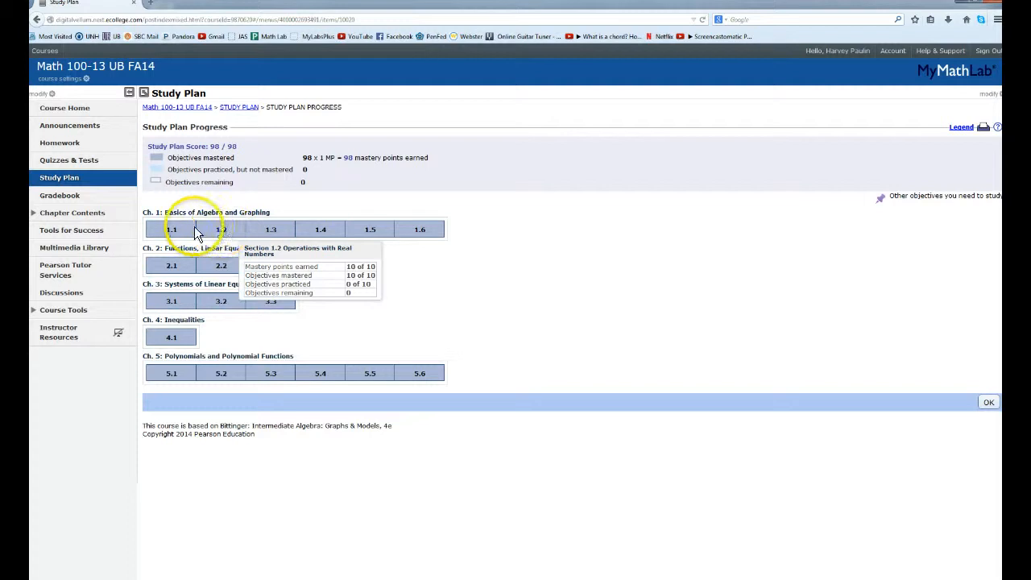
{"action": "mouse_move", "coordinate": [321, 230]}
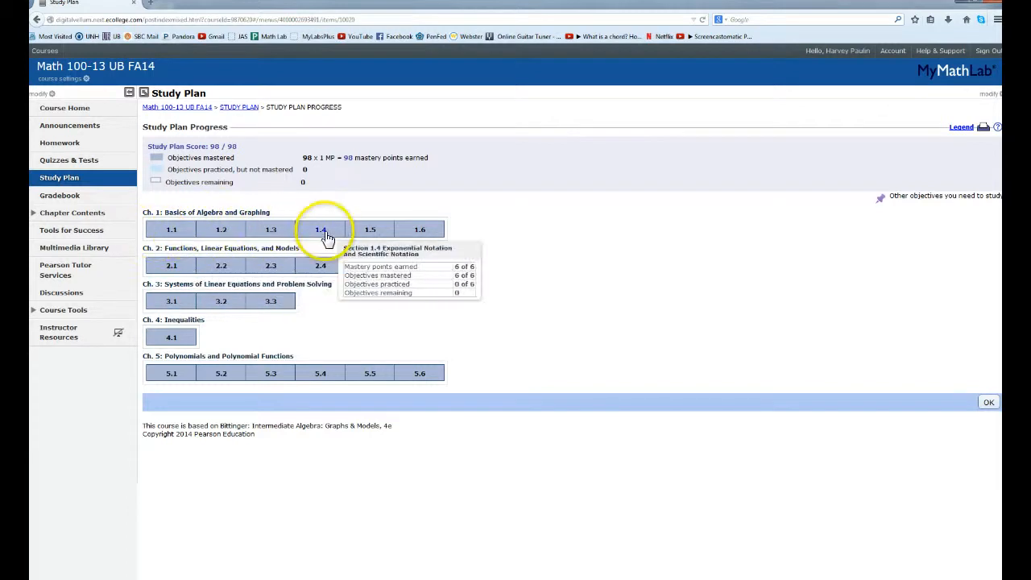
{"action": "mouse_move", "coordinate": [420, 229]}
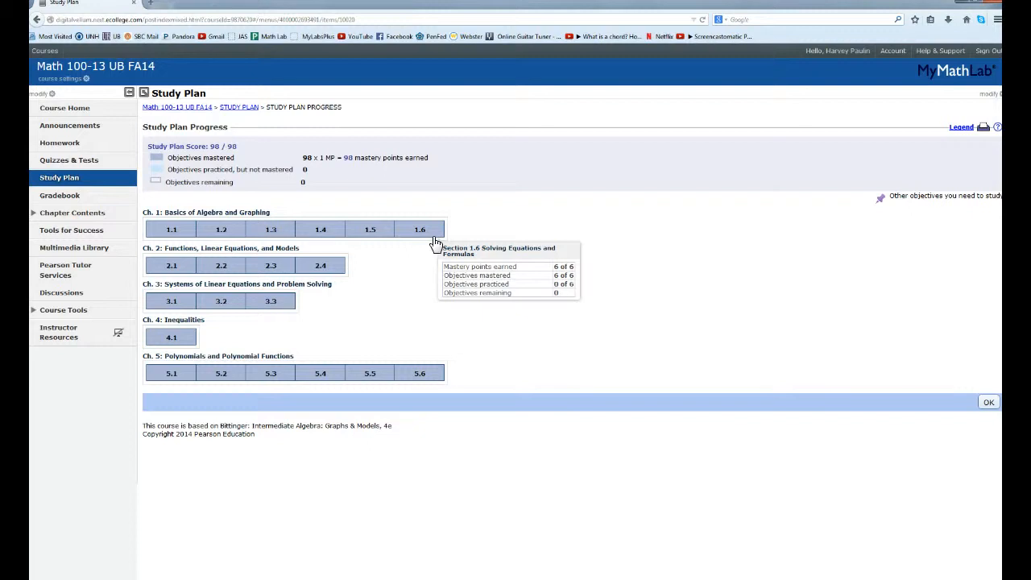
{"action": "mouse_move", "coordinate": [171, 229]}
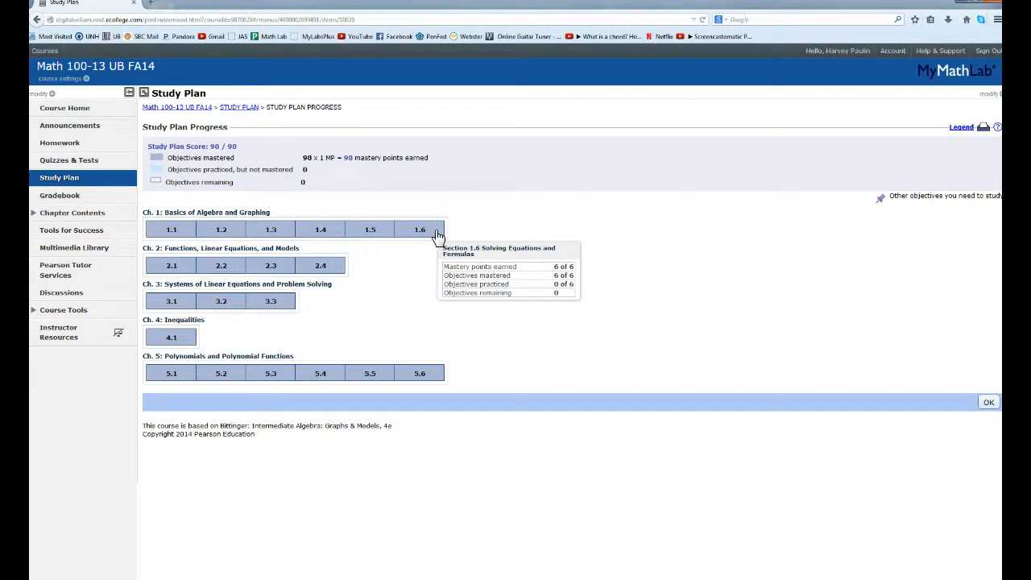
{"action": "mouse_move", "coordinate": [584, 224]}
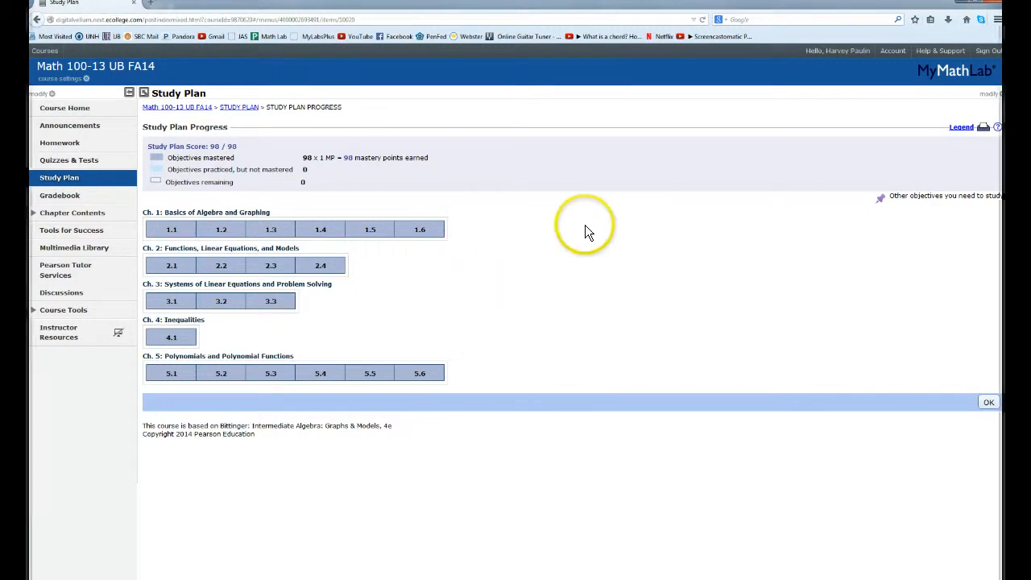
{"action": "mouse_move", "coordinate": [632, 241]}
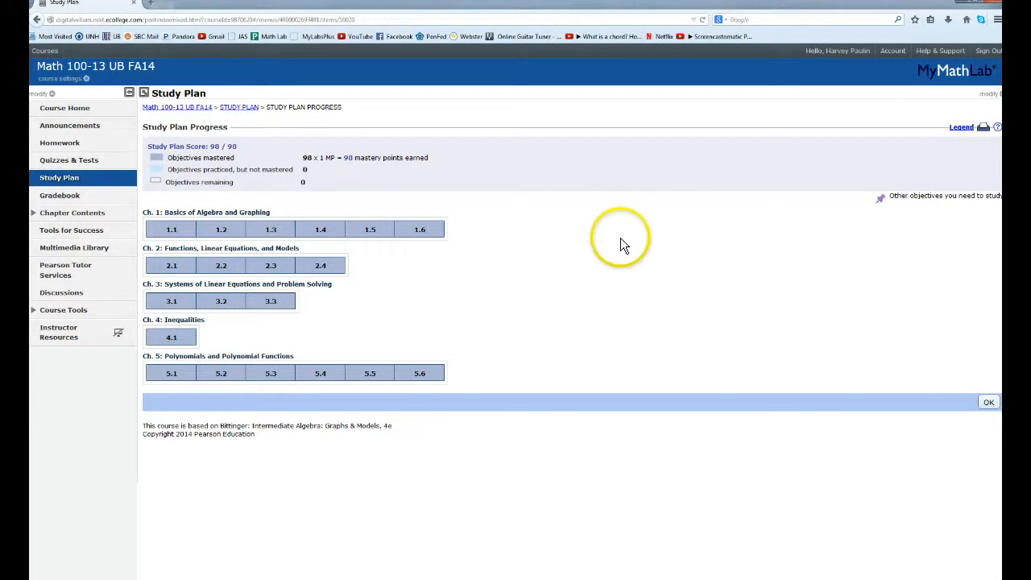
{"action": "mouse_move", "coordinate": [624, 246]}
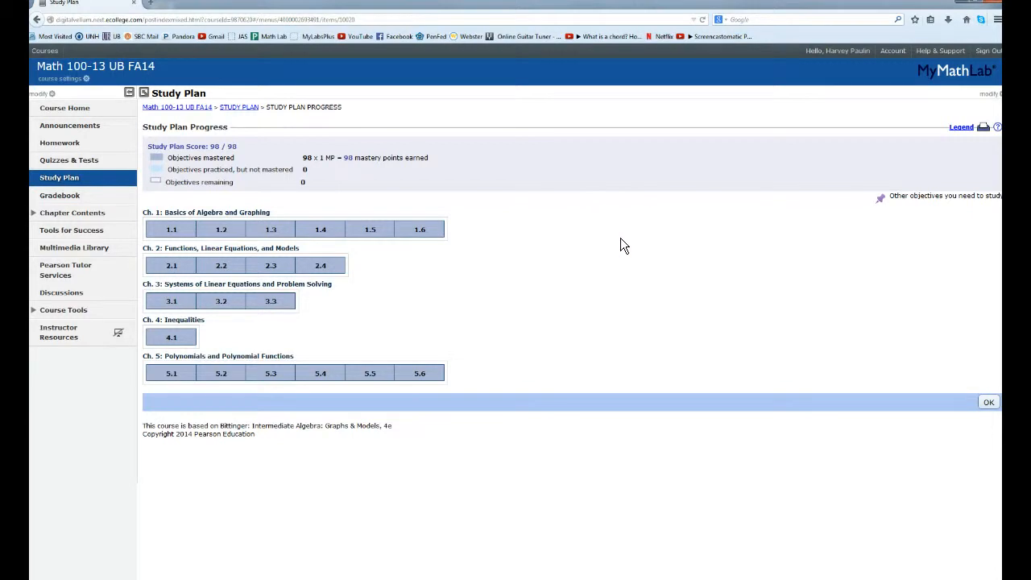
{"action": "mouse_move", "coordinate": [370, 230]}
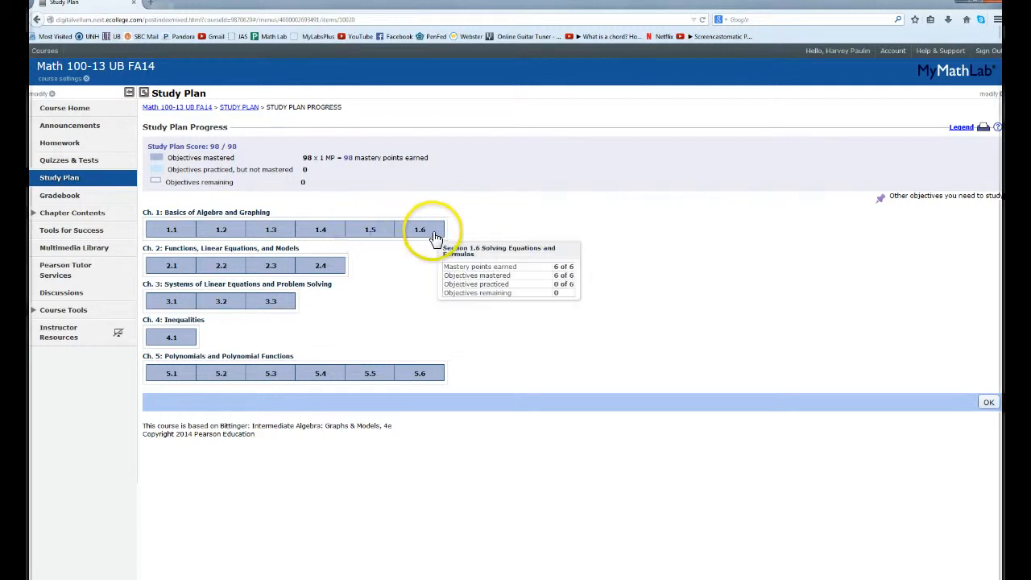
{"action": "mouse_move", "coordinate": [457, 239]}
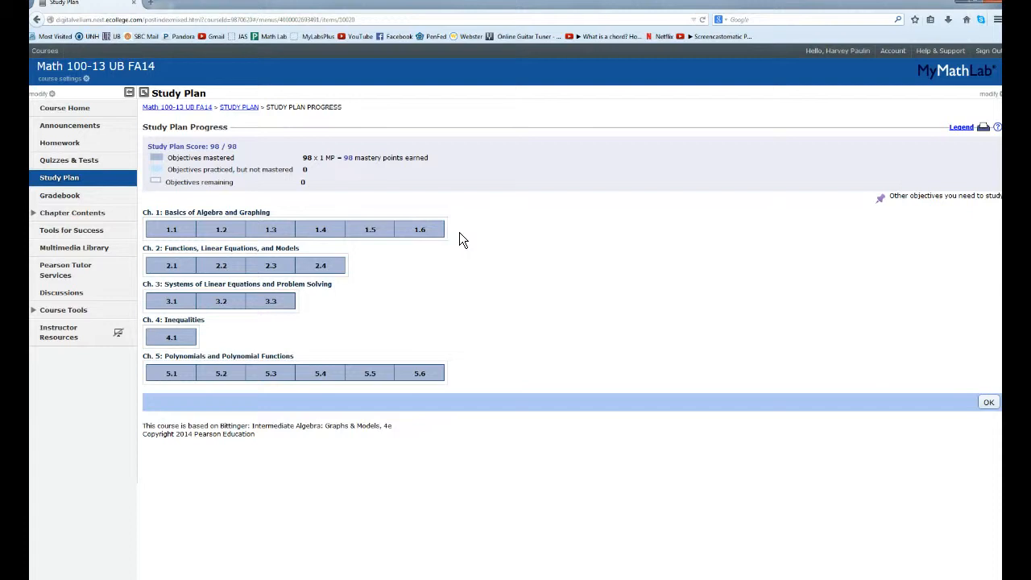
{"action": "mouse_move", "coordinate": [420, 229]}
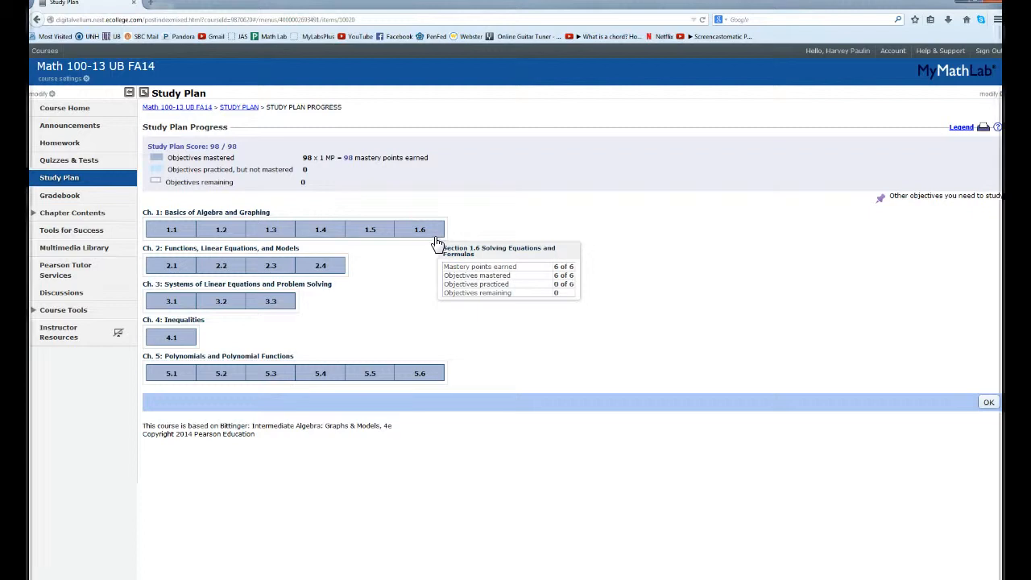
{"action": "mouse_move", "coordinate": [459, 229]}
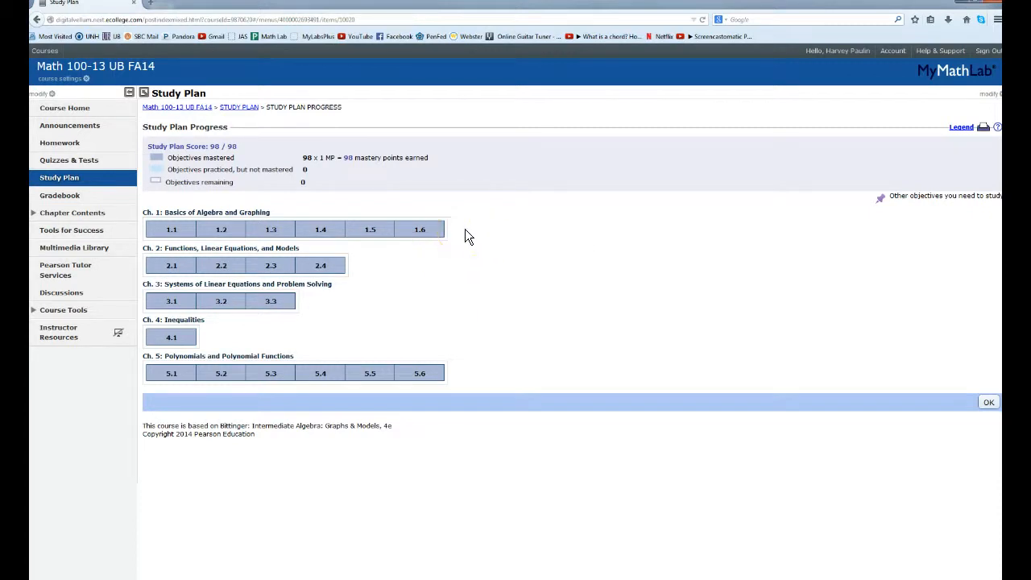
{"action": "mouse_move", "coordinate": [172, 230]}
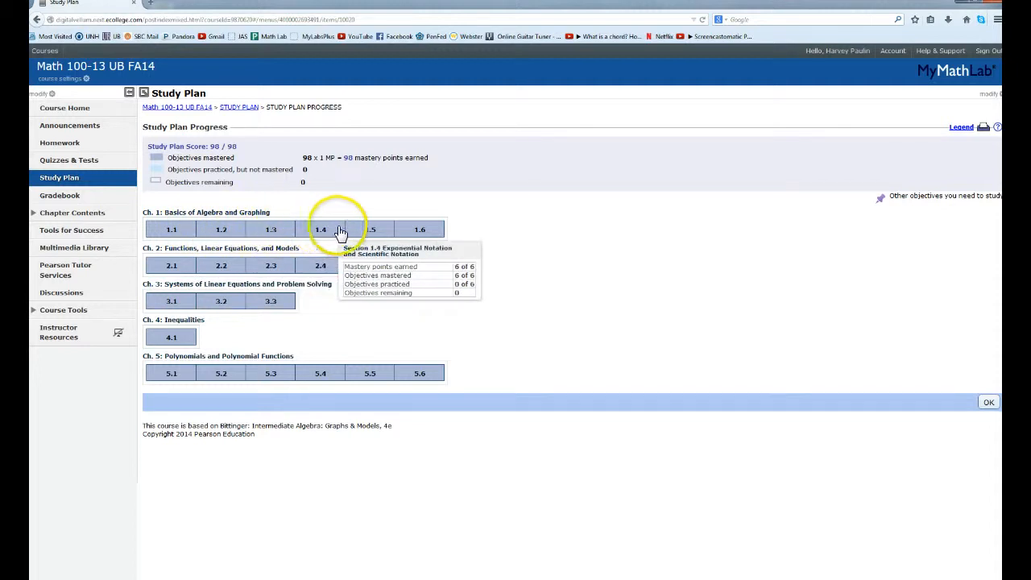
{"action": "mouse_move", "coordinate": [452, 233]}
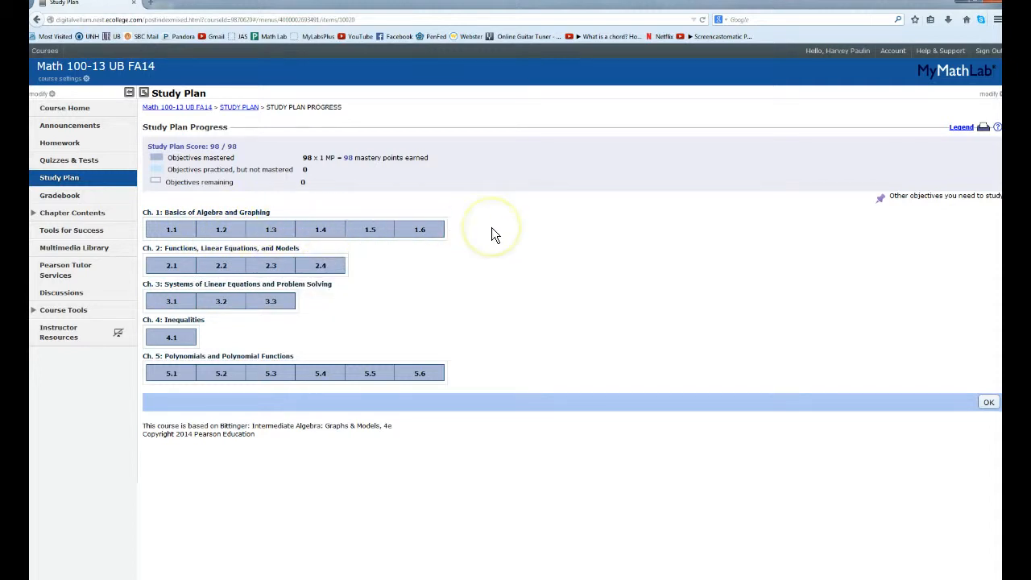
{"action": "mouse_move", "coordinate": [198, 284]}
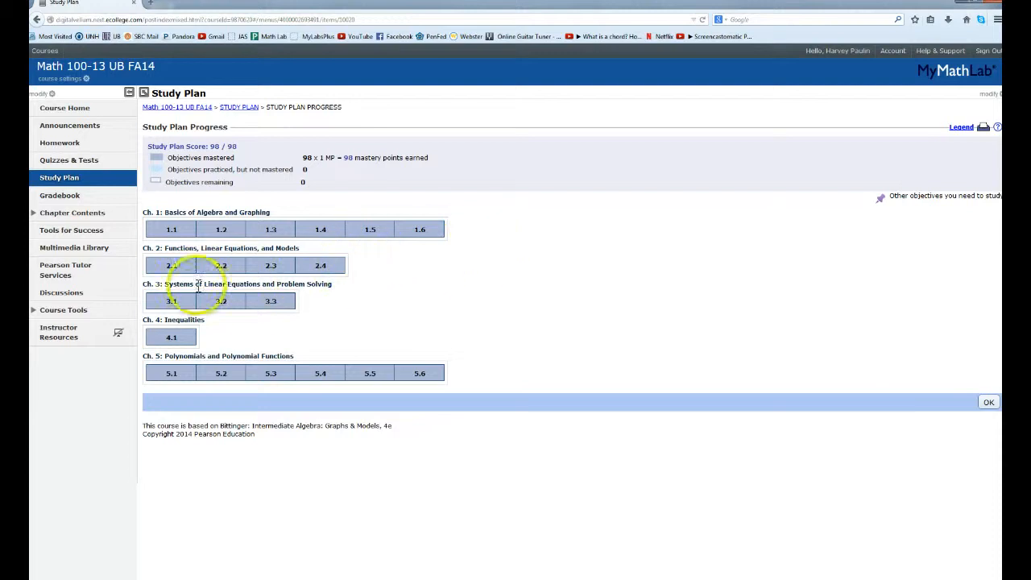
{"action": "mouse_move", "coordinate": [321, 265]}
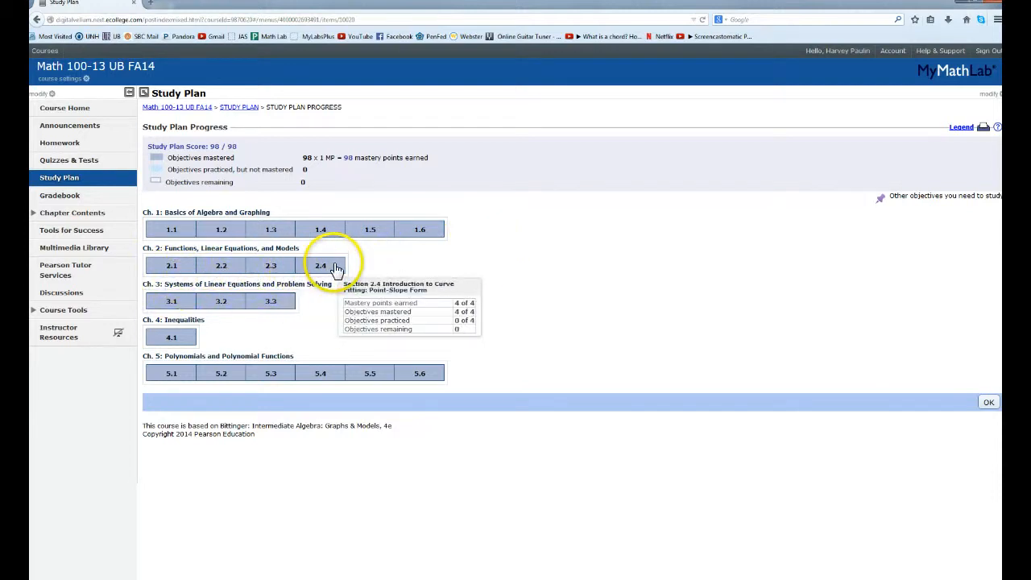
{"action": "mouse_move", "coordinate": [391, 267]}
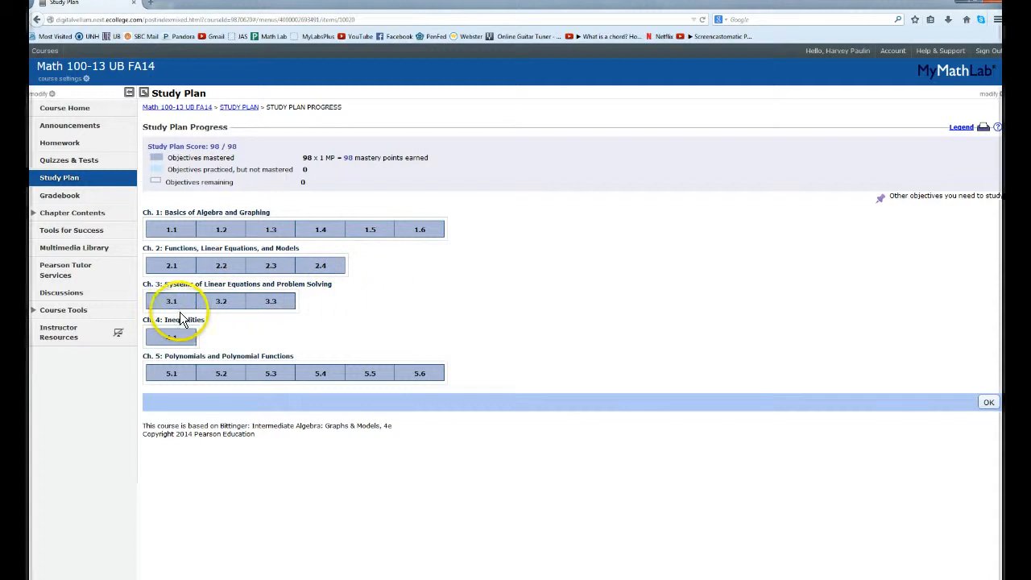
{"action": "mouse_move", "coordinate": [270, 300]}
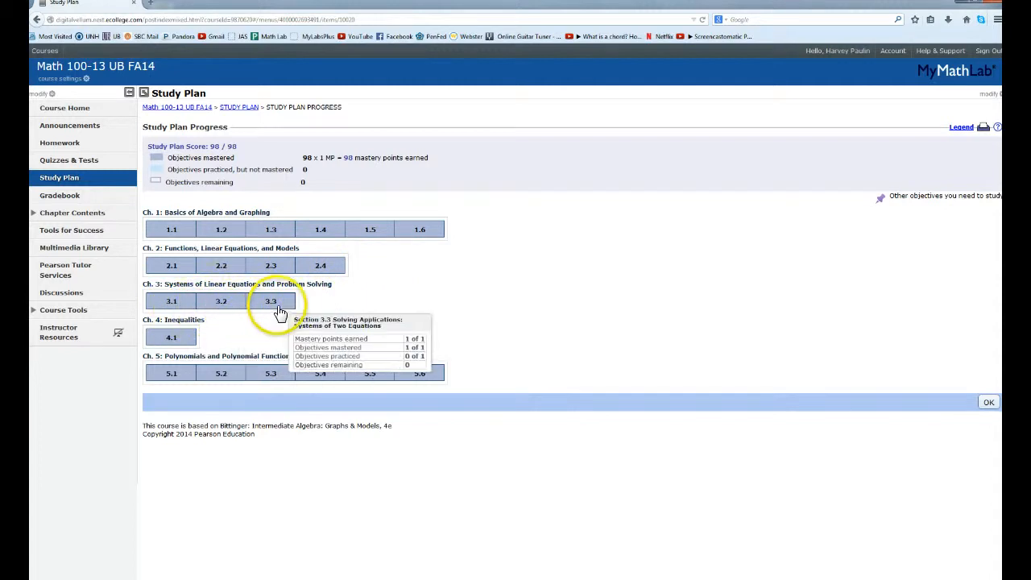
{"action": "mouse_move", "coordinate": [357, 311]}
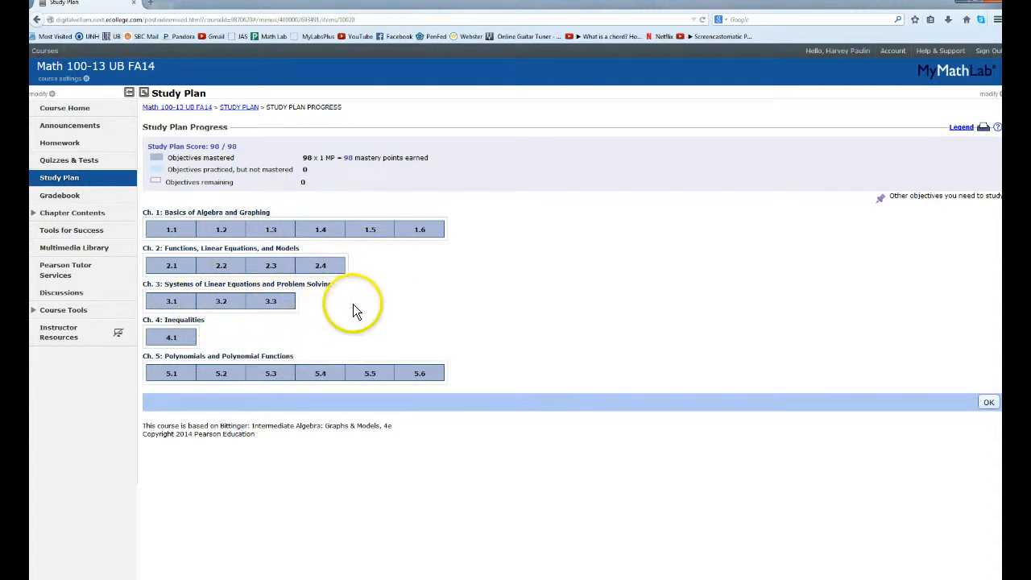
{"action": "mouse_move", "coordinate": [172, 337]}
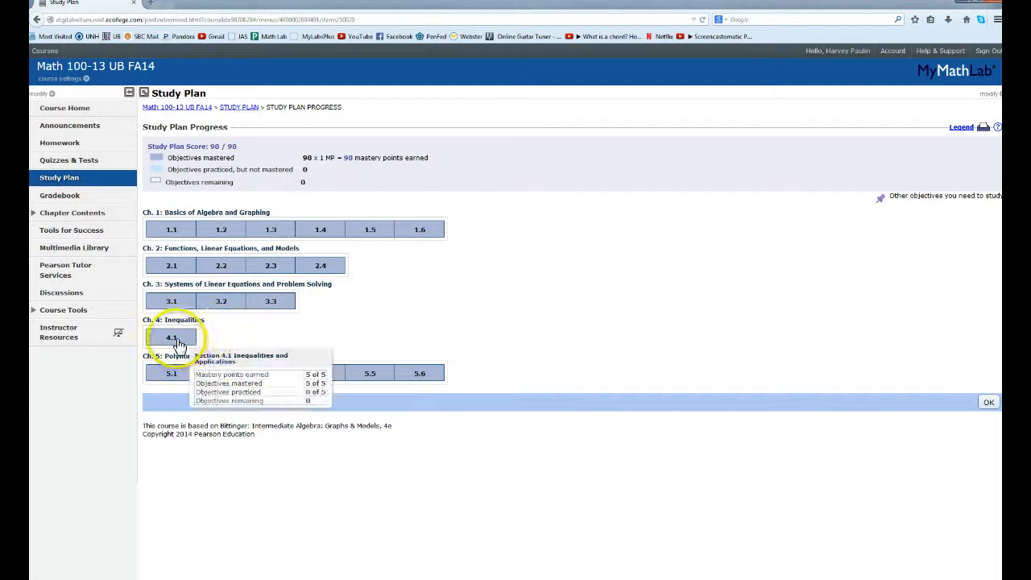
{"action": "mouse_move", "coordinate": [221, 337]}
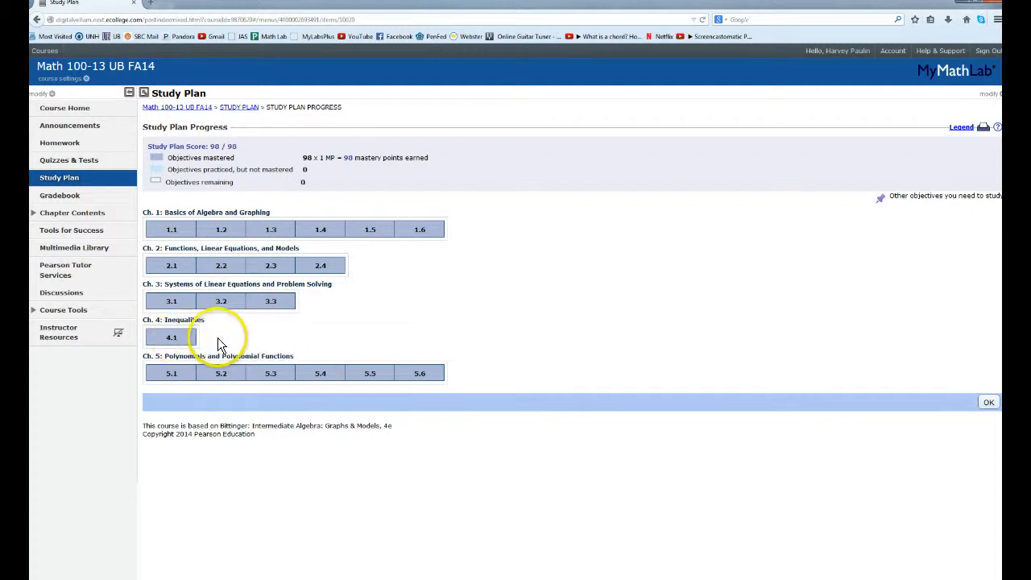
{"action": "mouse_move", "coordinate": [270, 373]}
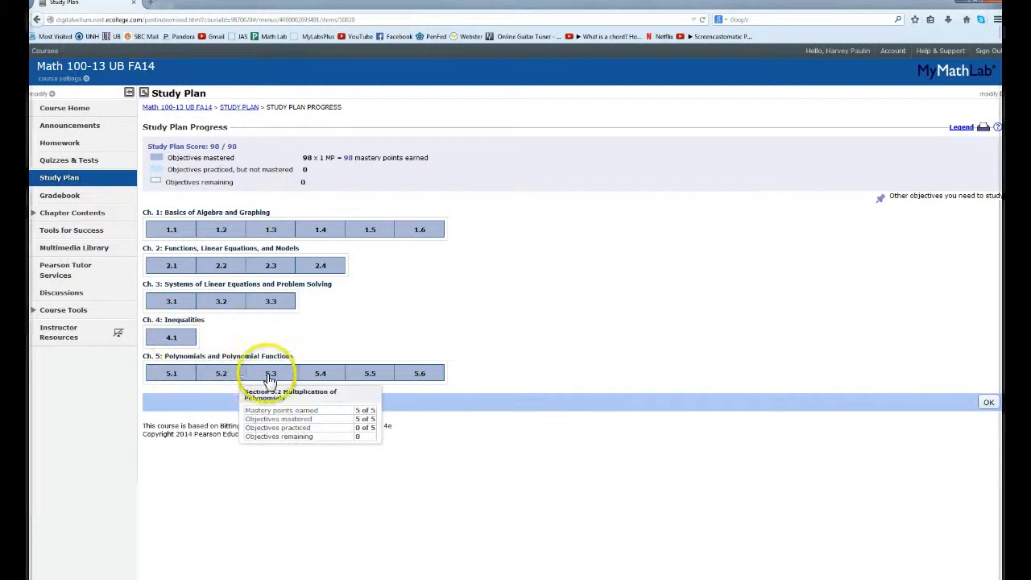
{"action": "mouse_move", "coordinate": [419, 373]}
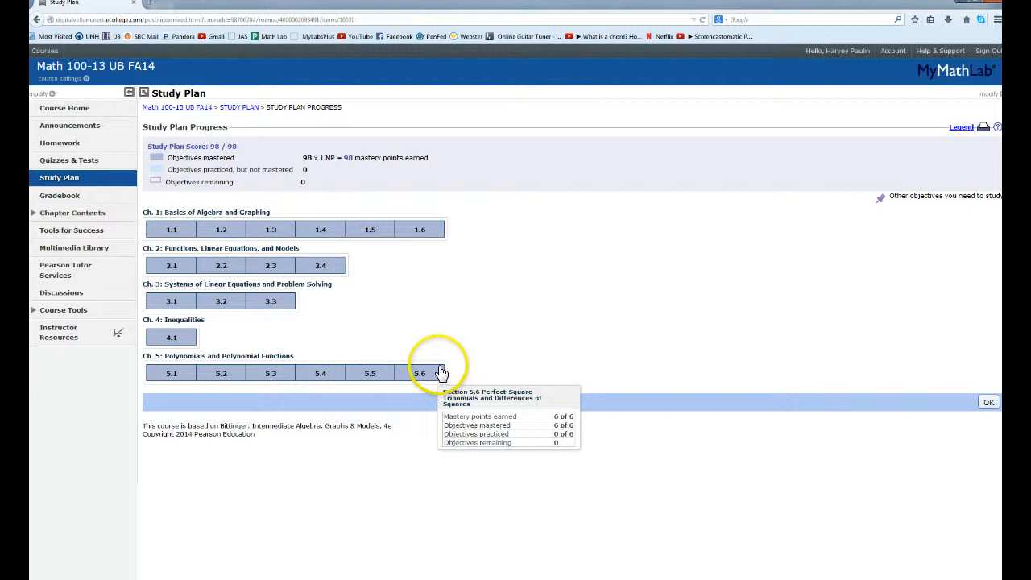
{"action": "mouse_move", "coordinate": [473, 380]}
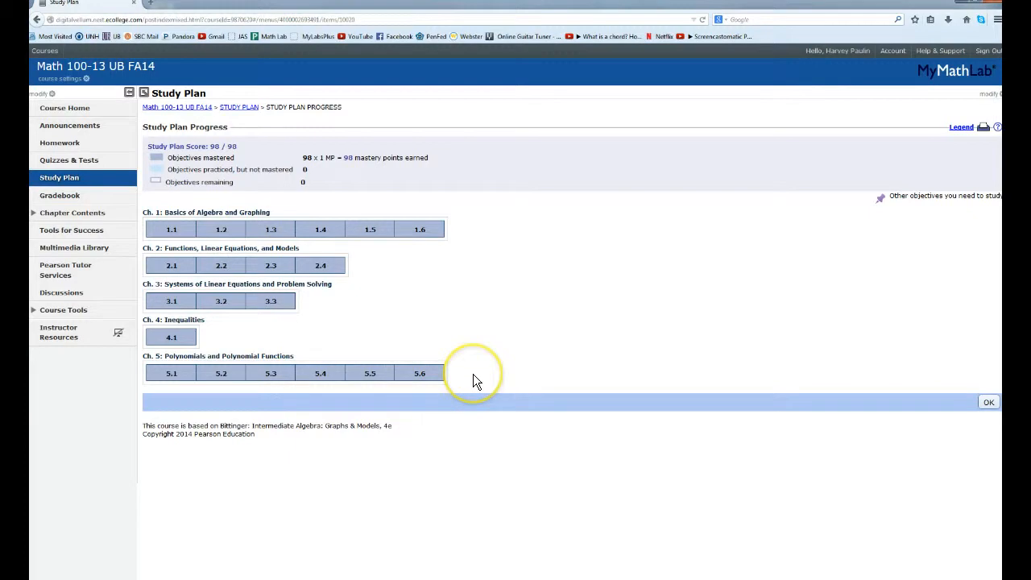
{"action": "mouse_move", "coordinate": [479, 379]}
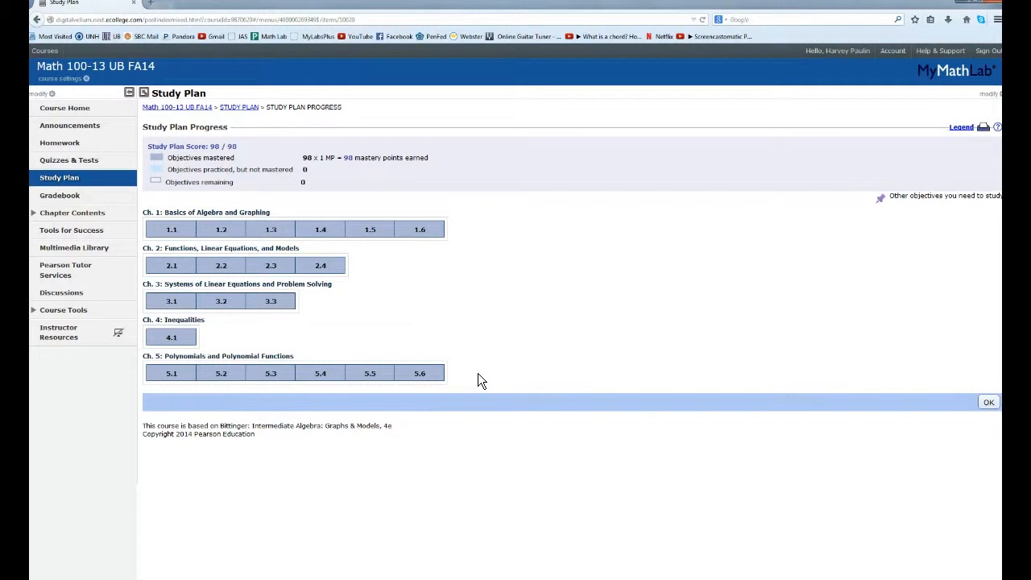
{"action": "mouse_move", "coordinate": [419, 230]}
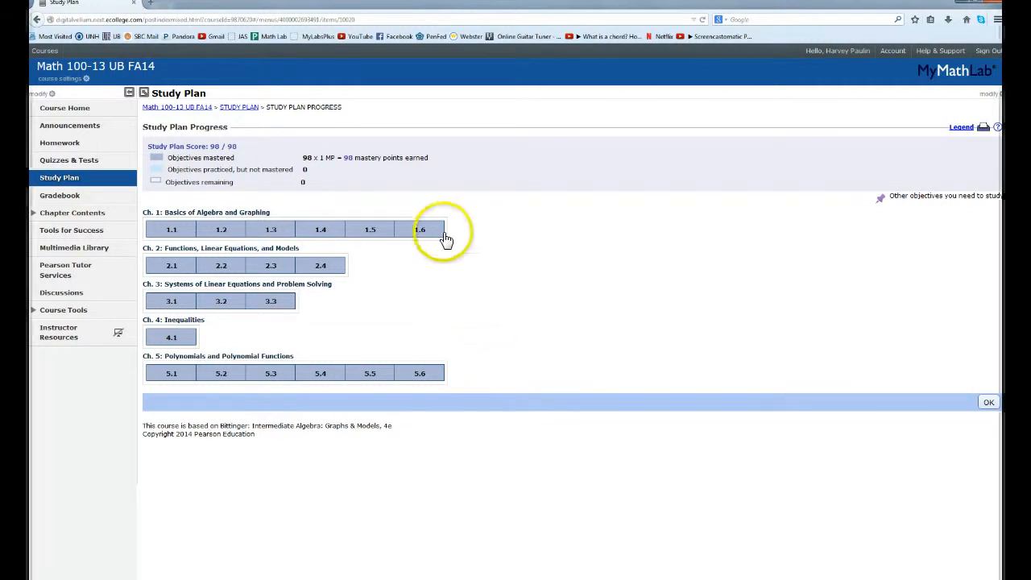
{"action": "mouse_move", "coordinate": [221, 230]}
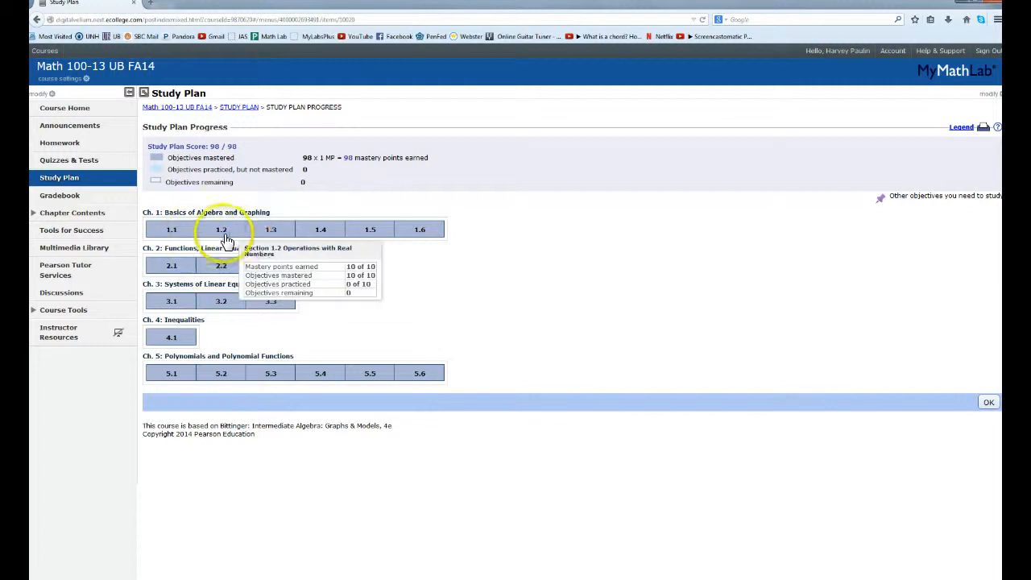
{"action": "mouse_move", "coordinate": [460, 229]}
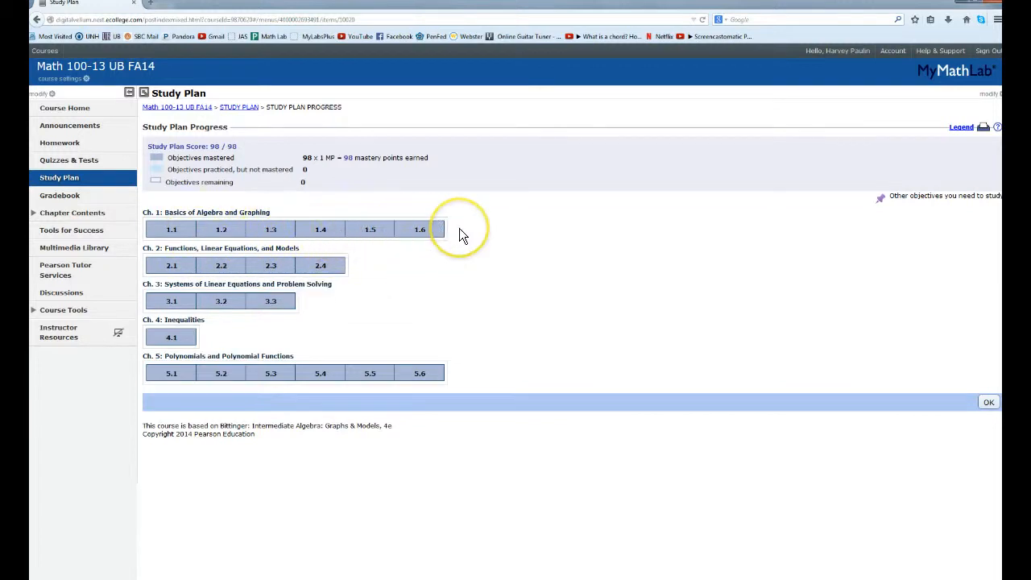
{"action": "mouse_move", "coordinate": [463, 235]}
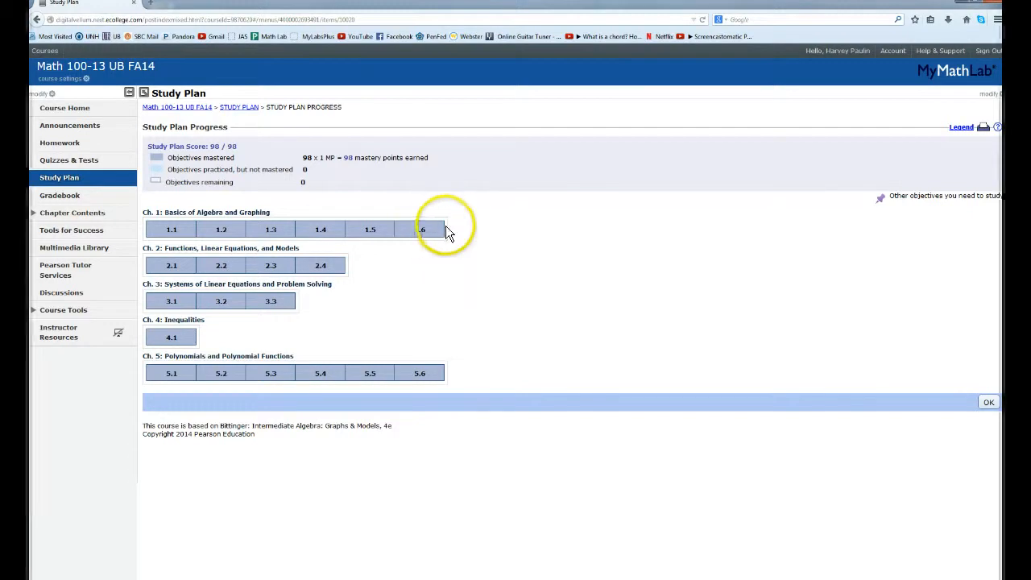
{"action": "mouse_move", "coordinate": [496, 234]}
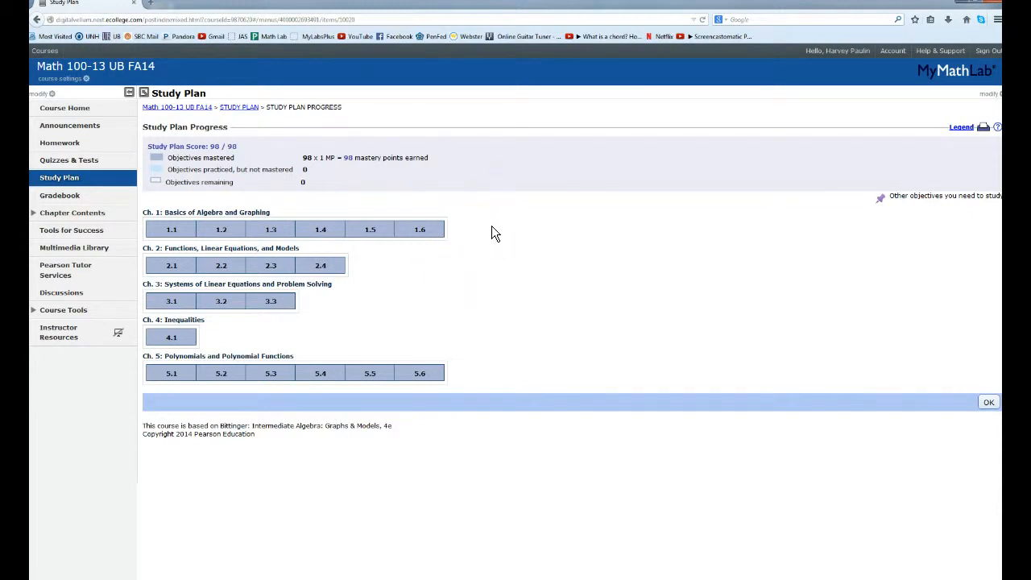
{"action": "mouse_move", "coordinate": [420, 229]}
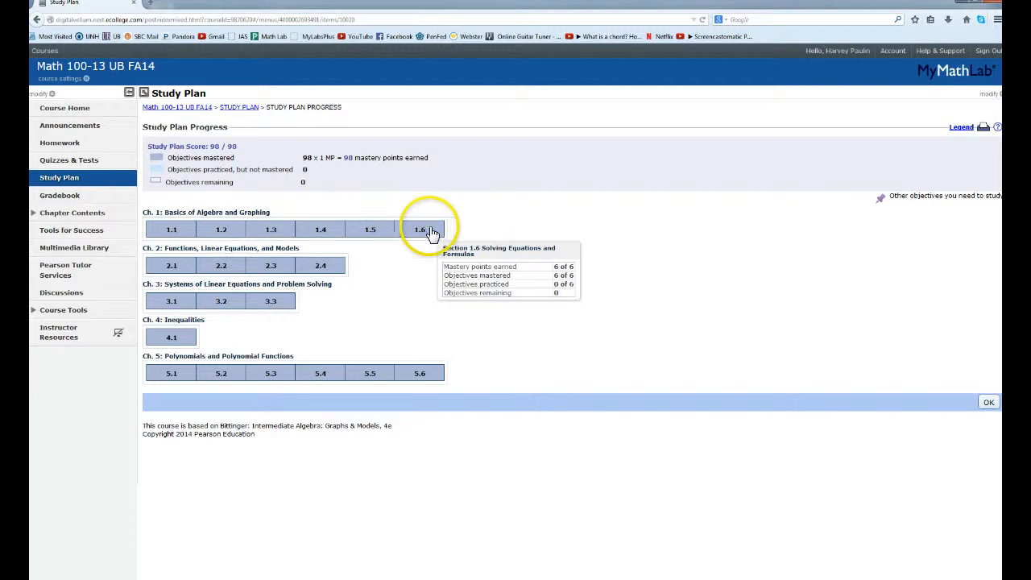
{"action": "mouse_move", "coordinate": [519, 236]}
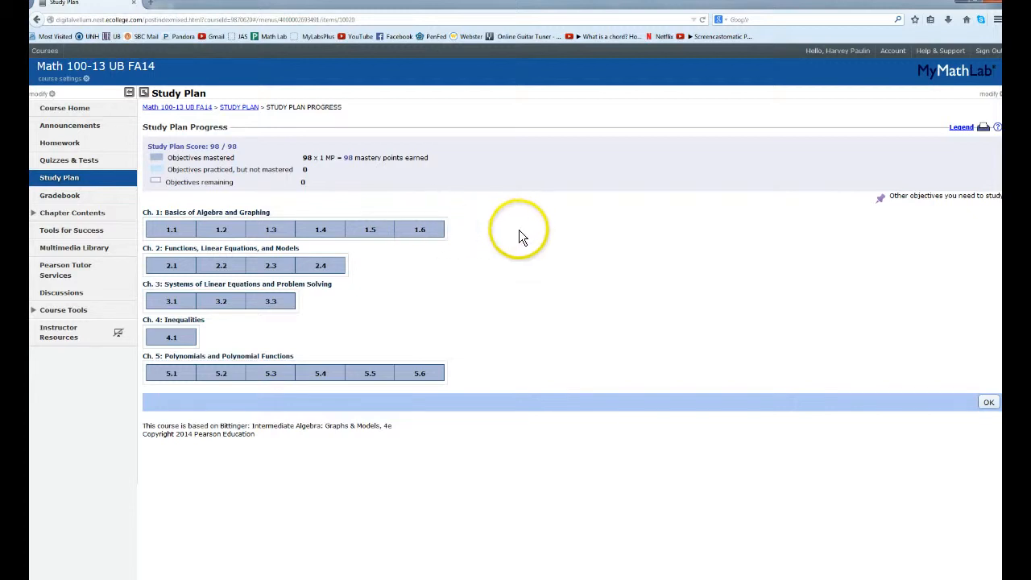
{"action": "mouse_move", "coordinate": [514, 246]}
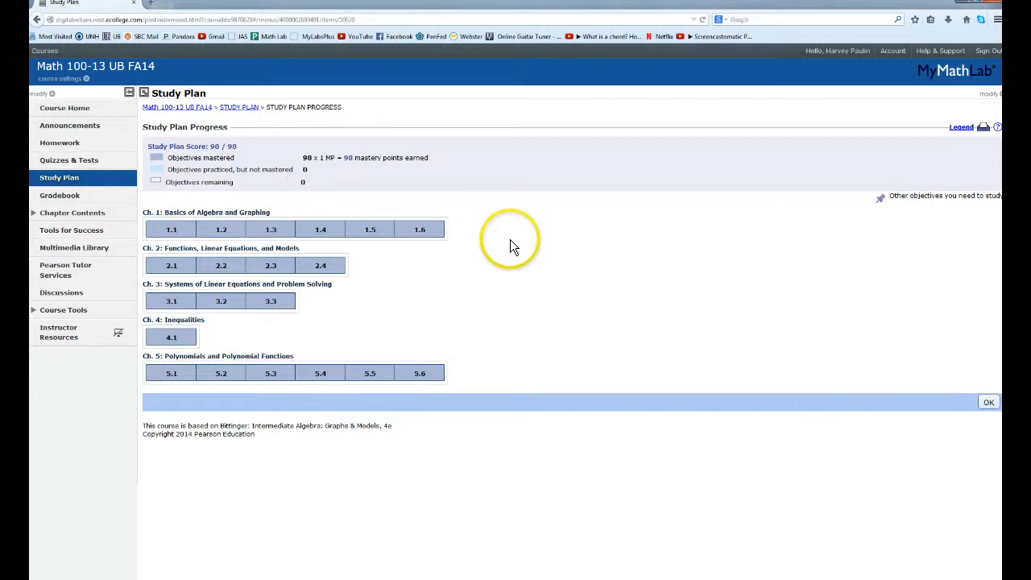
{"action": "mouse_move", "coordinate": [483, 244]}
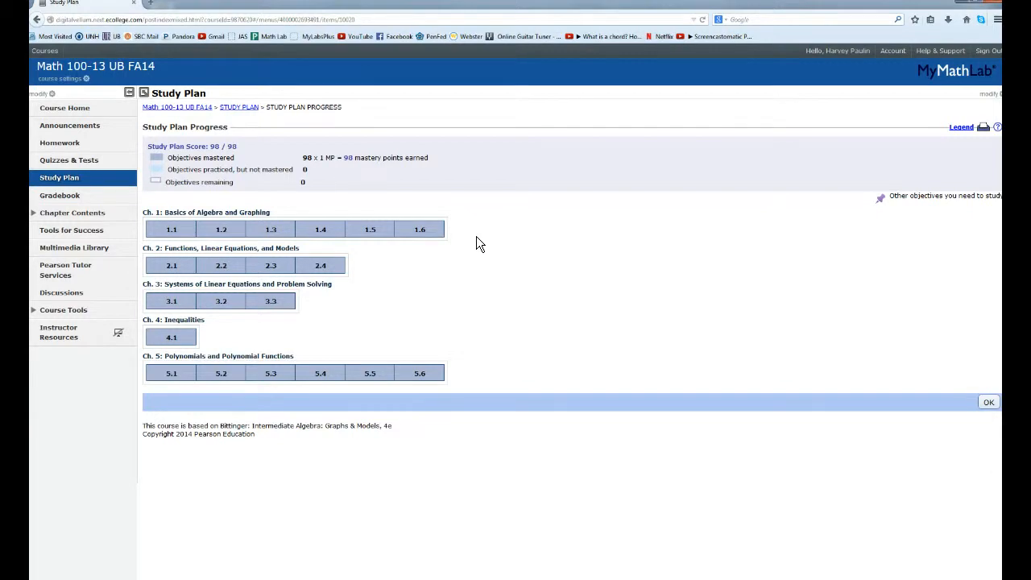
{"action": "mouse_move", "coordinate": [417, 234]}
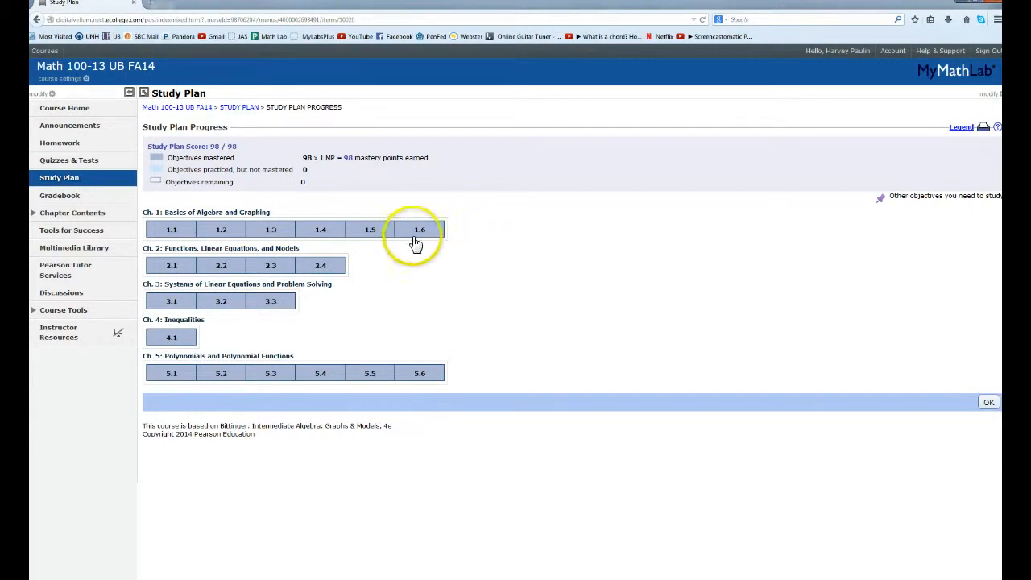
{"action": "mouse_move", "coordinate": [395, 226]}
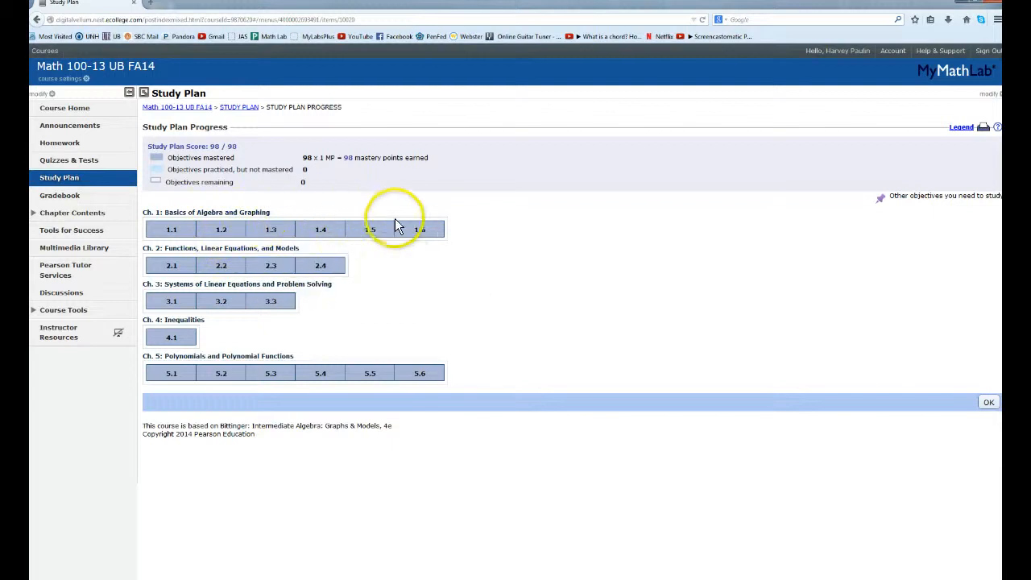
{"action": "mouse_move", "coordinate": [419, 230]}
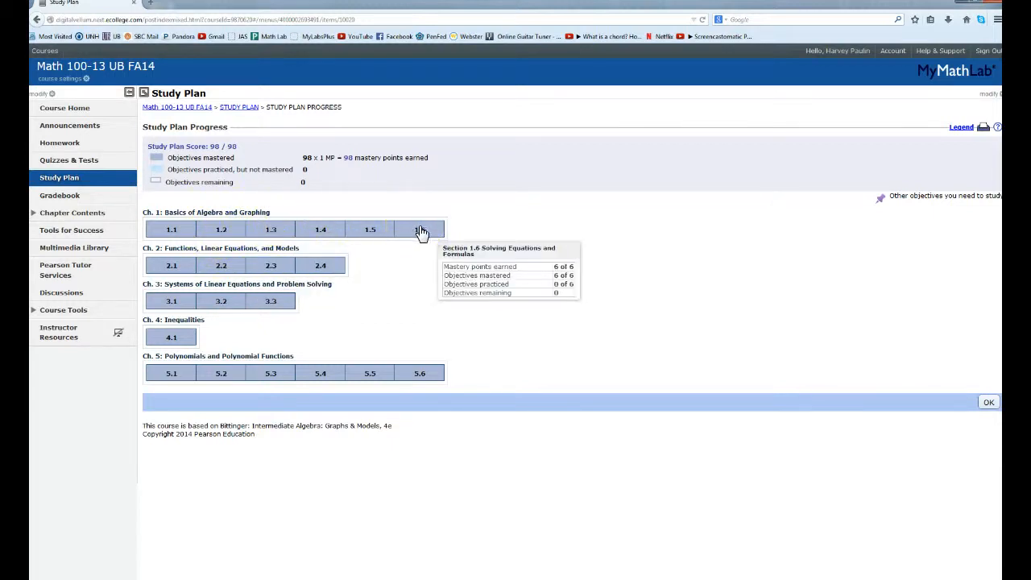
{"action": "mouse_move", "coordinate": [454, 226]}
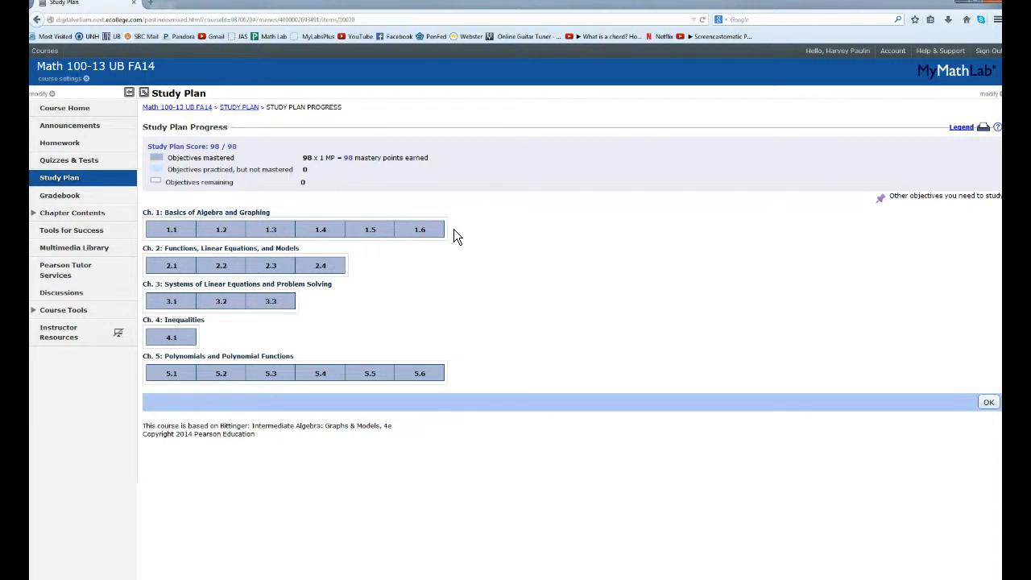
{"action": "mouse_move", "coordinate": [470, 244]}
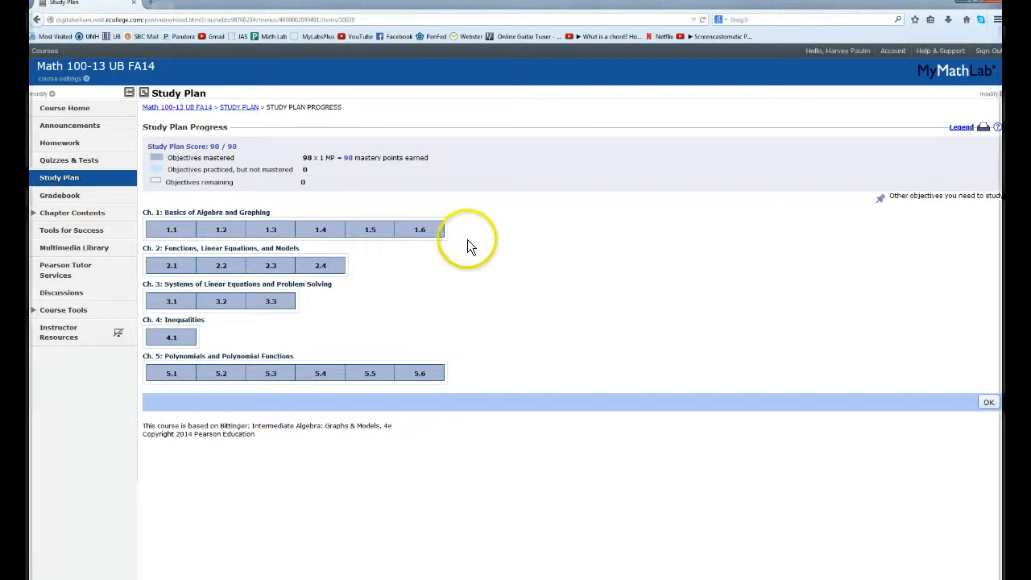
{"action": "mouse_move", "coordinate": [458, 265]}
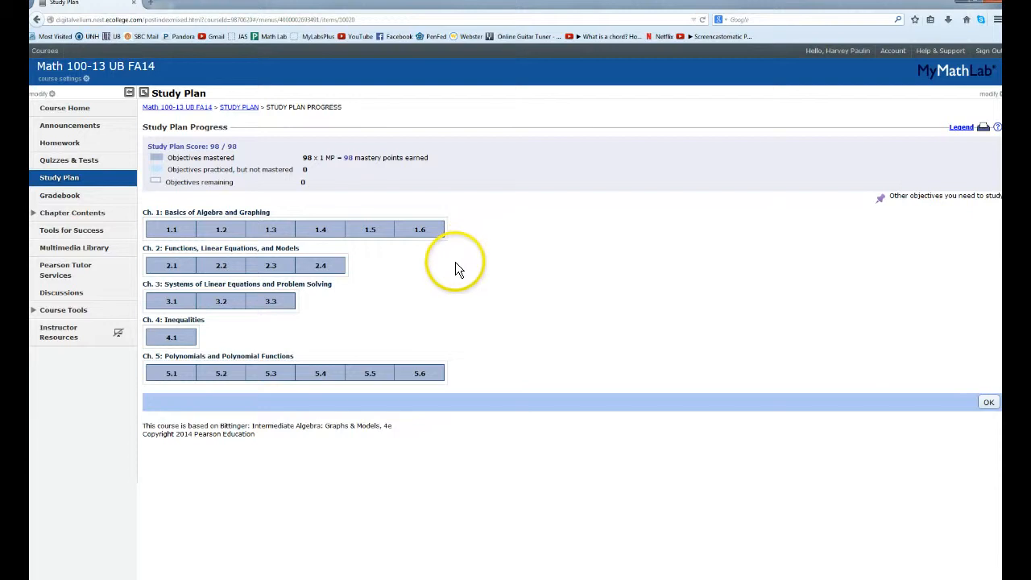
{"action": "mouse_move", "coordinate": [221, 300]}
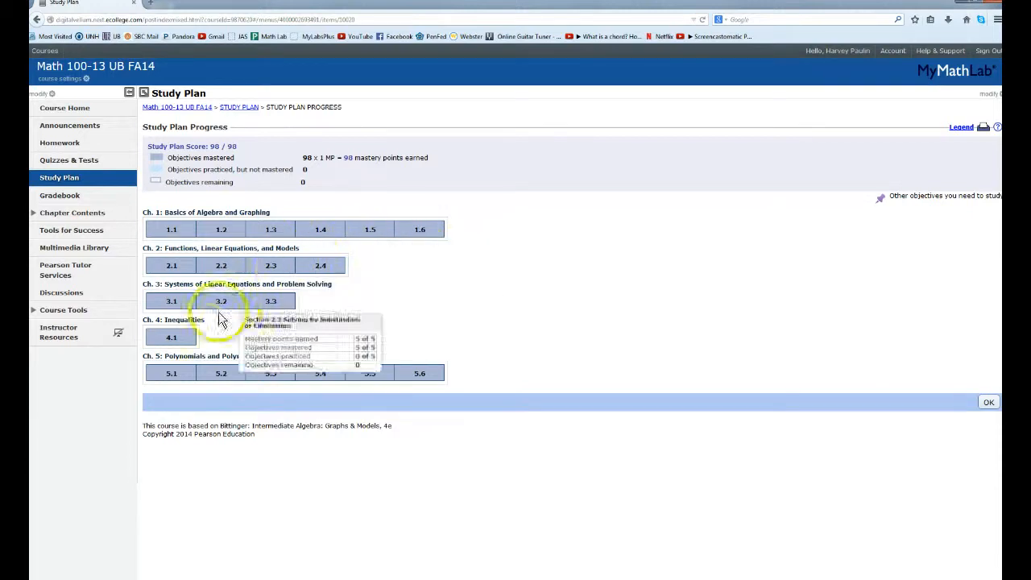
{"action": "mouse_move", "coordinate": [343, 224]}
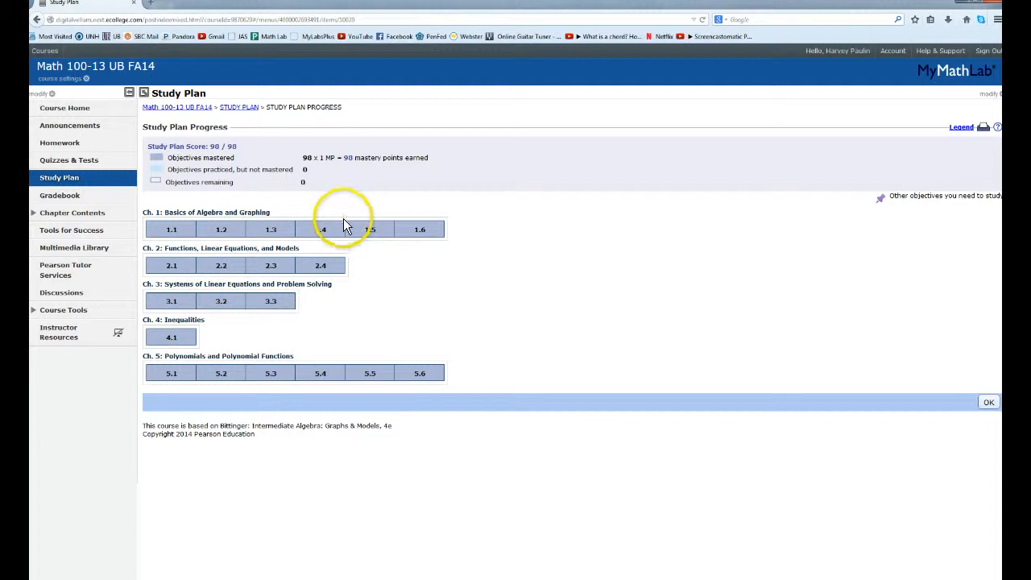
{"action": "mouse_move", "coordinate": [398, 266]}
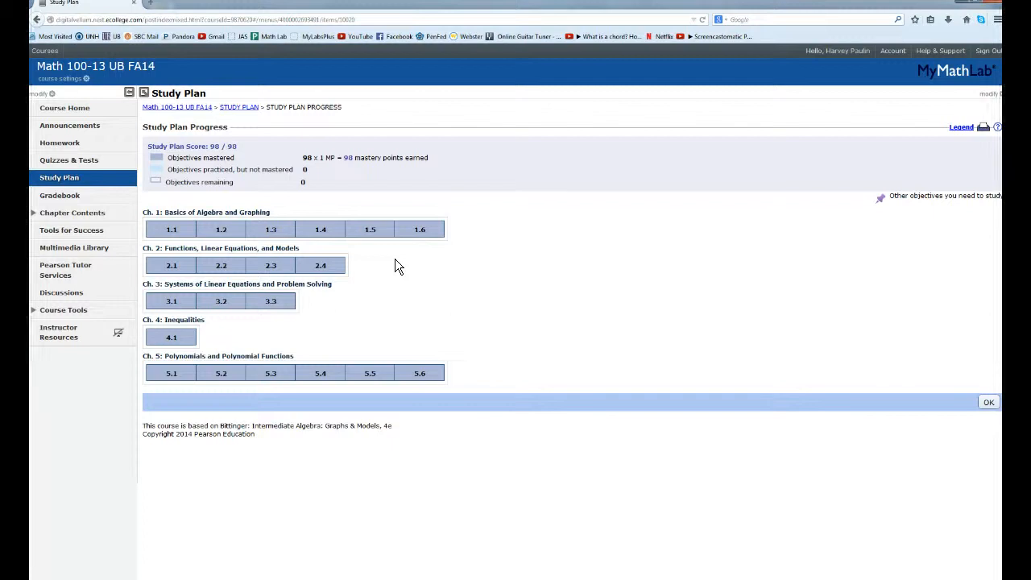
{"action": "mouse_move", "coordinate": [375, 257]}
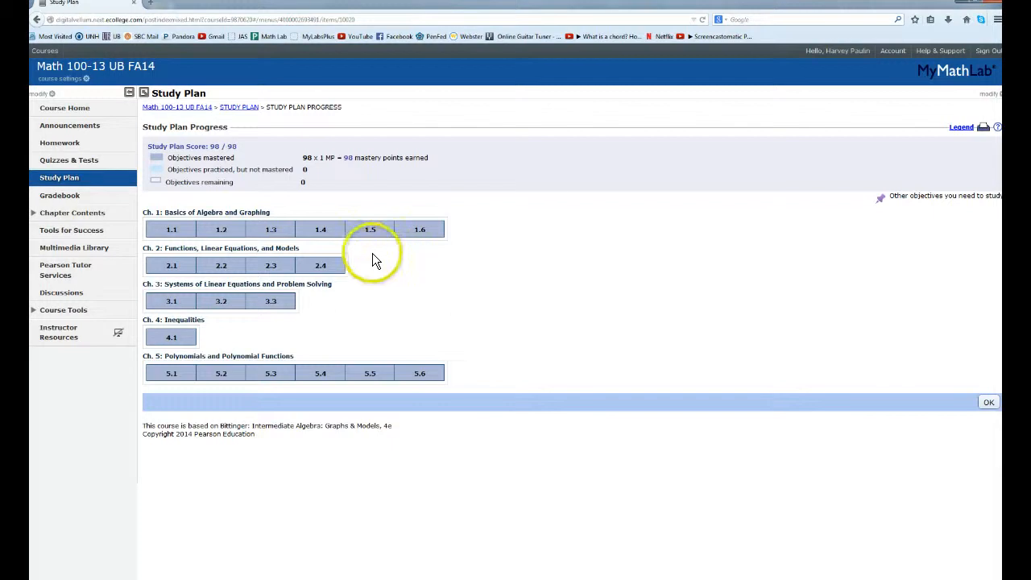